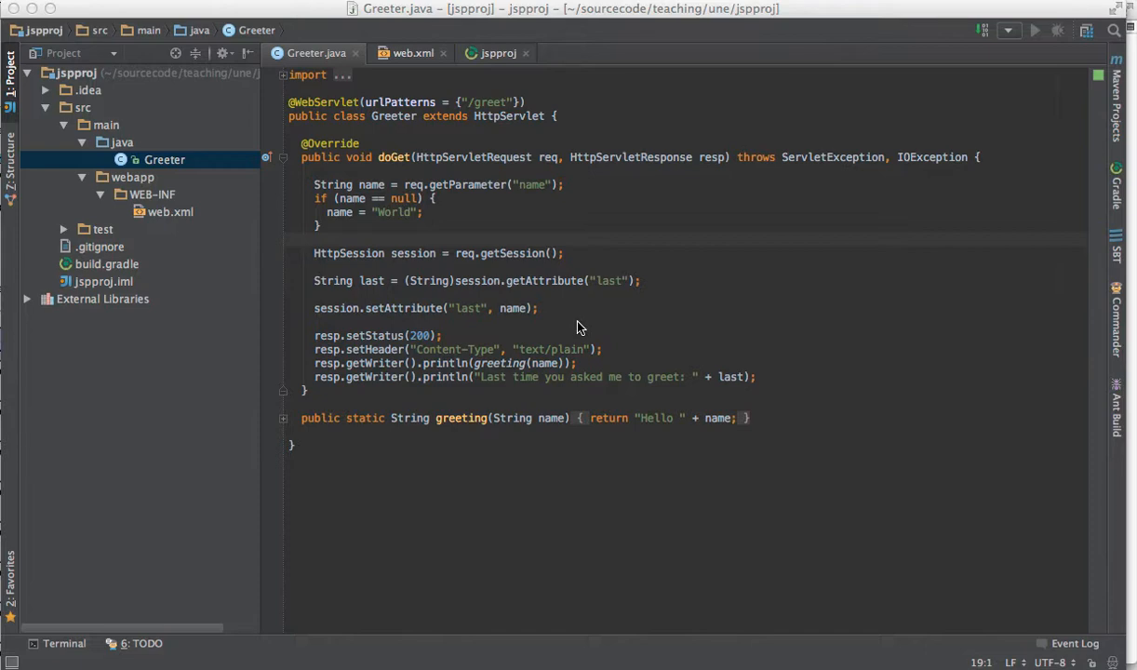
mouse_move(469, 177)
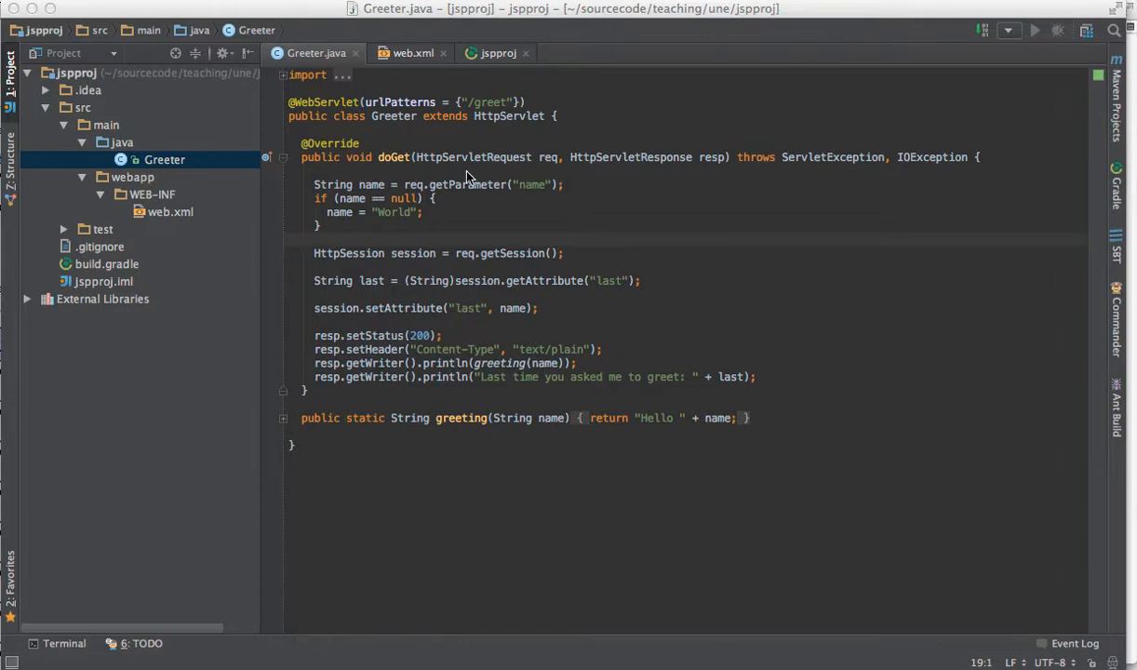
mouse_move(307, 116)
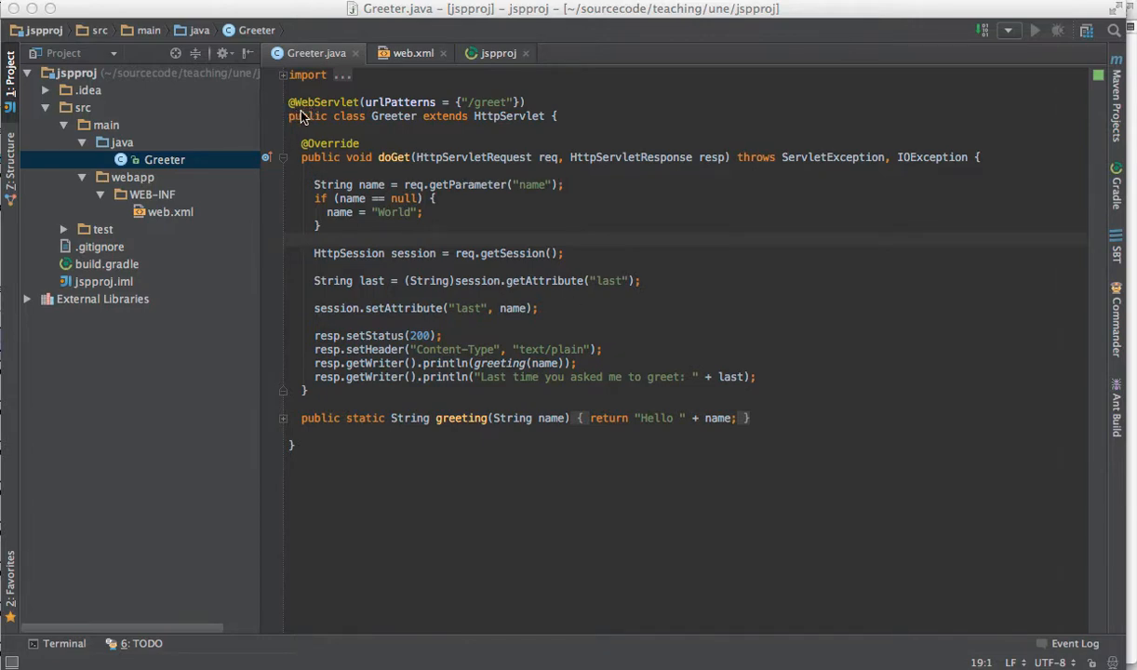
mouse_move(457, 116)
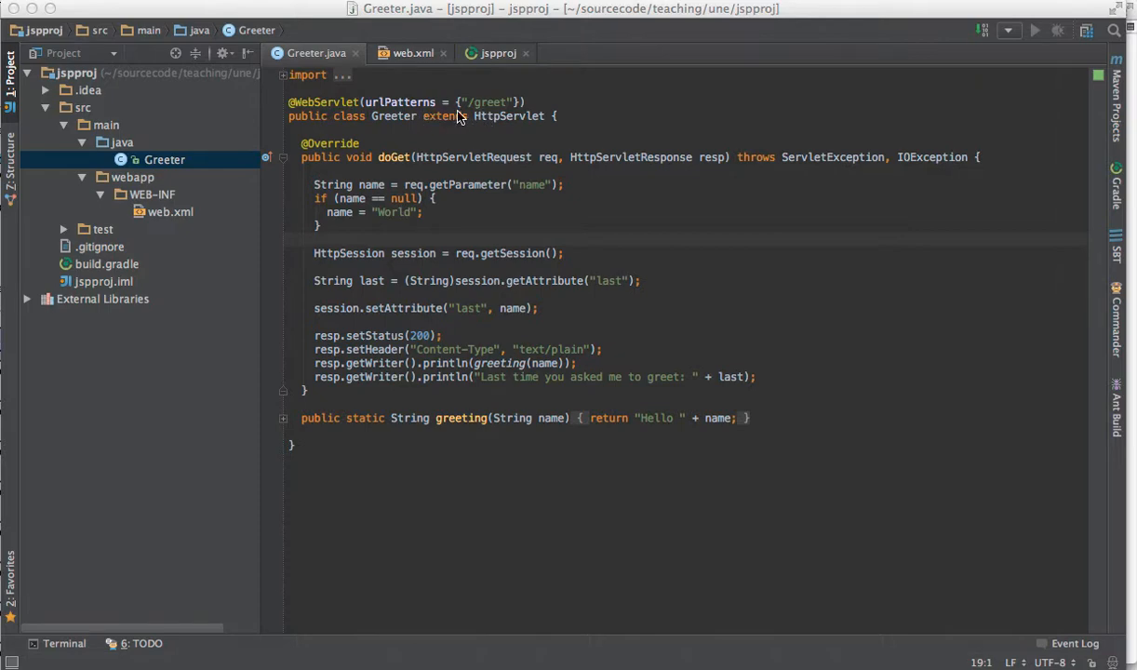
mouse_move(406, 139)
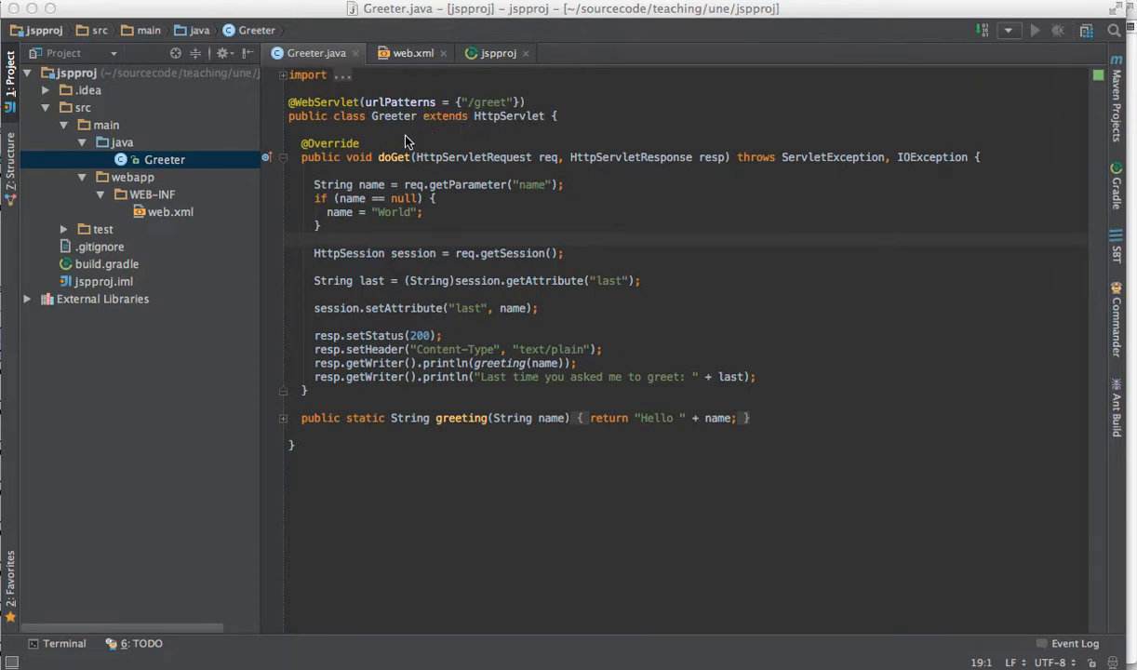
mouse_move(406, 207)
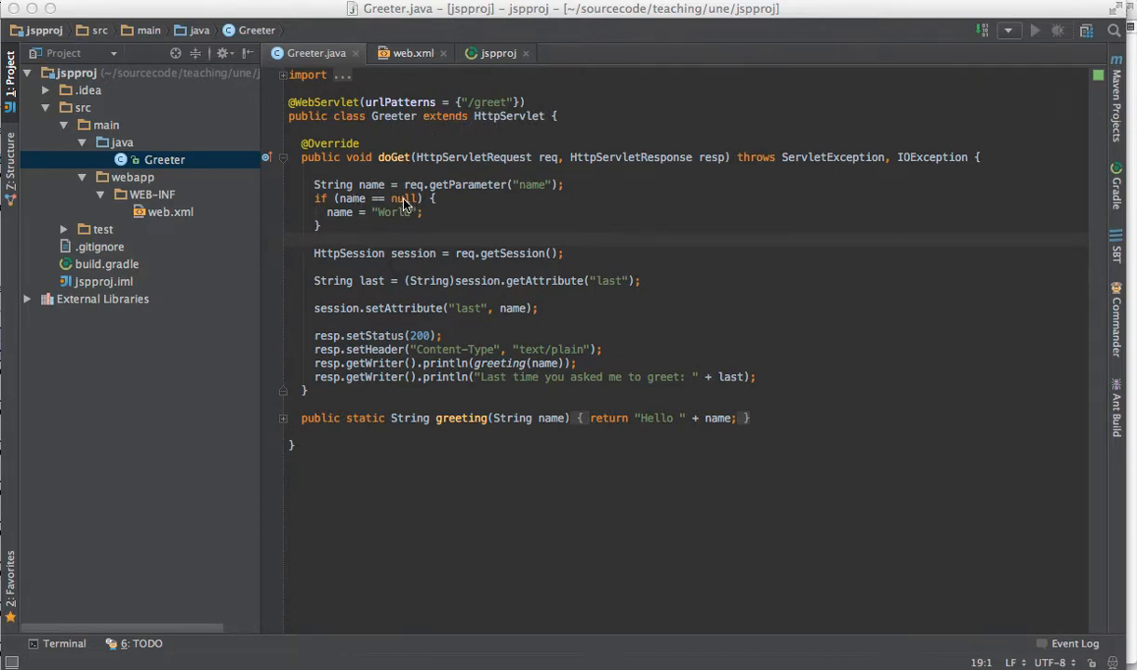
mouse_move(380, 201)
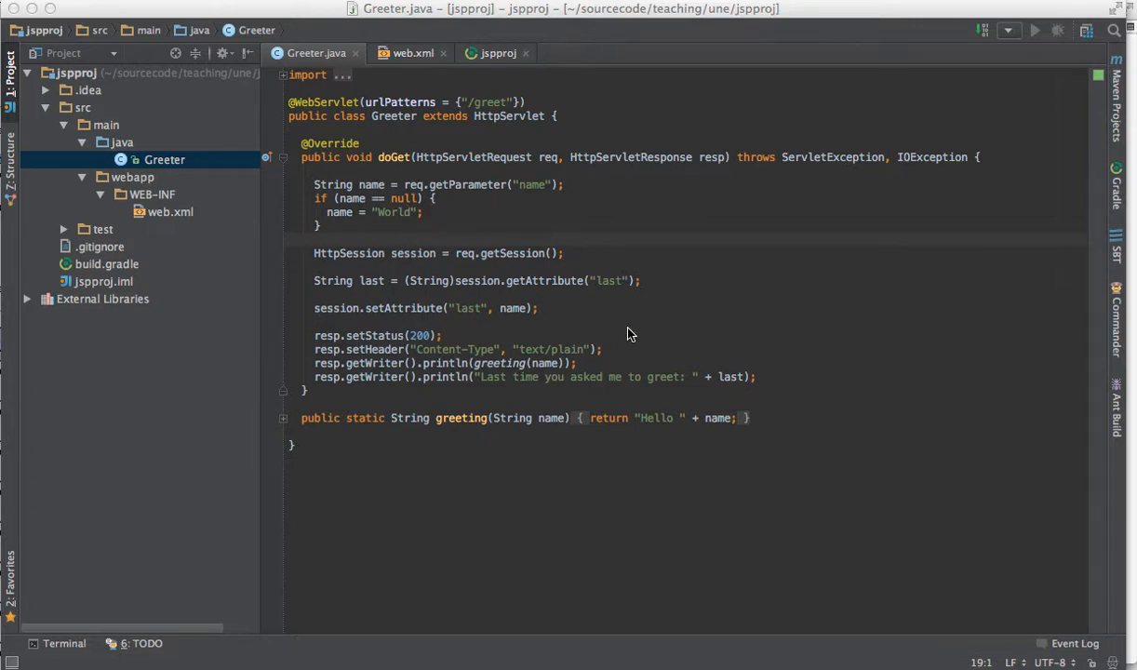
mouse_move(724, 426)
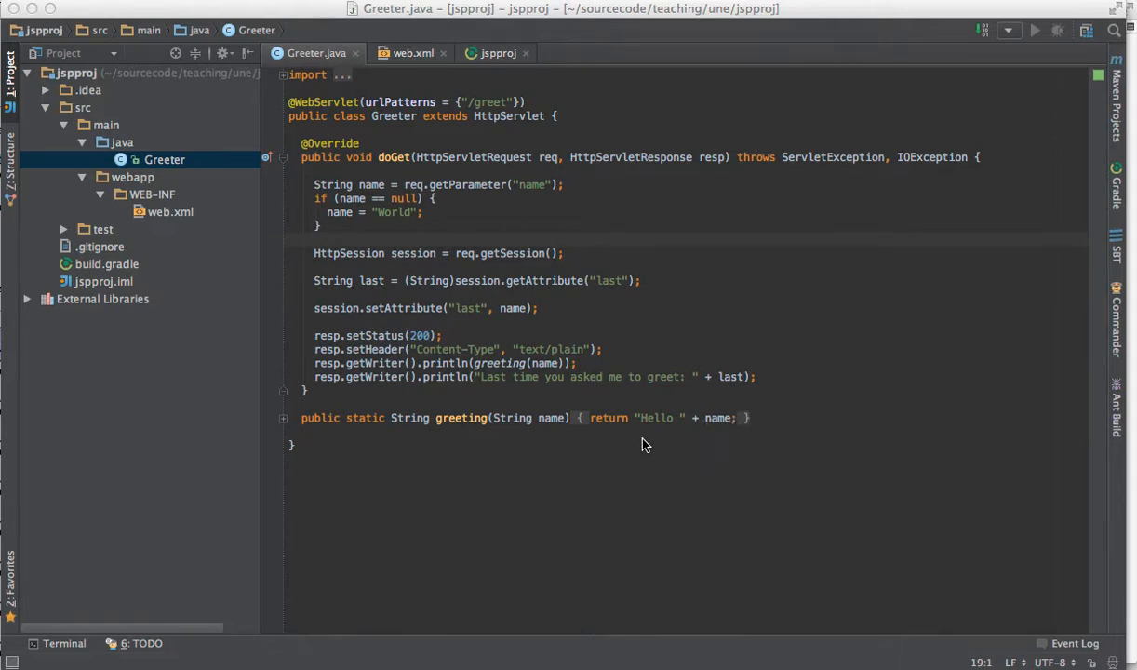
mouse_move(528, 293)
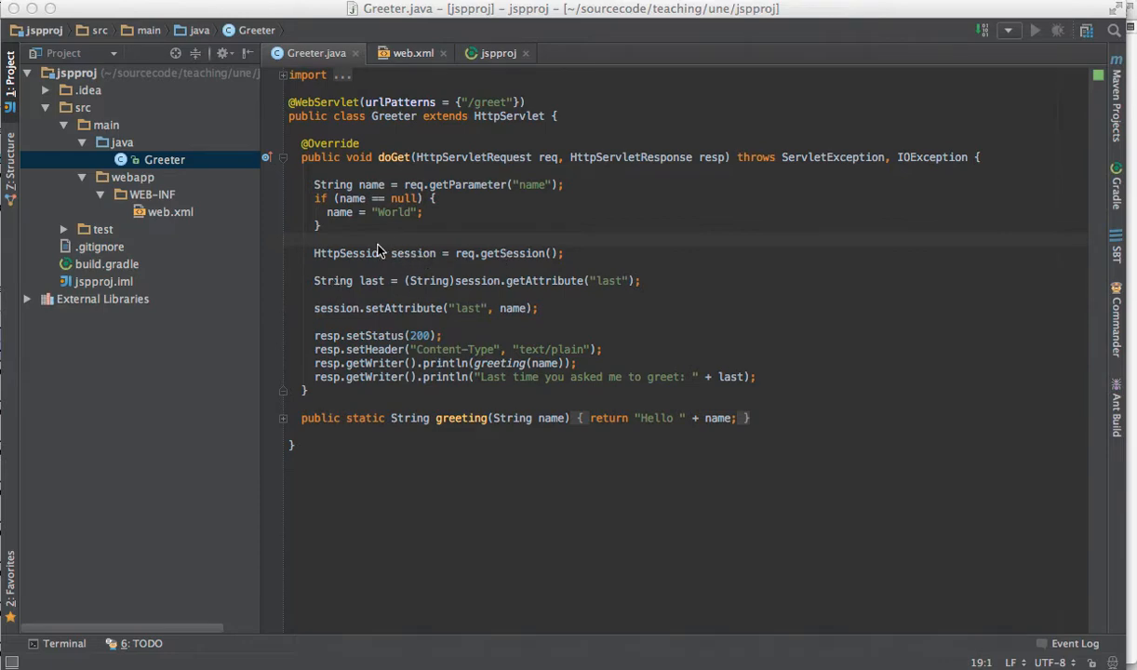
mouse_move(404, 256)
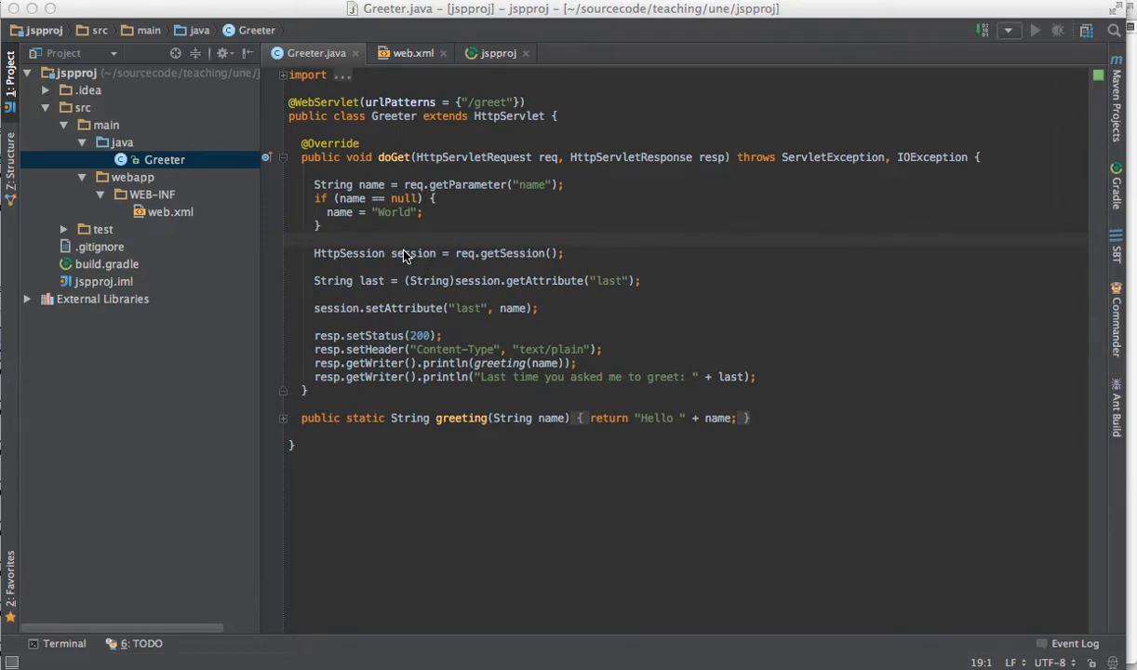
mouse_move(605, 272)
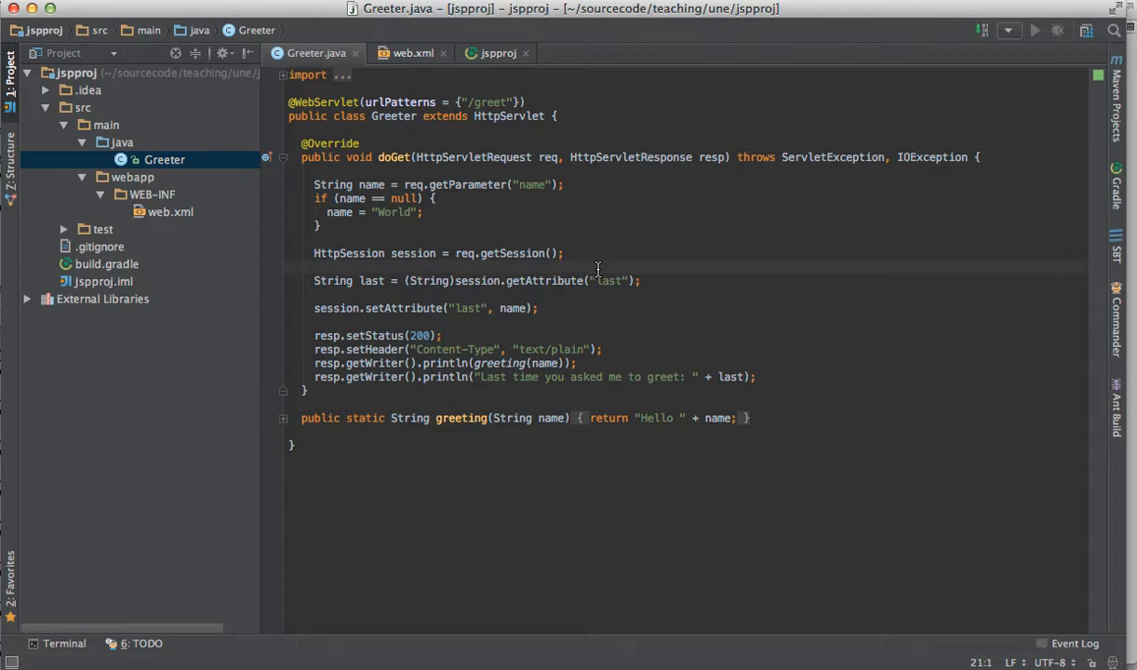
mouse_move(584, 268)
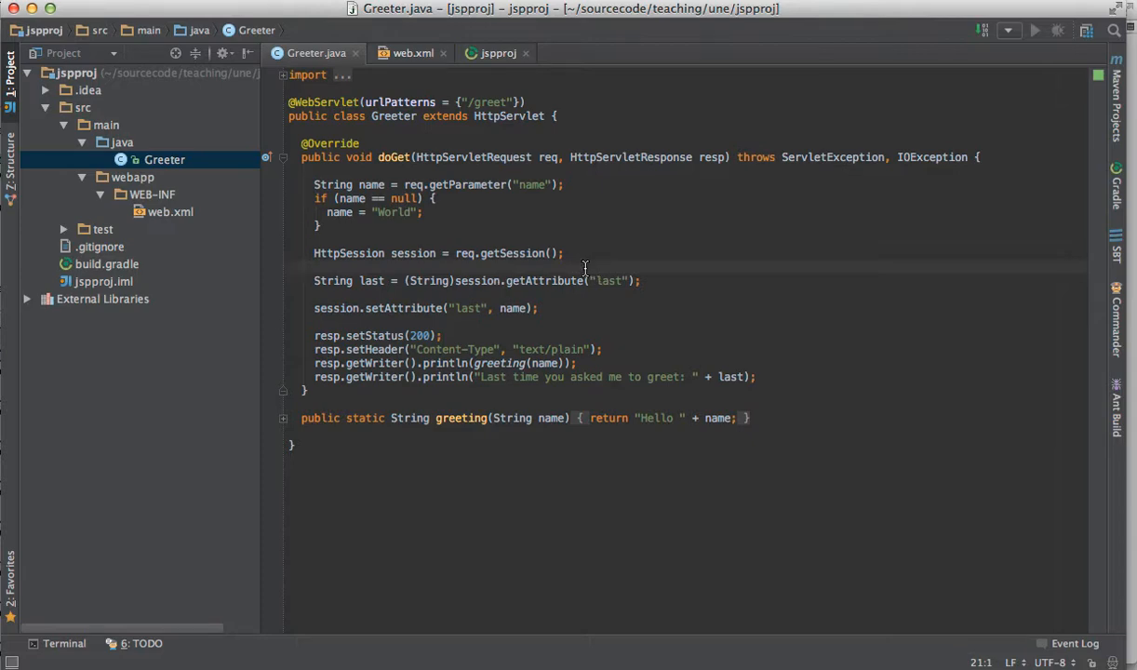
mouse_move(585, 272)
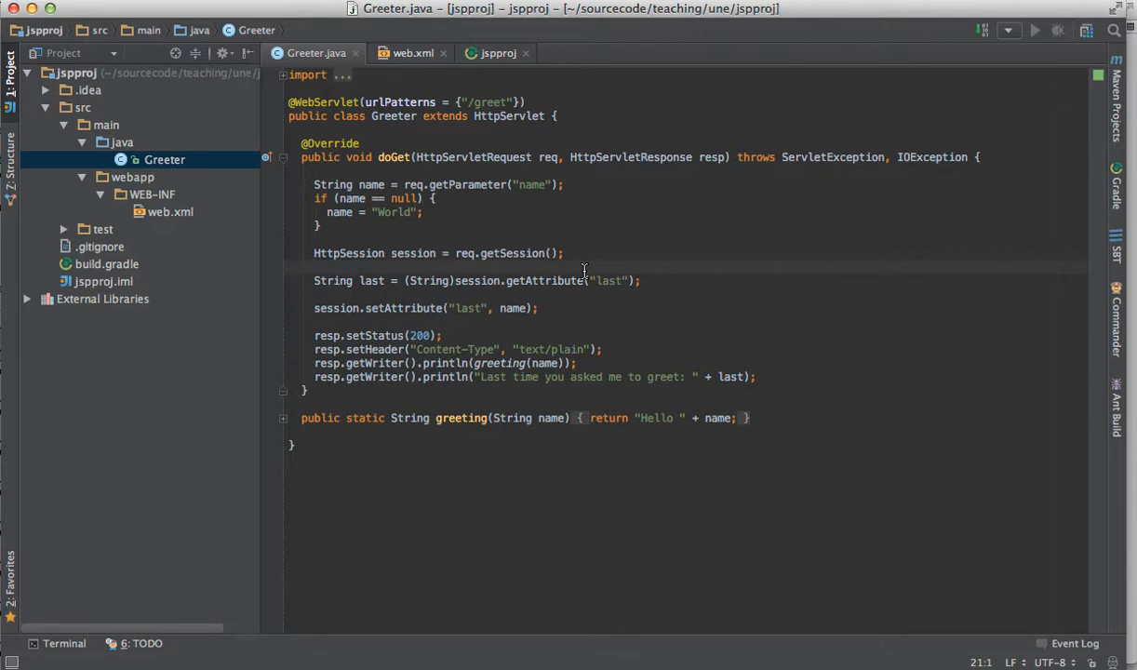
mouse_move(313, 224)
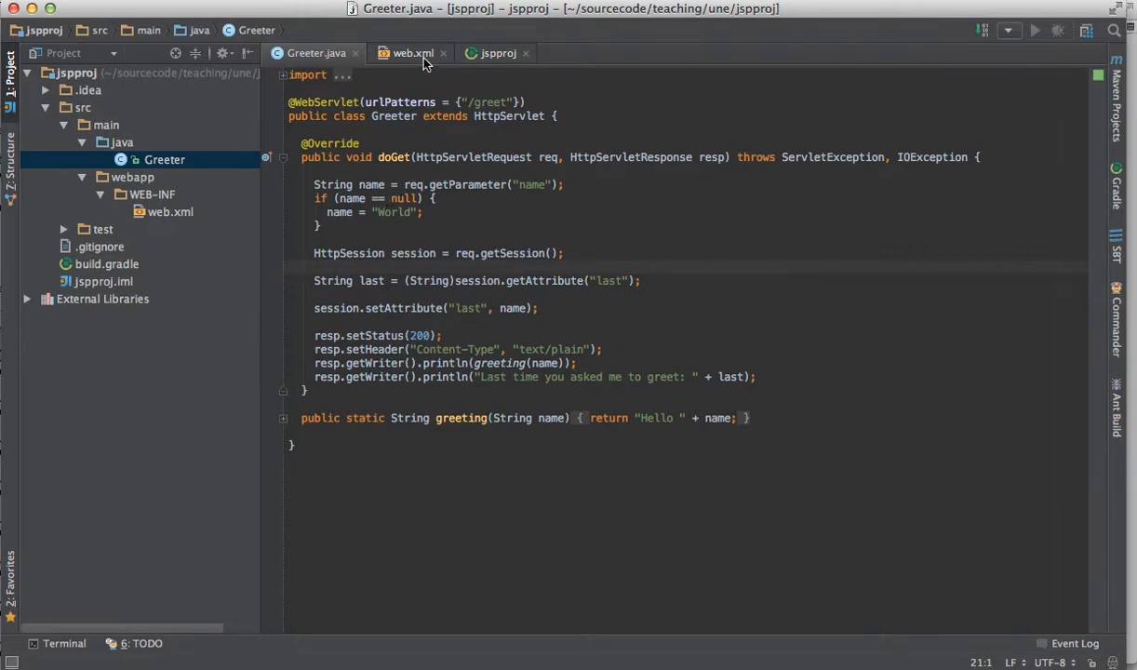
Step: Review web.xml, then bring up build.gradle with the Java, WAR and Gretty plugins
click(411, 52)
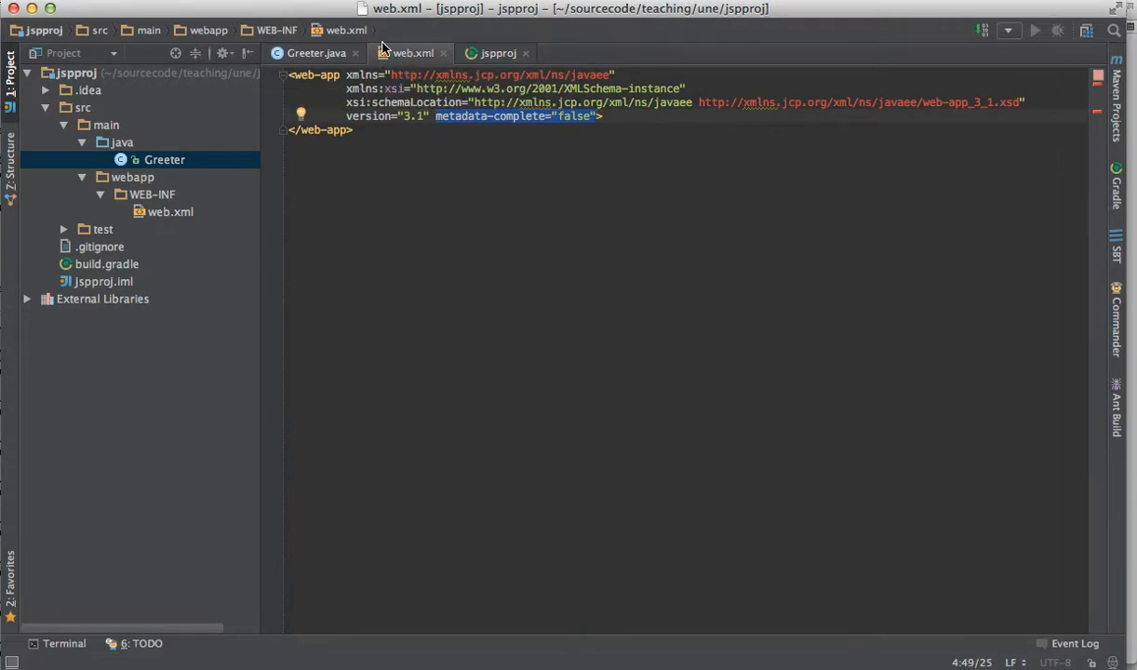
mouse_move(295, 75)
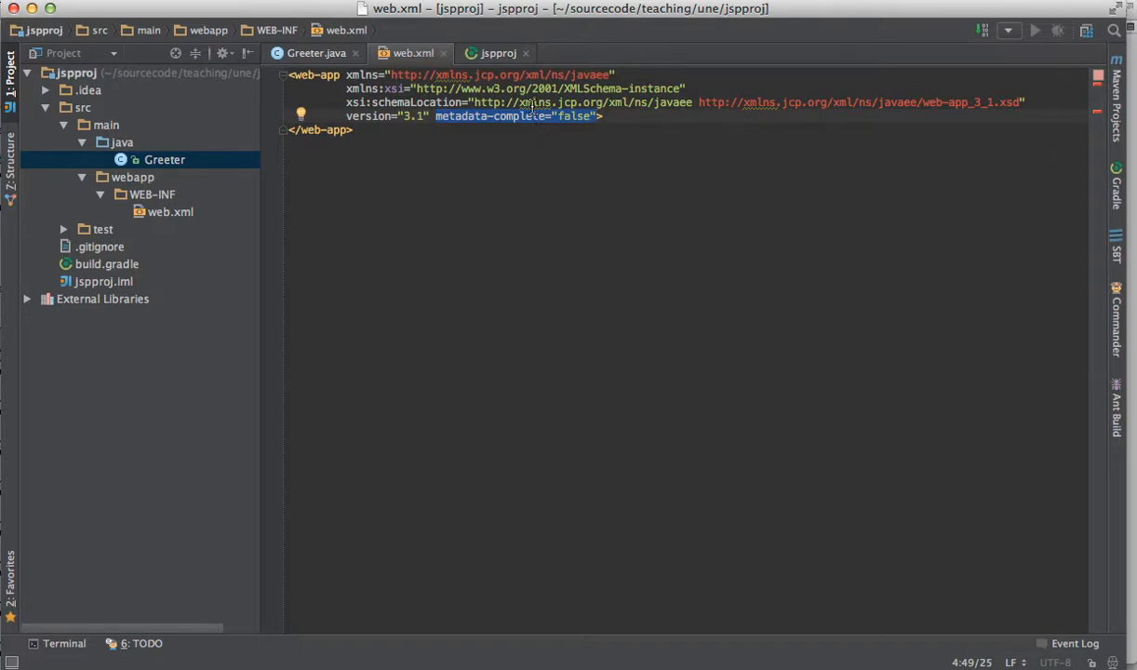
mouse_move(529, 154)
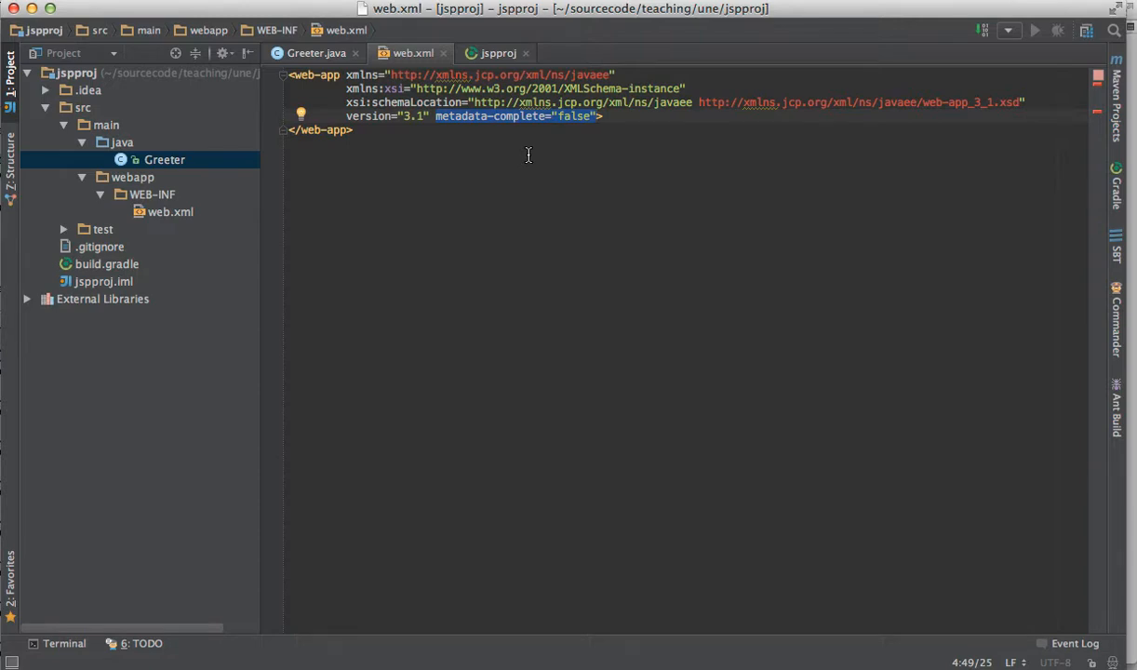
mouse_move(521, 160)
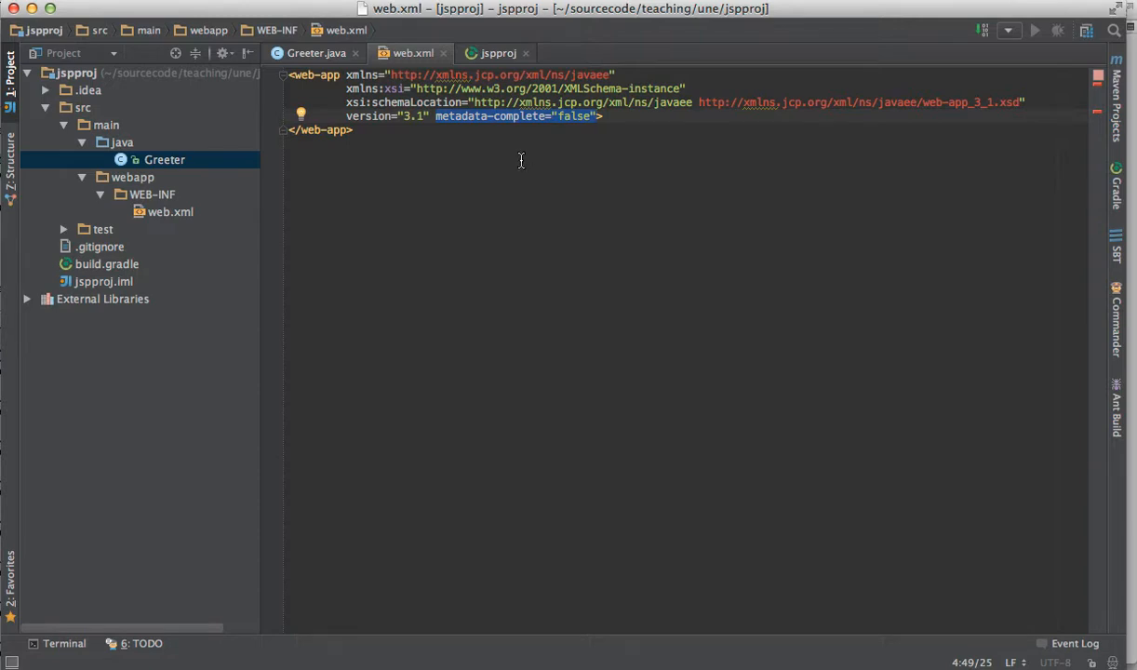
click(105, 264)
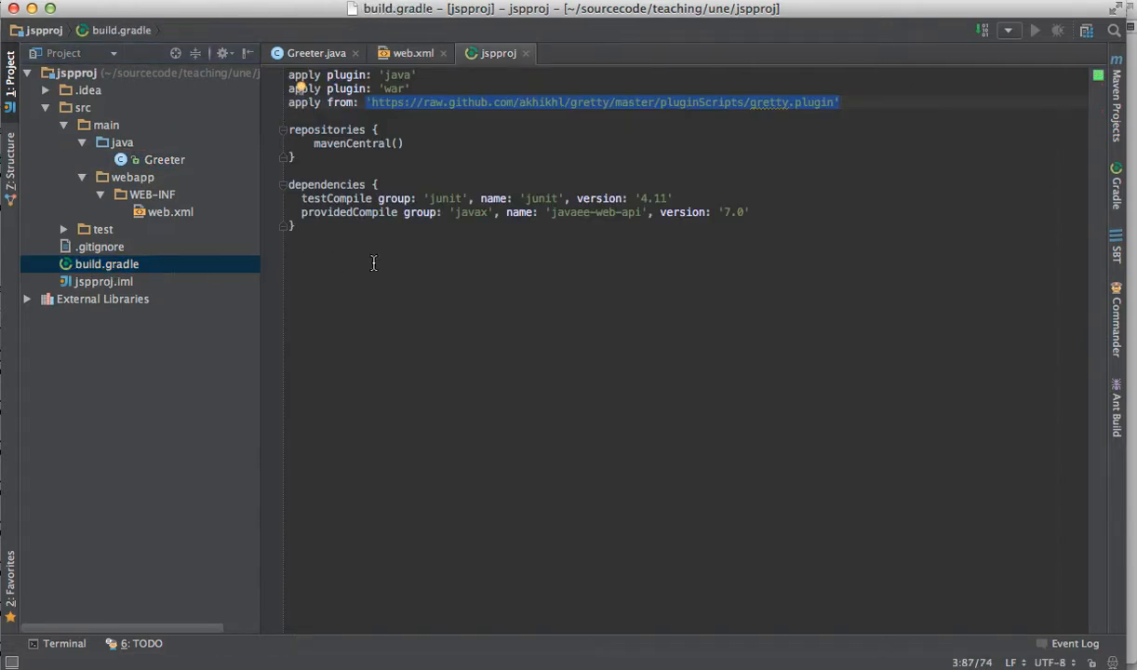
click(289, 172)
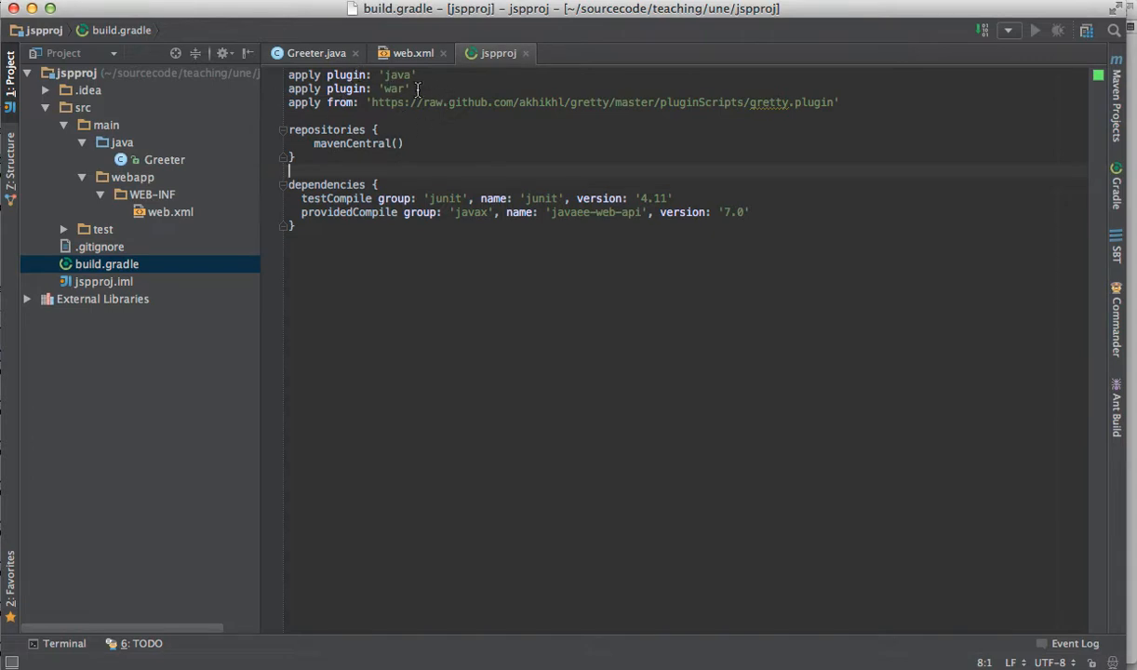
mouse_move(677, 104)
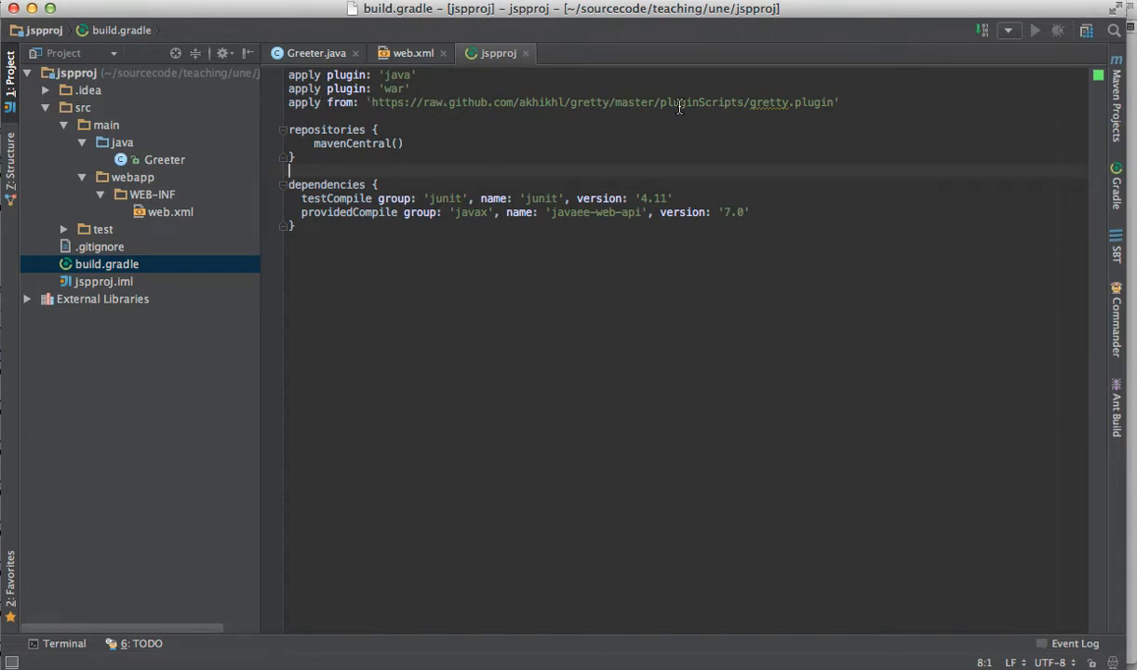
mouse_move(529, 108)
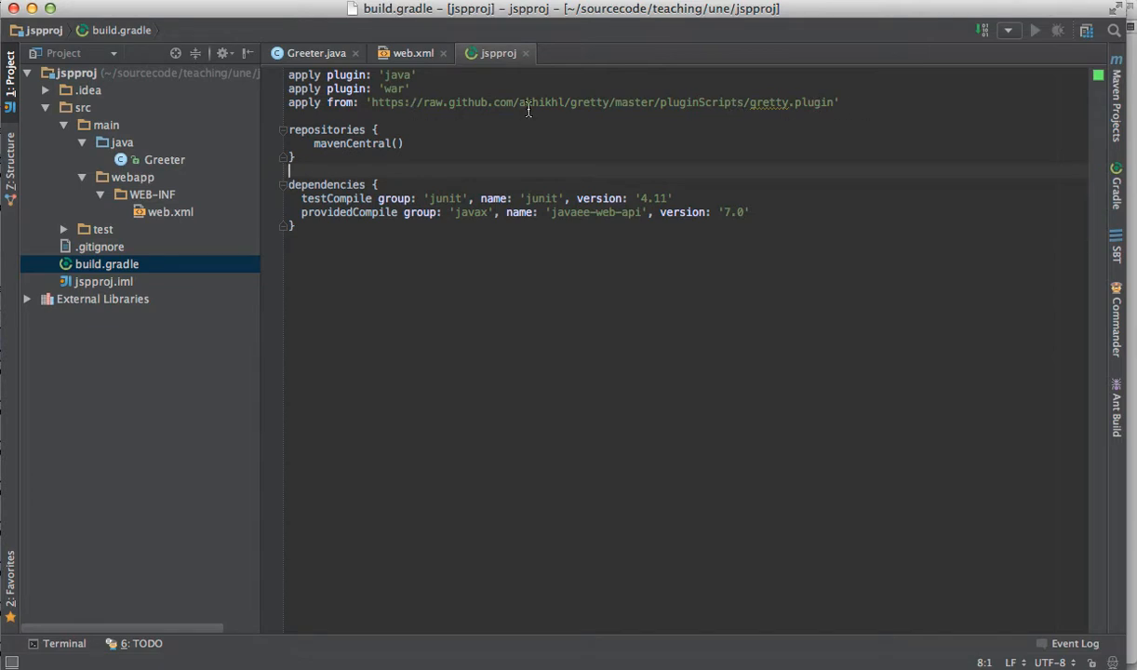
mouse_move(810, 100)
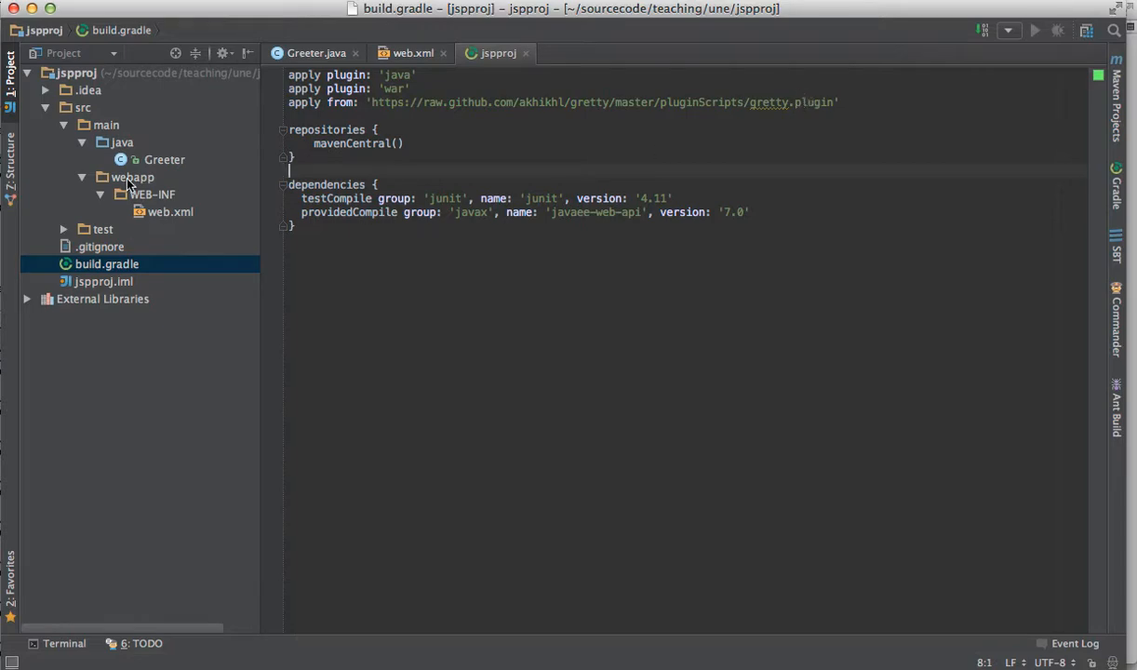
Step: Create a new file named createMessage.jsp inside the webapp folder
click(132, 177)
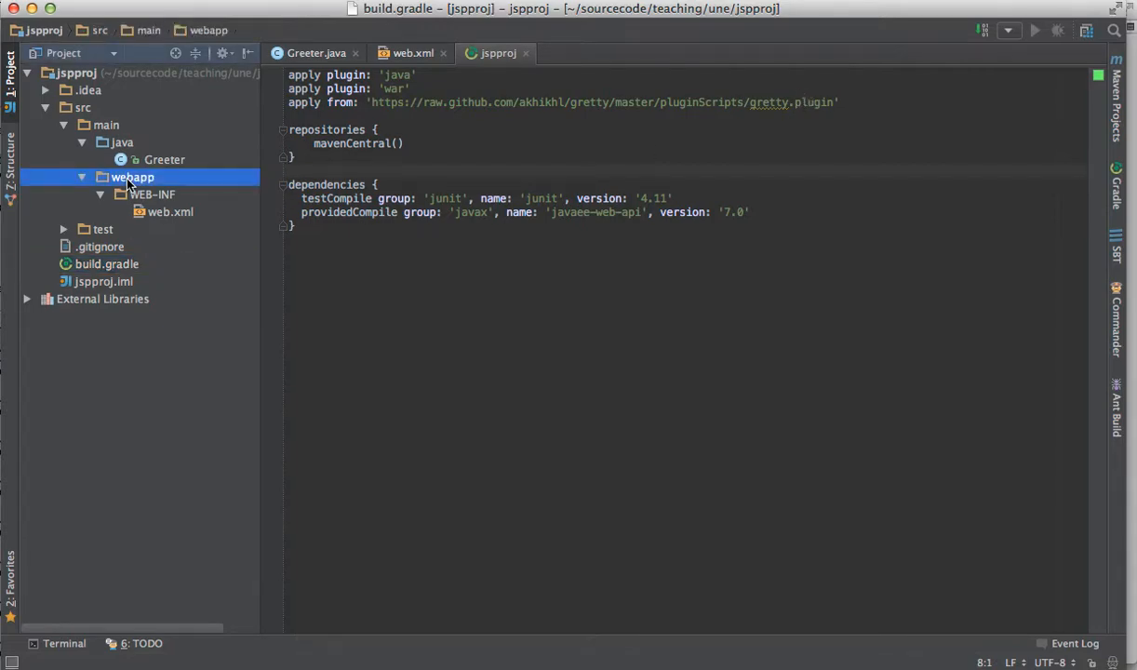
right_click(132, 177)
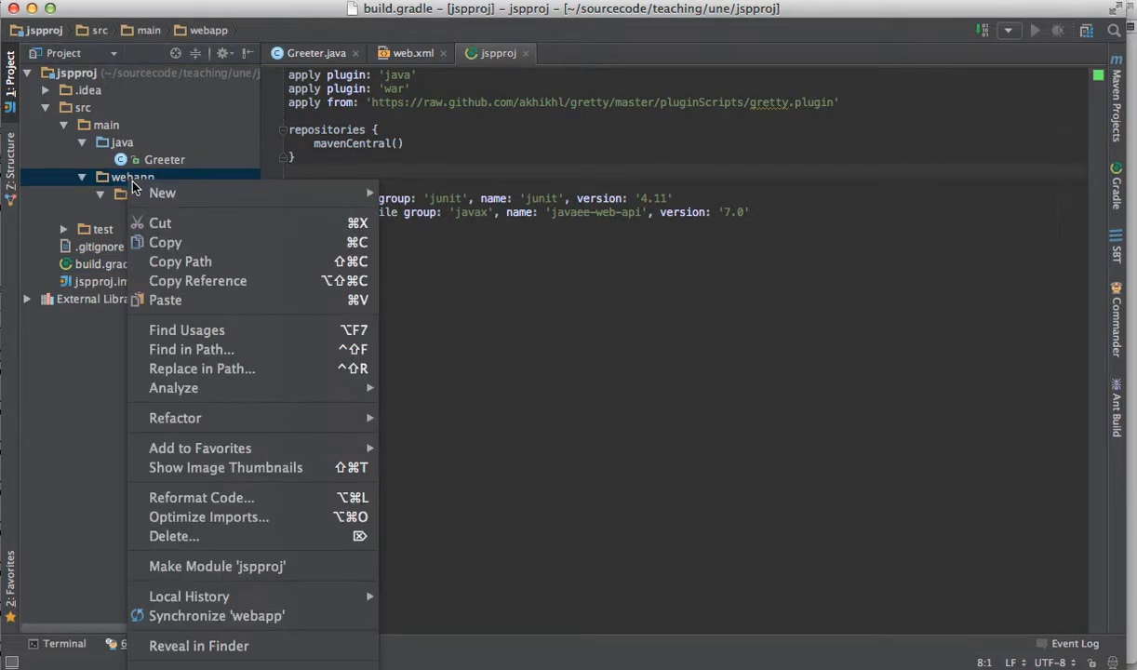
click(162, 192)
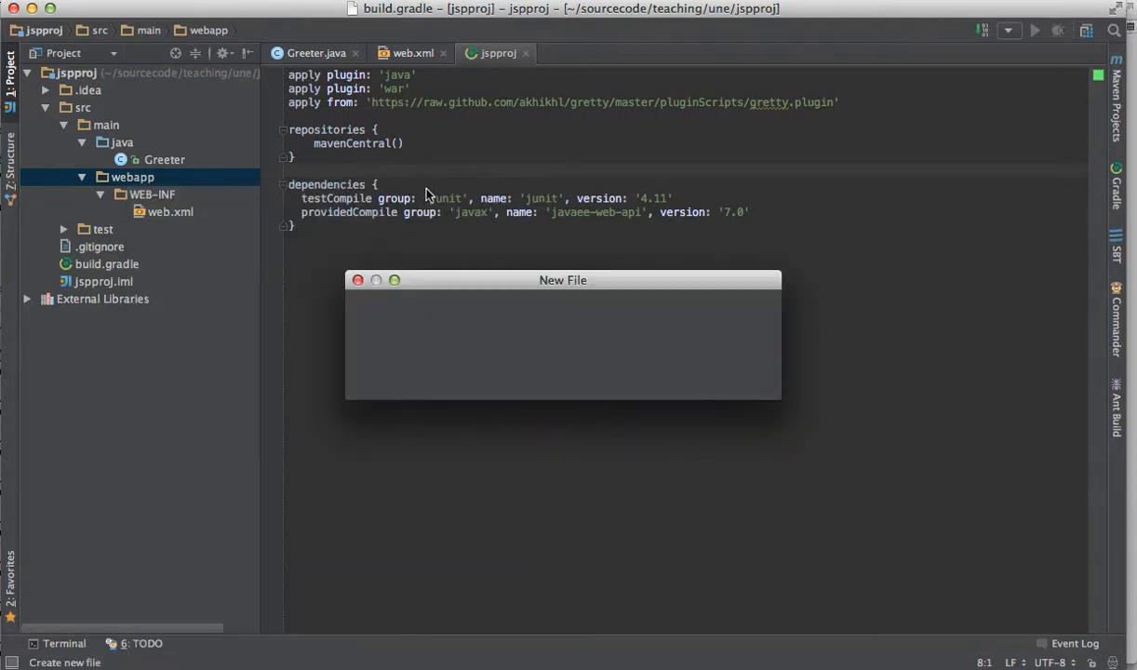
text(create)
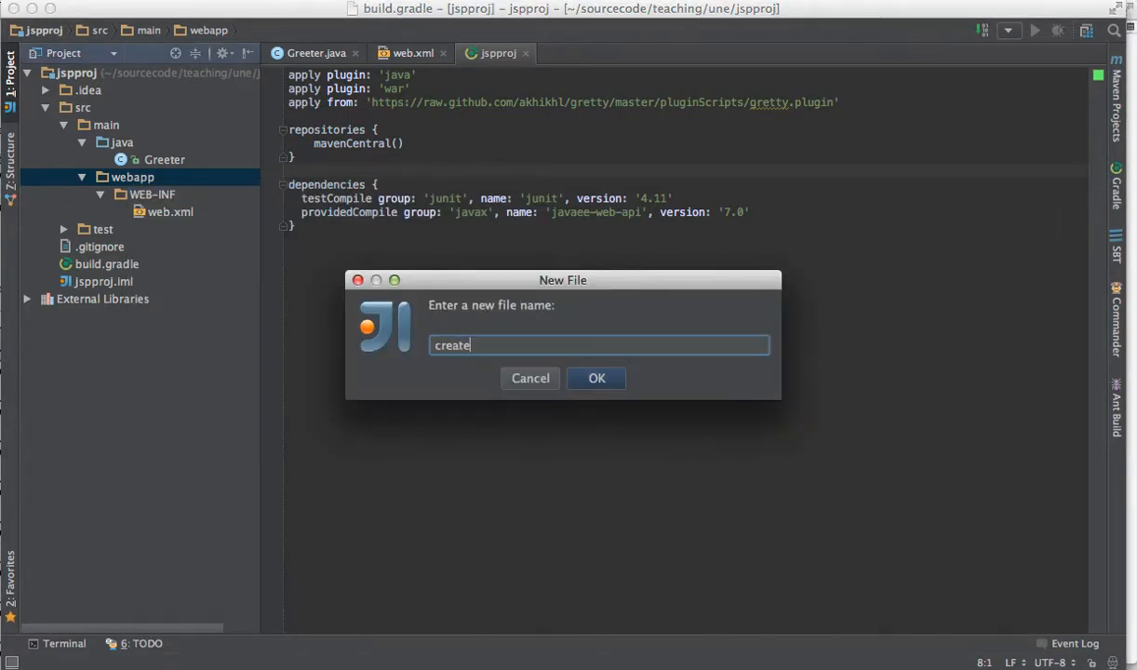
text(Message.)
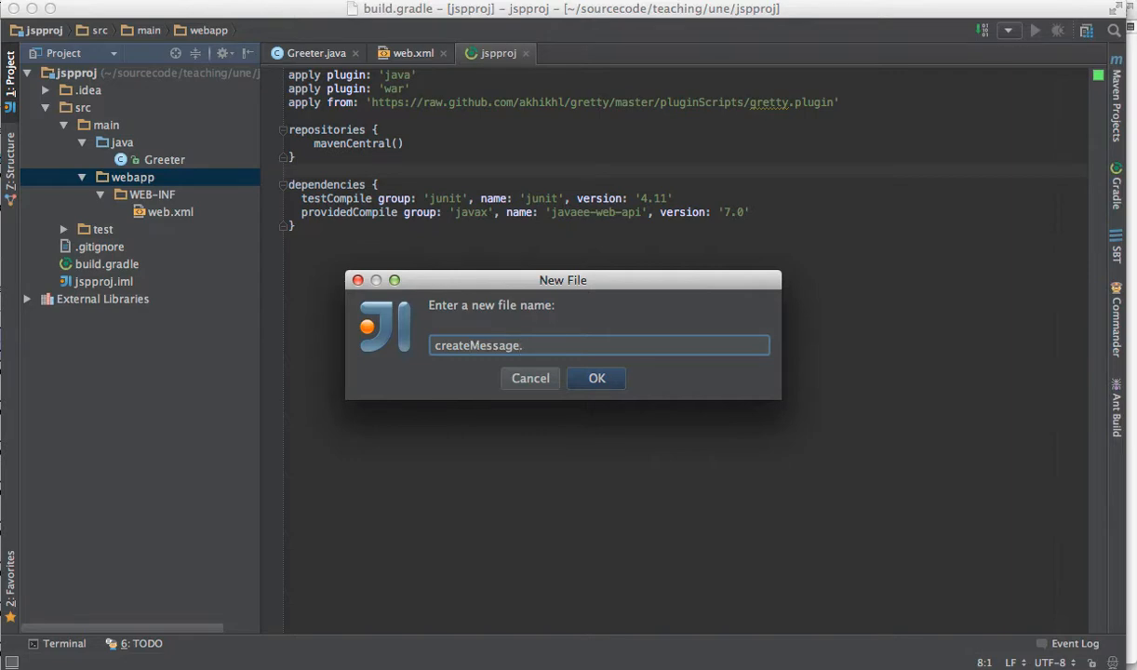
click(596, 378)
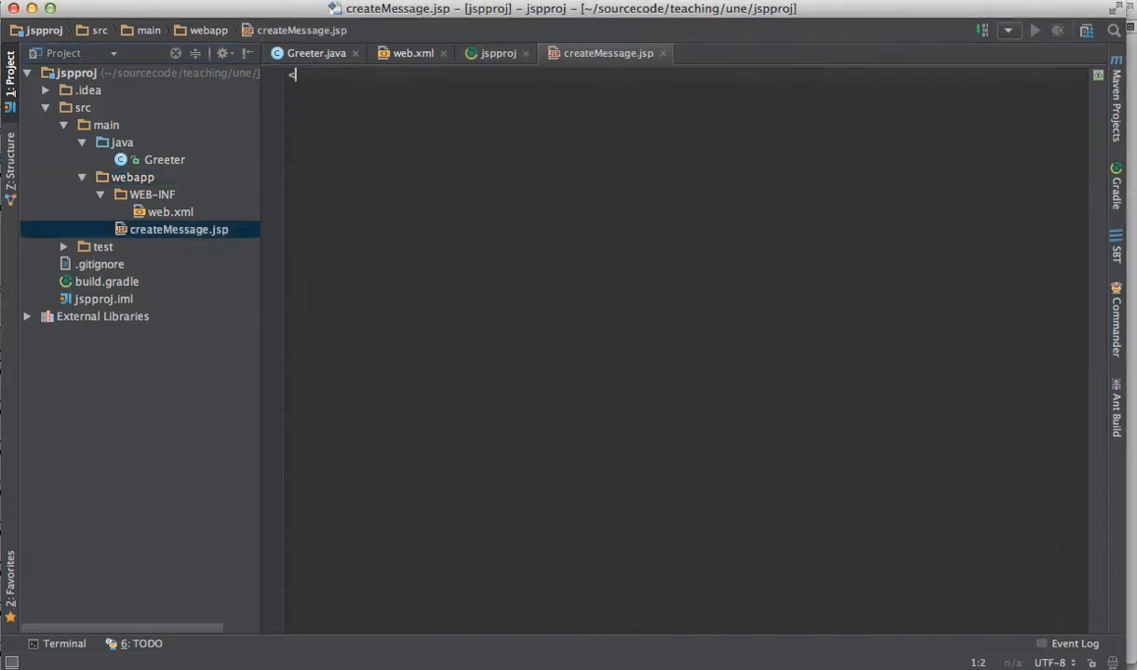
Step: Write a DOCTYPE/html skeleton whose body reads 'This is the create form JSP'
text(<!DOCTYPE)
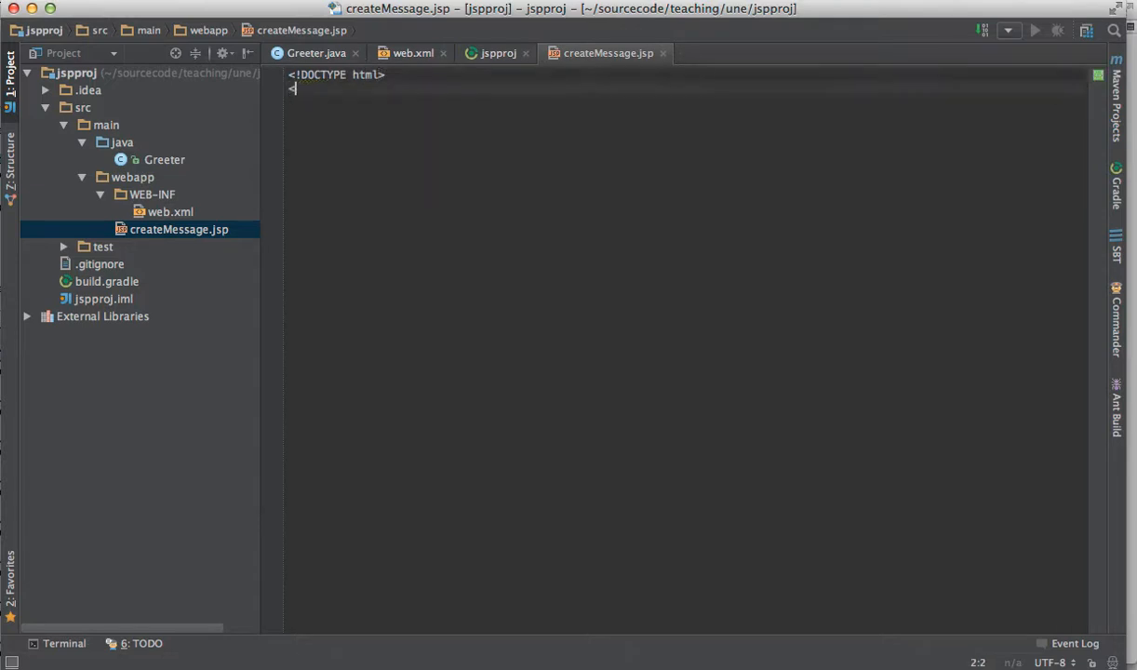
text(html>)
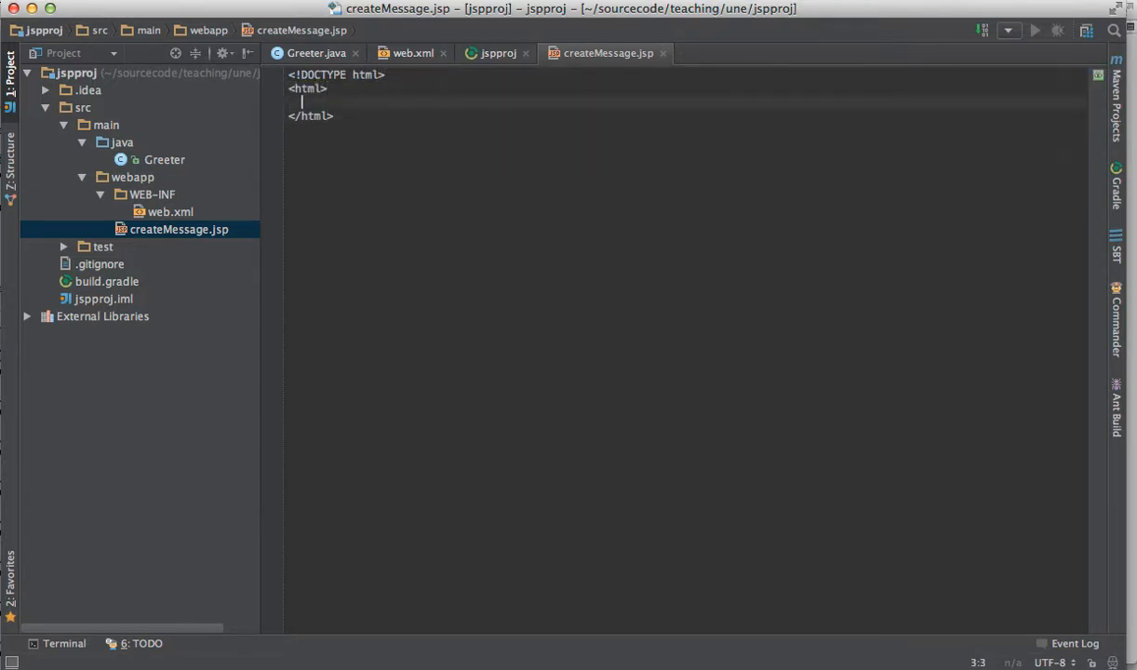
text(This is the create)
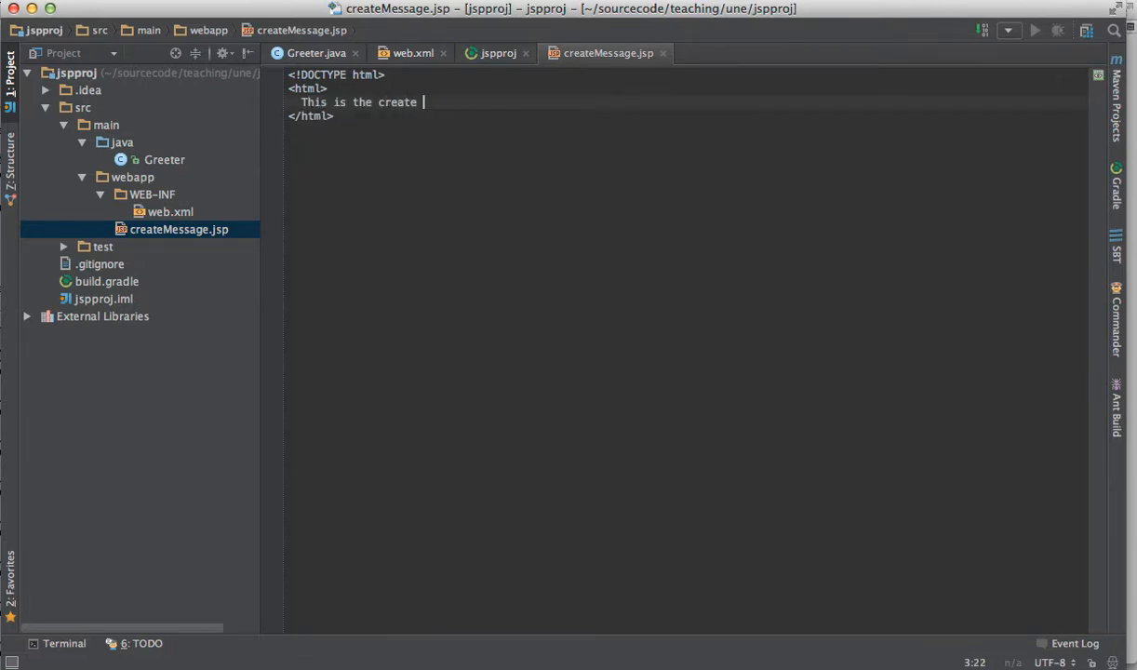
text(form JSP)
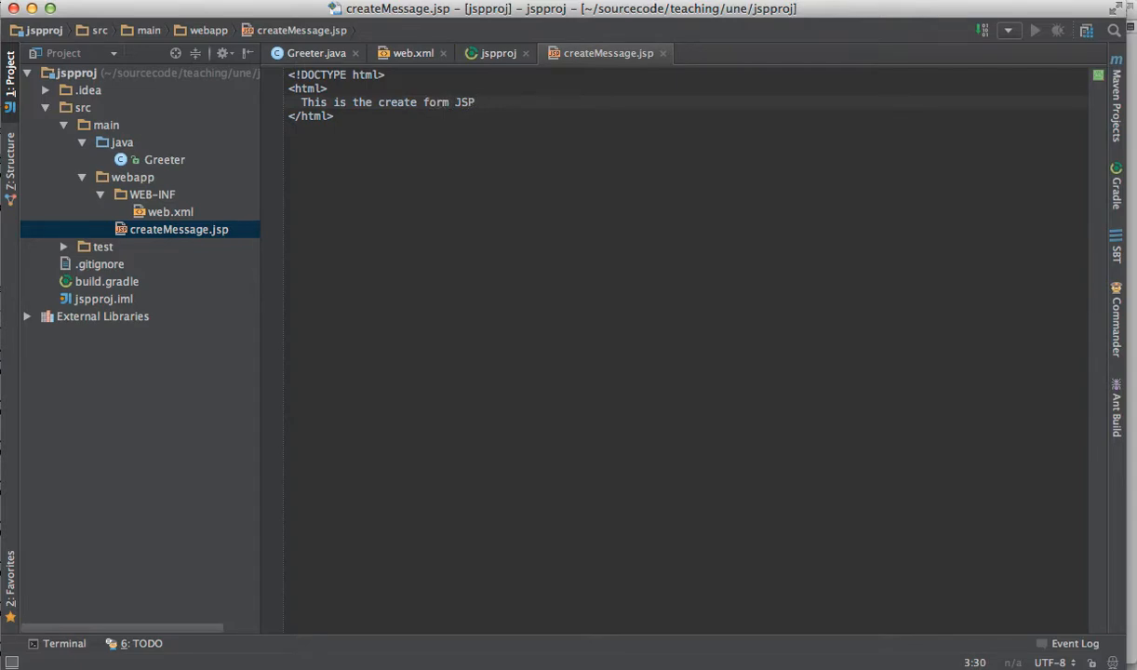
Step: Create a new file named viewMessage.jsp inside the webapp folder
right_click(134, 177)
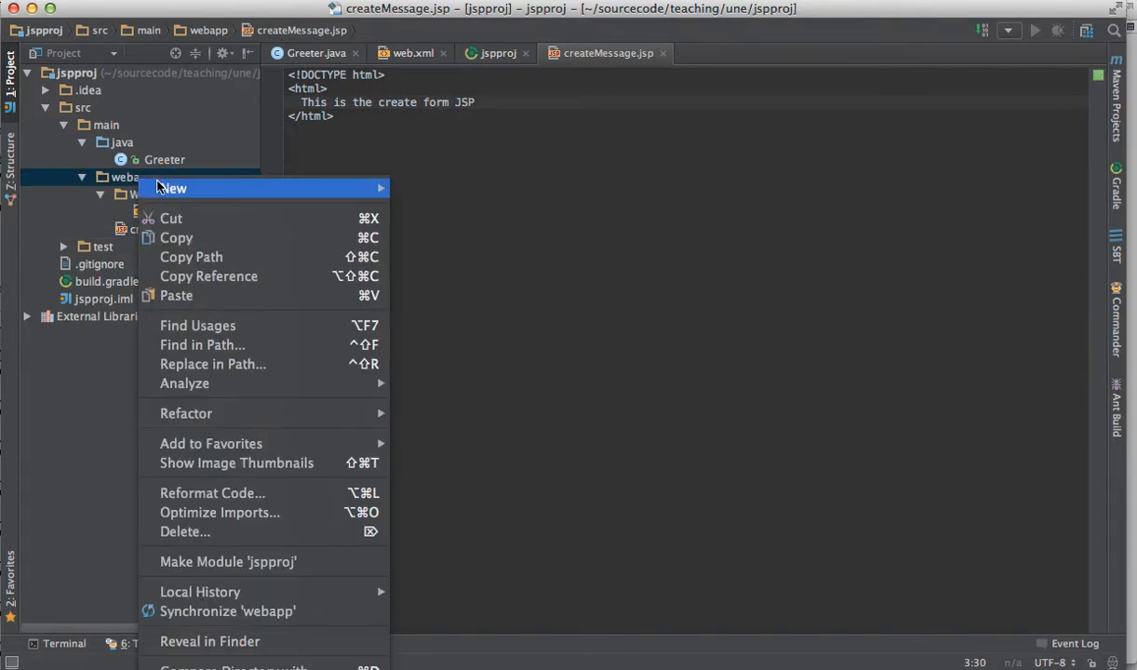
click(171, 188)
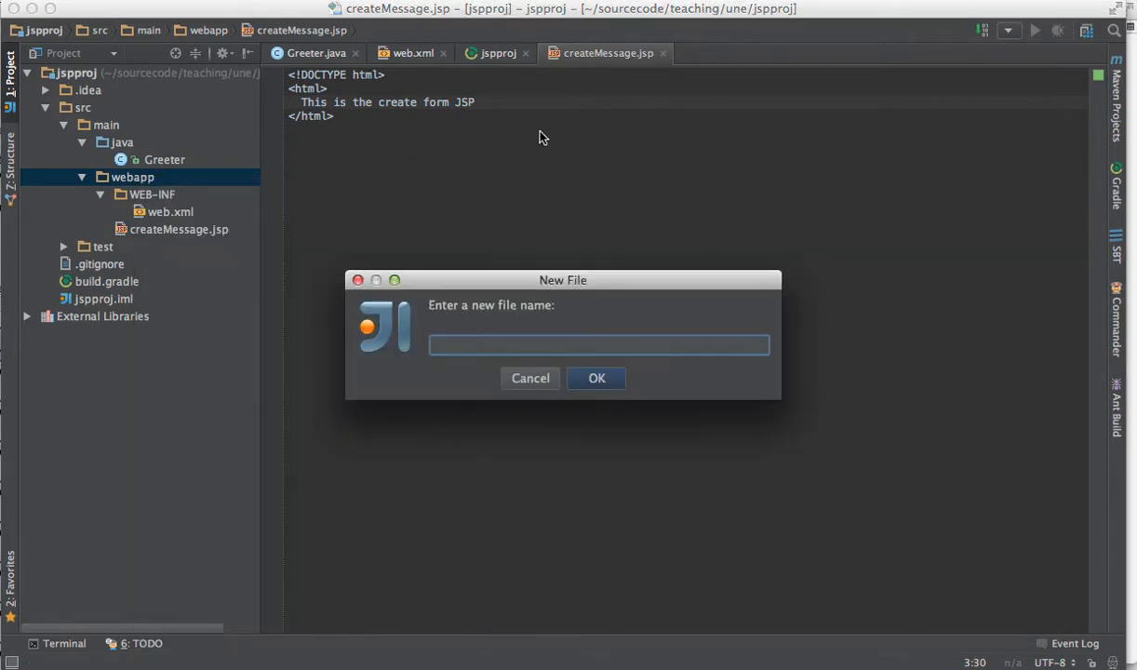
text(viewMessage.js)
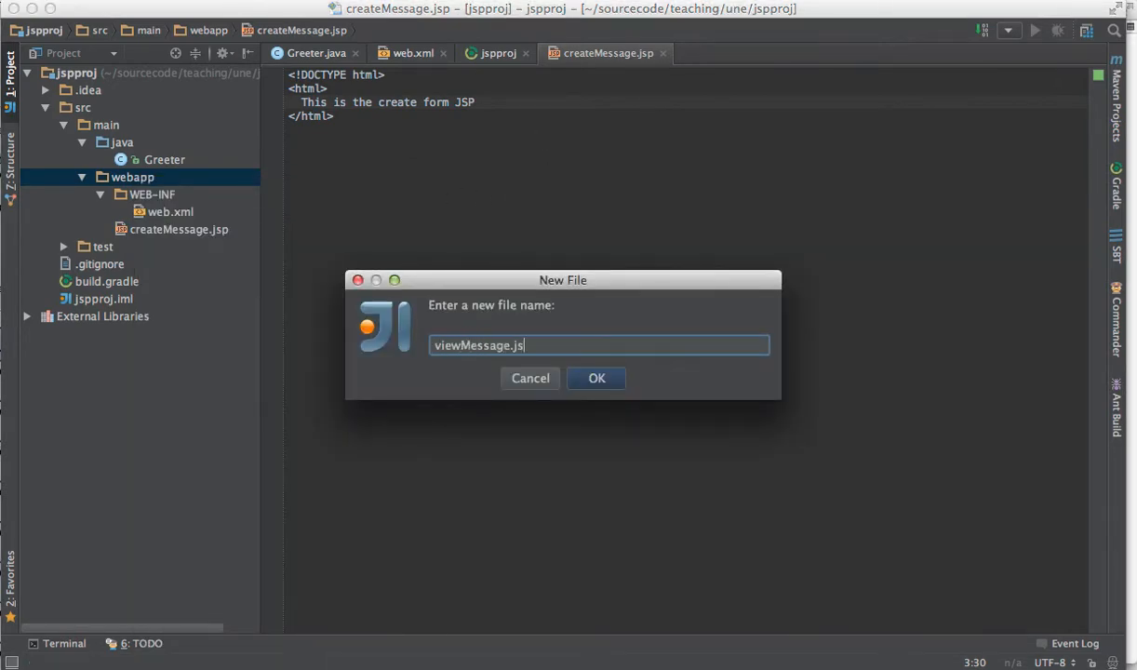
click(595, 378)
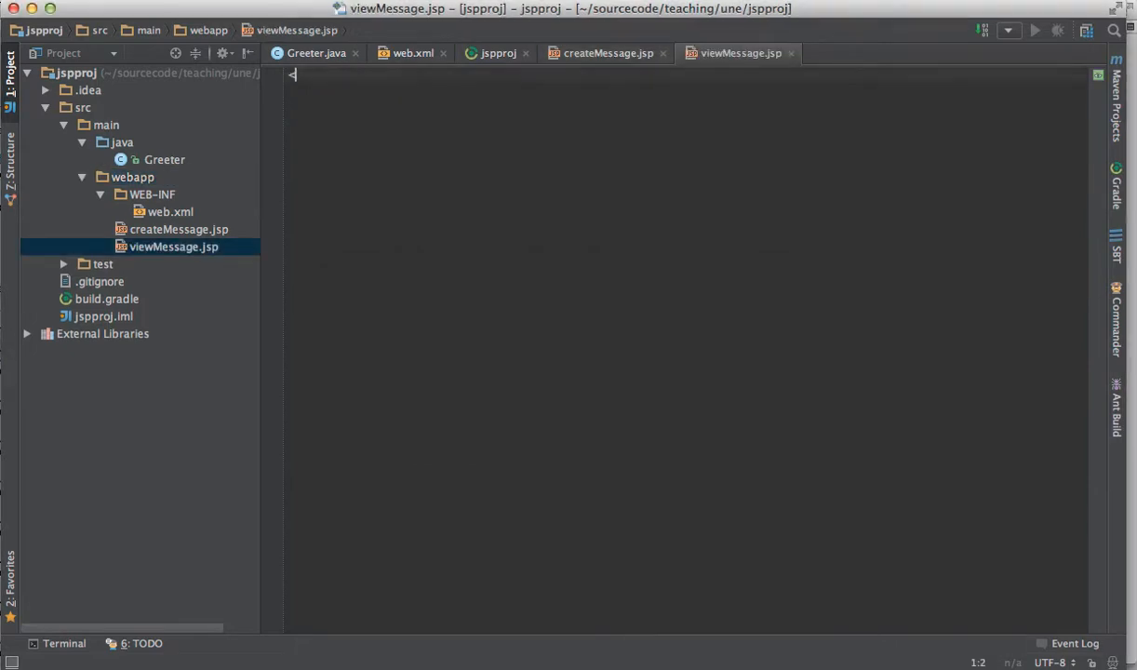
Step: Write a DOCTYPE/html skeleton whose body reads 'This is the view message JSP'
text(!DOCTYPE)
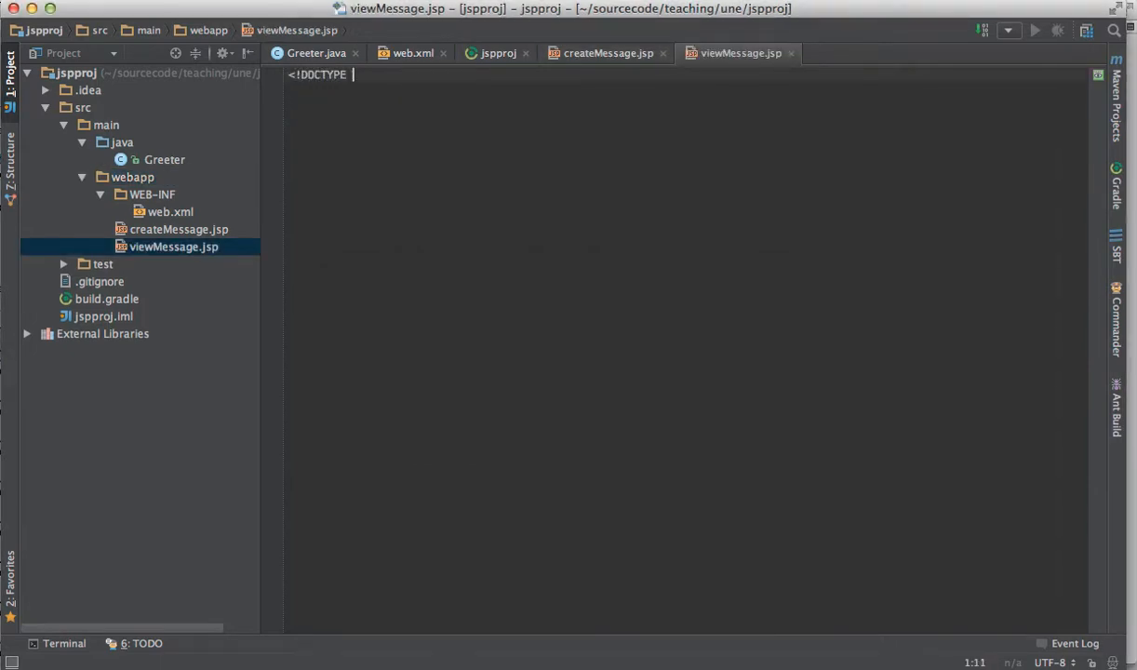
text(html>)
text(This is)
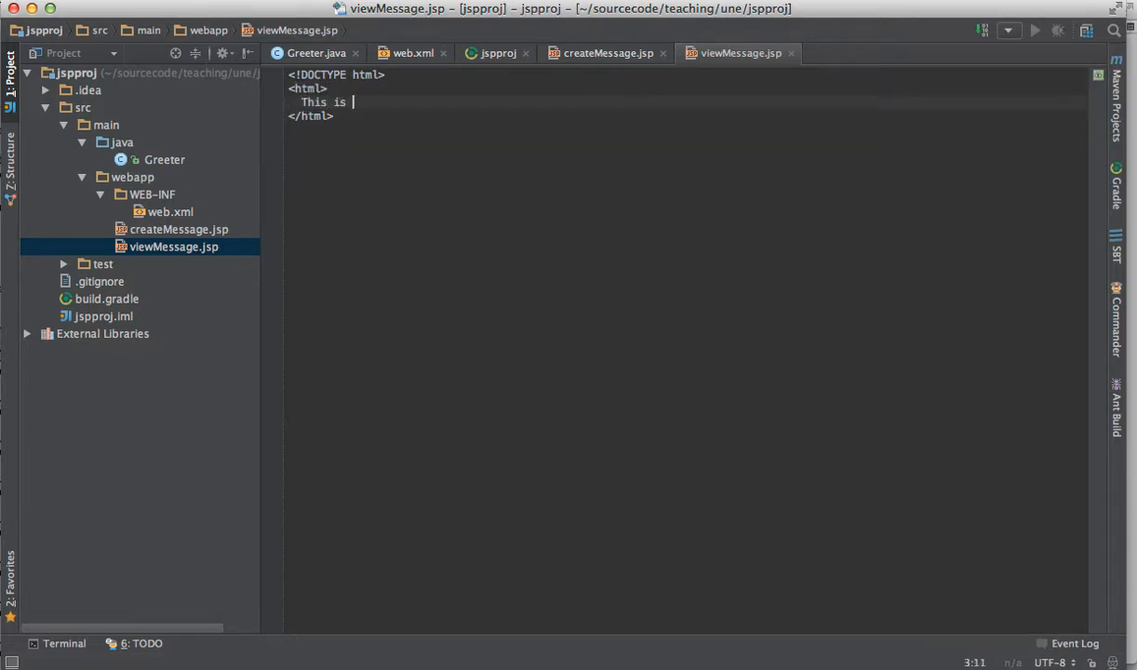
text(the view message)
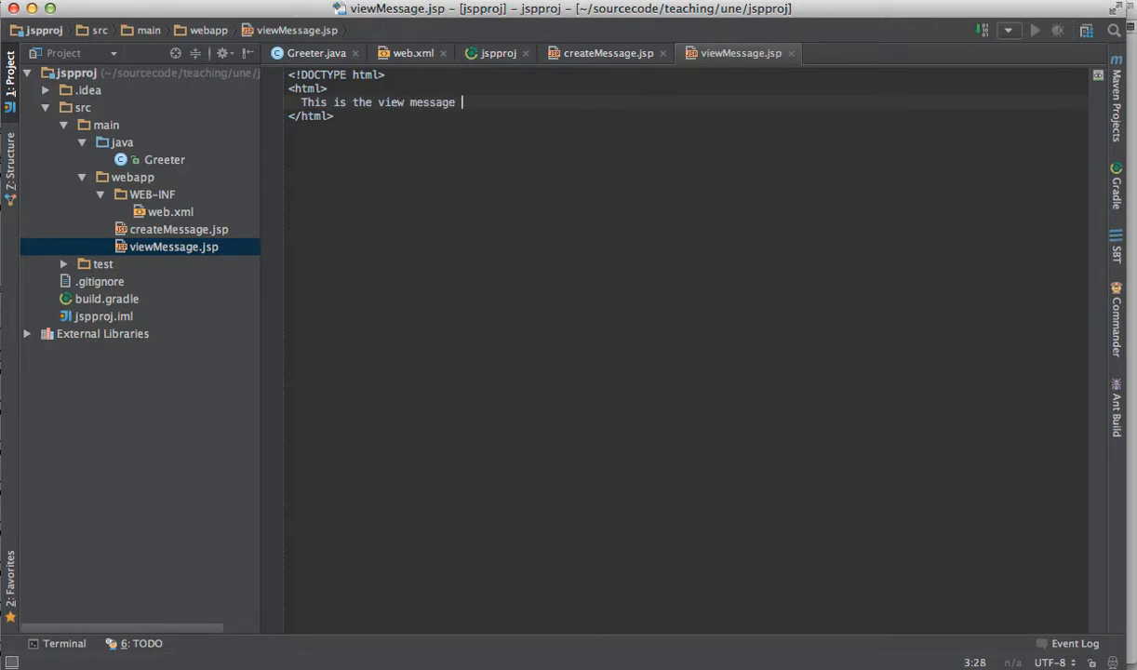
text(JSP)
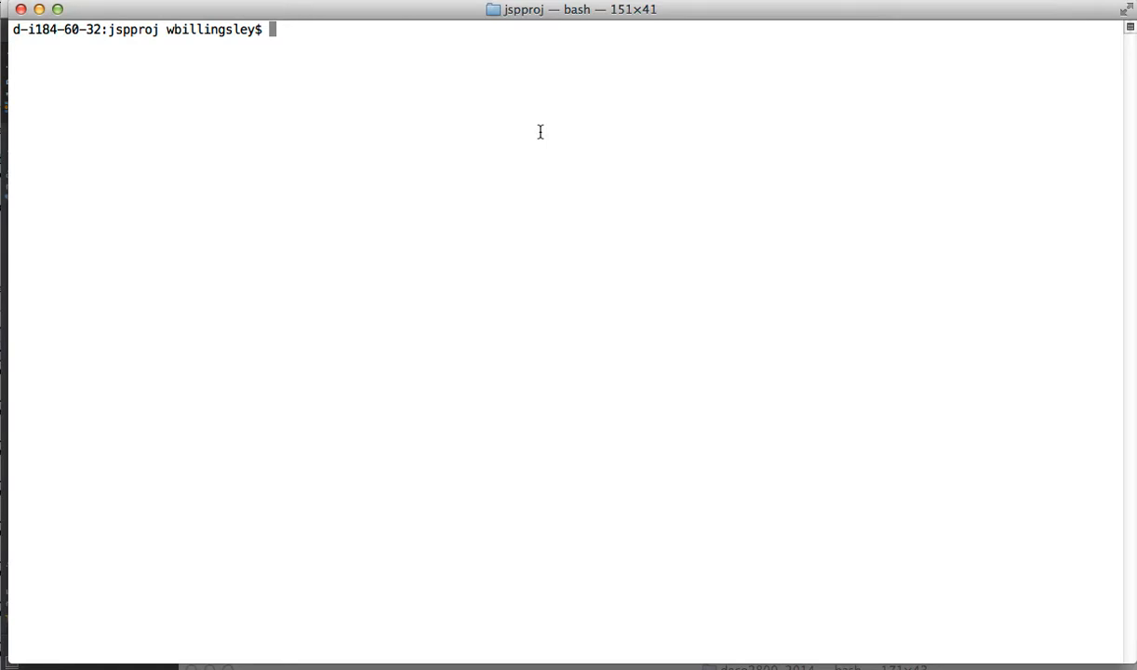
Step: Run the Gradle appRun task from the jspproj directory to start the local server
text(gradle ar)
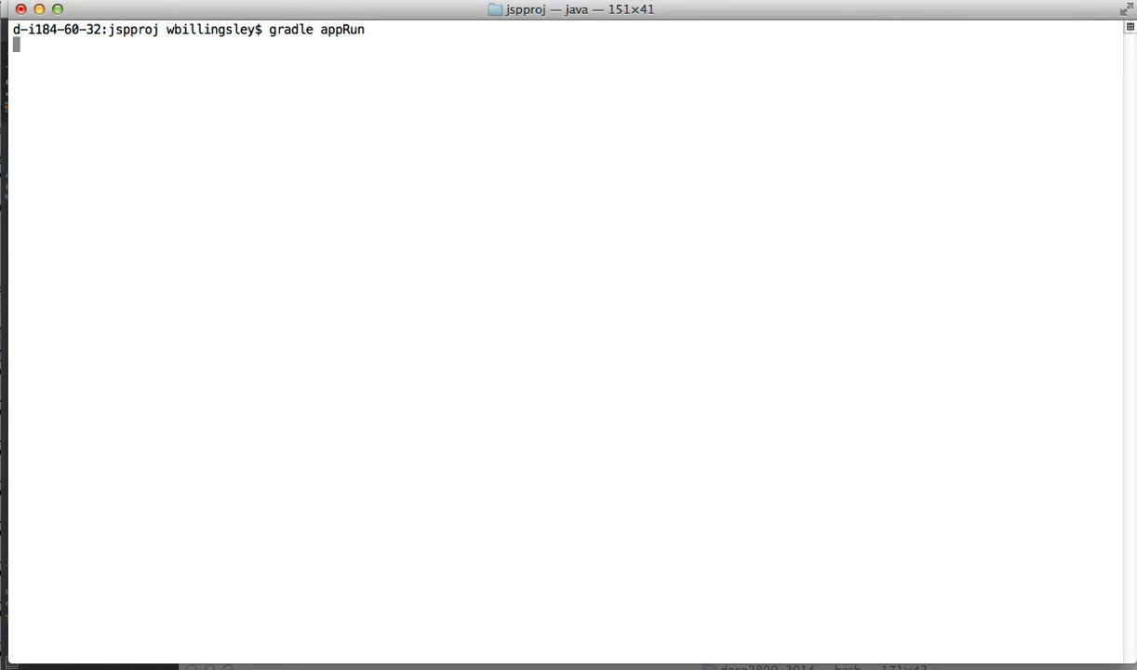
key(Return)
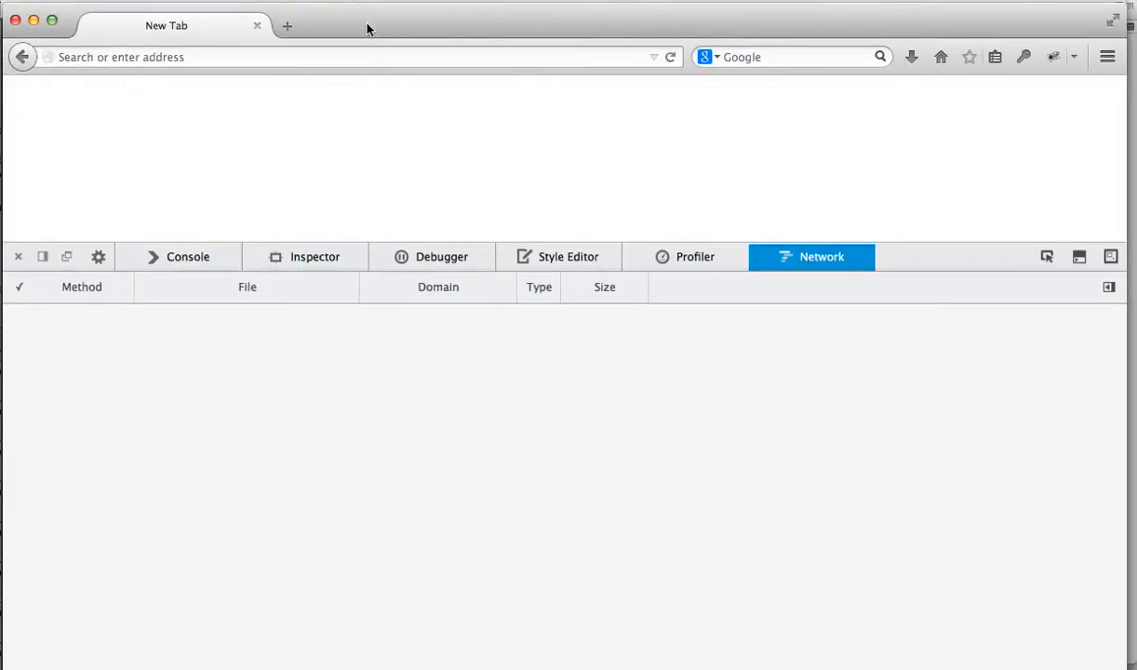
mouse_move(685, 191)
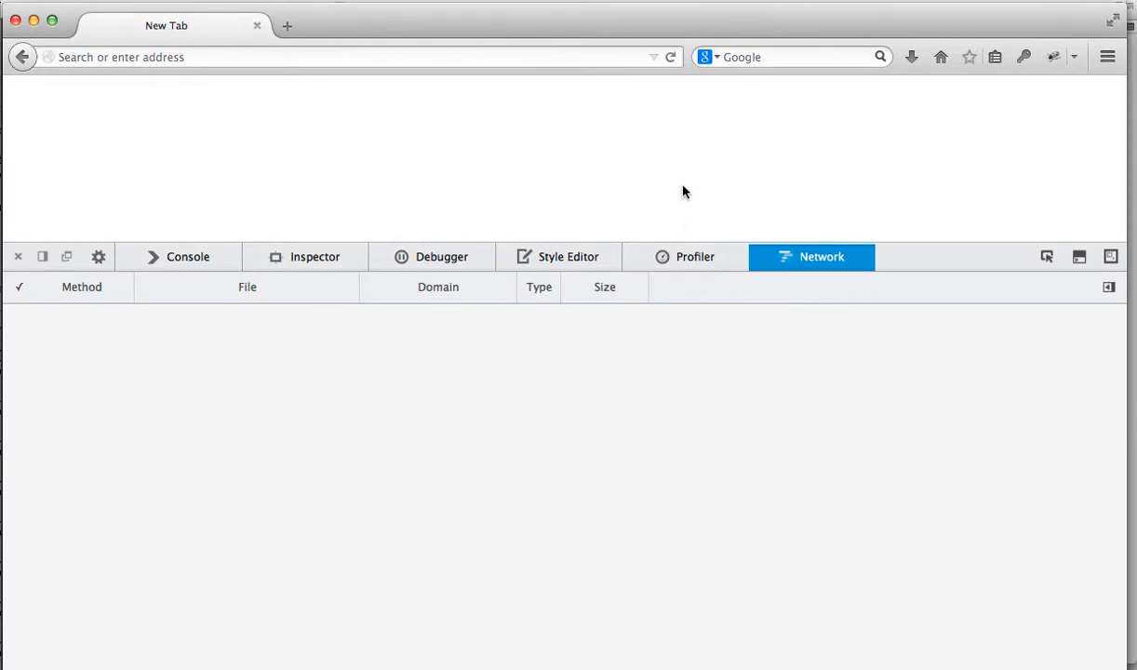
click(694, 257)
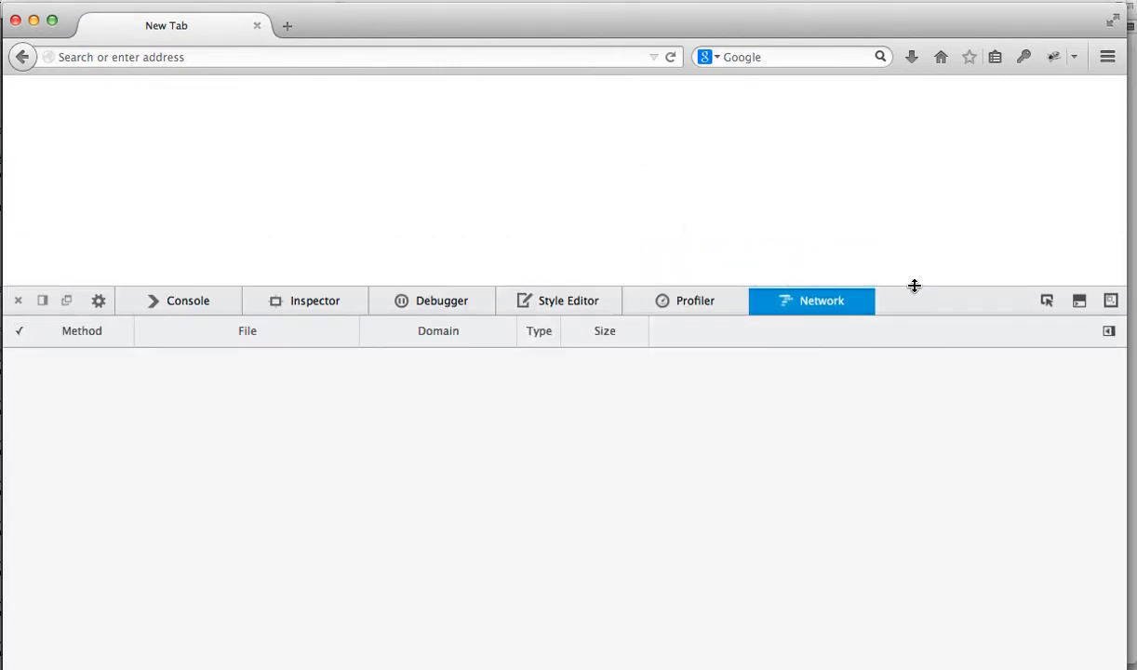
text(http://localhost:8080/jspproj/)
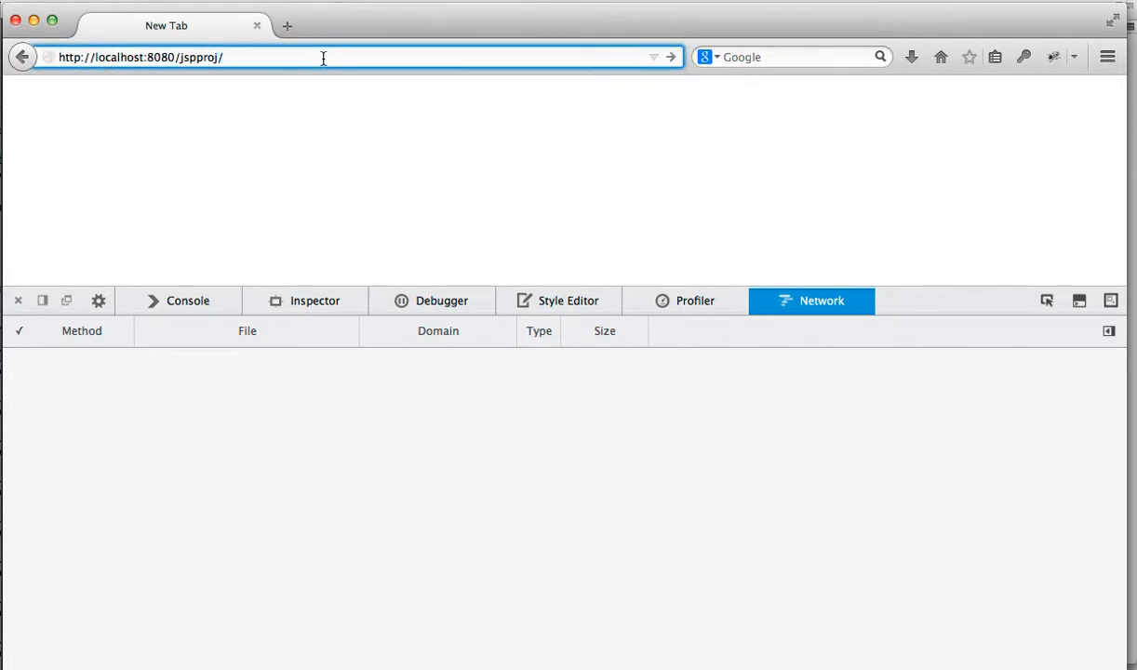
text(createMessage.jsp)
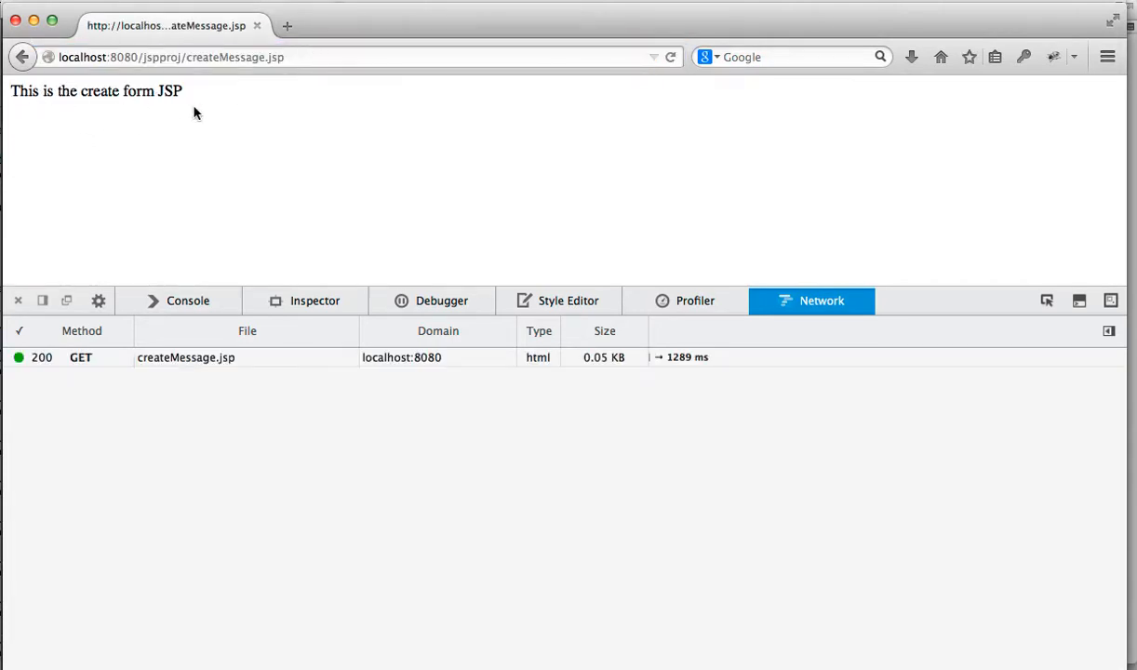
double_click(201, 56)
text(view)
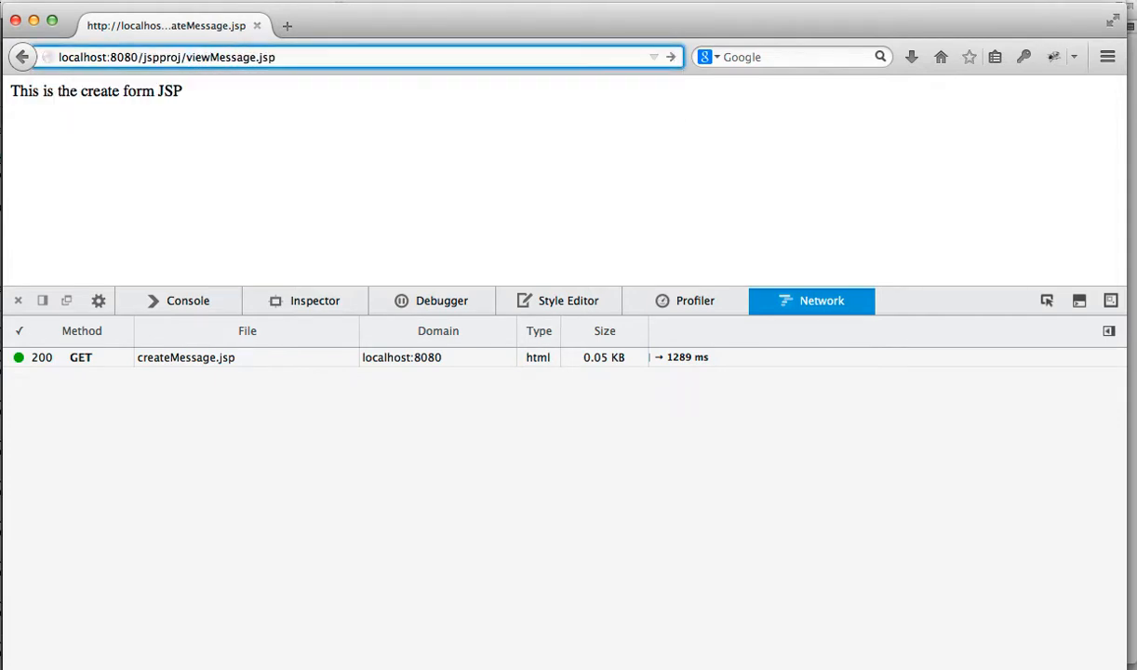
click(668, 56)
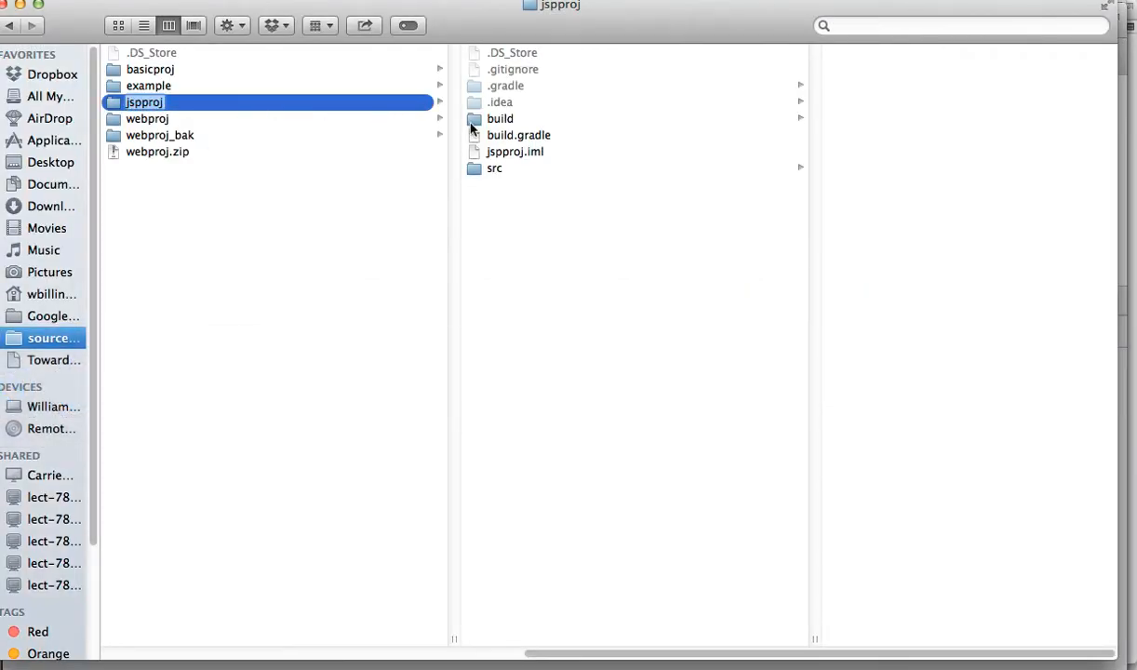
Step: Drill through build > serverBaseDir_jetty9 > webapps-exploded to the jsp folder with the generated Java files
click(499, 119)
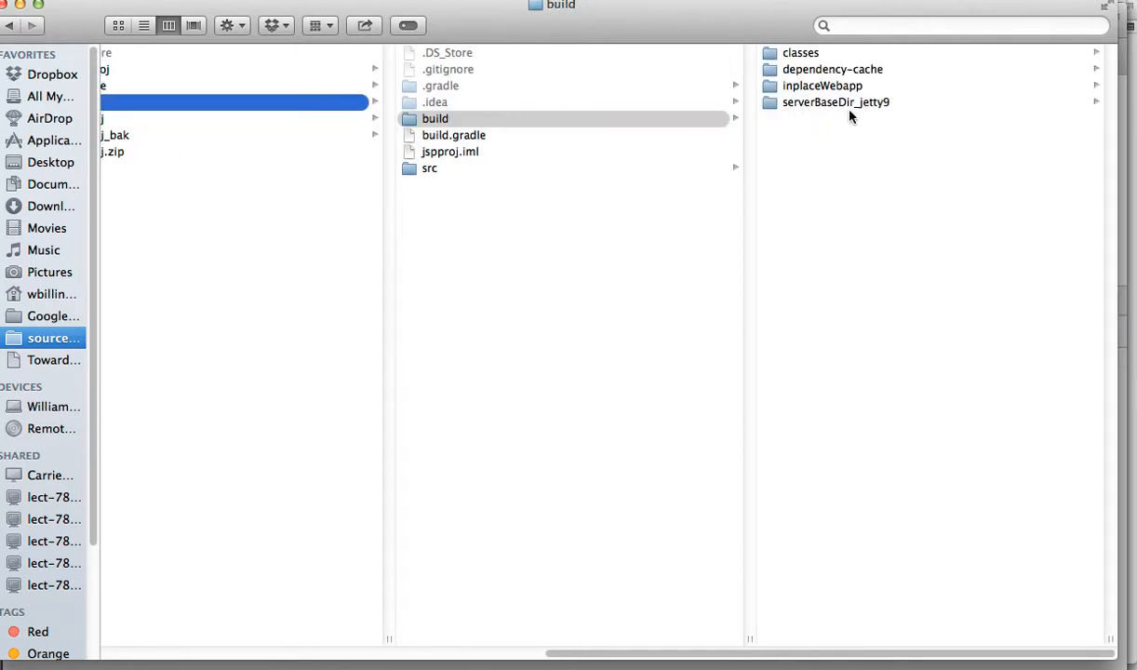
mouse_move(913, 121)
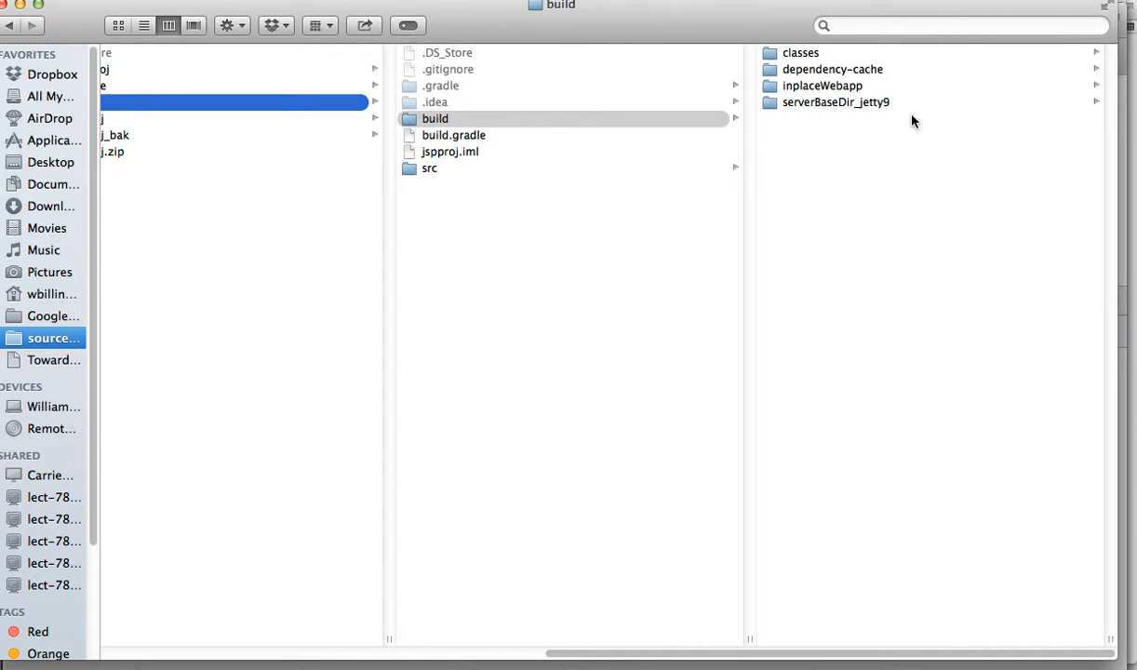
click(836, 101)
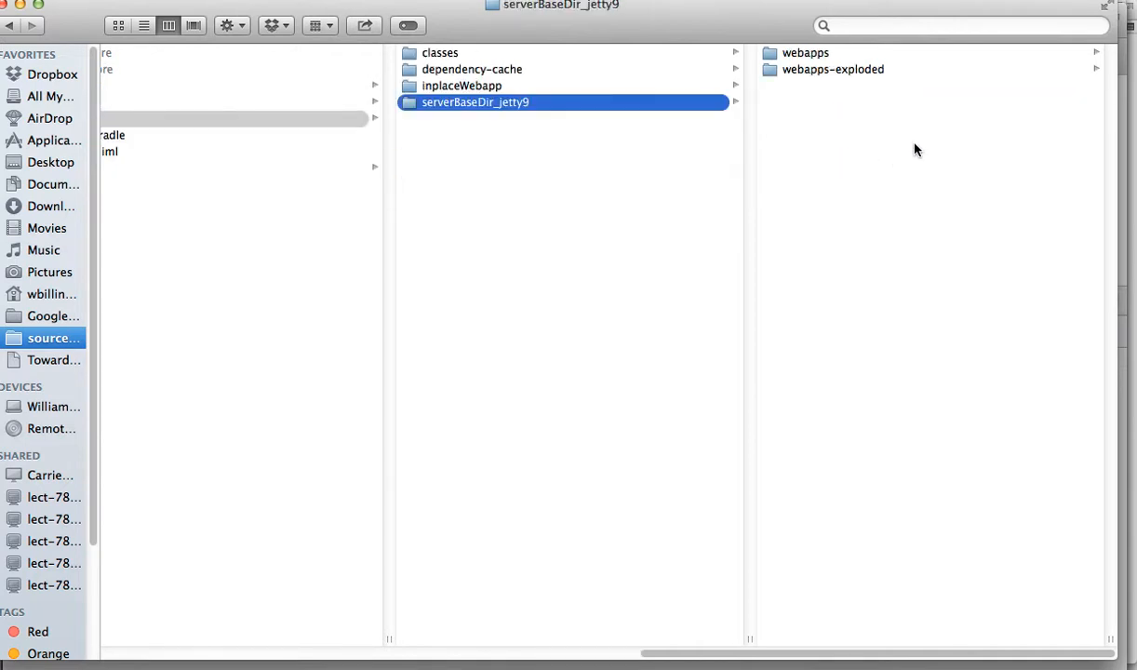
click(834, 69)
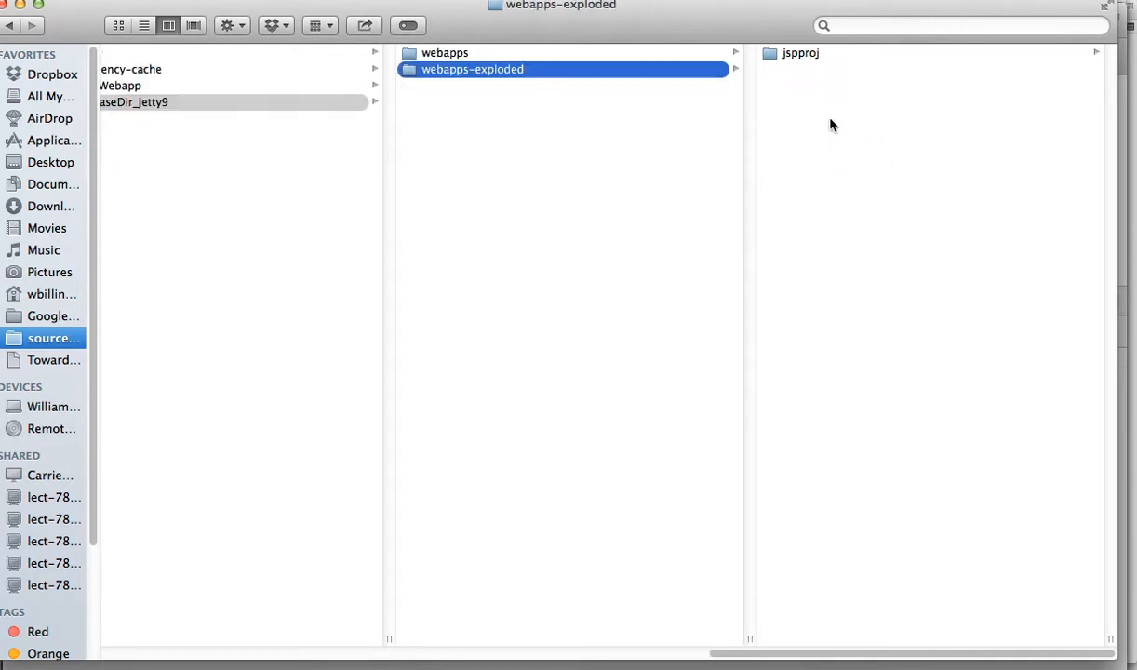
click(801, 52)
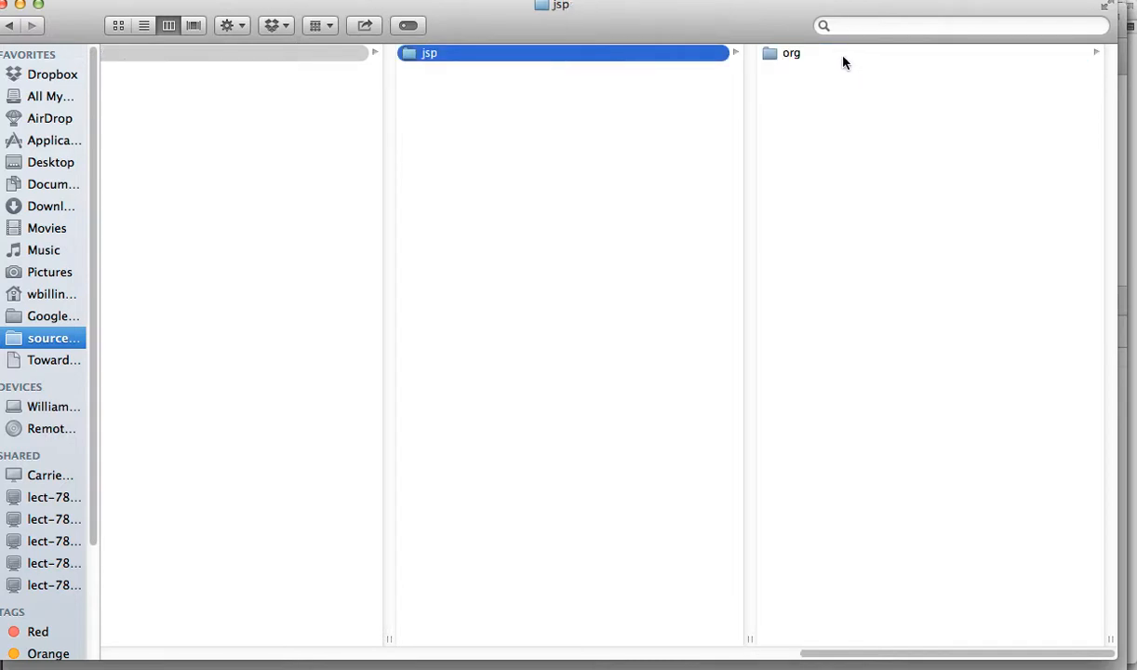
click(791, 52)
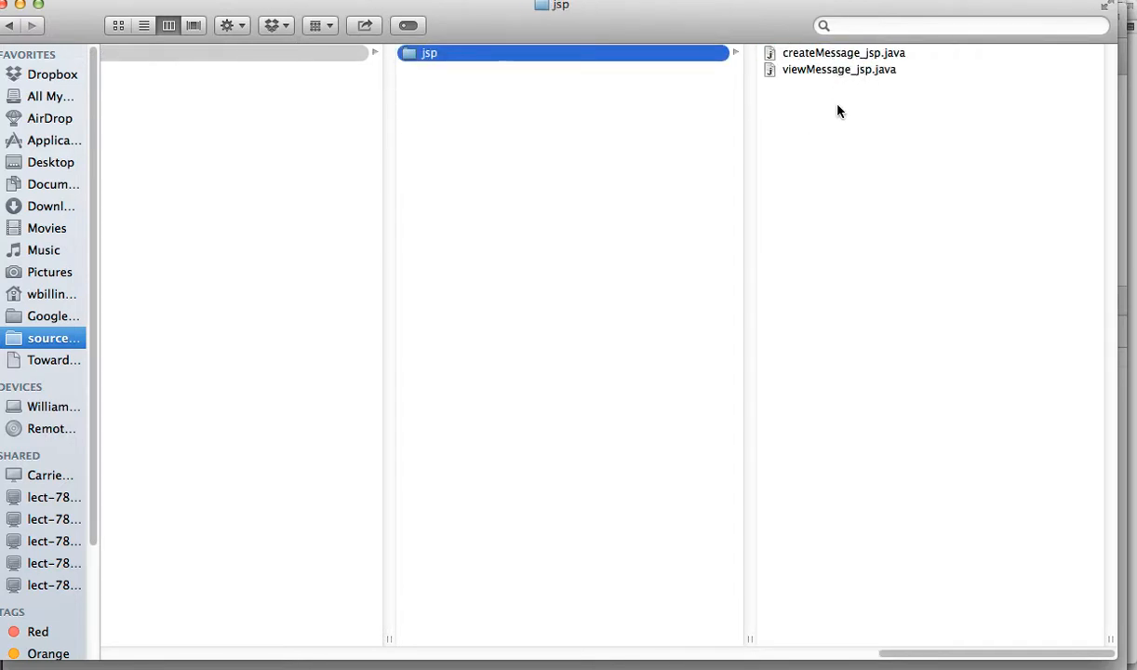
mouse_move(837, 82)
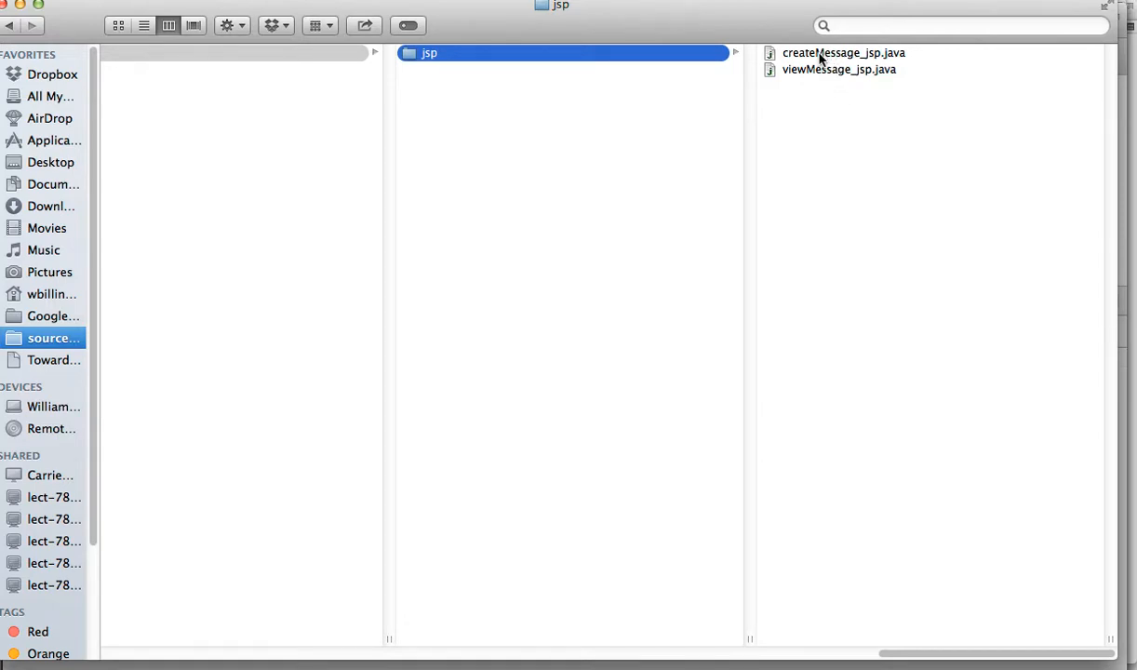
Step: Quick Look the generated createMessage_jsp.java servlet source
right_click(841, 52)
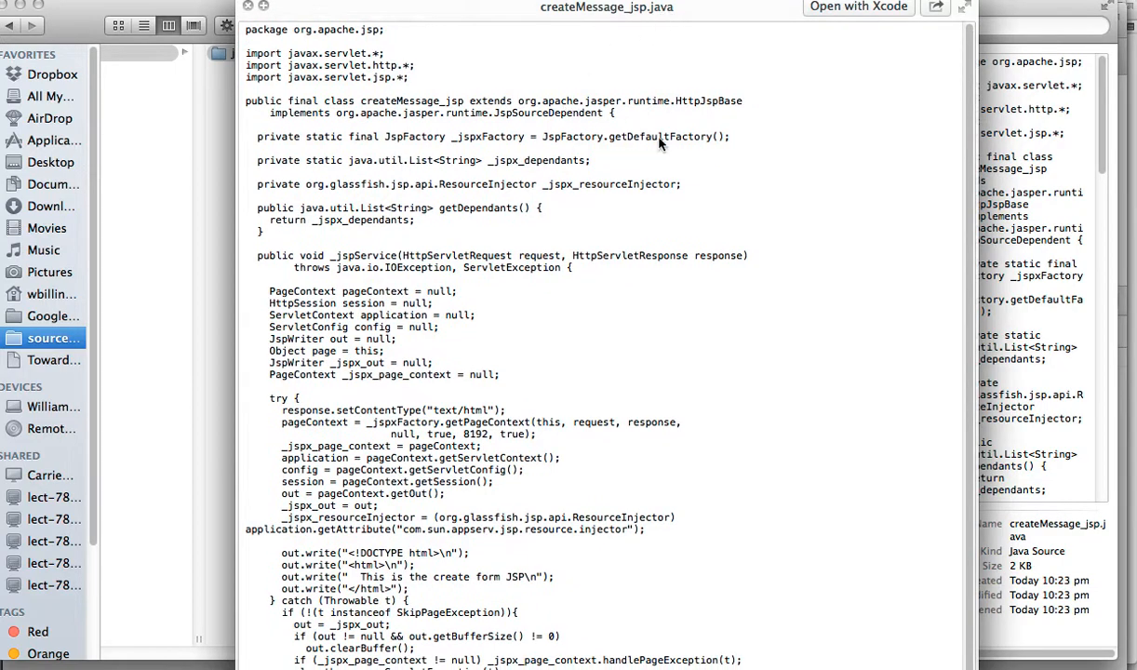
mouse_move(428, 102)
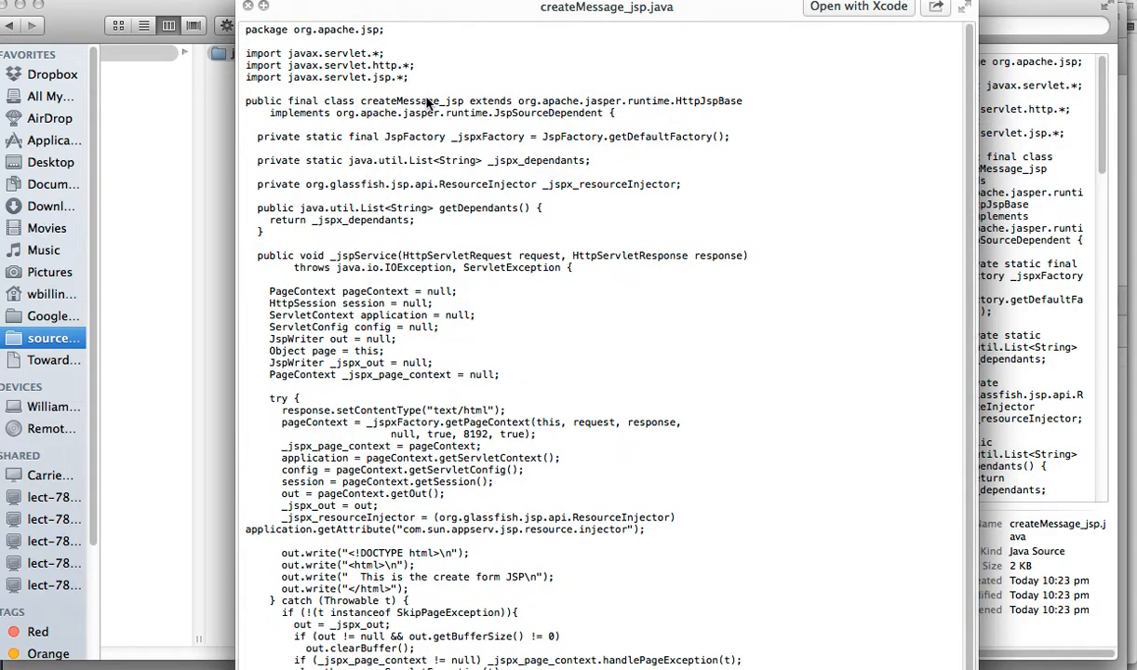
mouse_move(528, 104)
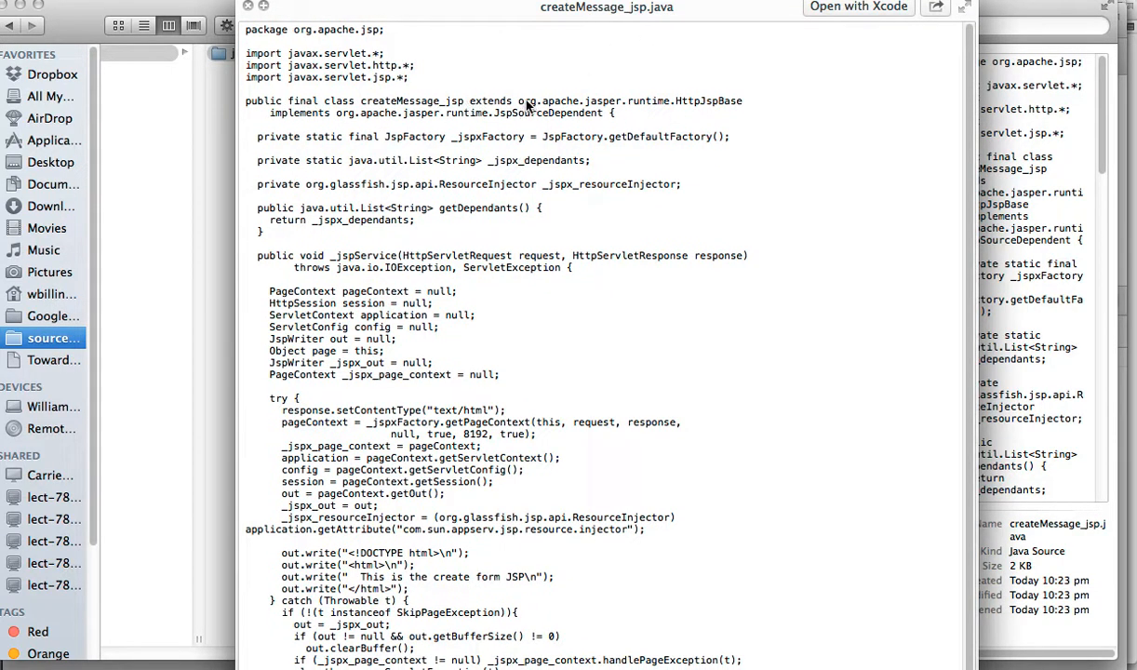
mouse_move(735, 106)
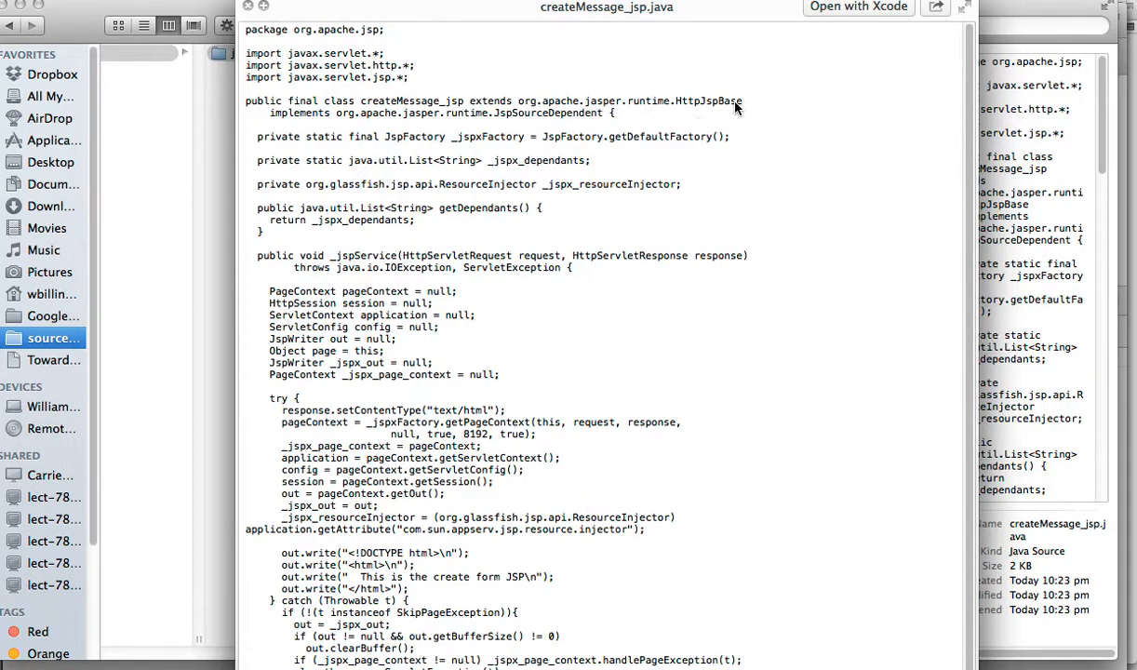
mouse_move(633, 105)
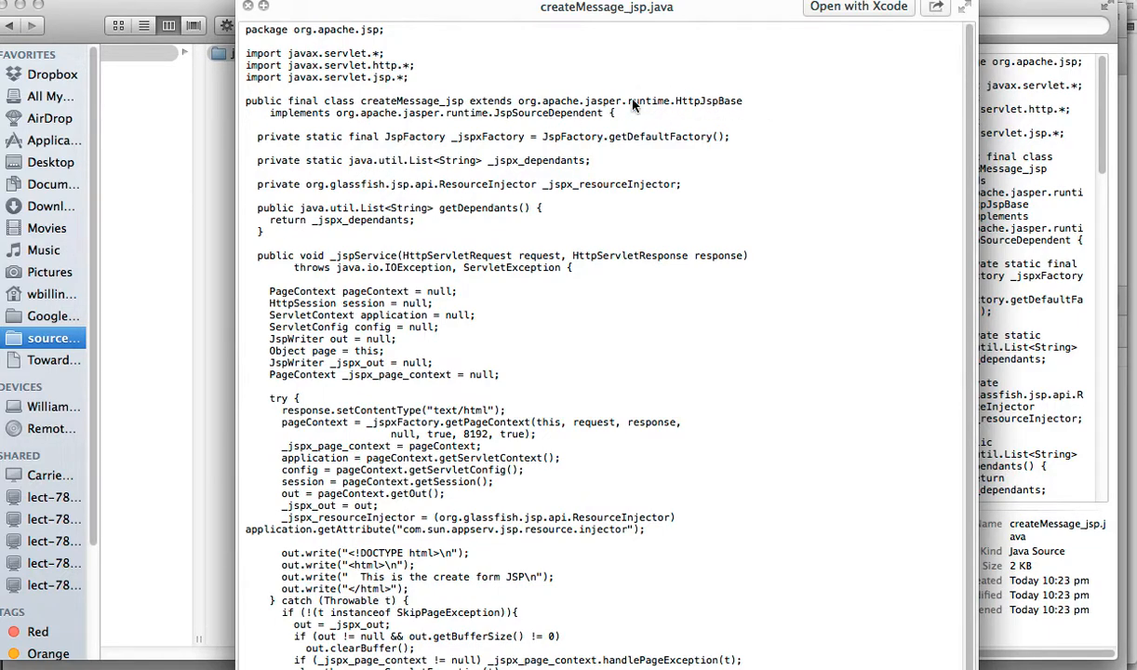
mouse_move(581, 145)
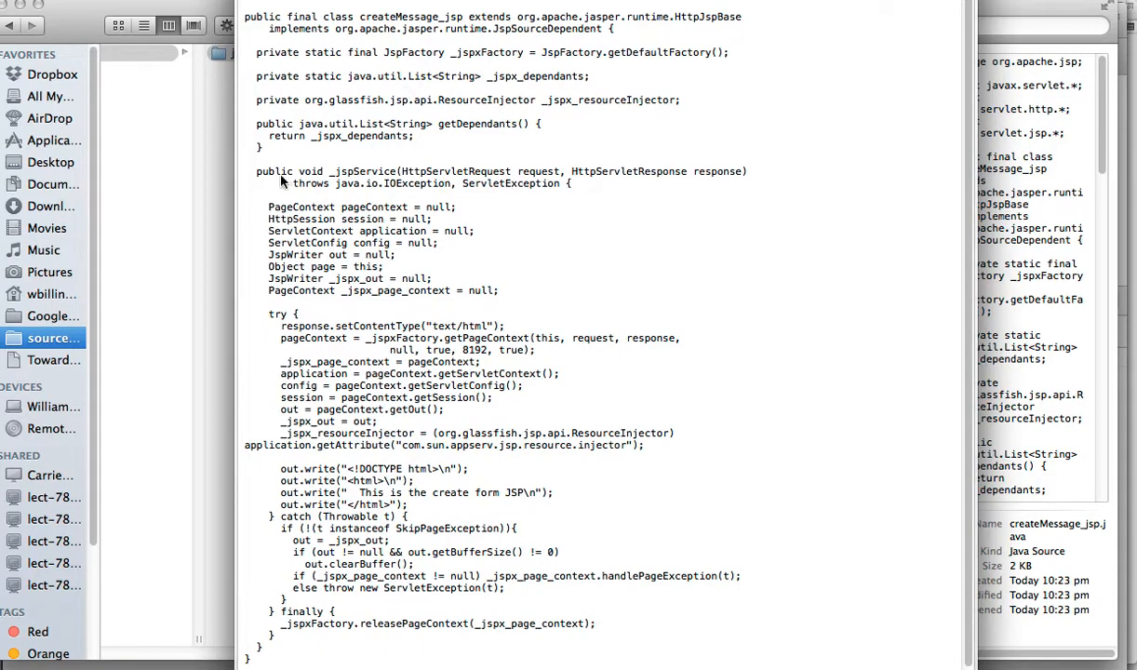
mouse_move(309, 185)
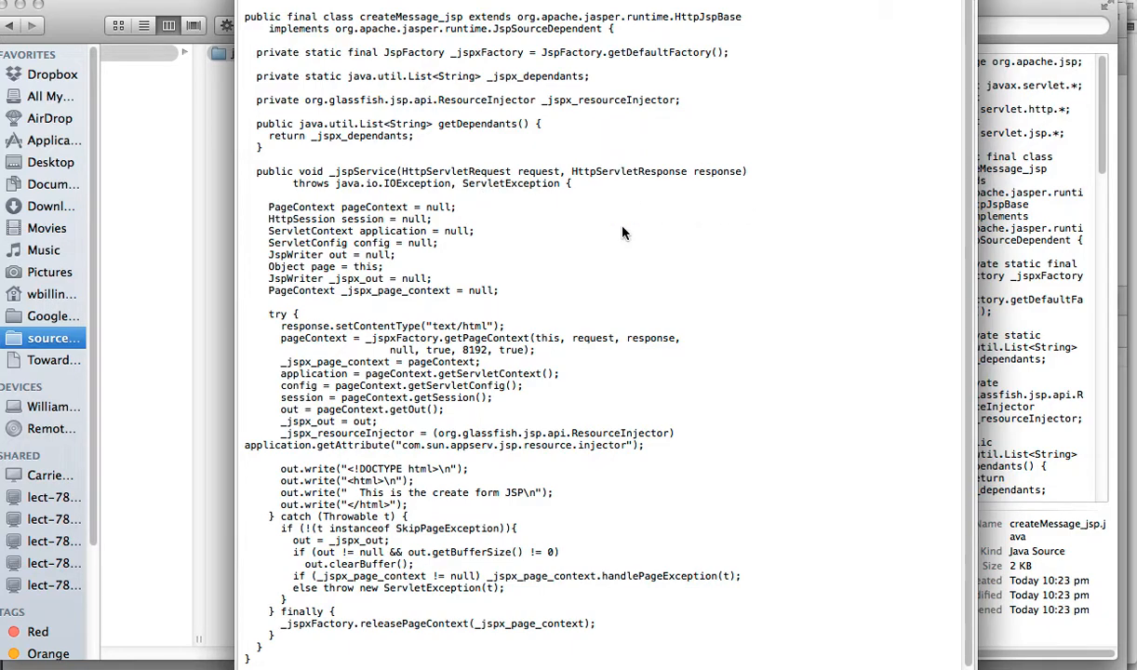
mouse_move(324, 222)
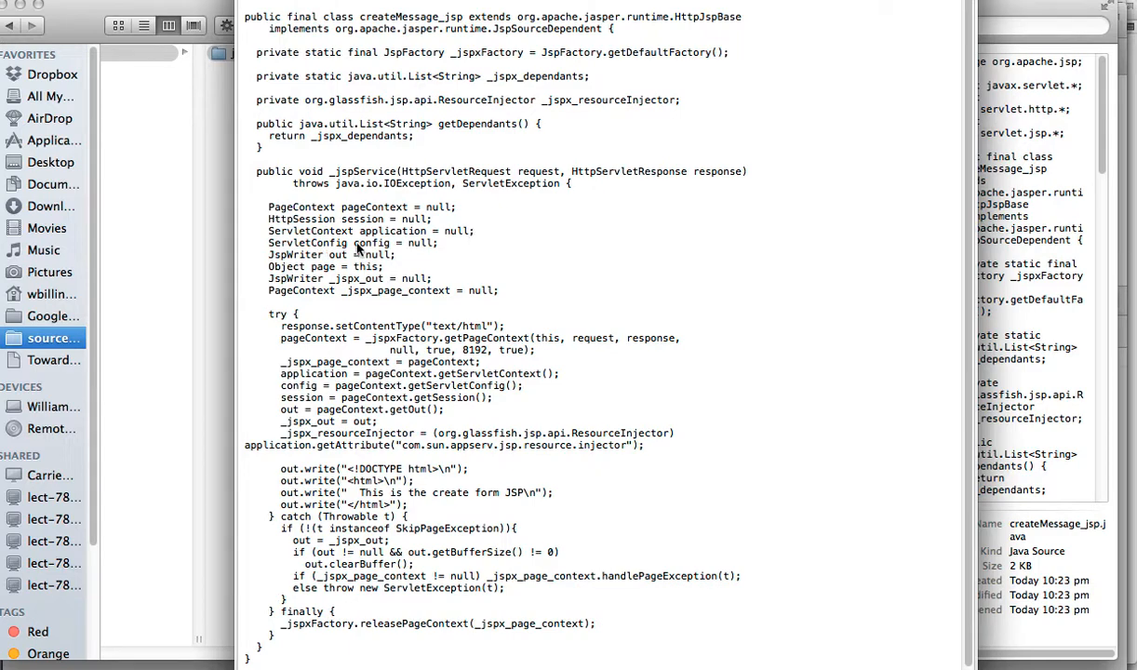
mouse_move(405, 268)
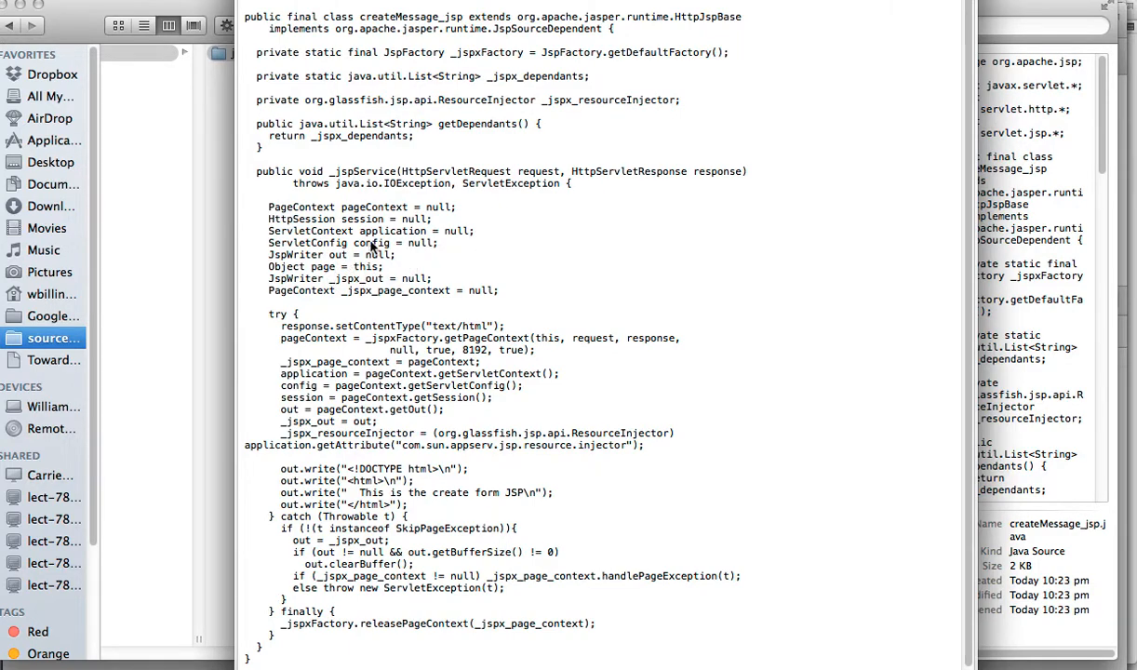
mouse_move(270, 299)
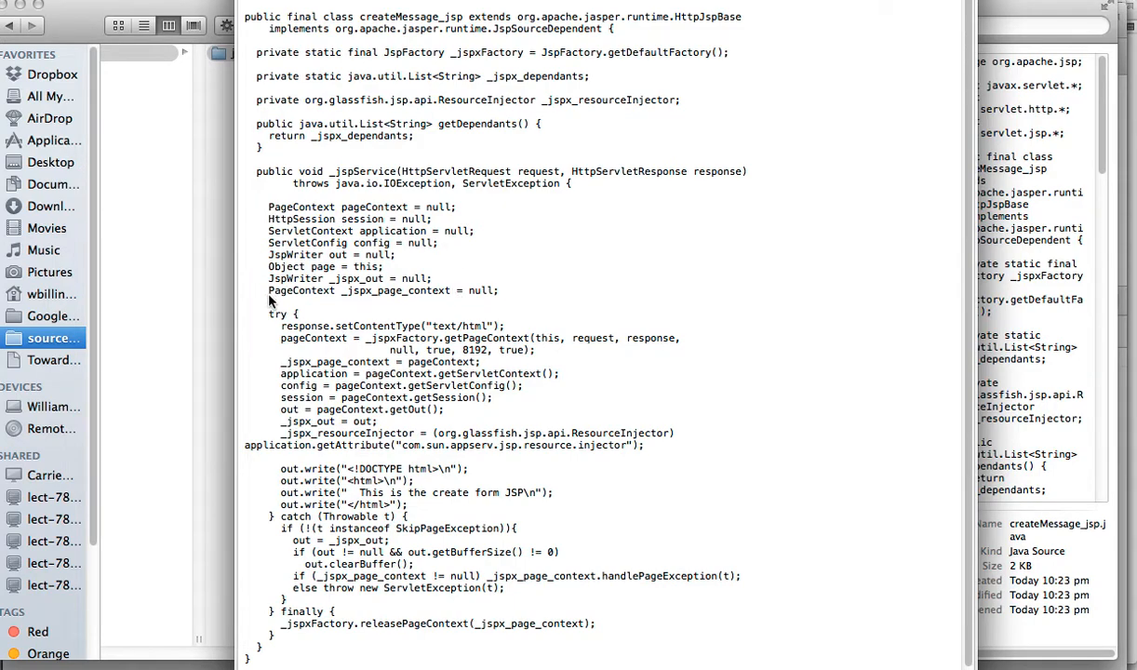
mouse_move(363, 510)
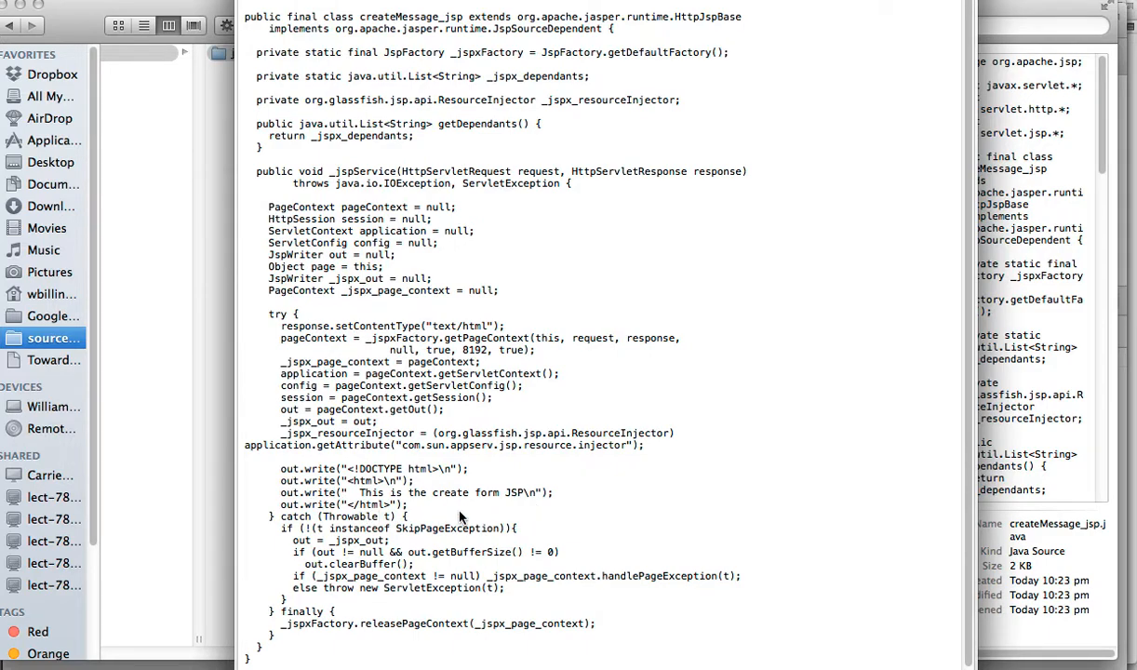
mouse_move(570, 600)
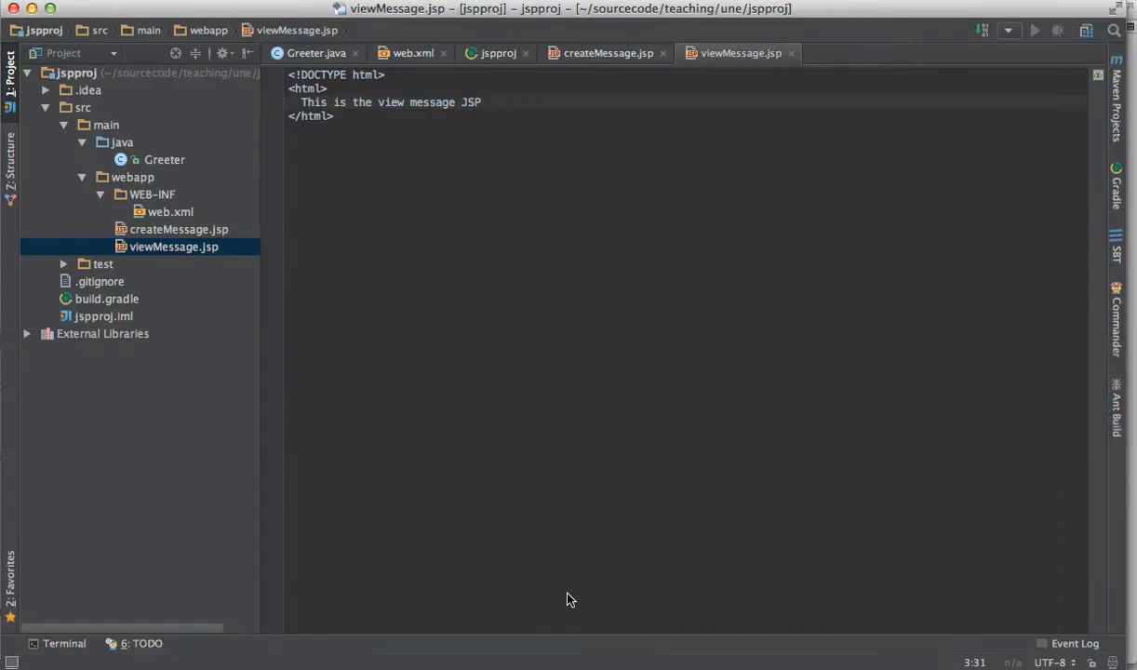
Step: Add the line 'The time now is <%= new java.util.Date() %>' to viewMessage.jsp
key(enter)
text(The time)
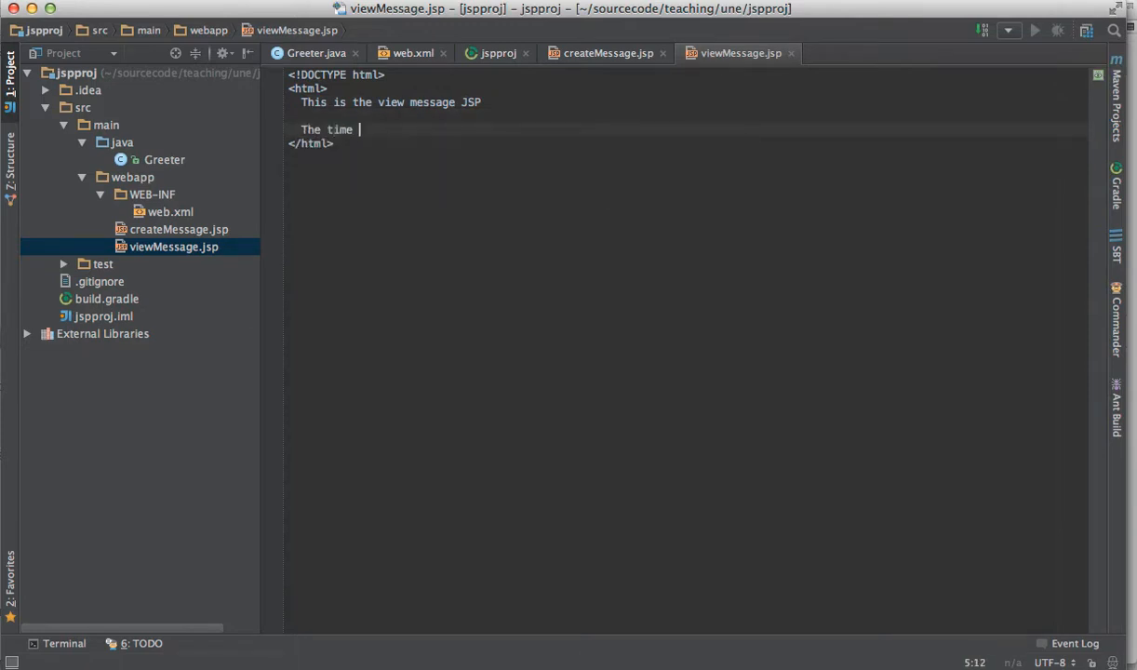
text(now is M)
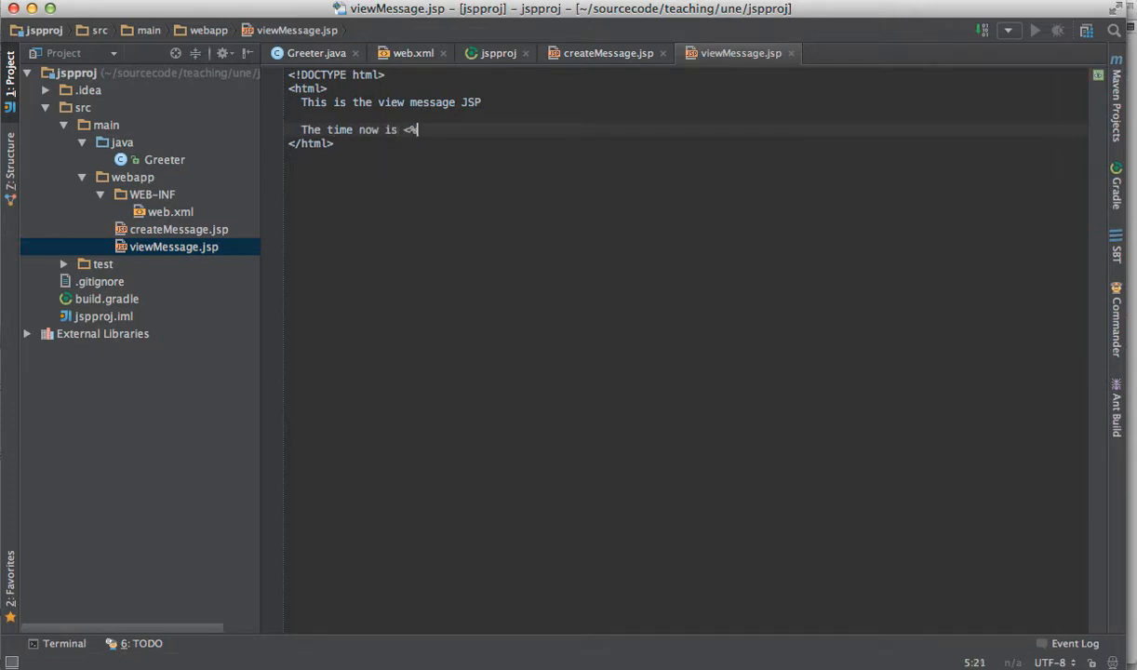
text(= new)
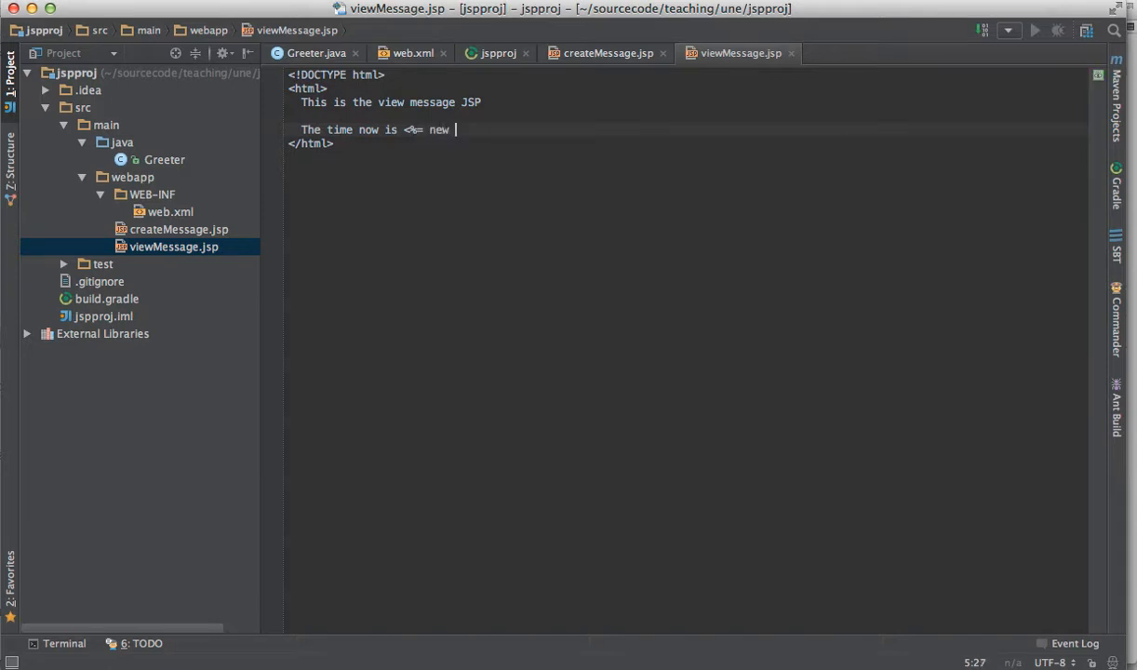
text(java.util)
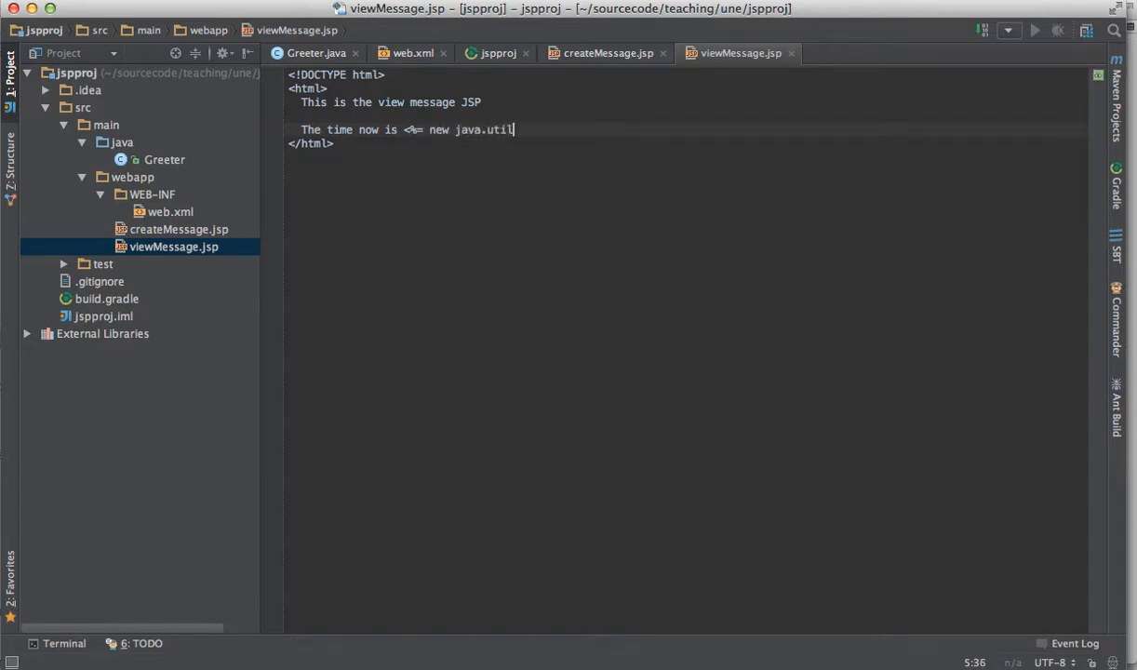
text(.Date()
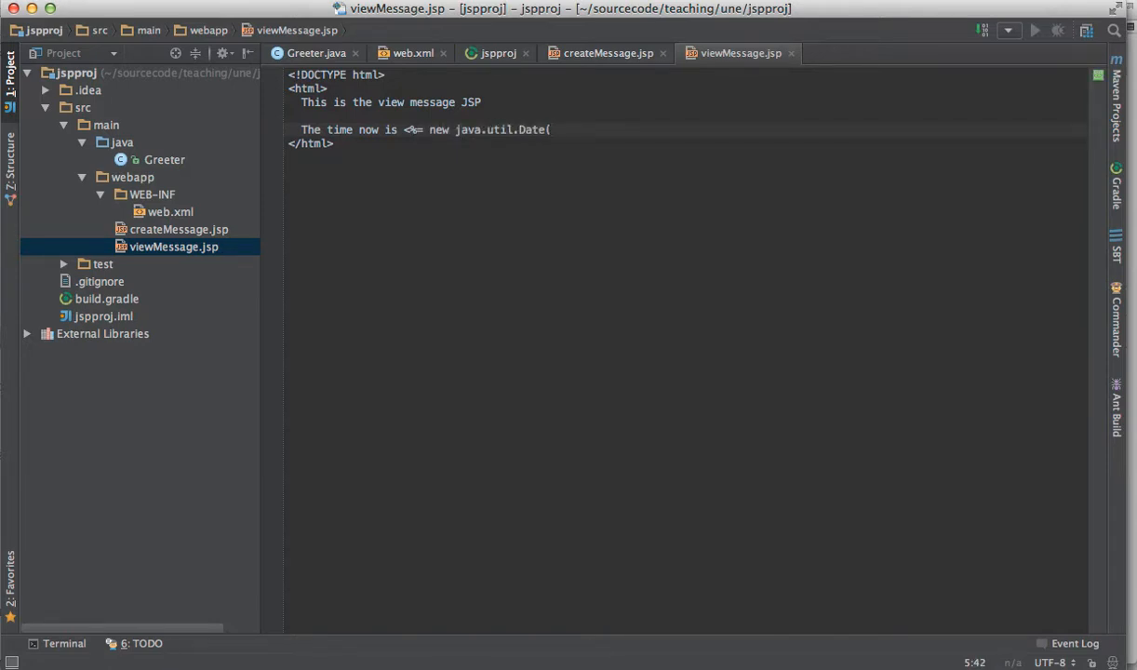
text() %>)
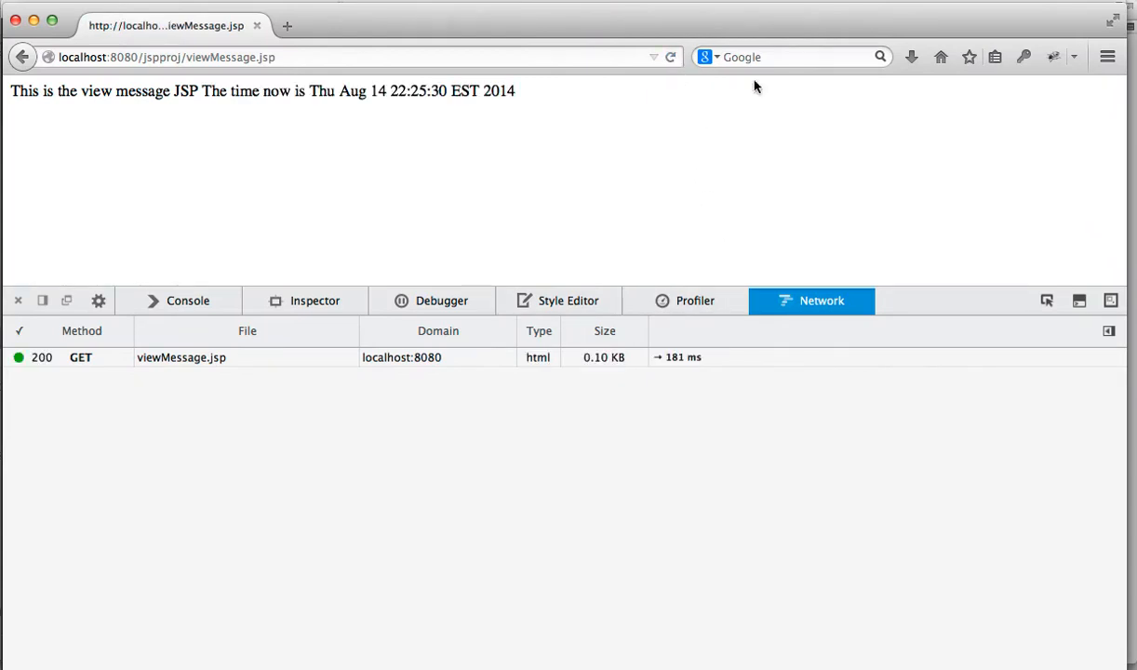
mouse_move(531, 168)
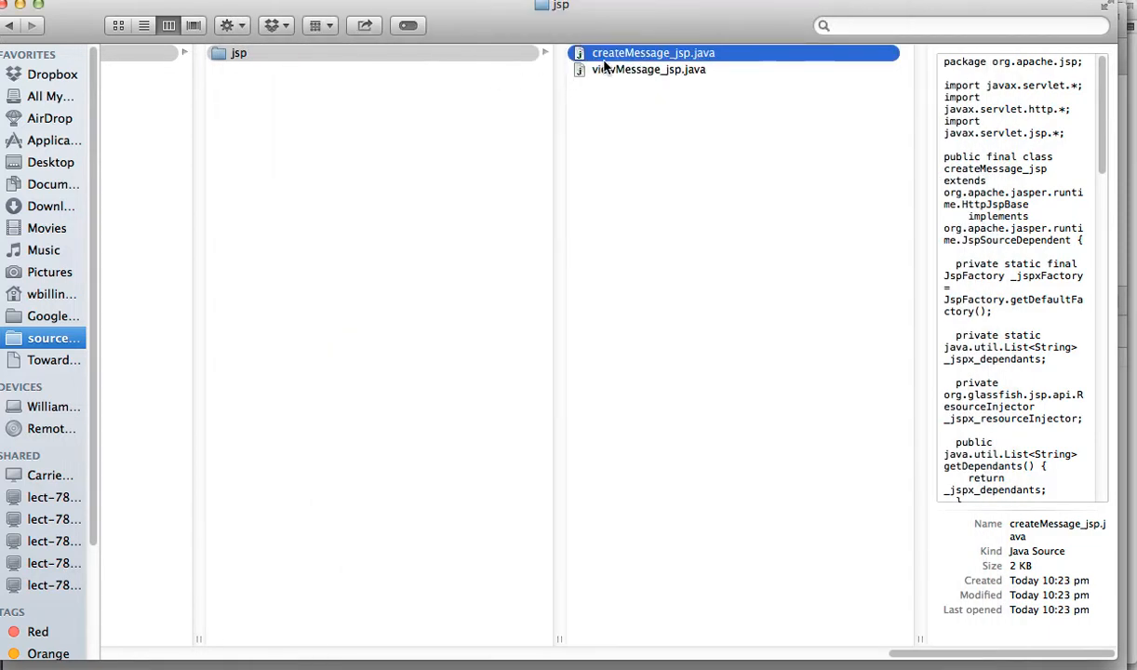
Step: Reopen createMessage_jsp.java in Quick Look to see its _jspService method
right_click(655, 52)
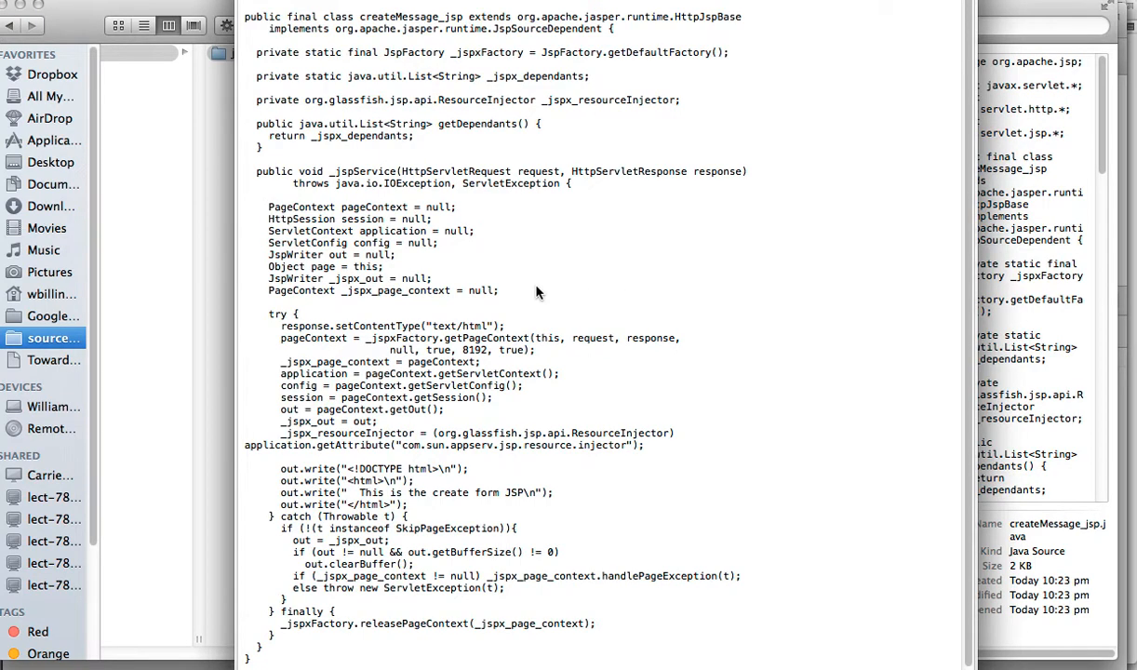
mouse_move(531, 283)
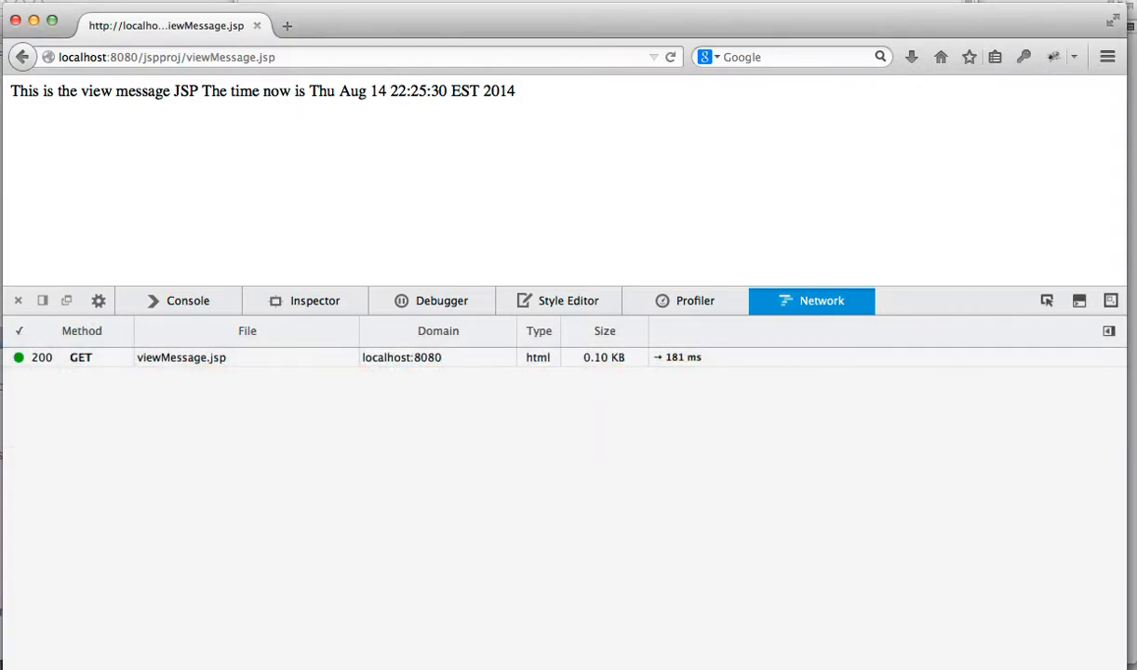
mouse_move(515, 98)
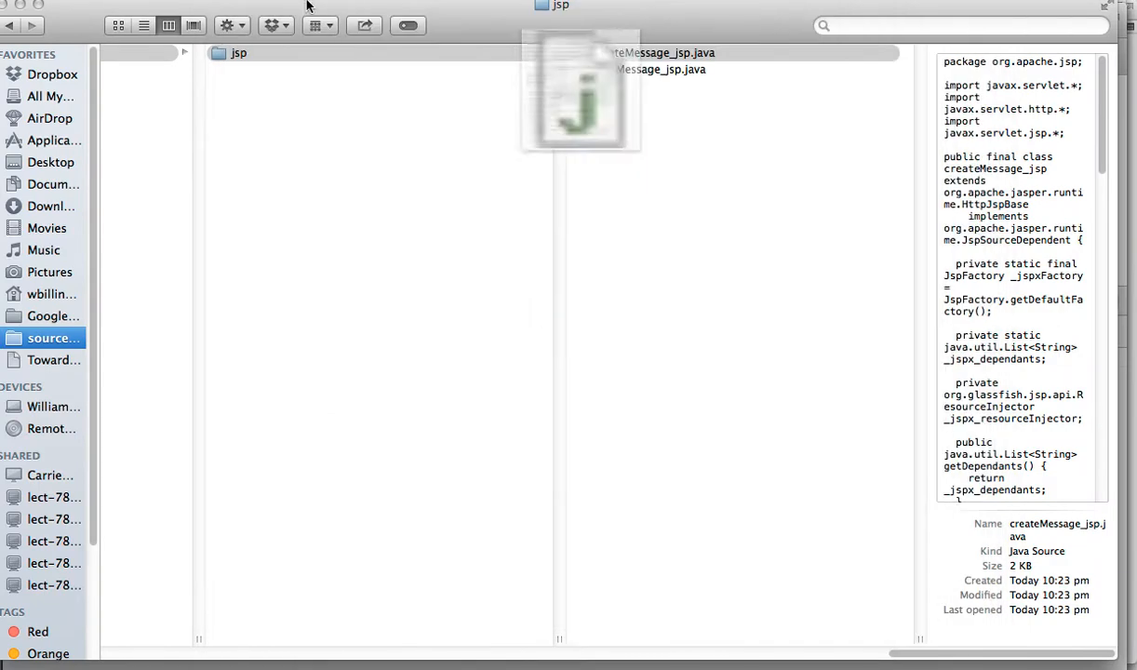
Step: Quick Look viewMessage_jsp.java and scroll to the out.print(new java.util.Date()) line
right_click(647, 68)
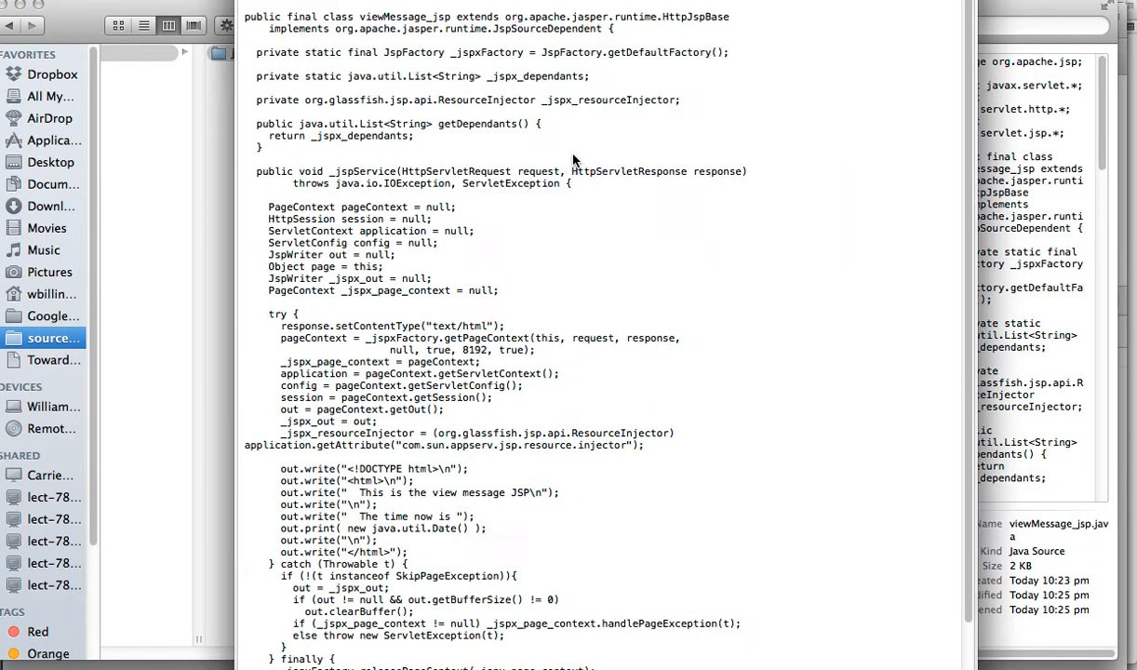
scroll(down, 3)
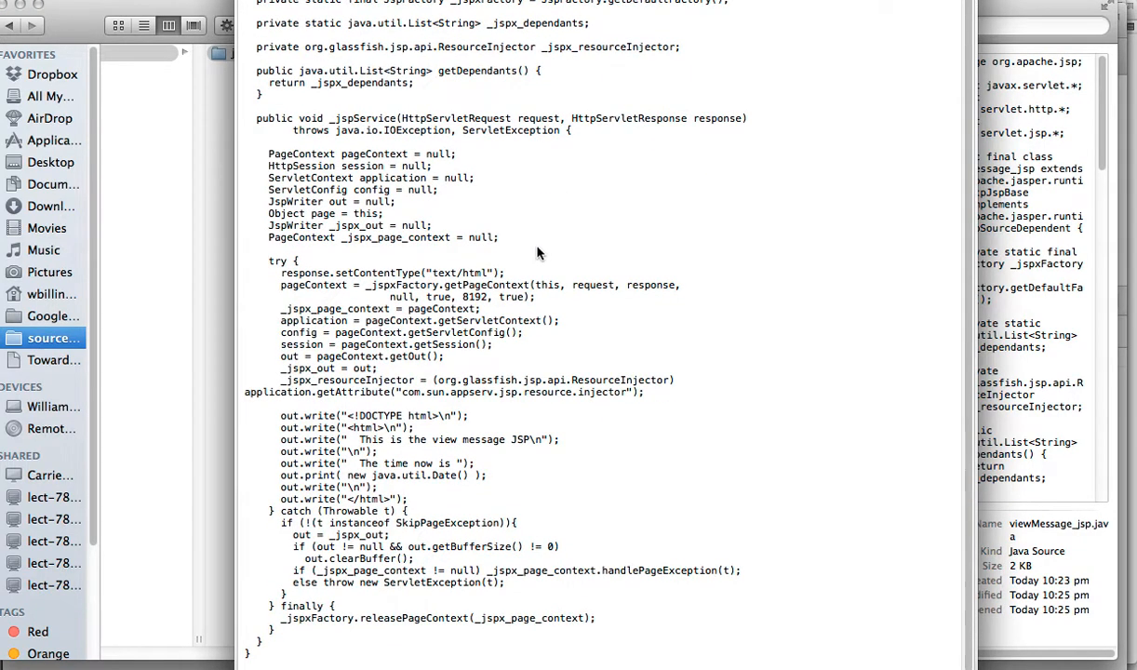
mouse_move(391, 430)
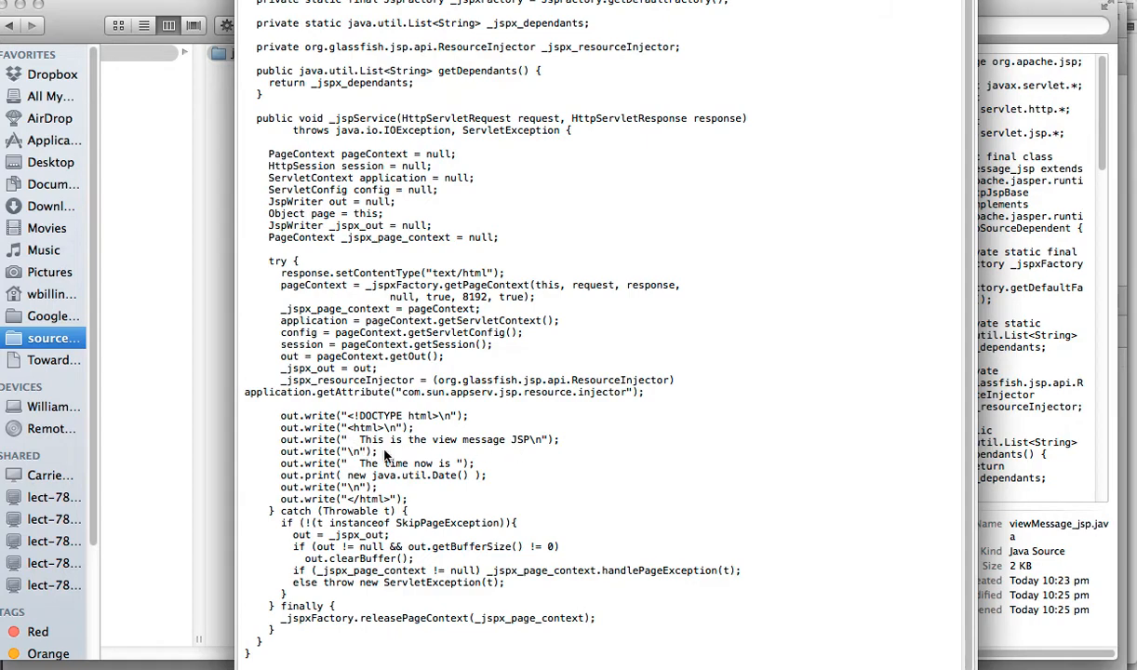
mouse_move(361, 477)
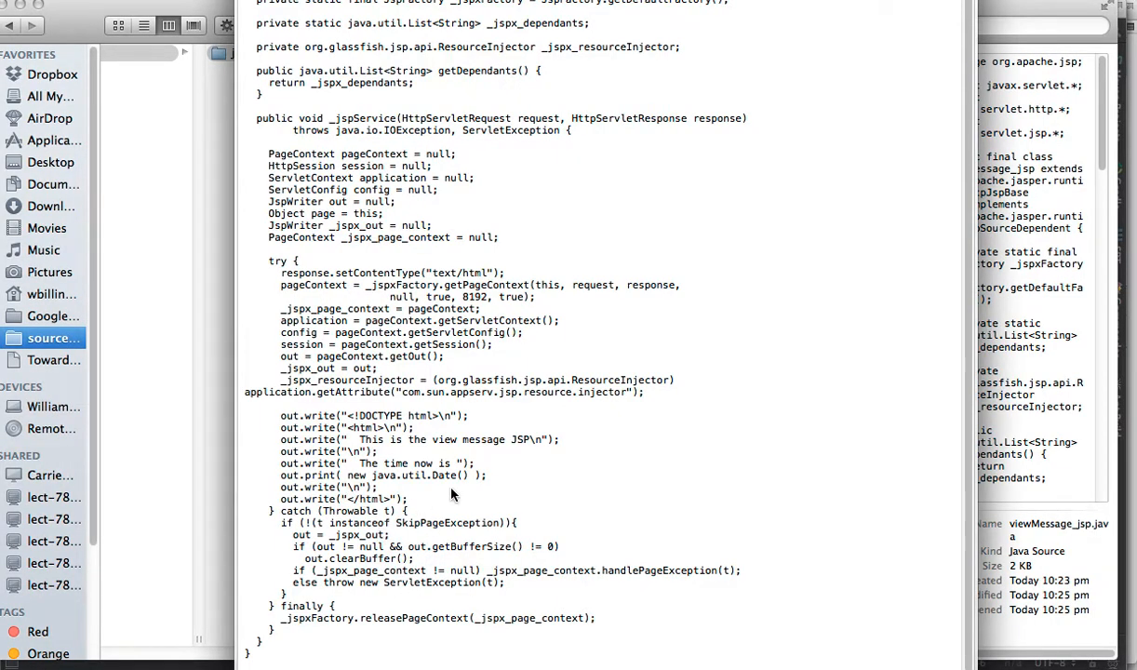
mouse_move(496, 496)
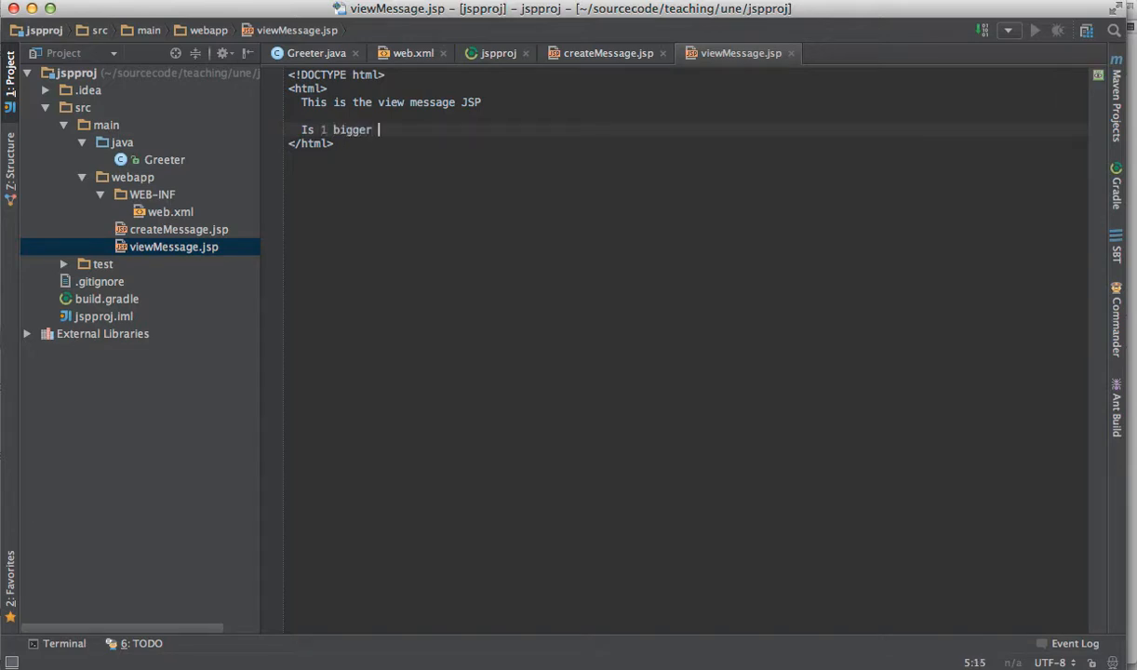
Step: Write a scriptlet if (1 > 2) that prints a bold answer asking whether 1 is bigger than 2
text(than 2?)
text(<% if ()
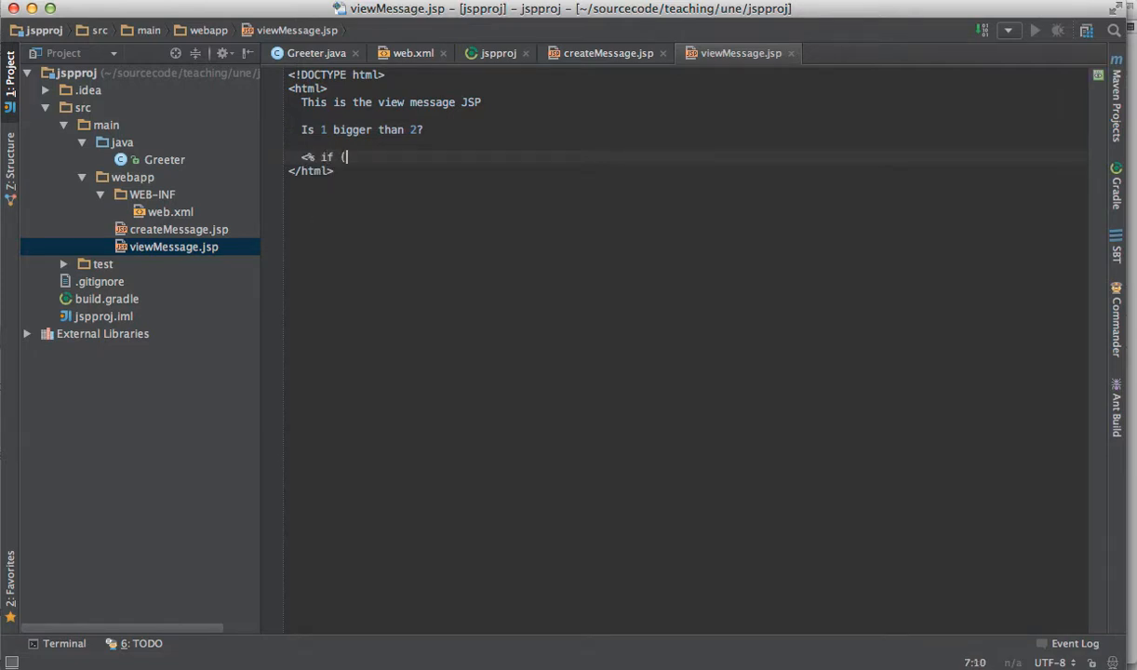
text(1 > 2))
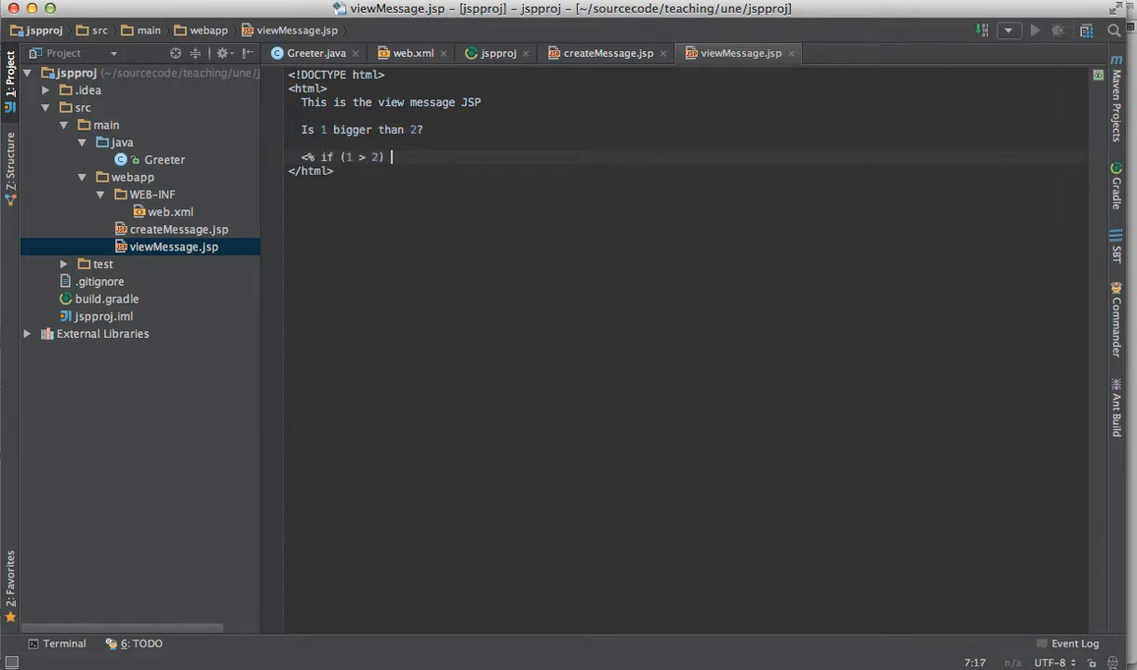
text({ %>)
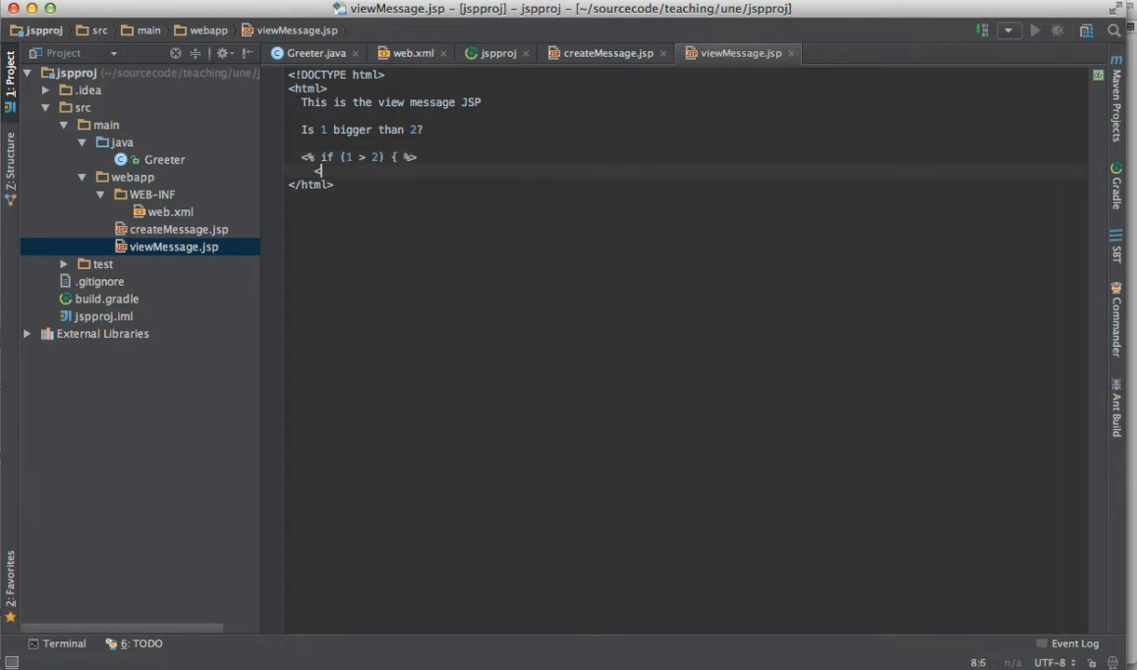
text(<b>Yes</b> it is)
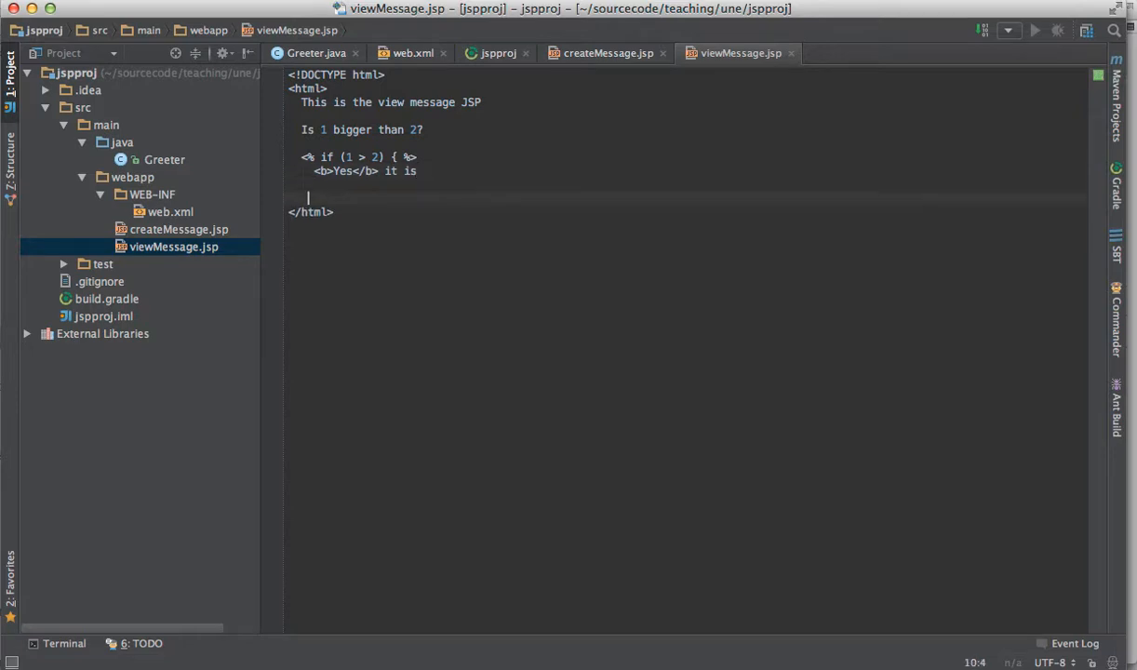
Step: Add an else branch printing <b>no</b> it isn't, and begin the closing <% scriptlet
text(<%)
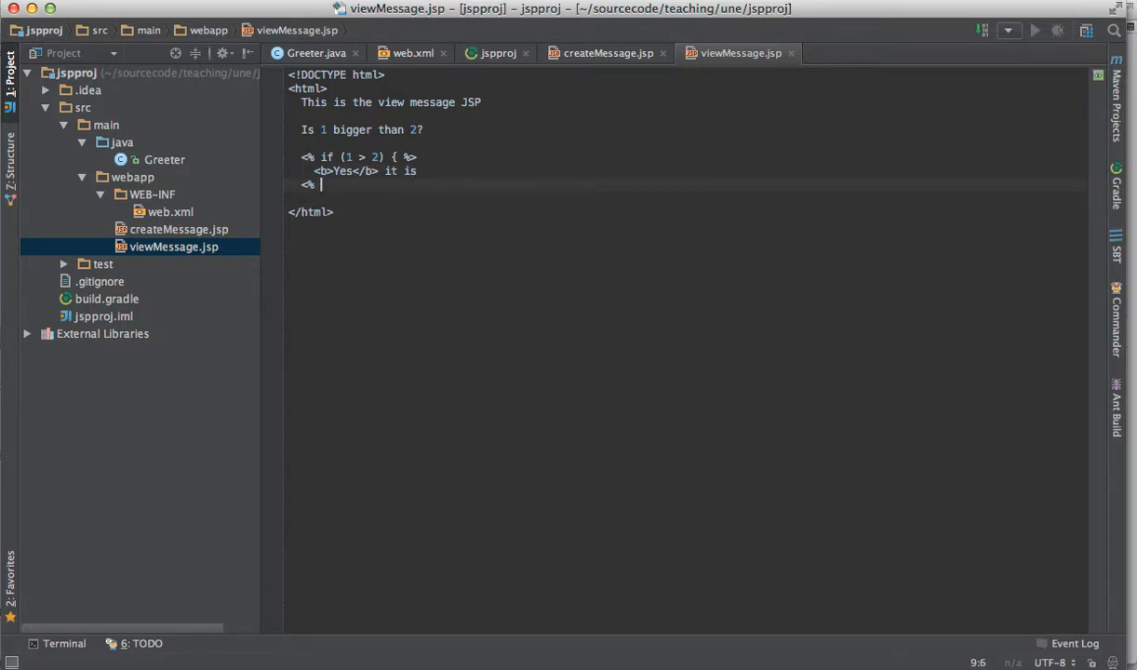
text(})
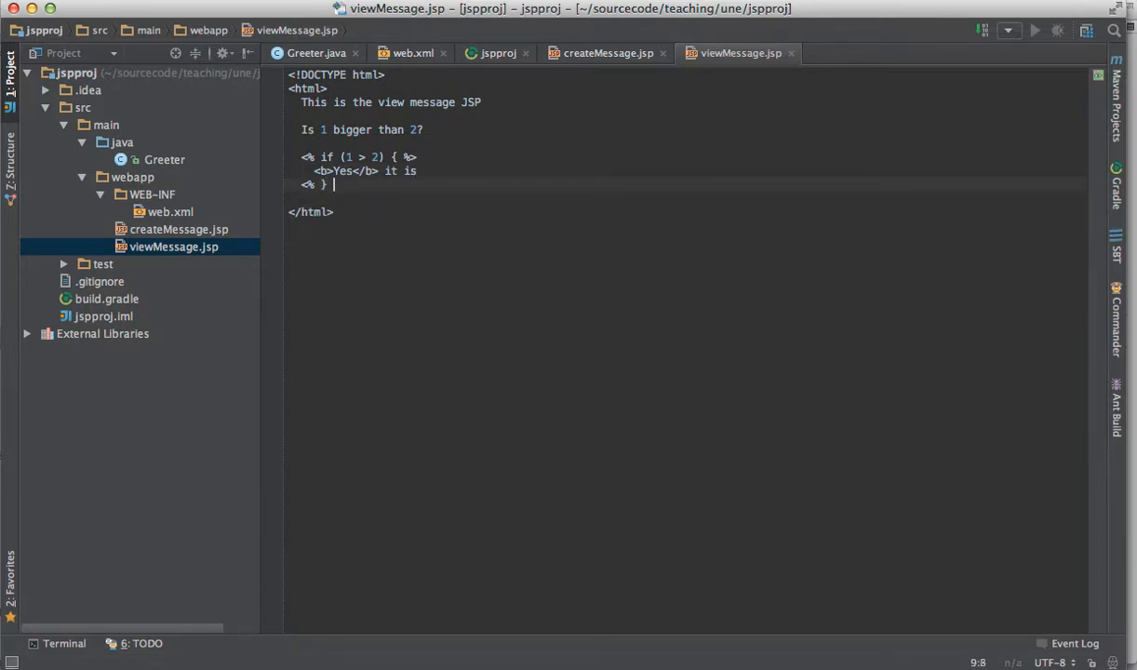
text(else { %>)
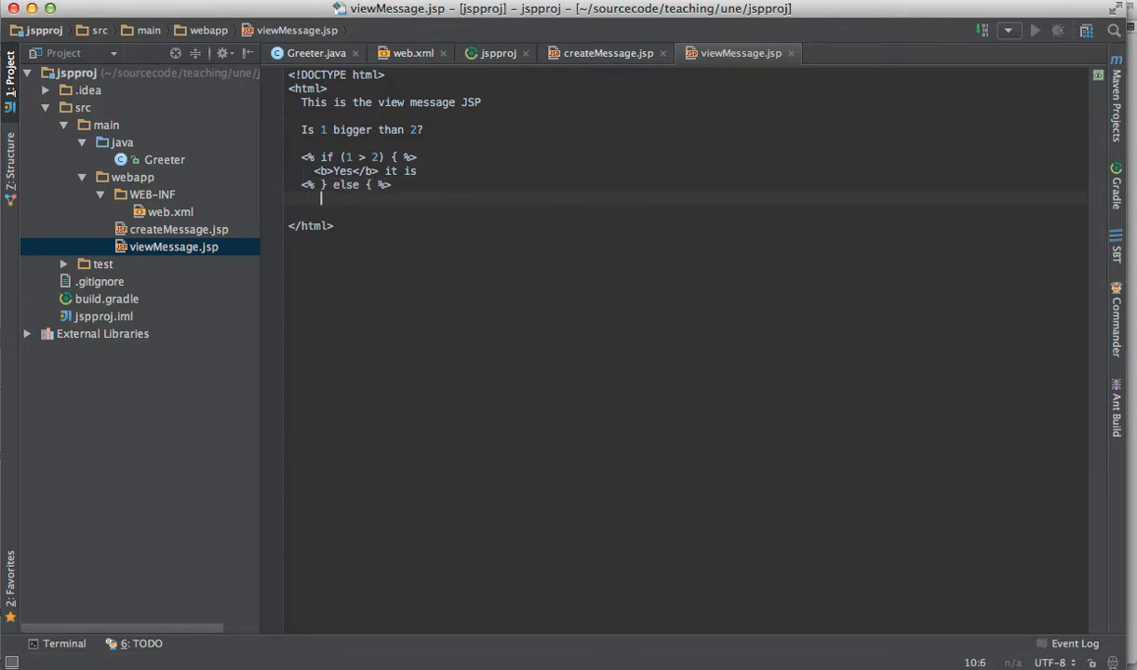
text(<b)
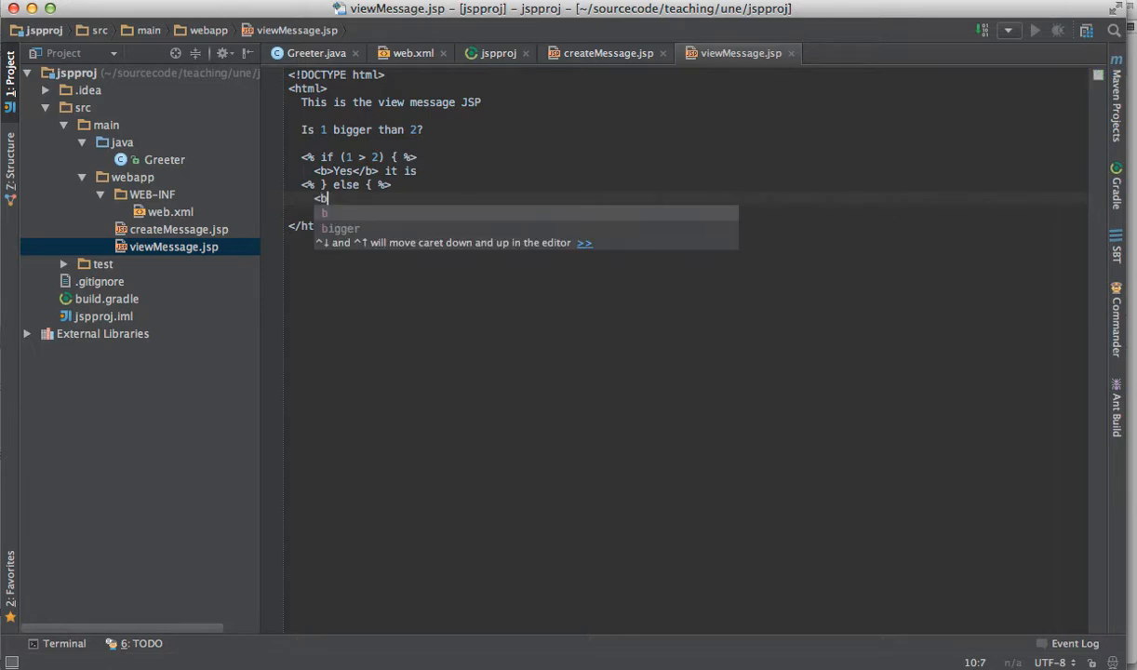
text(>no)
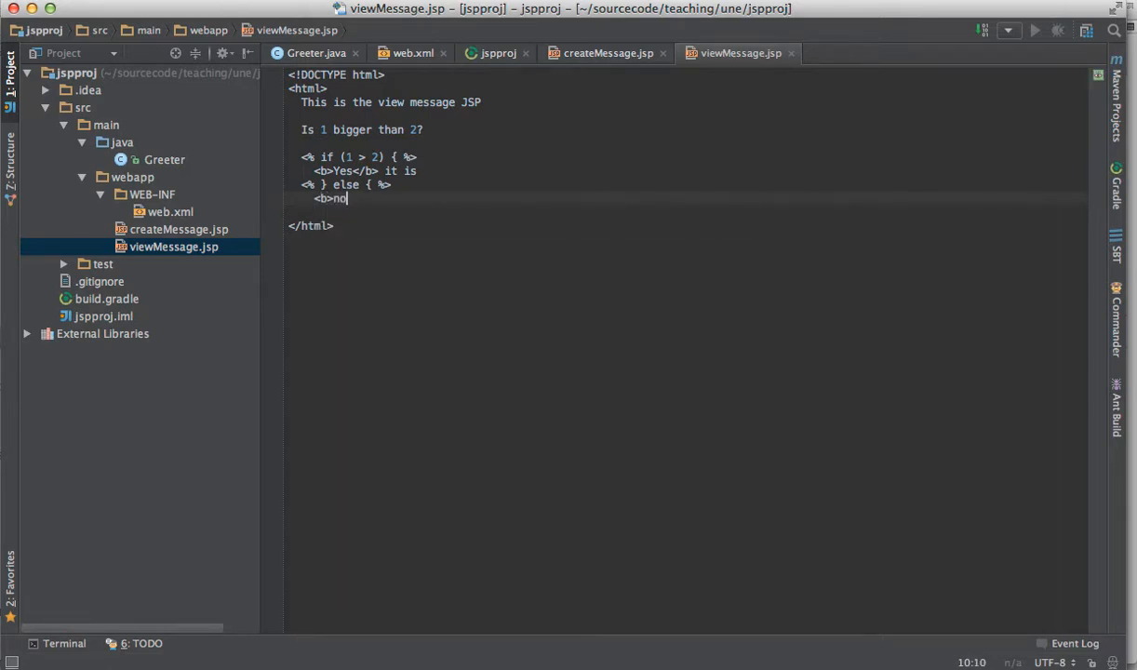
text(</b>)
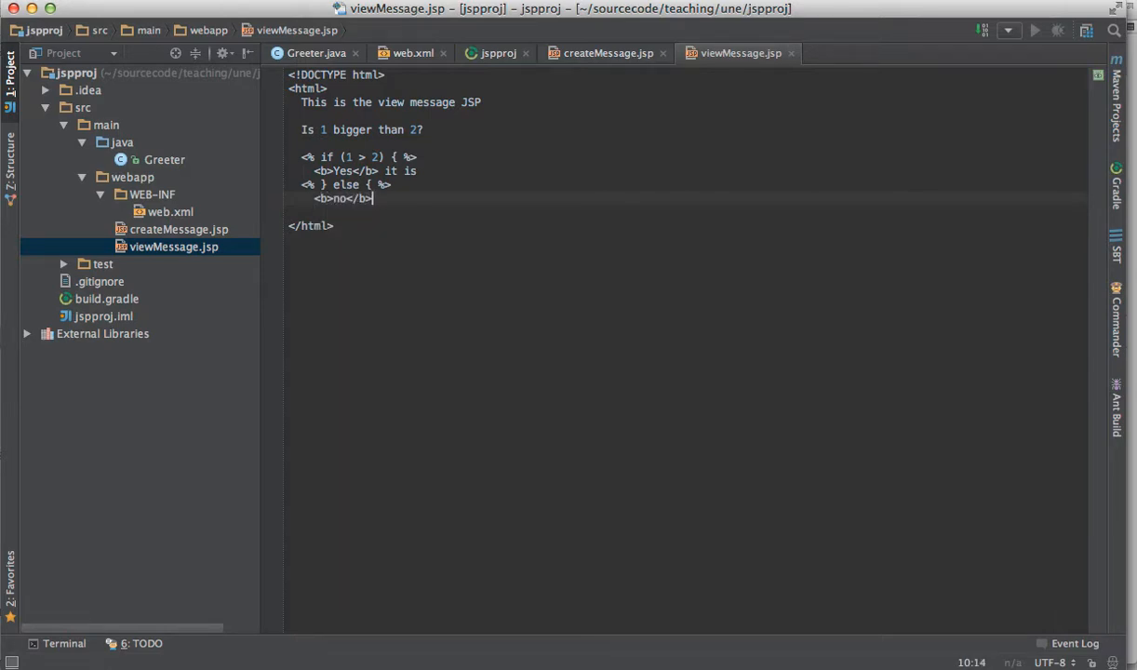
text(it isn't)
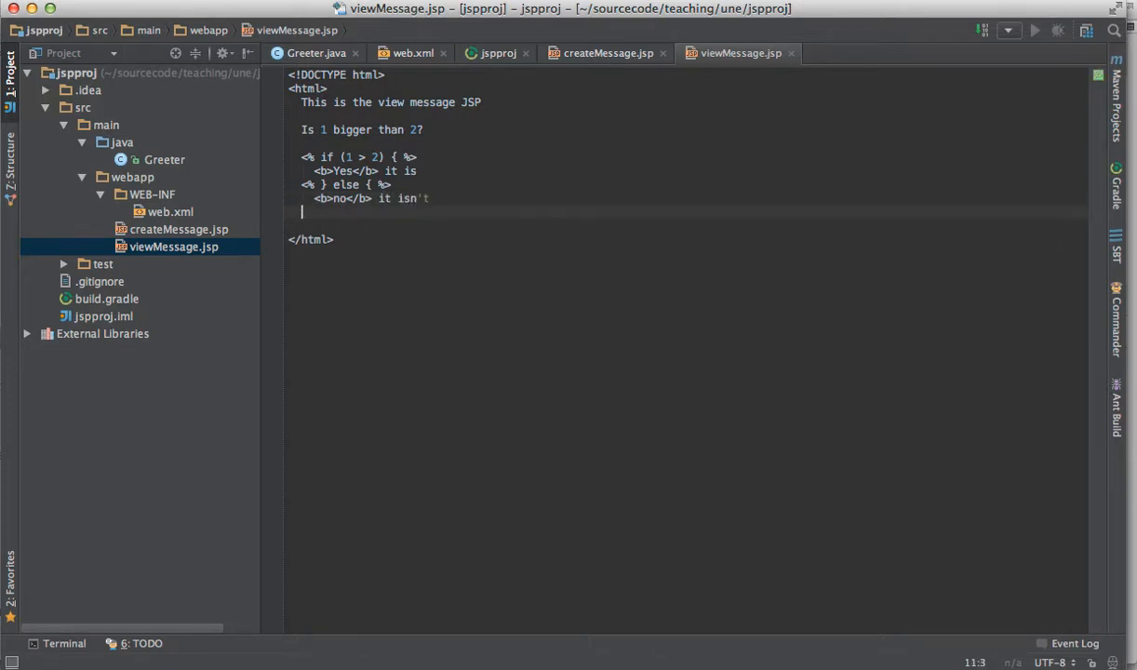
text(<%)
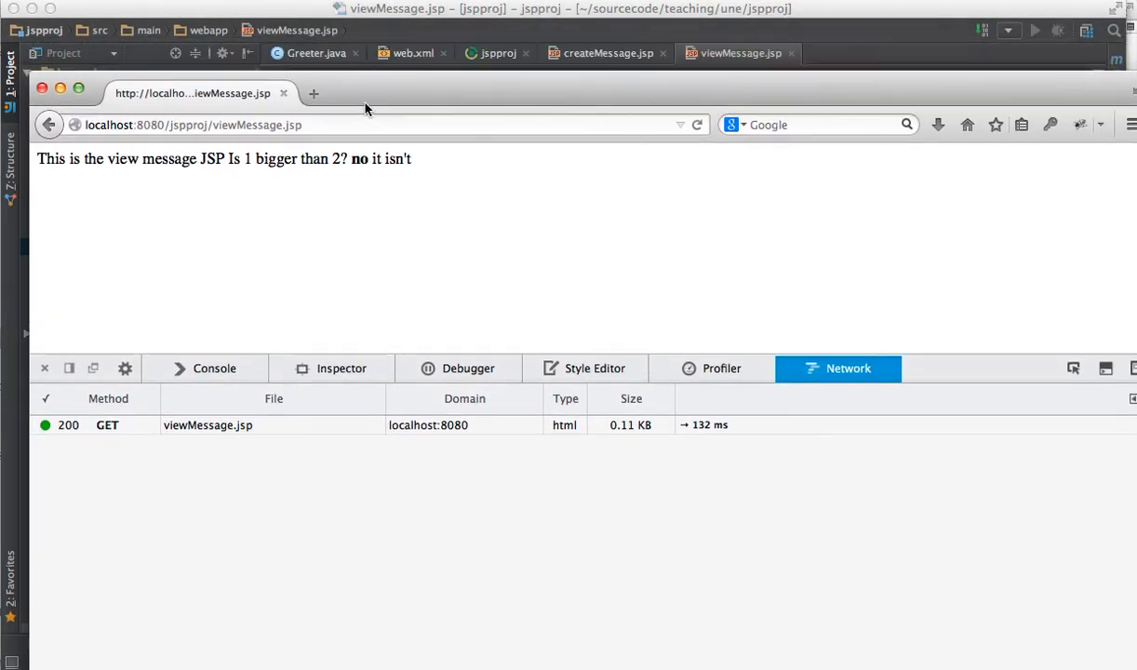
Step: Move the Firefox window showing 'no it isn't' down so the JSP source is visible above it
drag(365, 93, 372, 279)
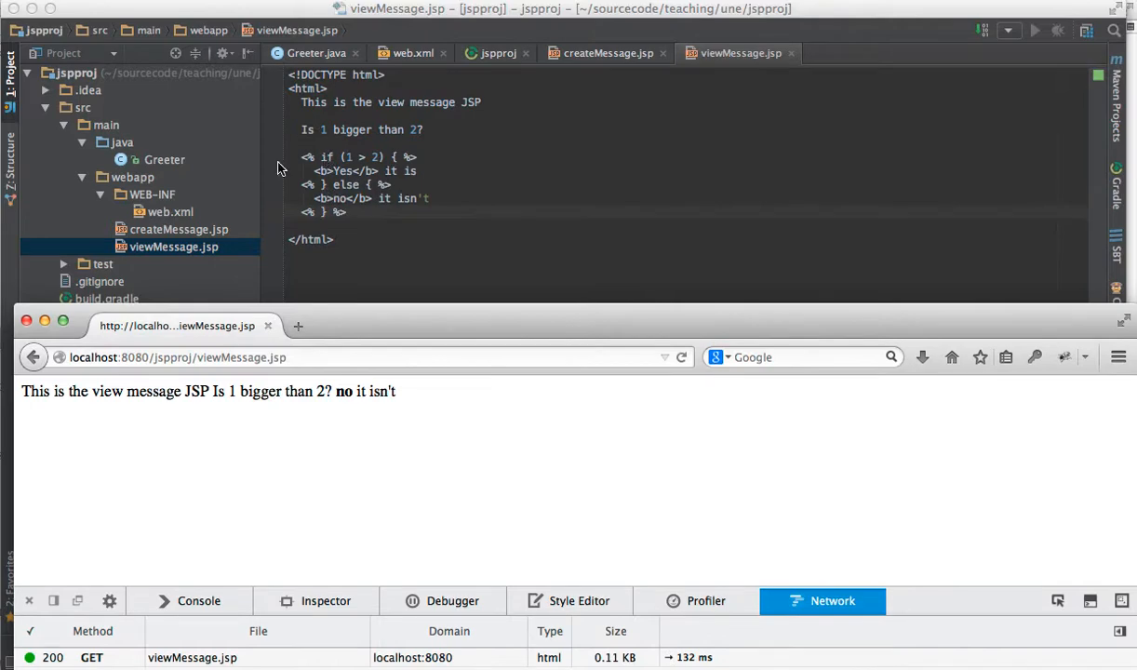
mouse_move(352, 160)
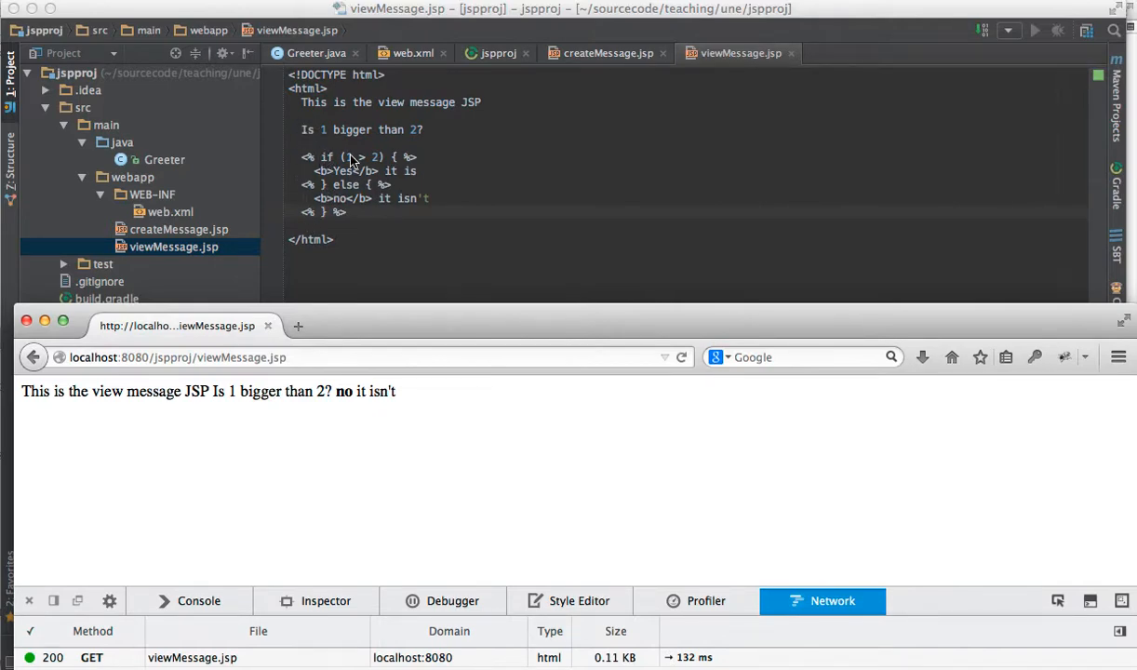
mouse_move(270, 150)
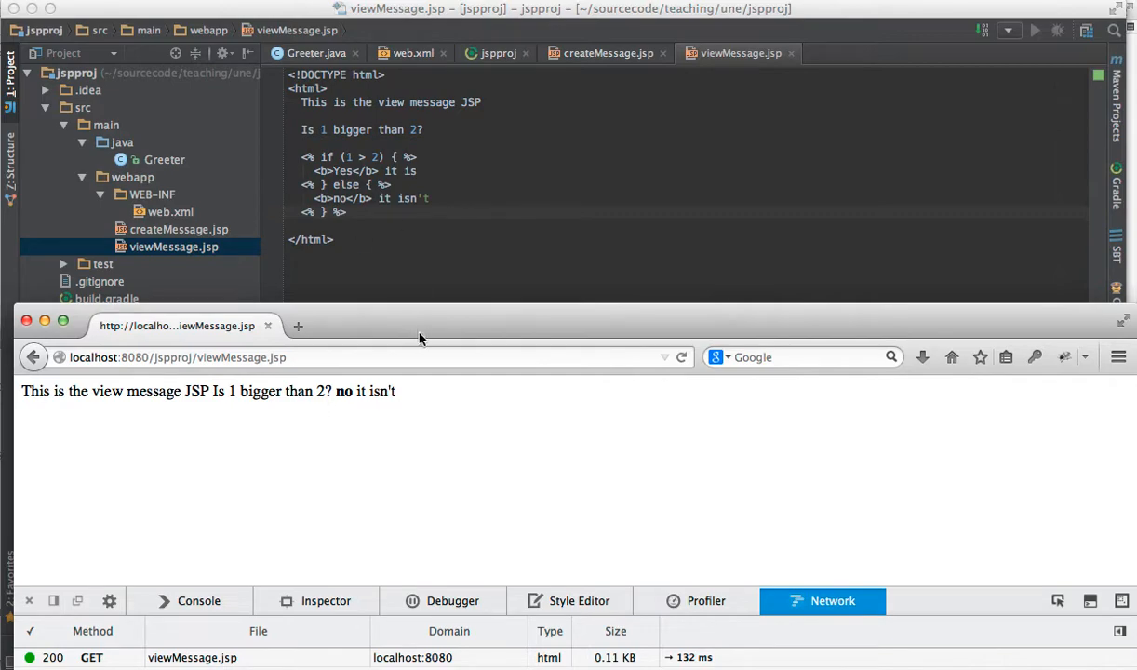
drag(419, 326, 469, 294)
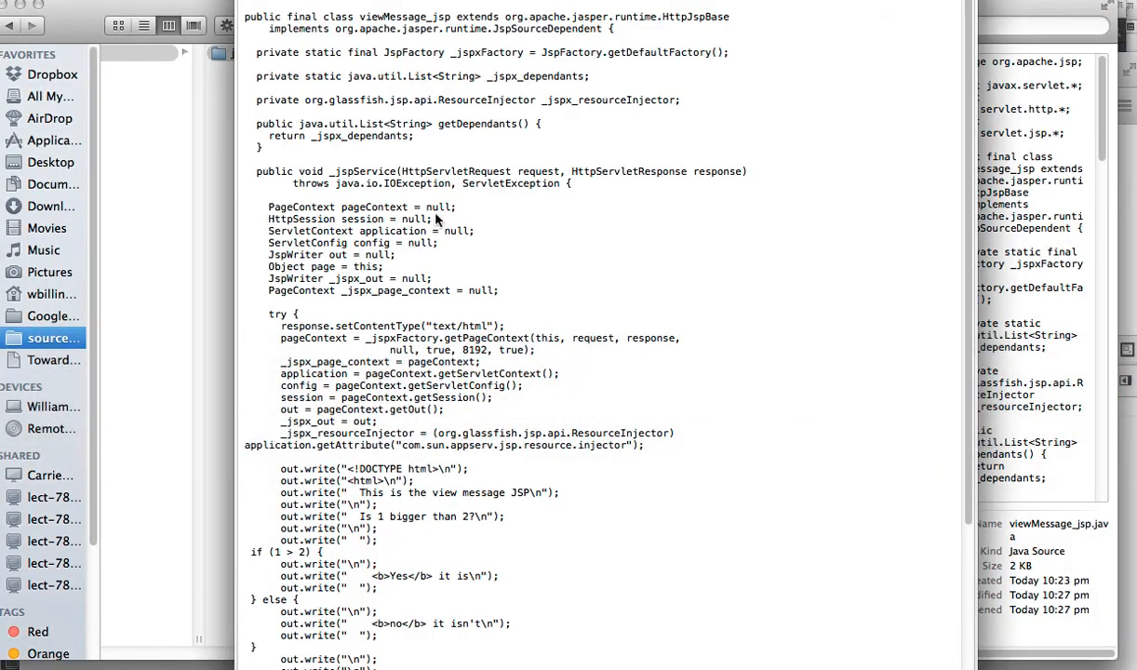
Step: Scroll the Quick Look preview of viewMessage_jsp.java down to the out.write if/else block
scroll(down, 3)
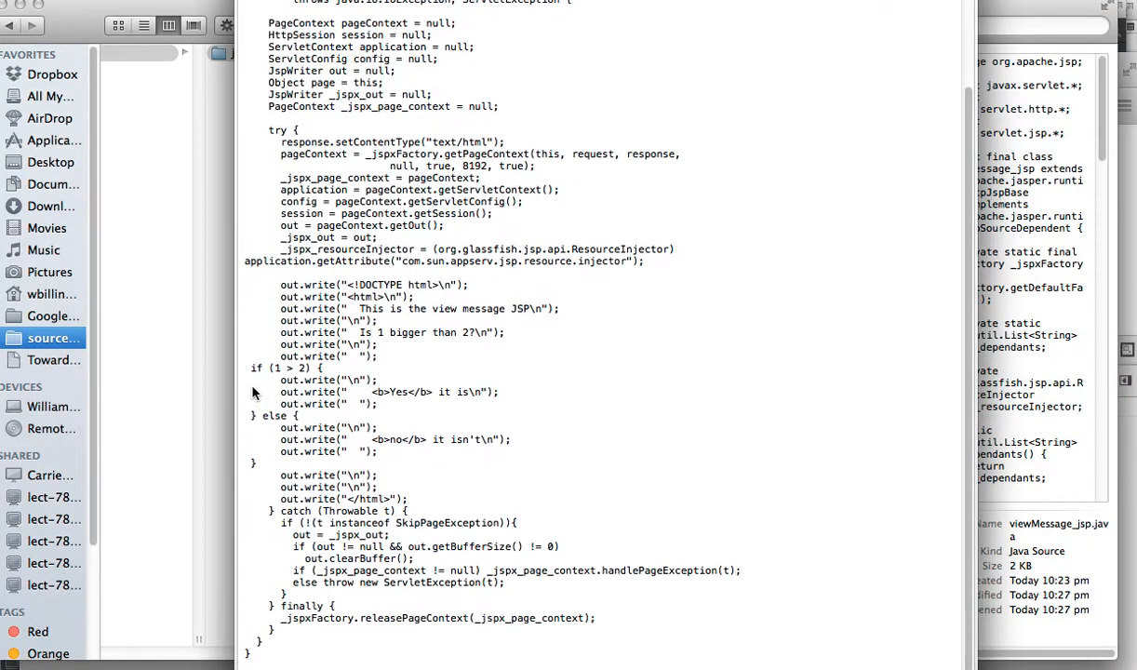
mouse_move(324, 380)
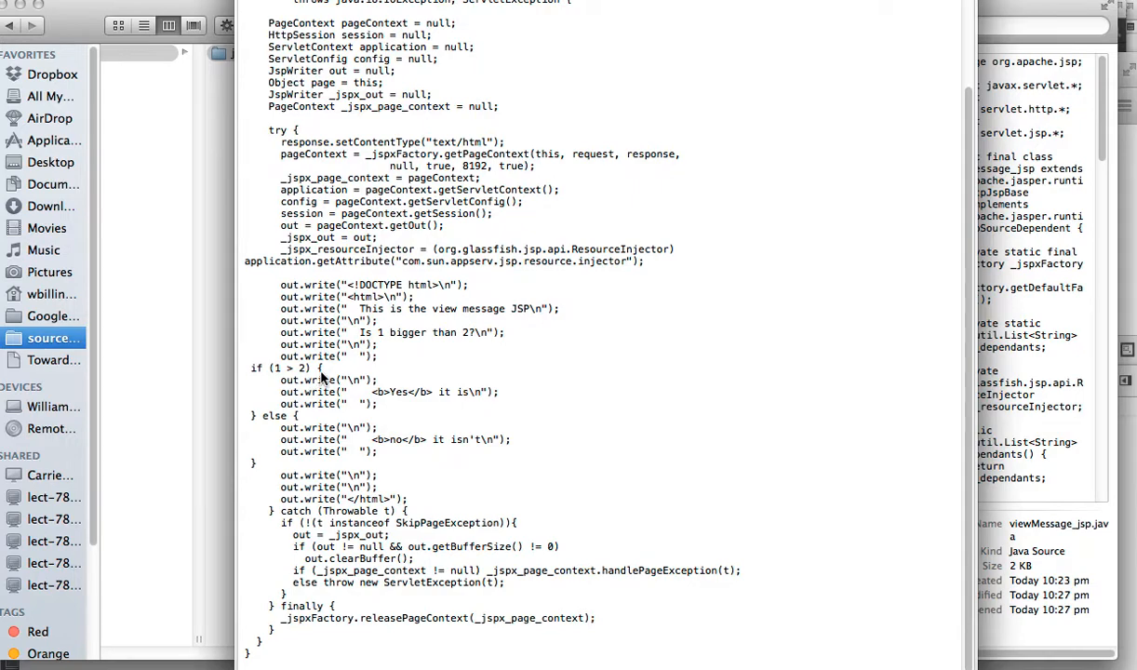
mouse_move(372, 384)
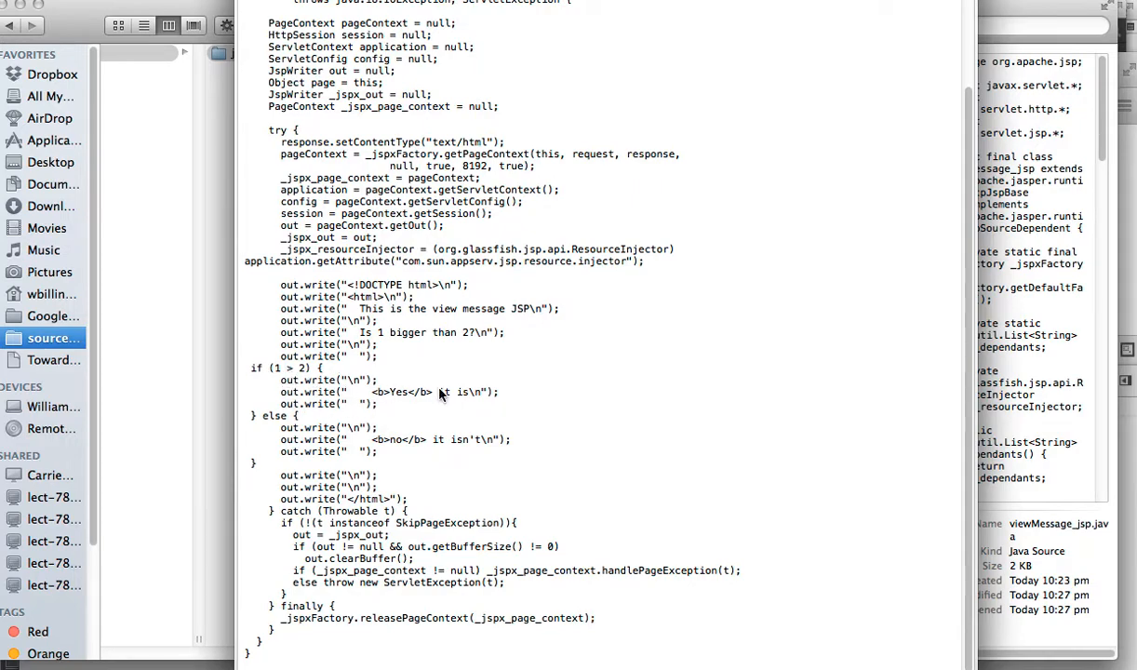
mouse_move(298, 455)
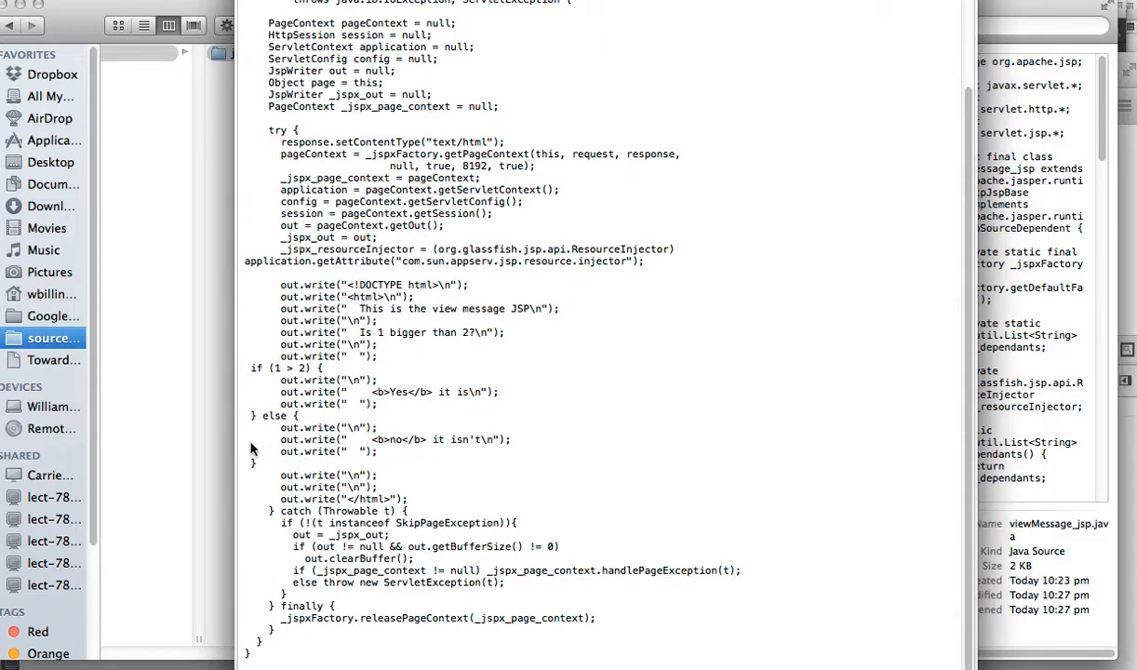
mouse_move(353, 473)
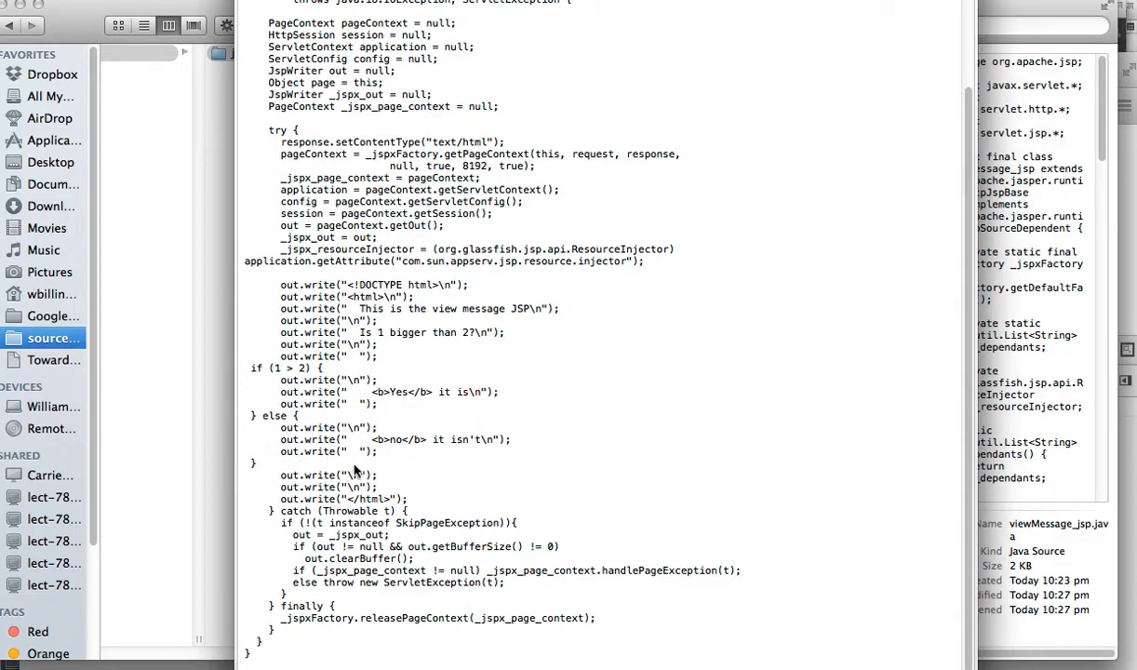
mouse_move(414, 476)
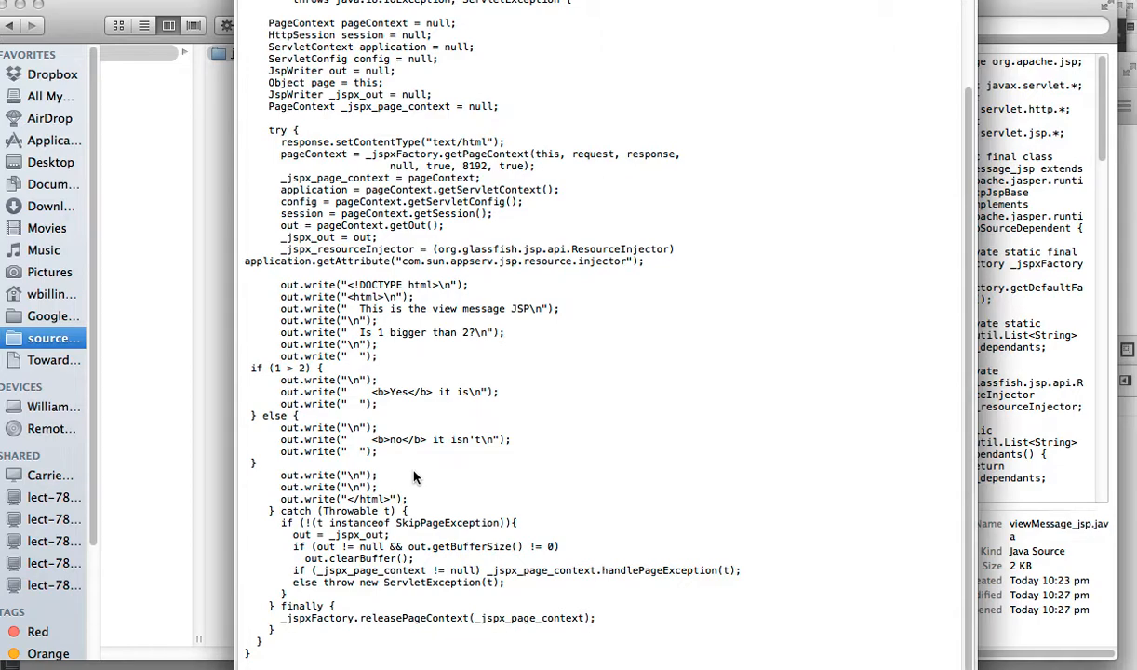
mouse_move(305, 58)
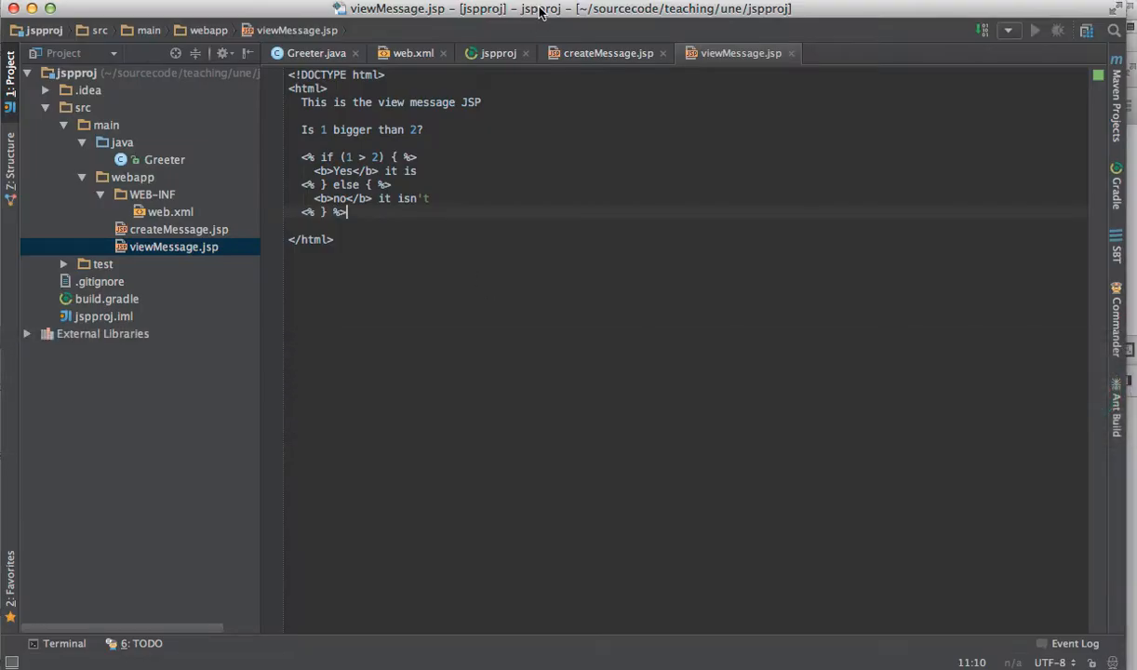
Step: In createMessage.jsp add a Room label with a text input named room
click(607, 52)
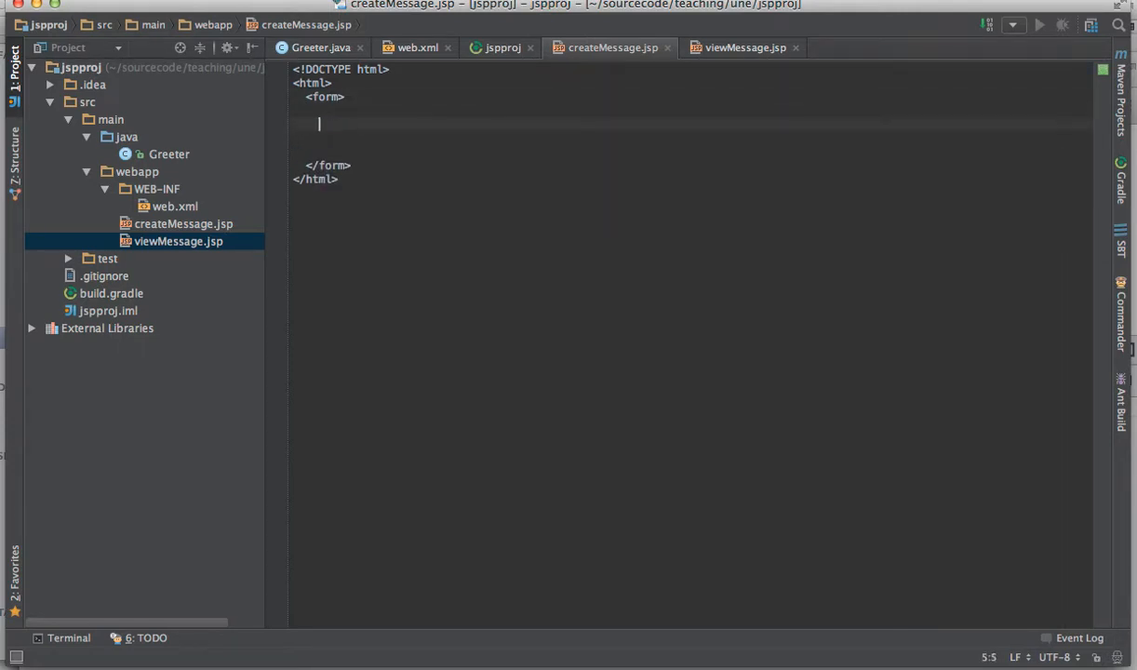
text(<p>)
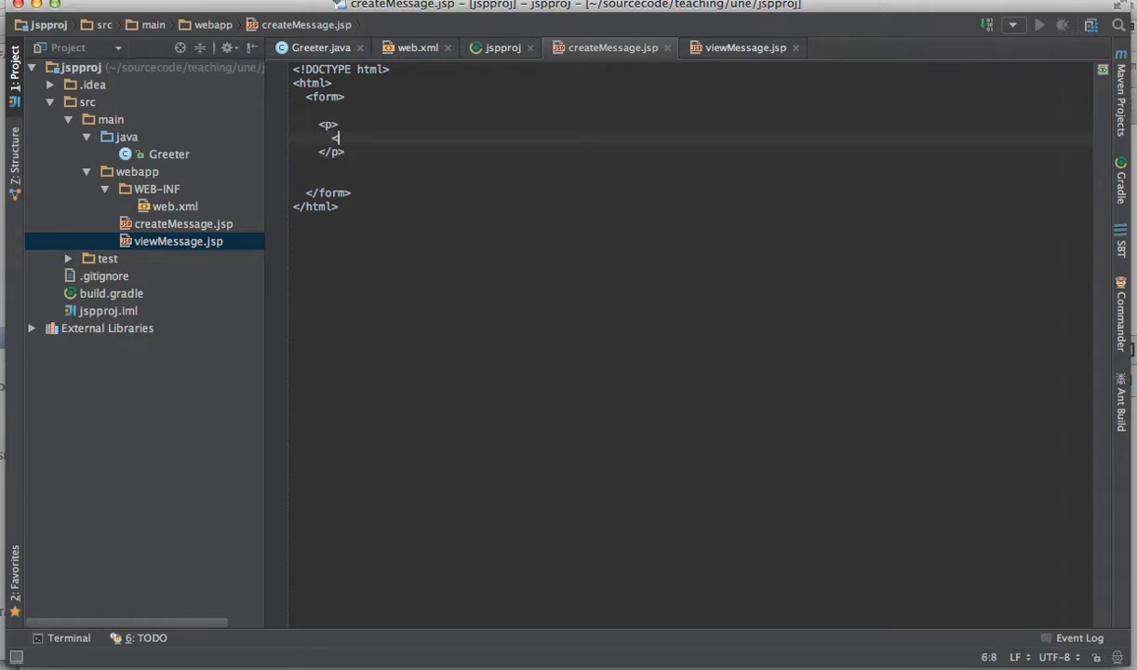
text(label>Room)
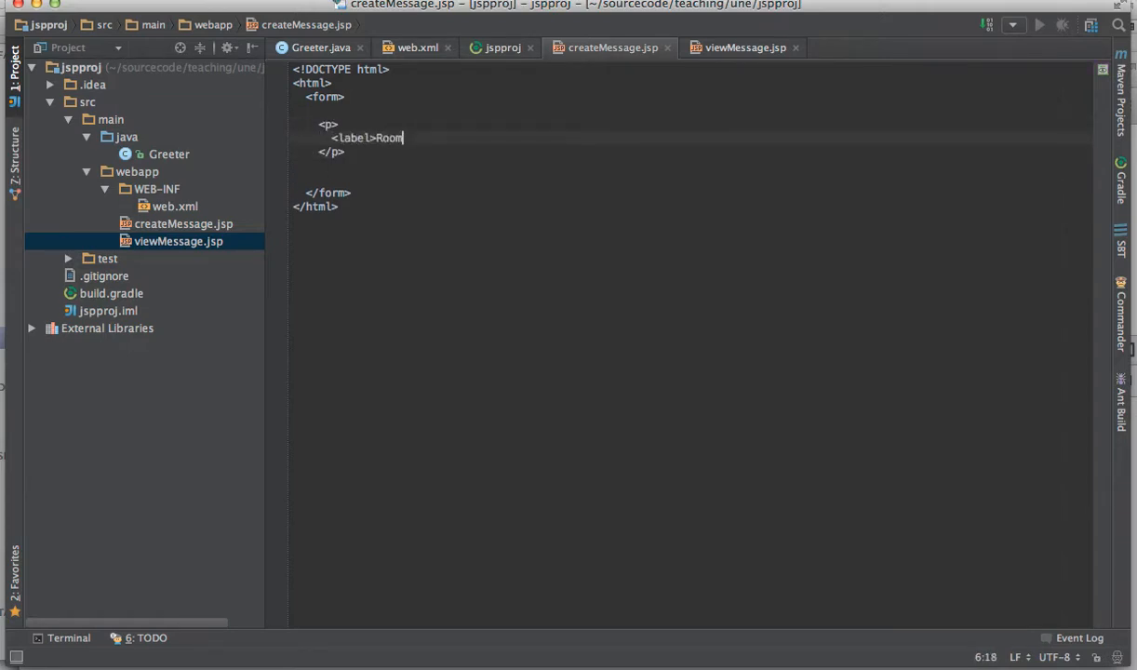
text(</label>)
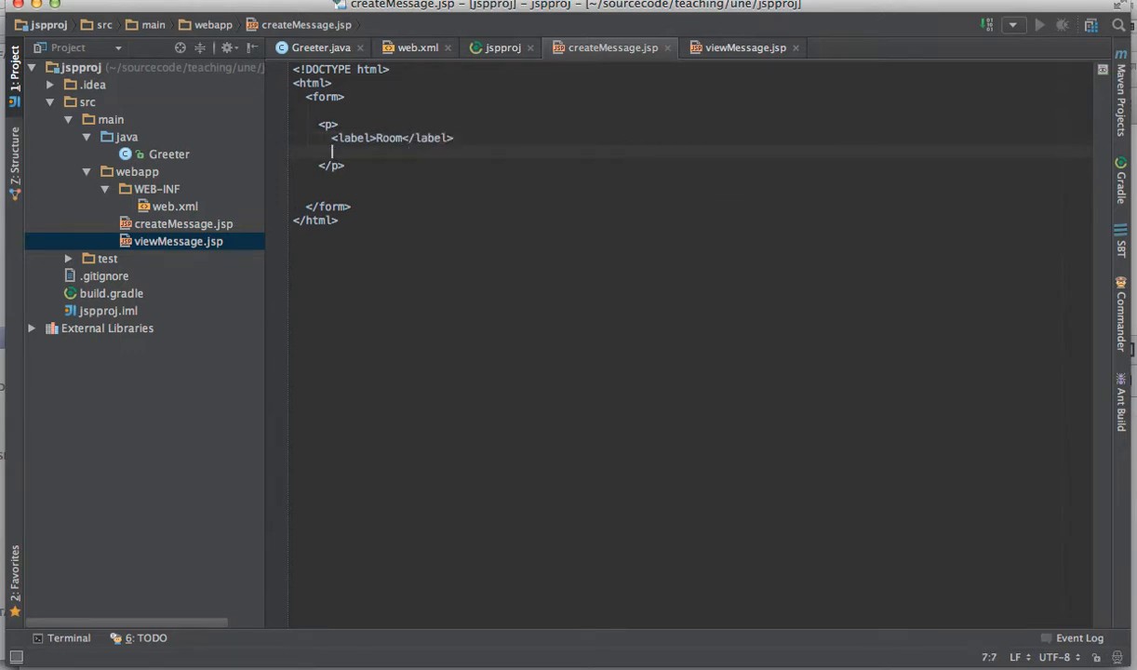
text(<input)
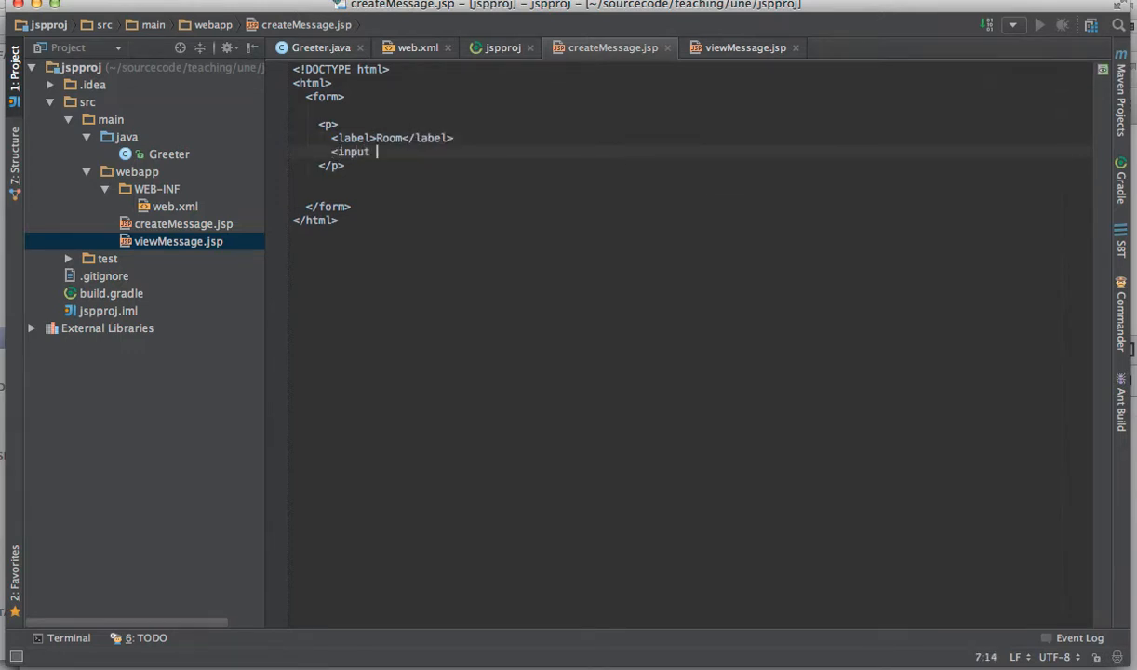
text(type="text")
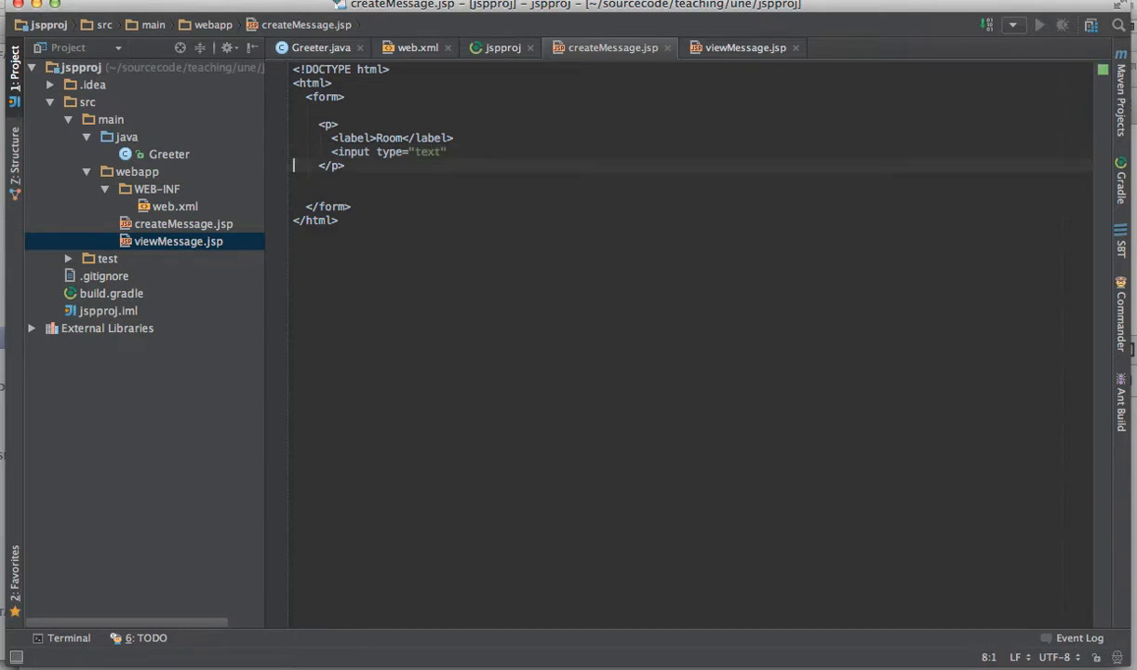
text(name=)
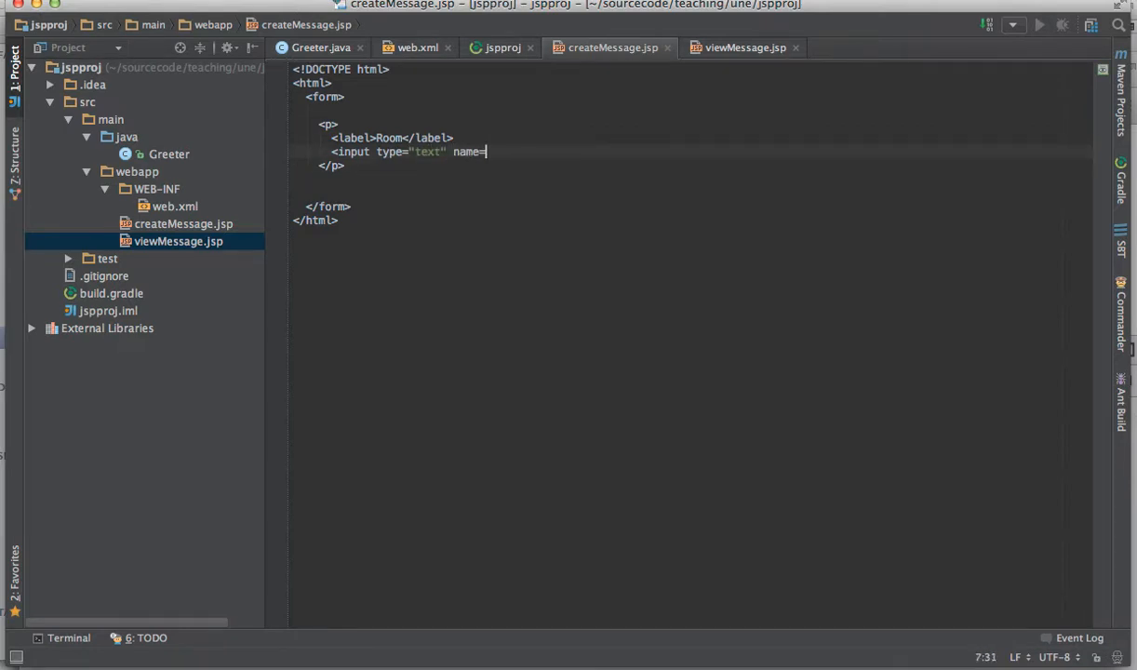
text("room" />)
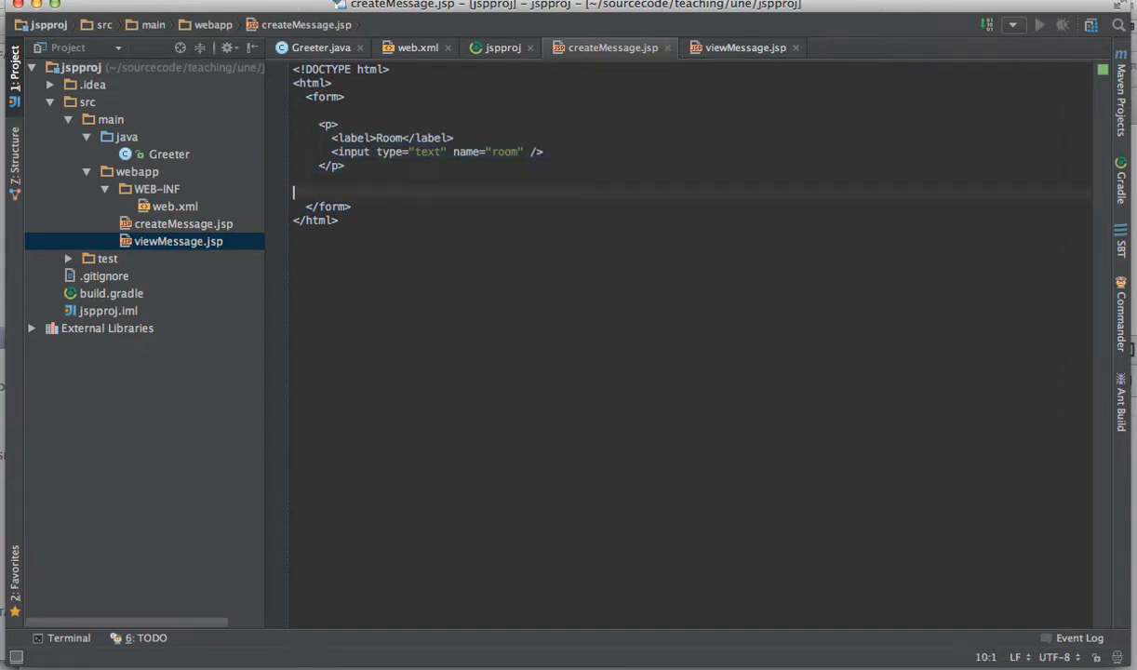
Step: Add a second paragraph with a textarea named message
text(<p>)
text(<textarea)
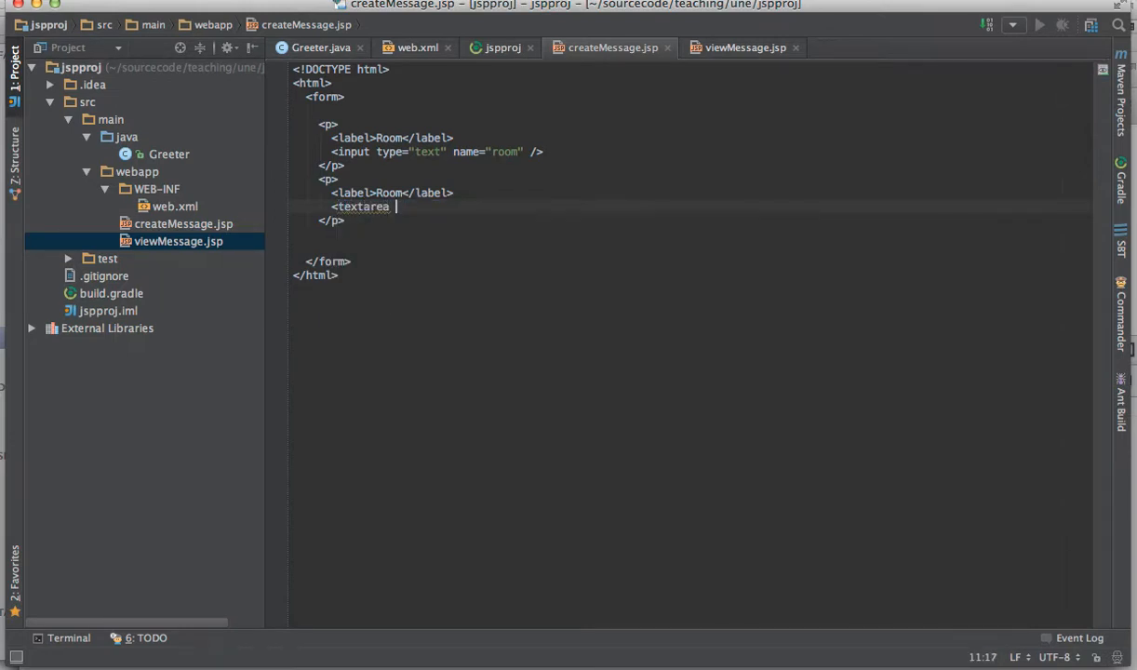
text(name="message")
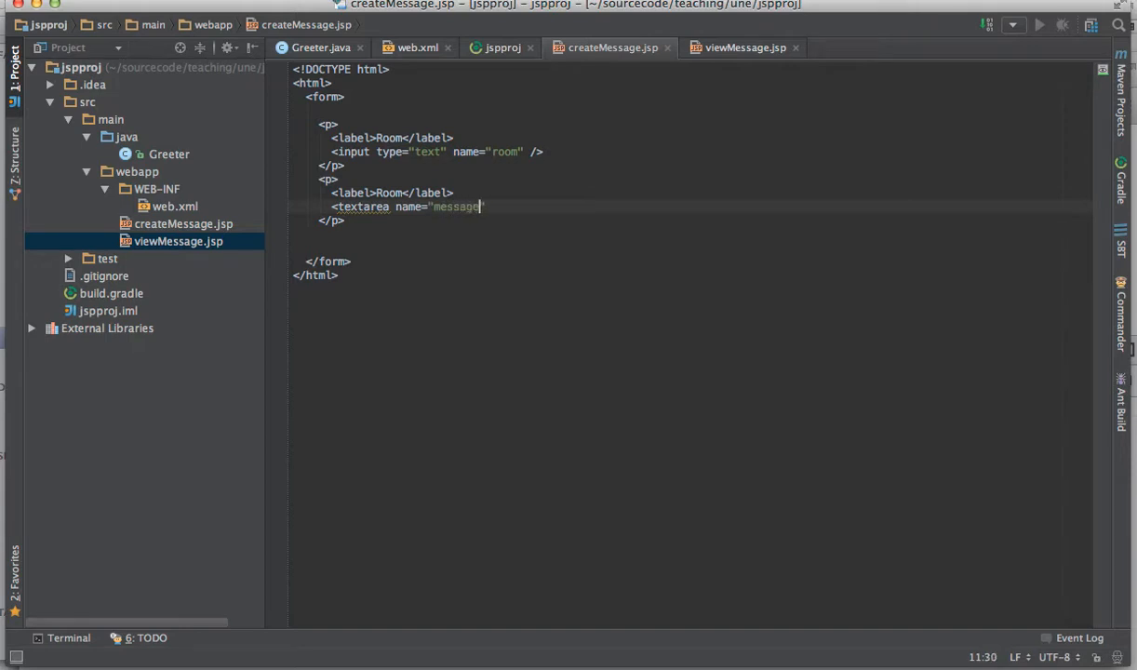
text(><textarea>)
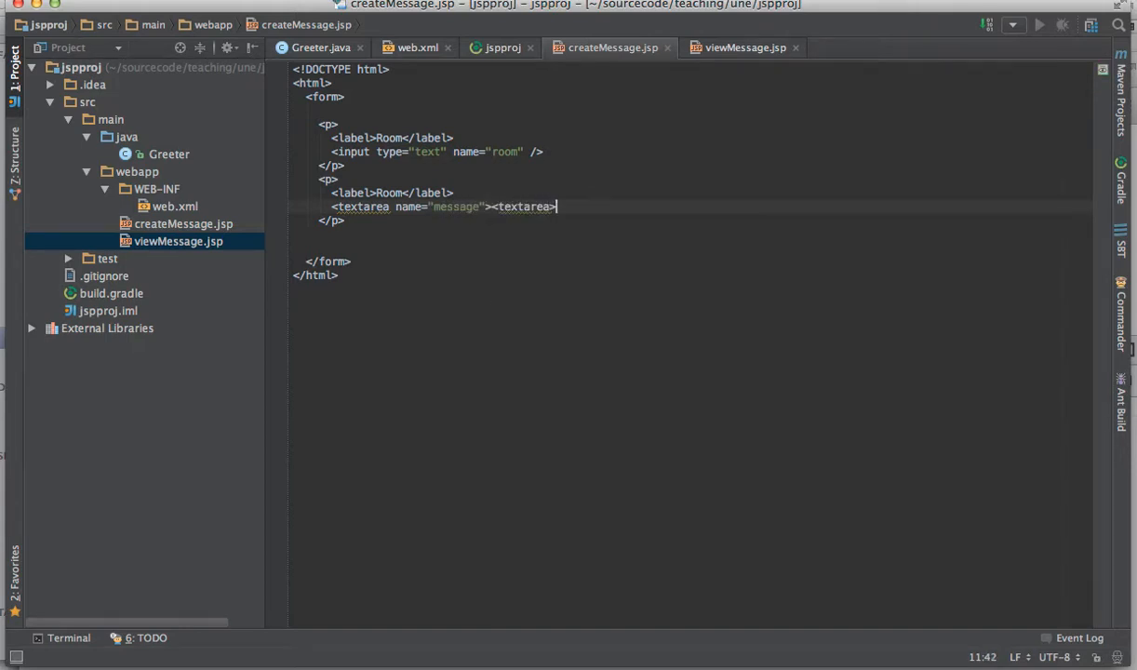
key(enter)
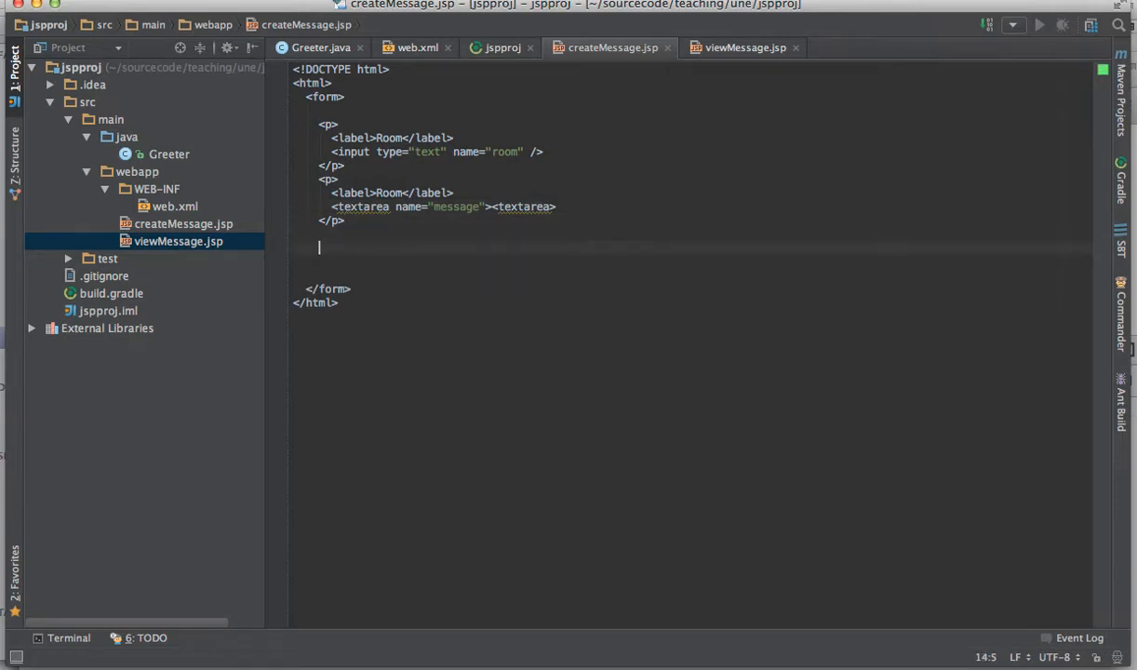
Step: Add a submit button labelled Submit and remove the blank line before </form>
text(<button)
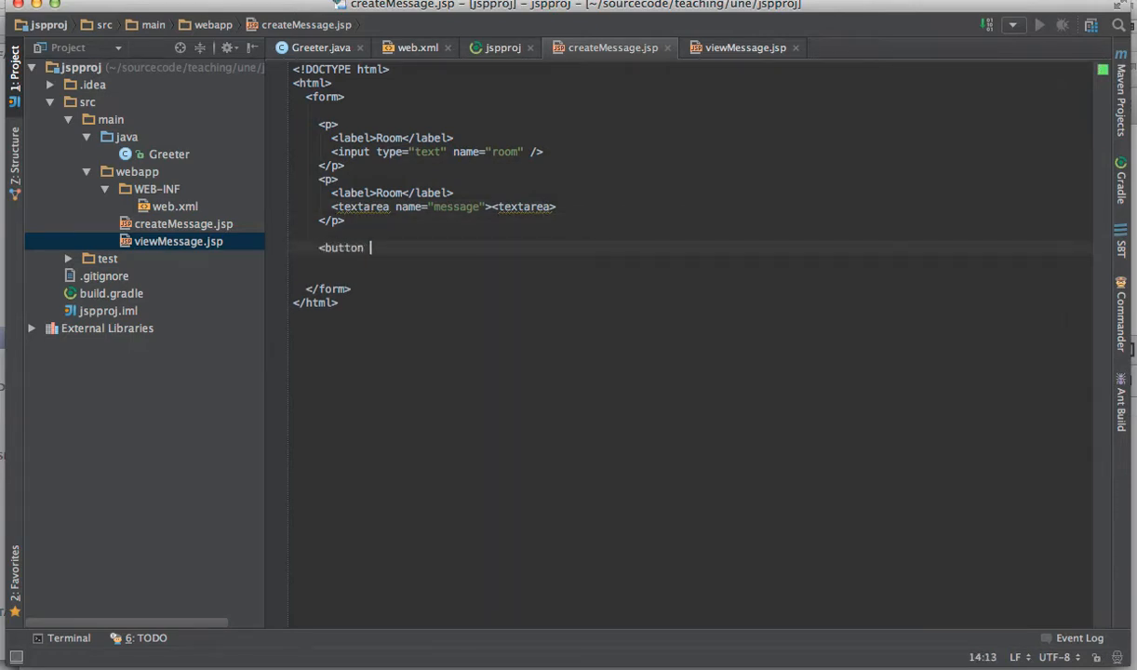
text(type="subm)
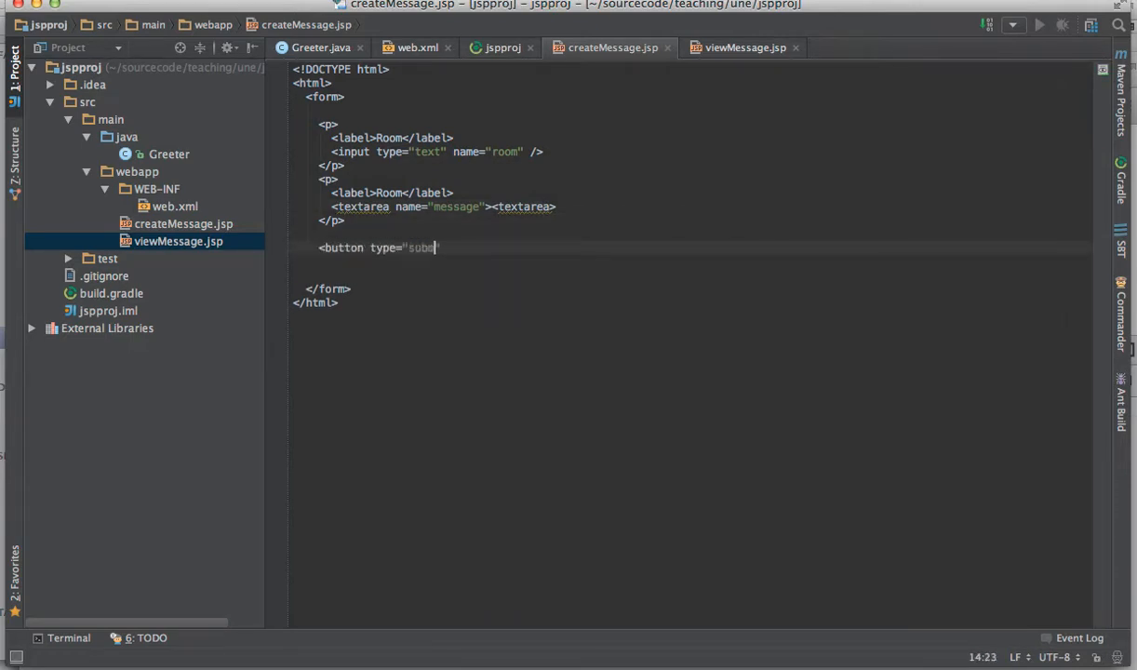
text(mit">)
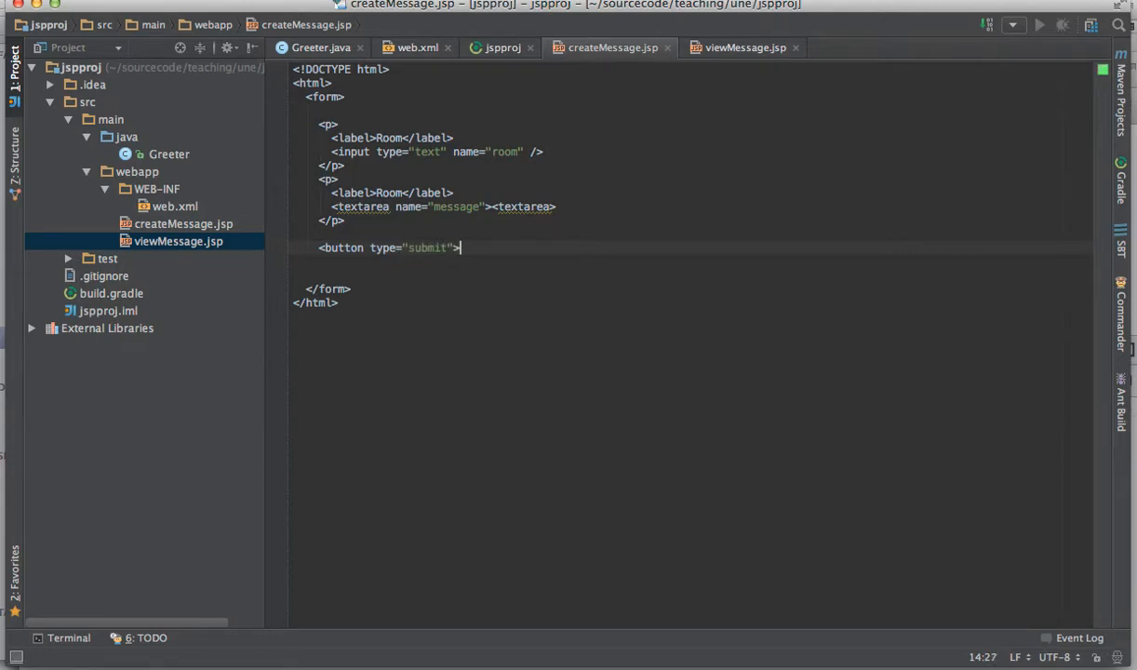
text(Submit)
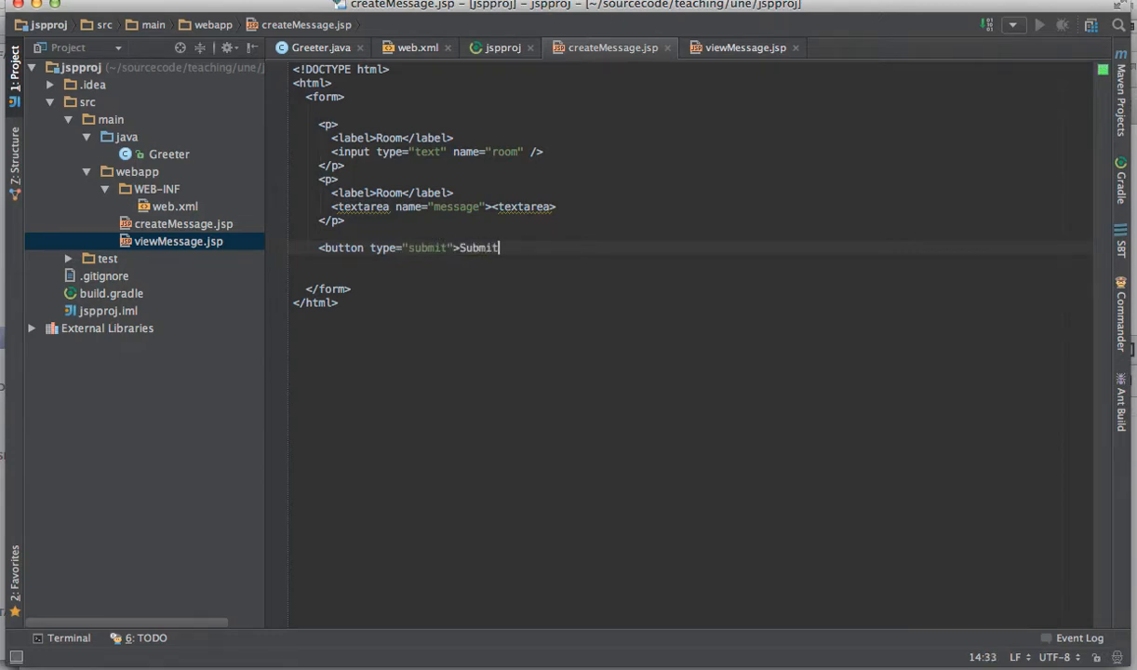
text(</button>)
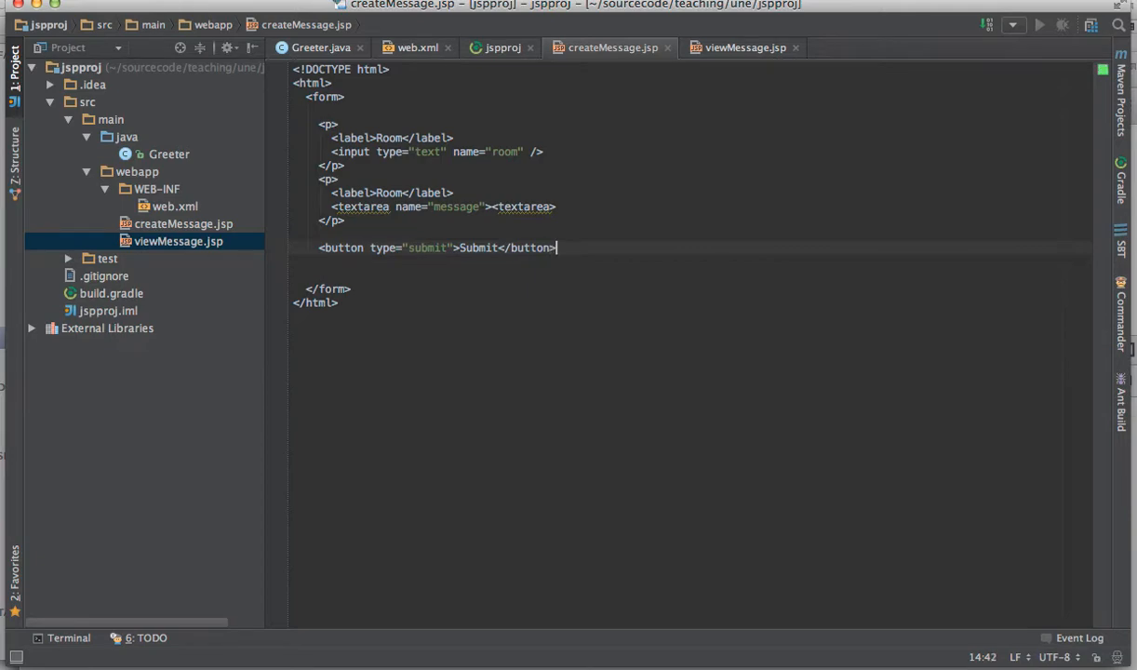
key(Delete)
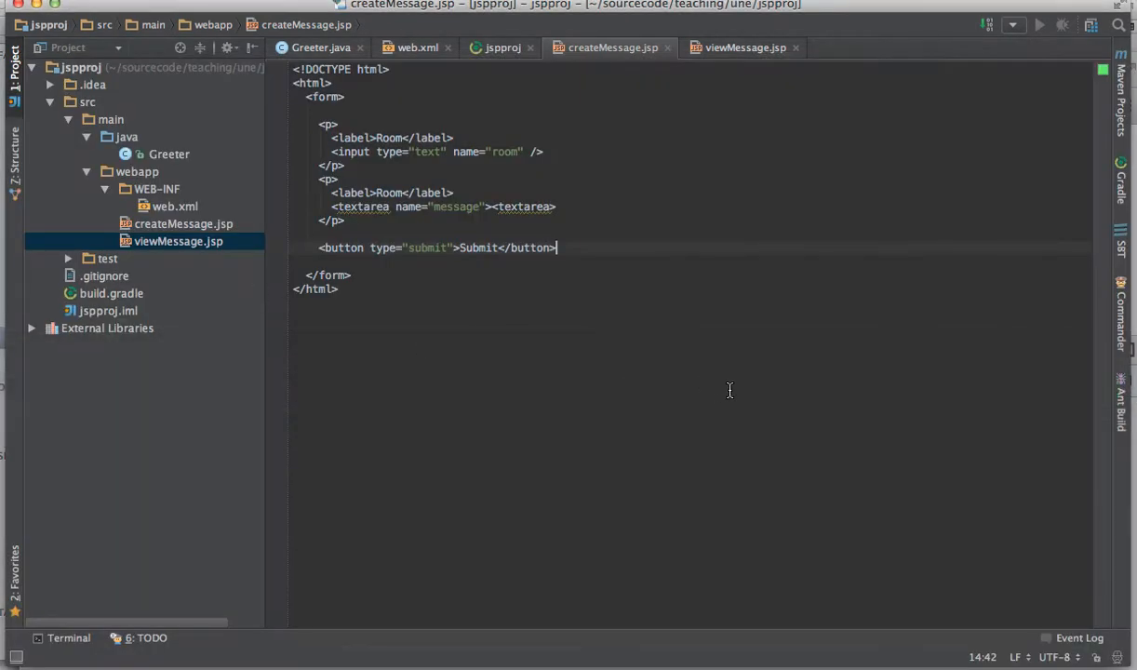
mouse_move(595, 316)
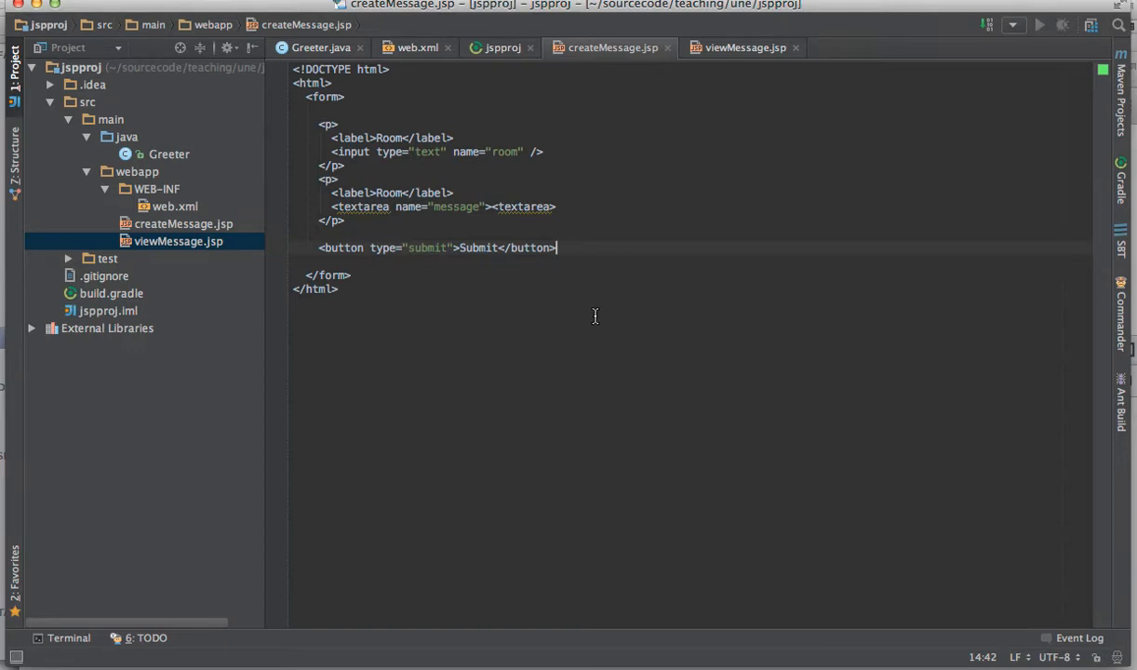
mouse_move(449, 242)
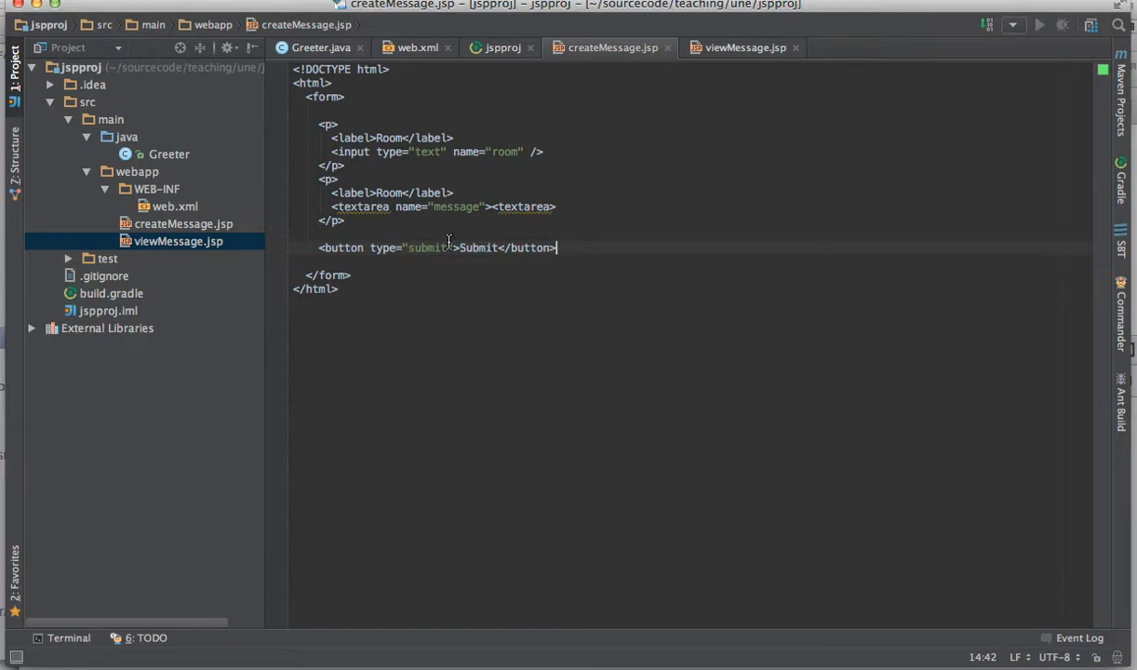
mouse_move(491, 197)
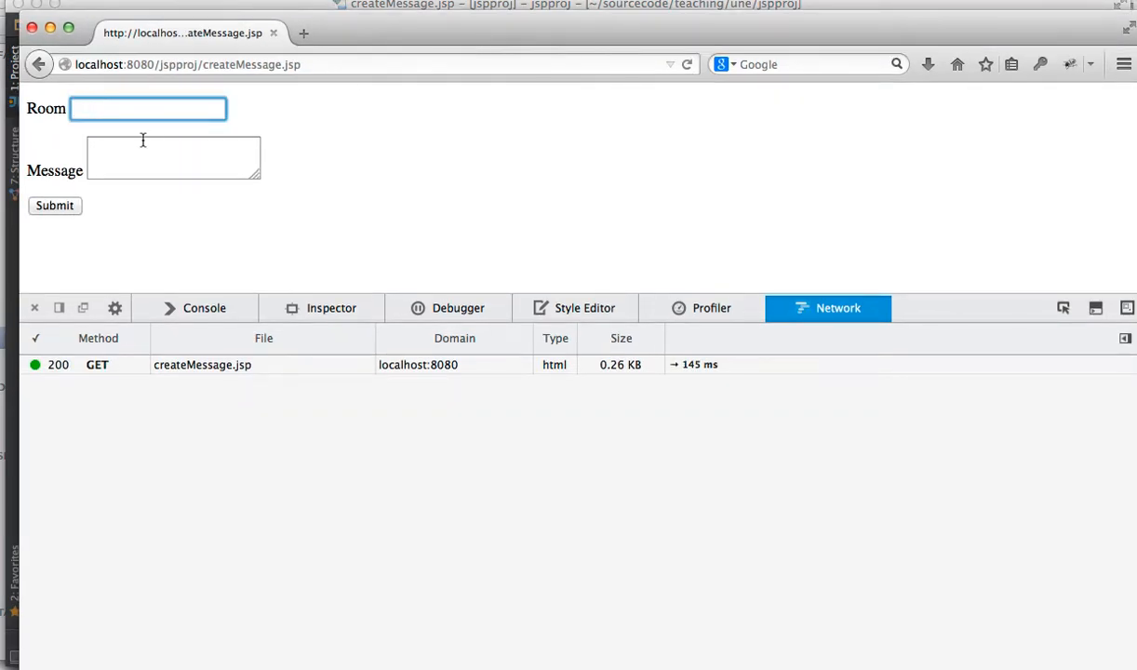
Step: Fill Room and Message with test text, submit, and view the resulting GET request's headers
text(asdfadsf)
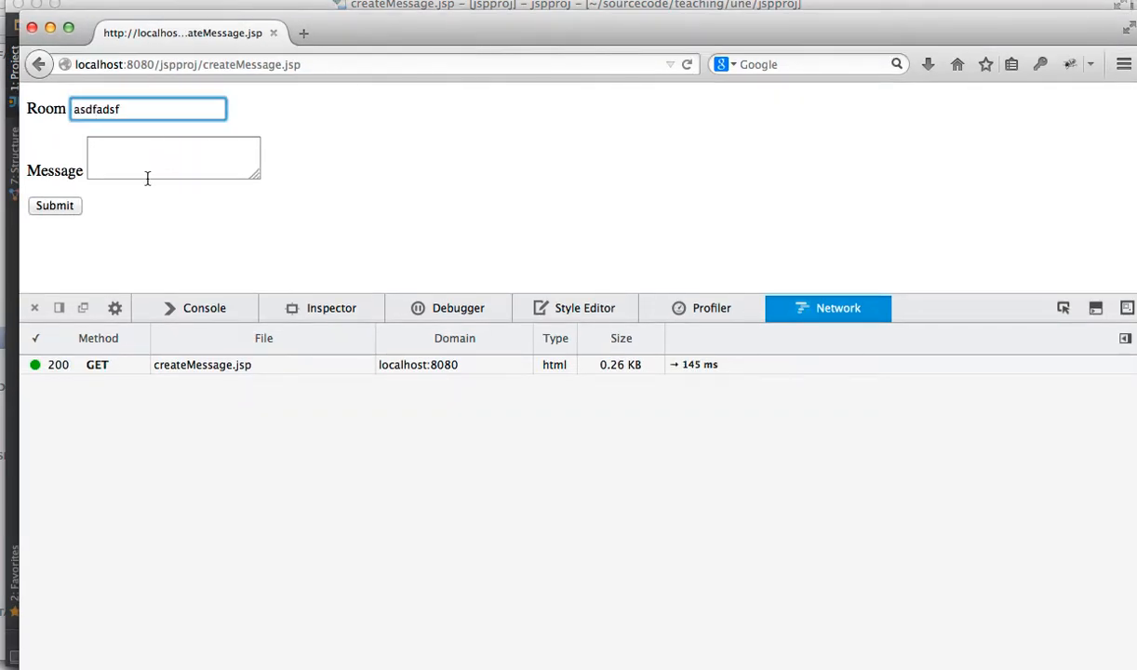
text(adsfasdfasdfadsfasdf)
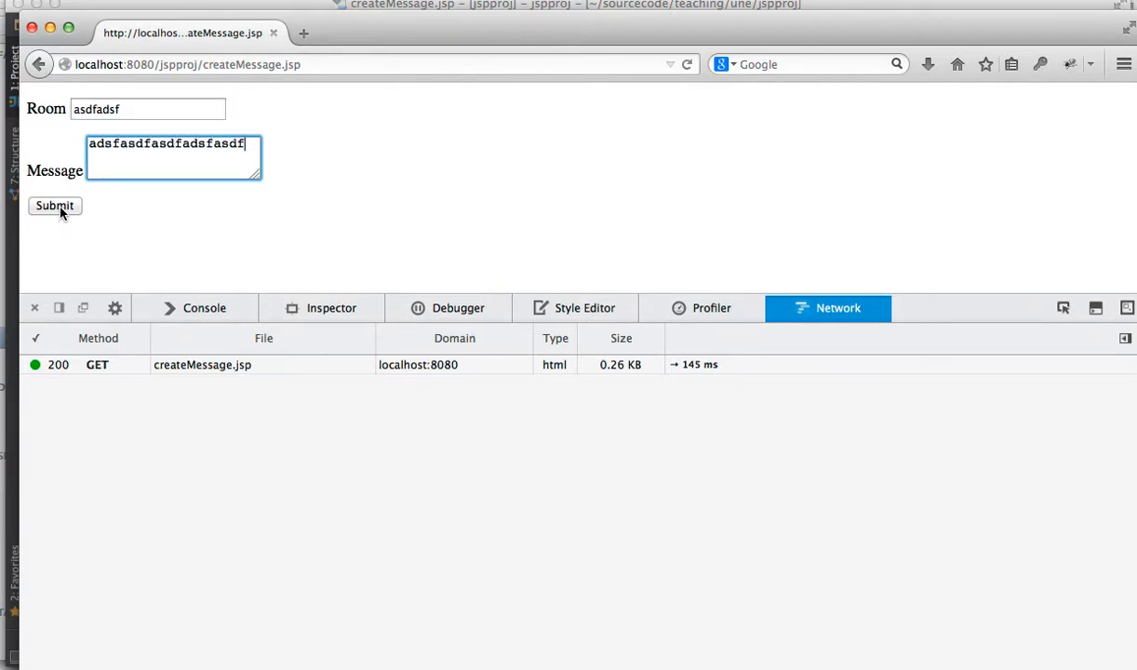
click(54, 204)
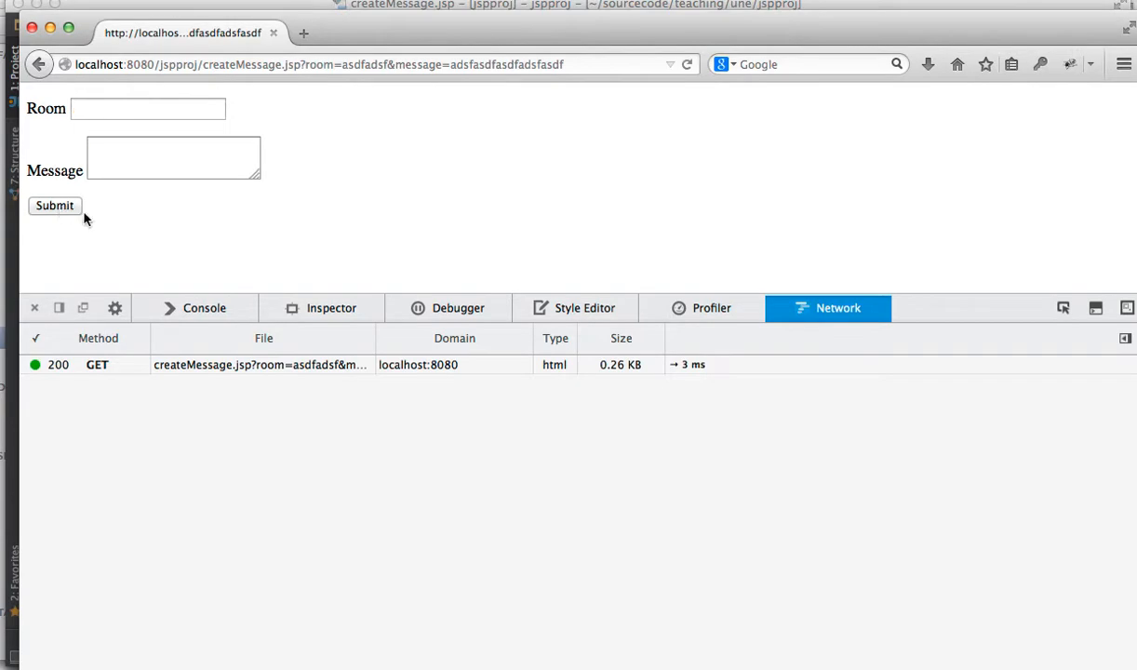
click(259, 363)
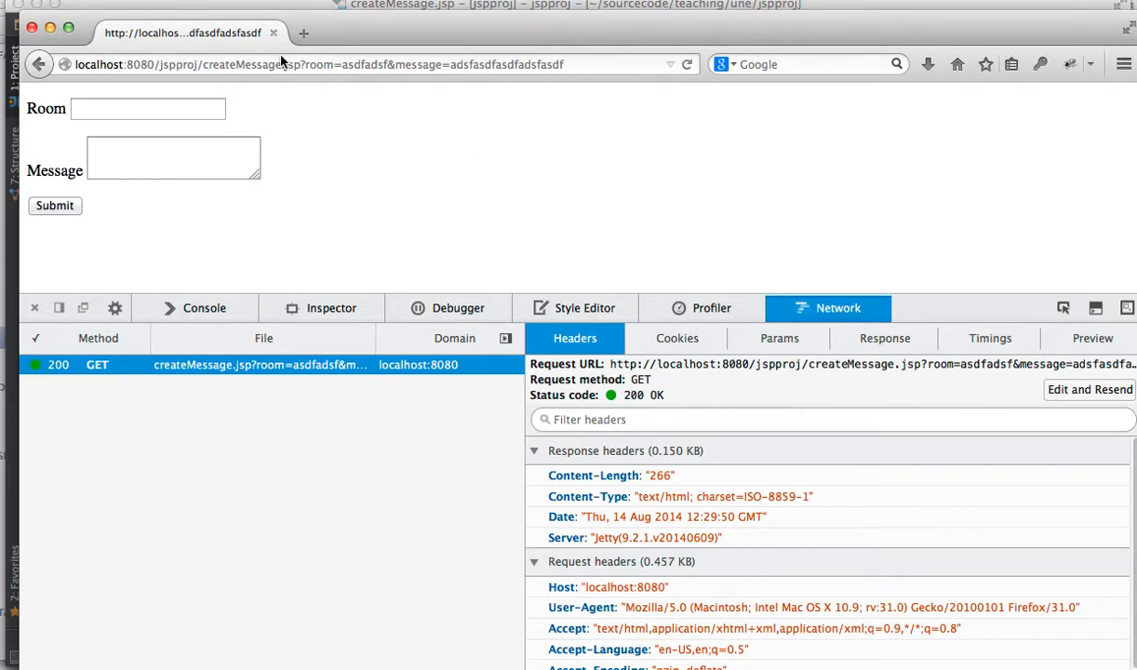
mouse_move(454, 339)
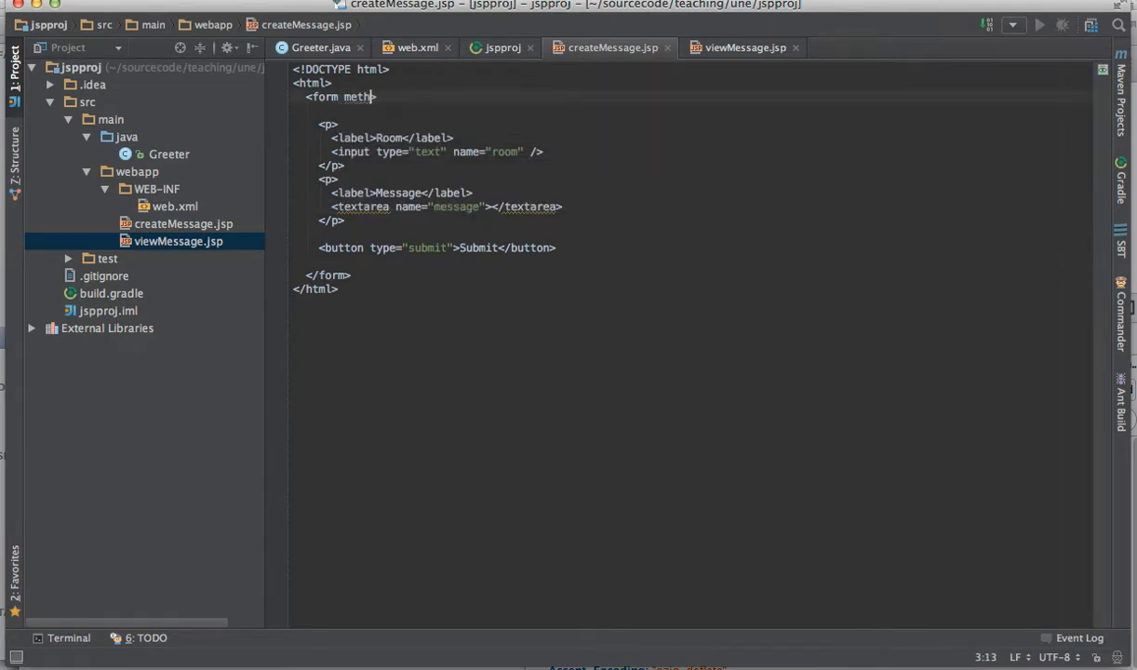
Step: Give the form tag method="POST" and action="createMessage"
text(od="POST")
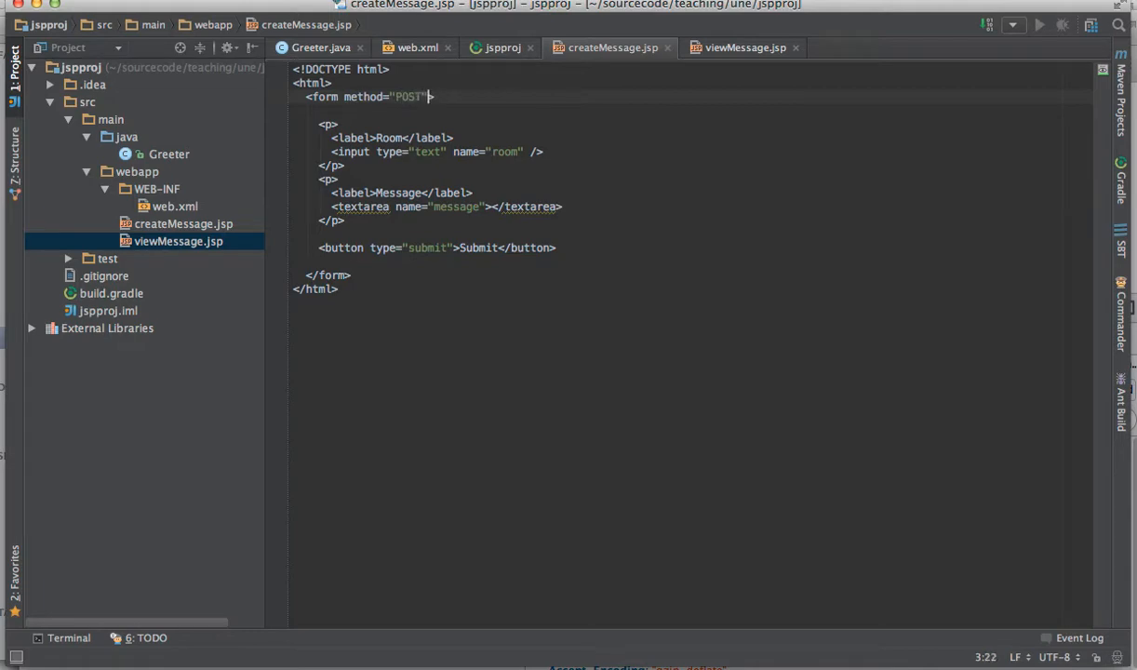
text(action)
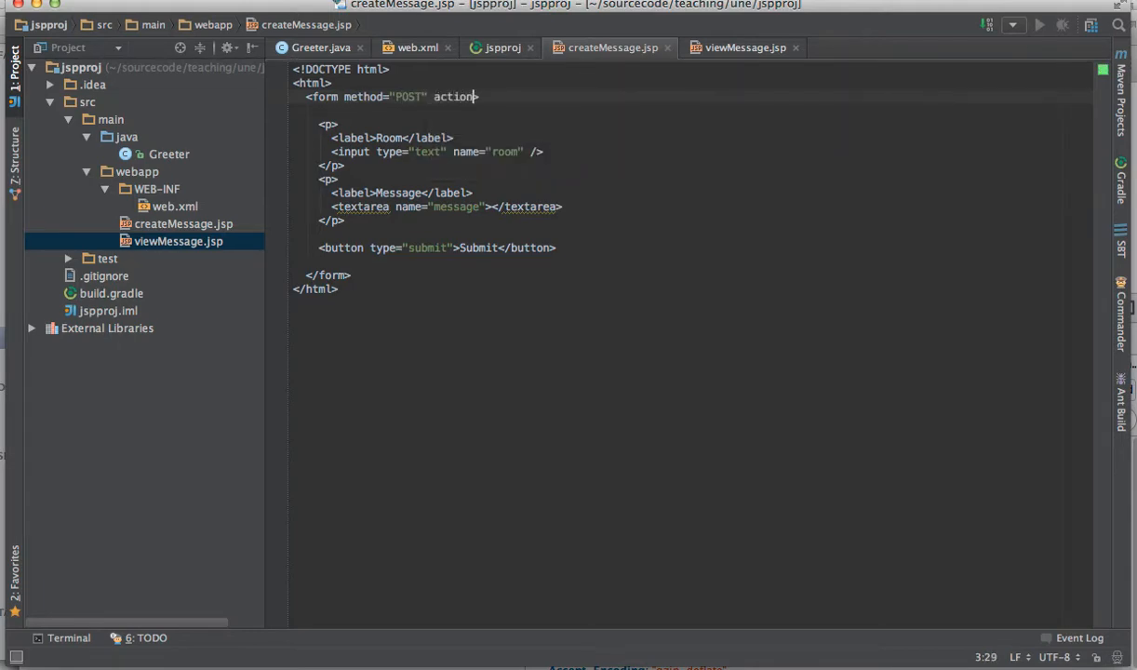
text(=")
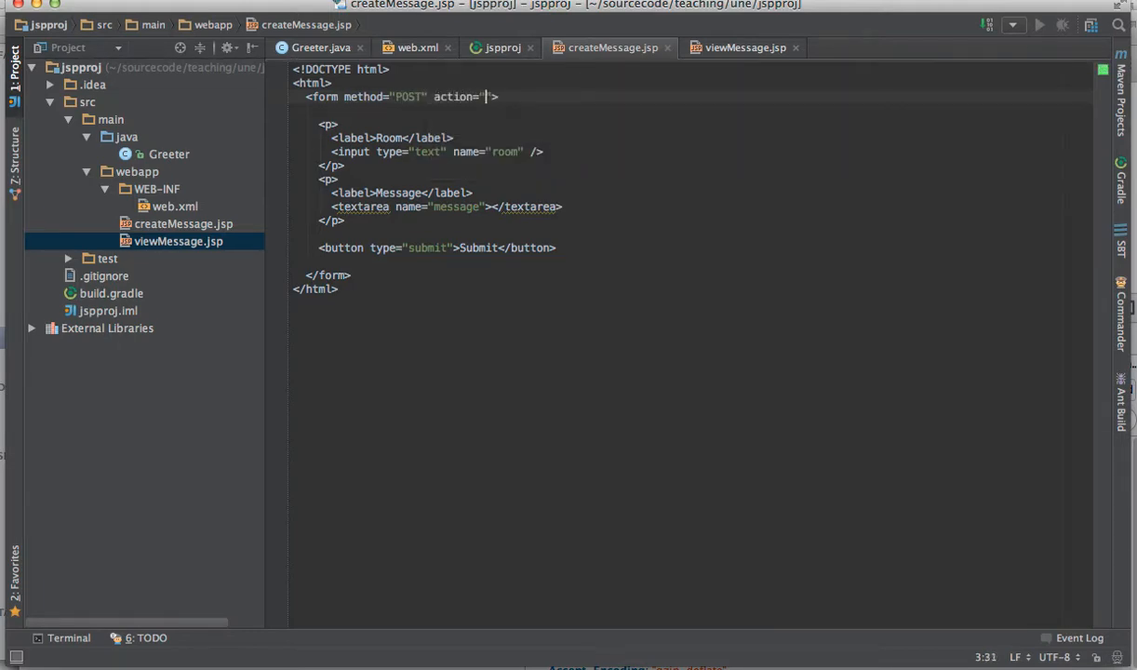
text(createMessa)
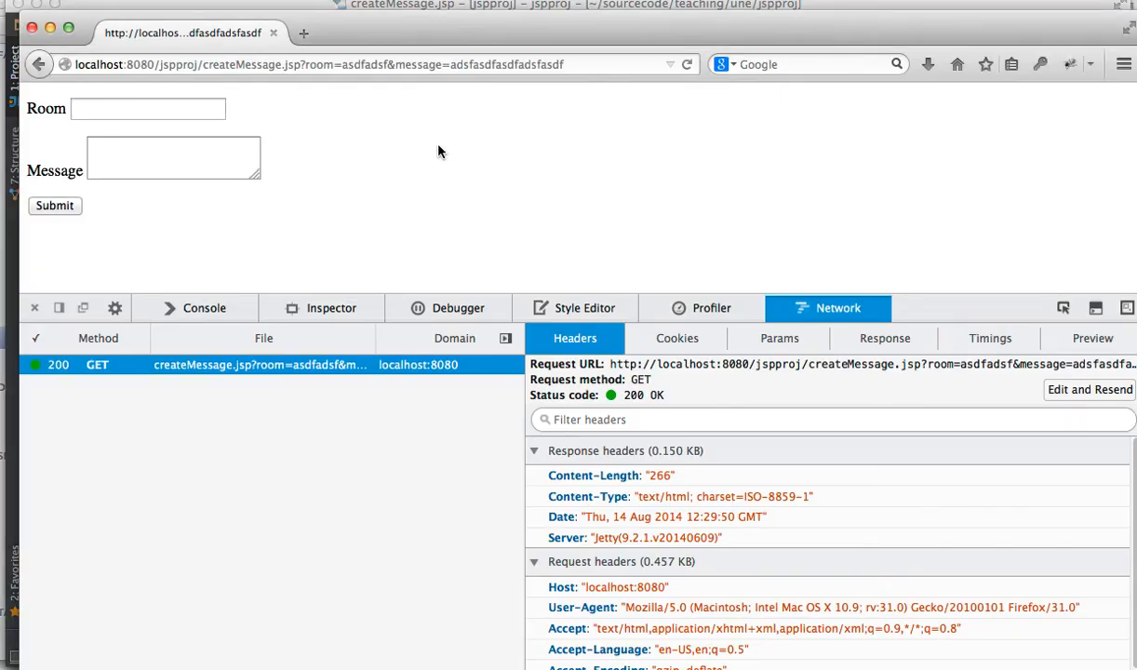
Step: Reload createMessage.jsp, enter new test text and submit the form again
click(687, 63)
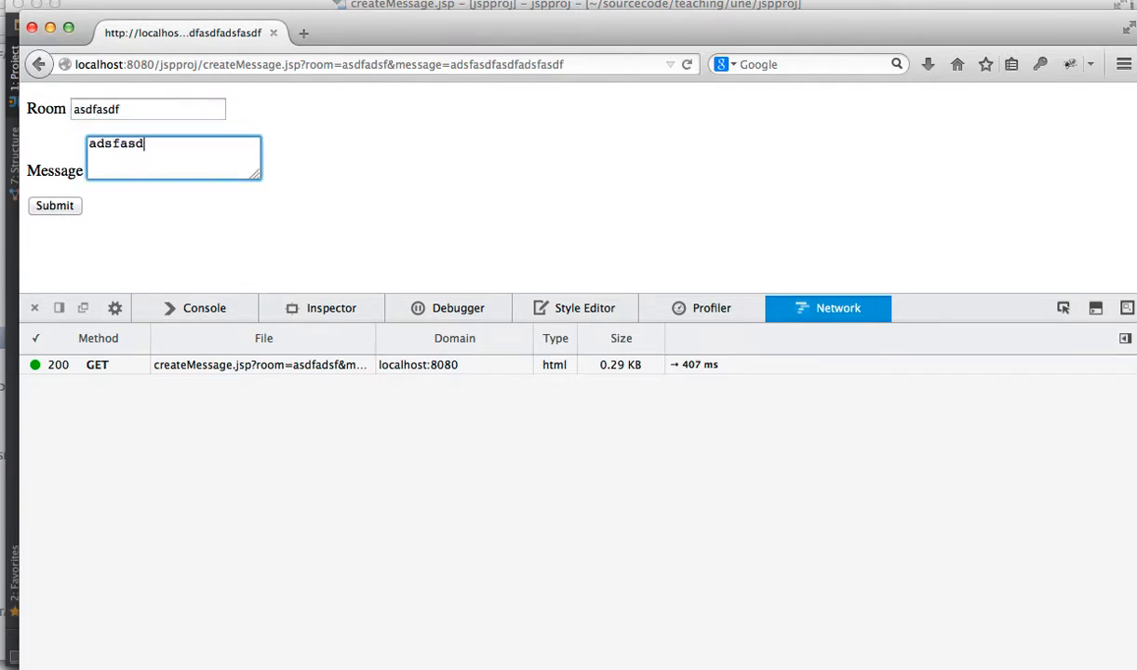
text(fasdf)
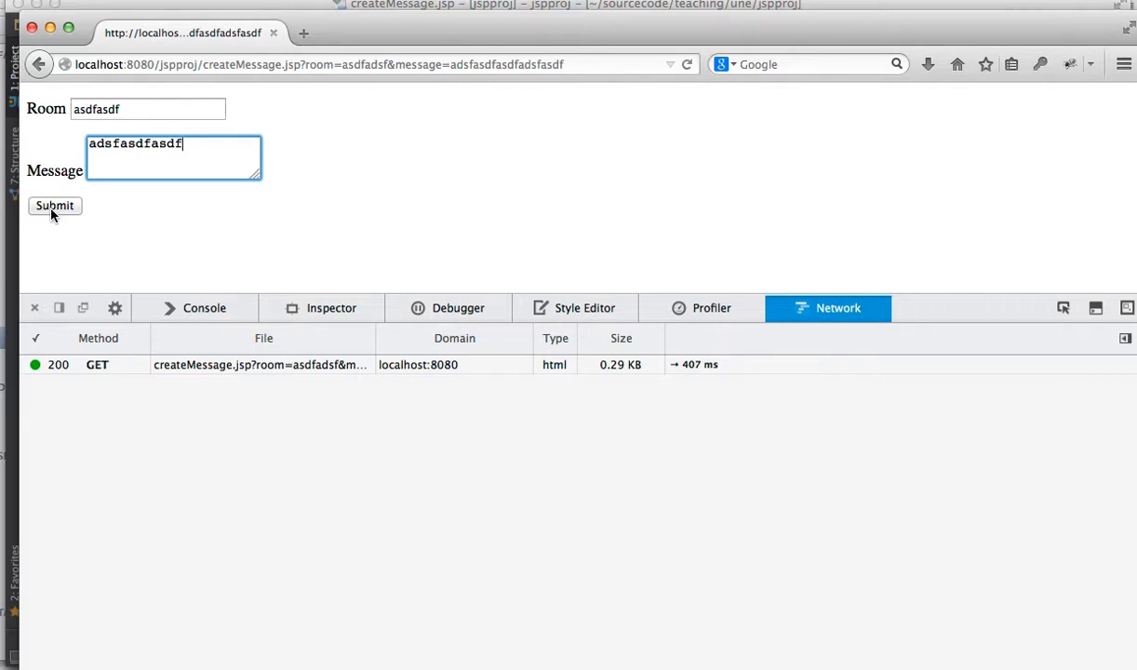
click(54, 205)
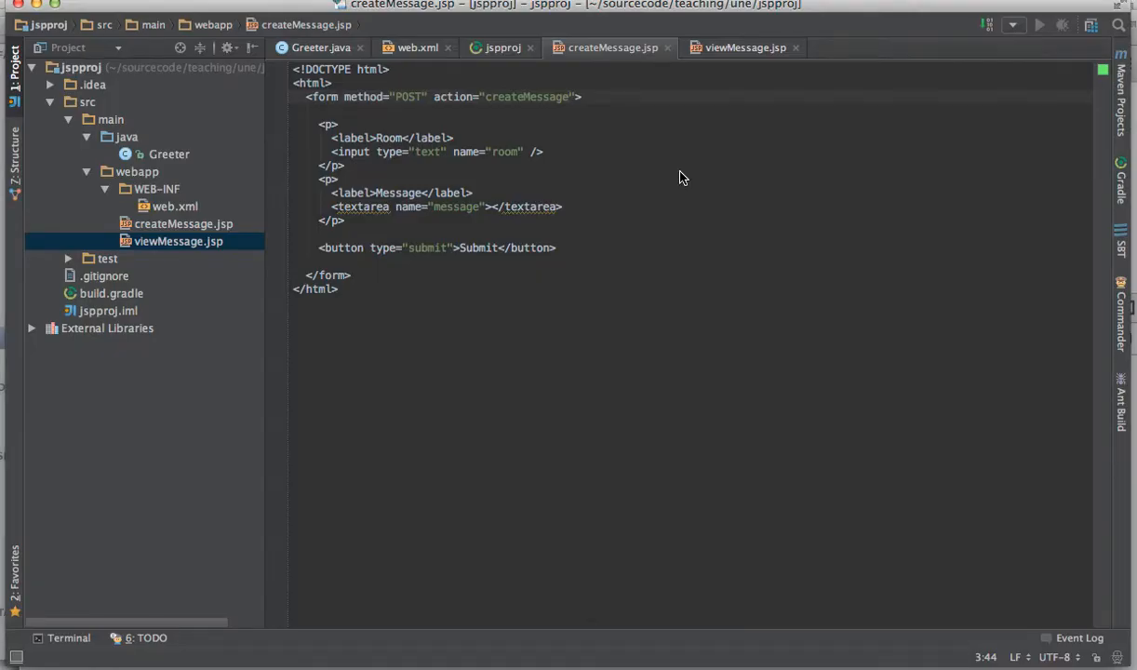
mouse_move(242, 203)
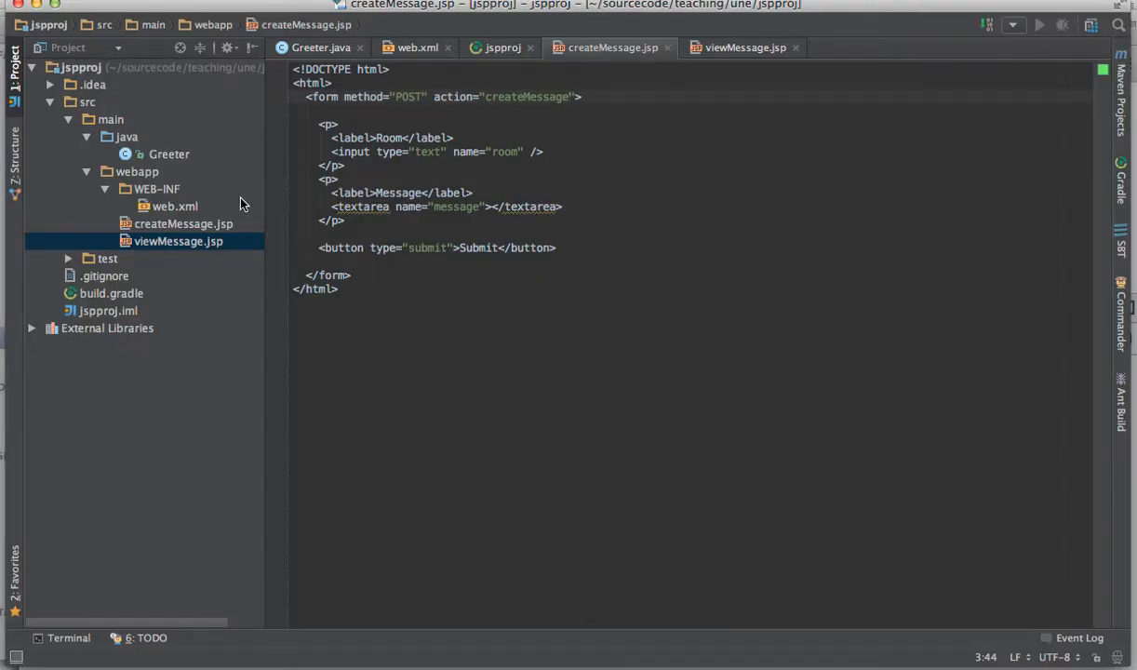
Step: Create a new Java class PostMessageServlet in the java source folder
right_click(110, 136)
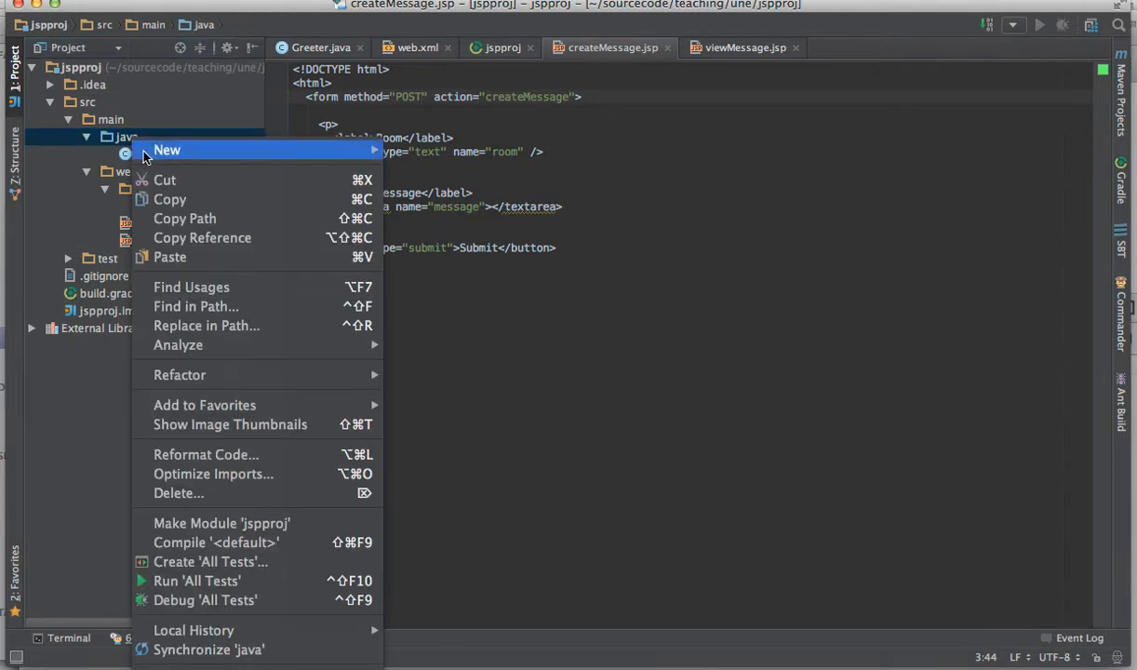
click(168, 149)
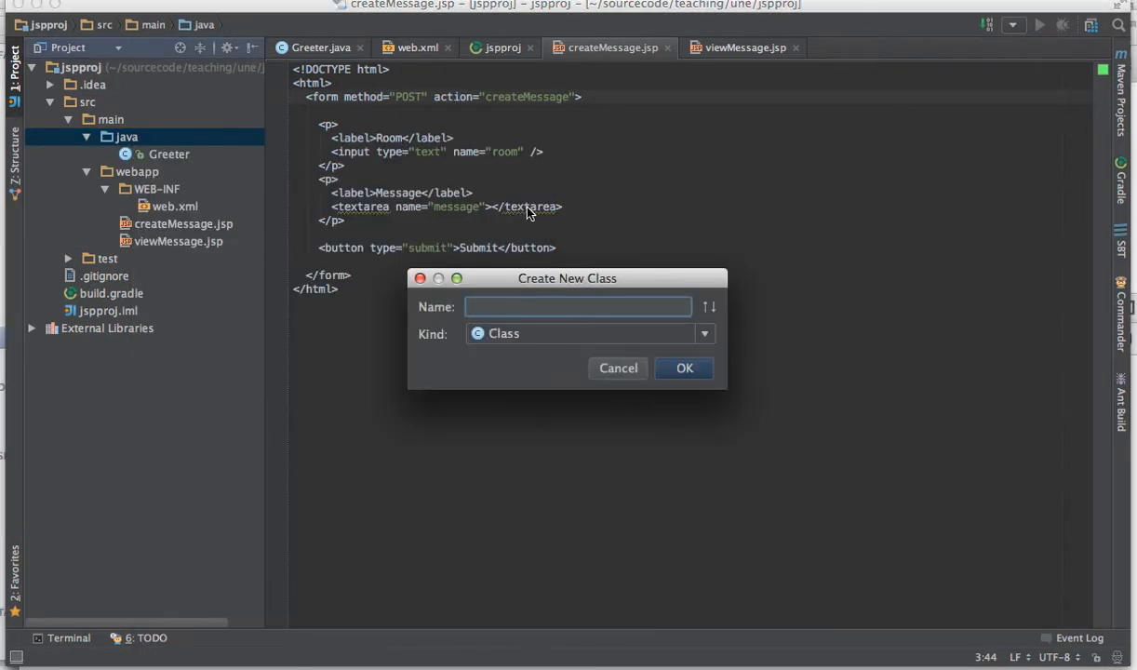
text(PostMessageSer)
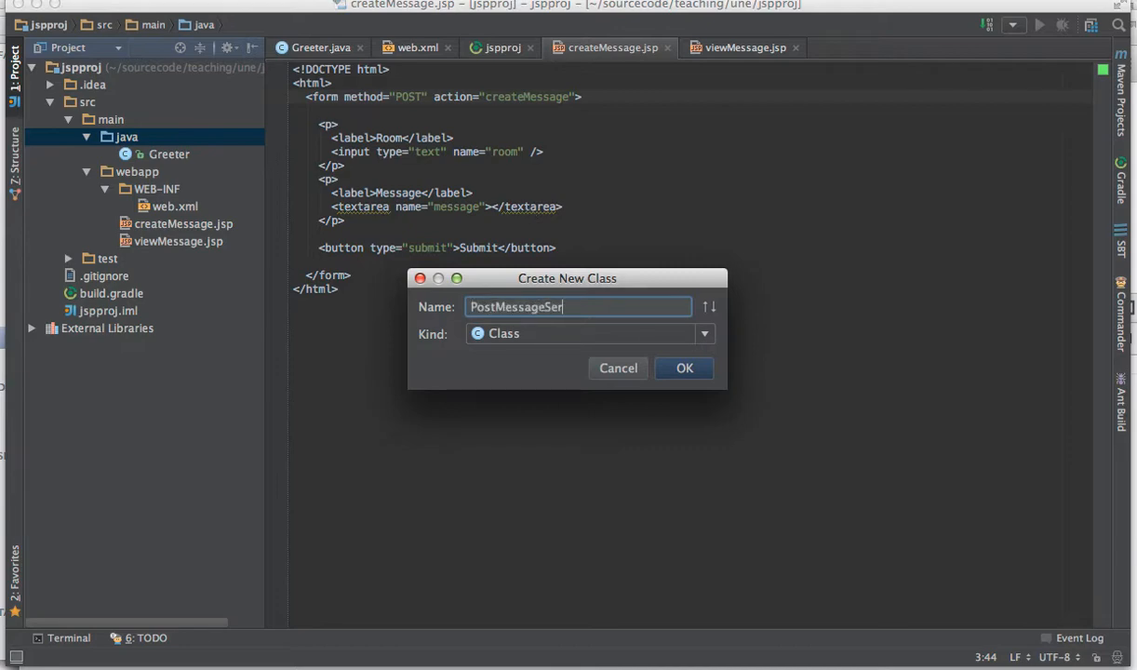
click(685, 368)
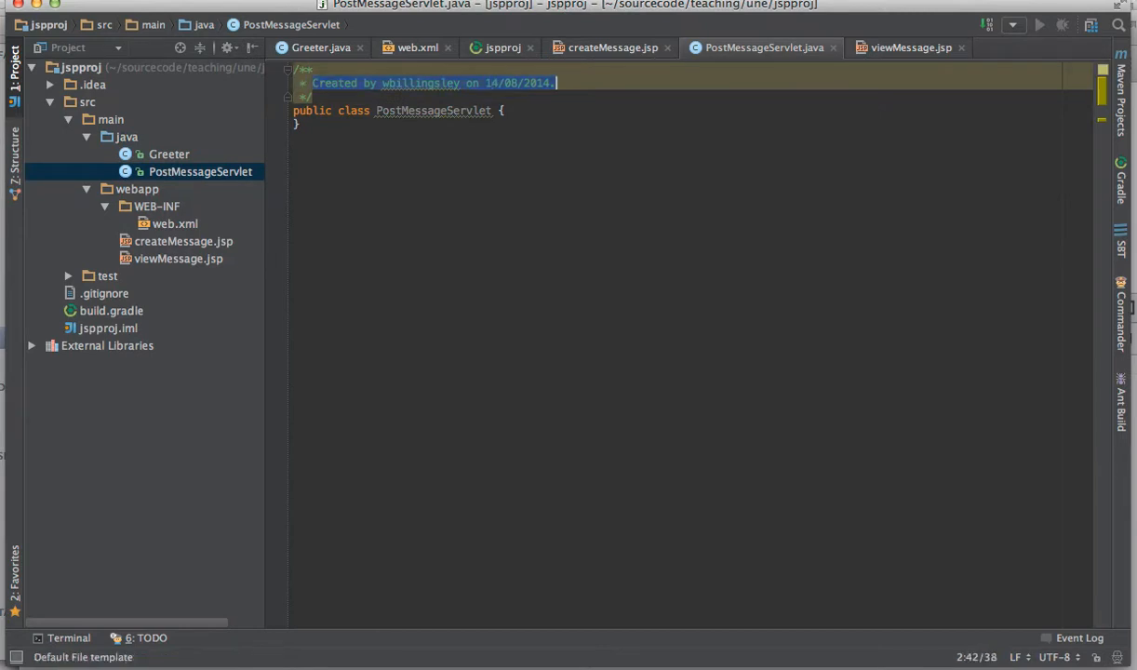
Step: Add a comment saying this servlet receives posted messages
text(This servlet re)
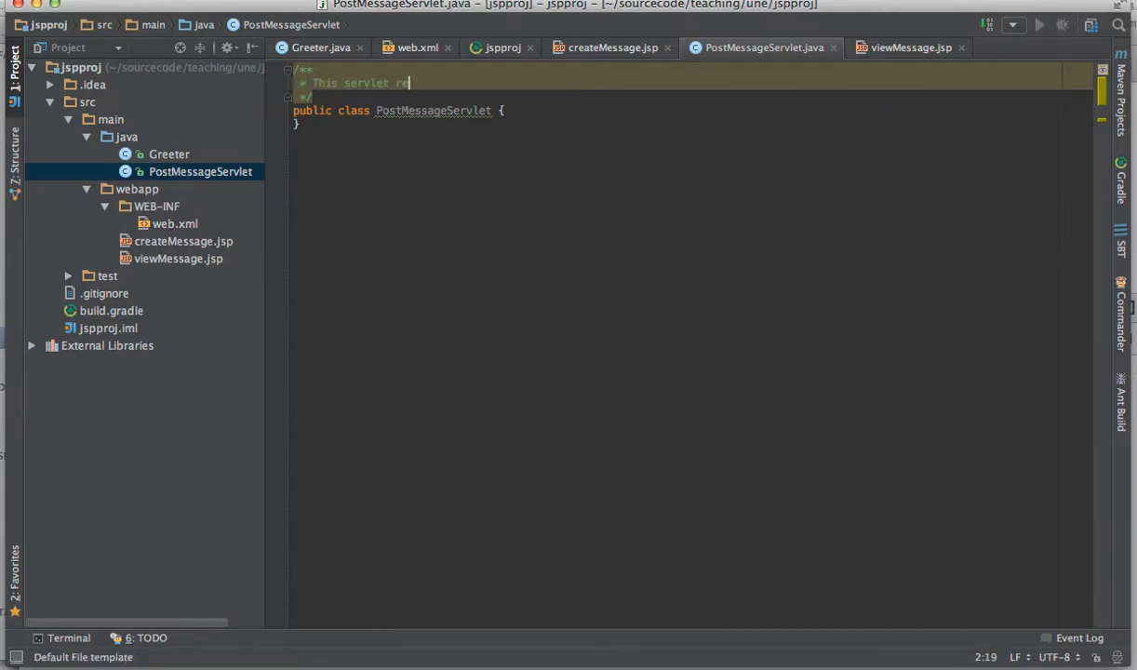
text(ceives messages f)
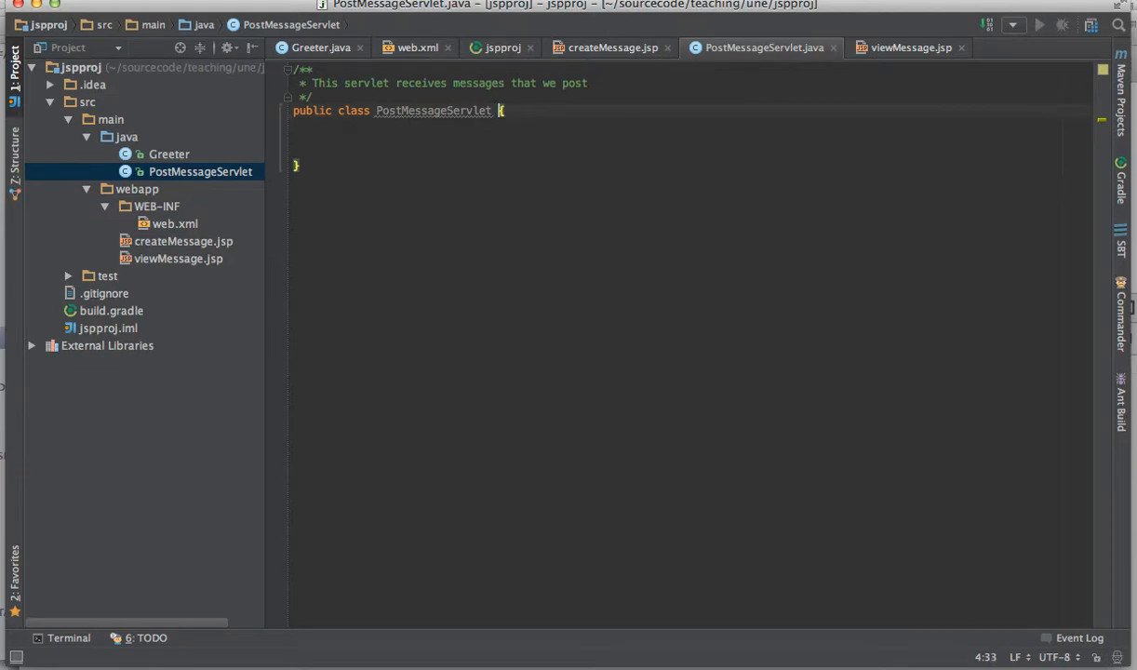
Step: Make PostMessageServlet extend HttpServlet with its import added
text(extends)
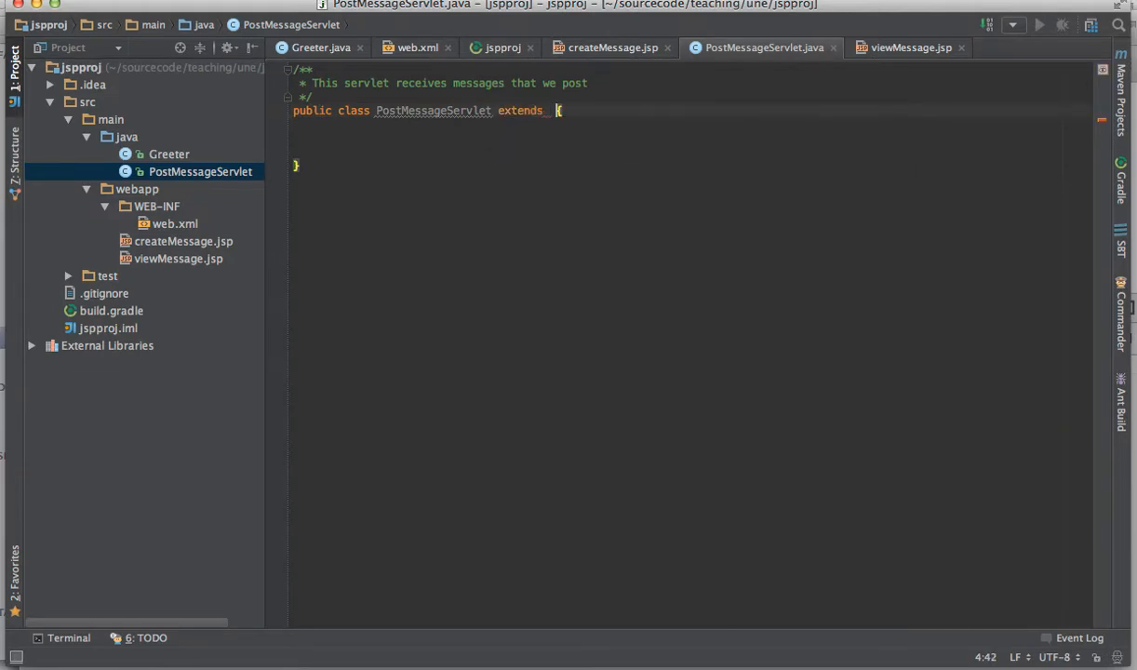
text(Http)
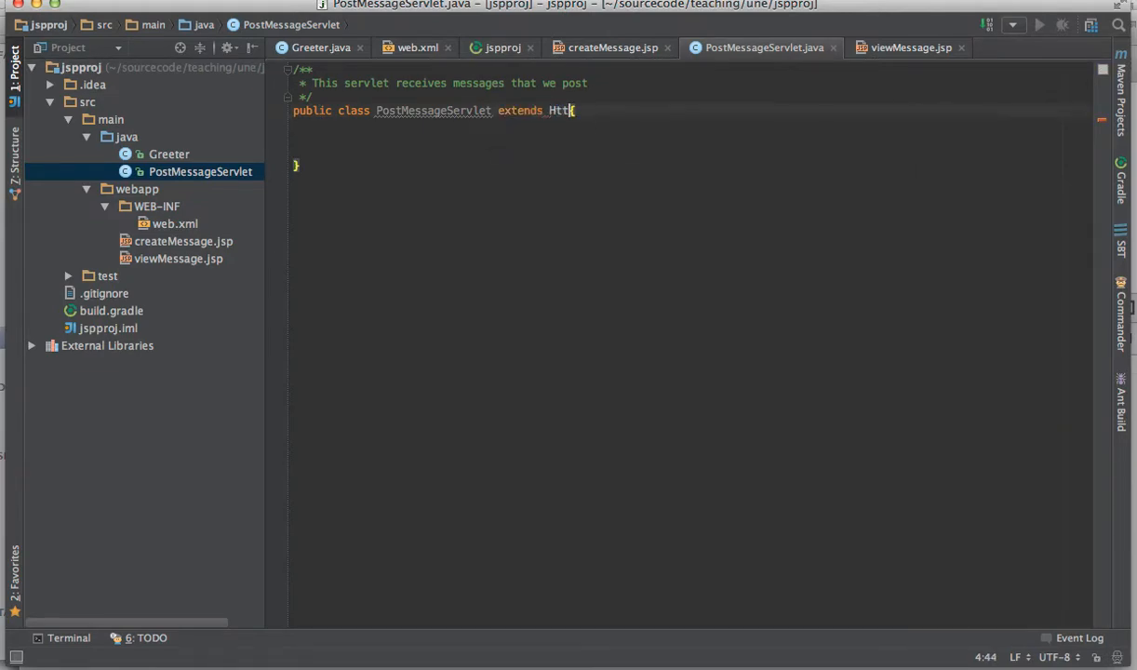
text(Serv)
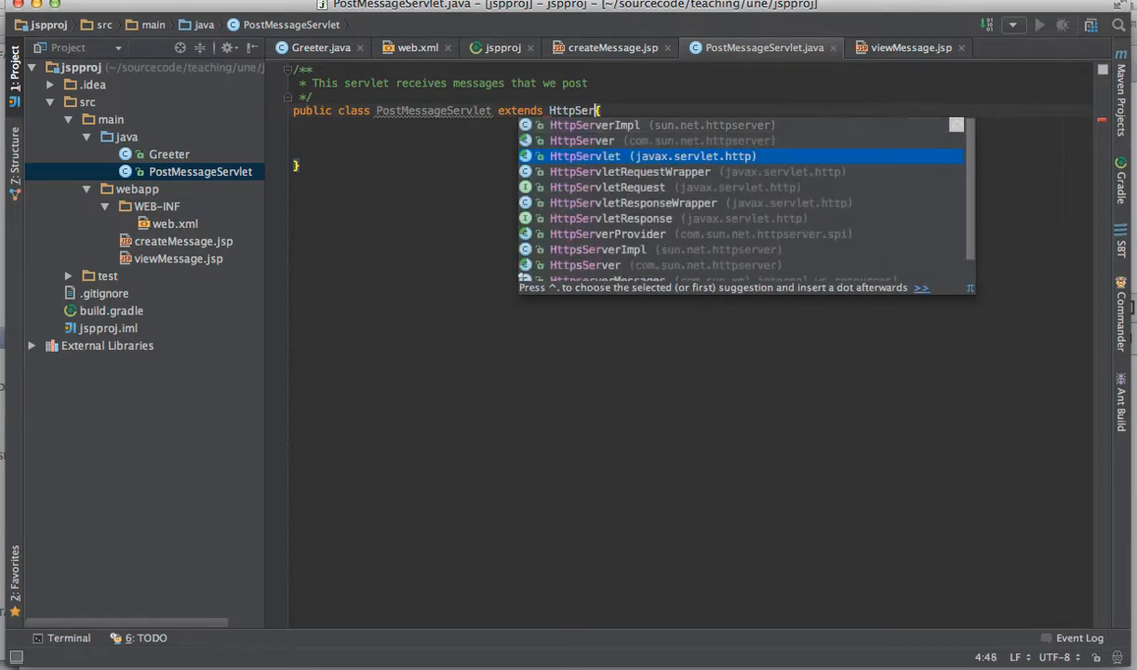
key(Escape)
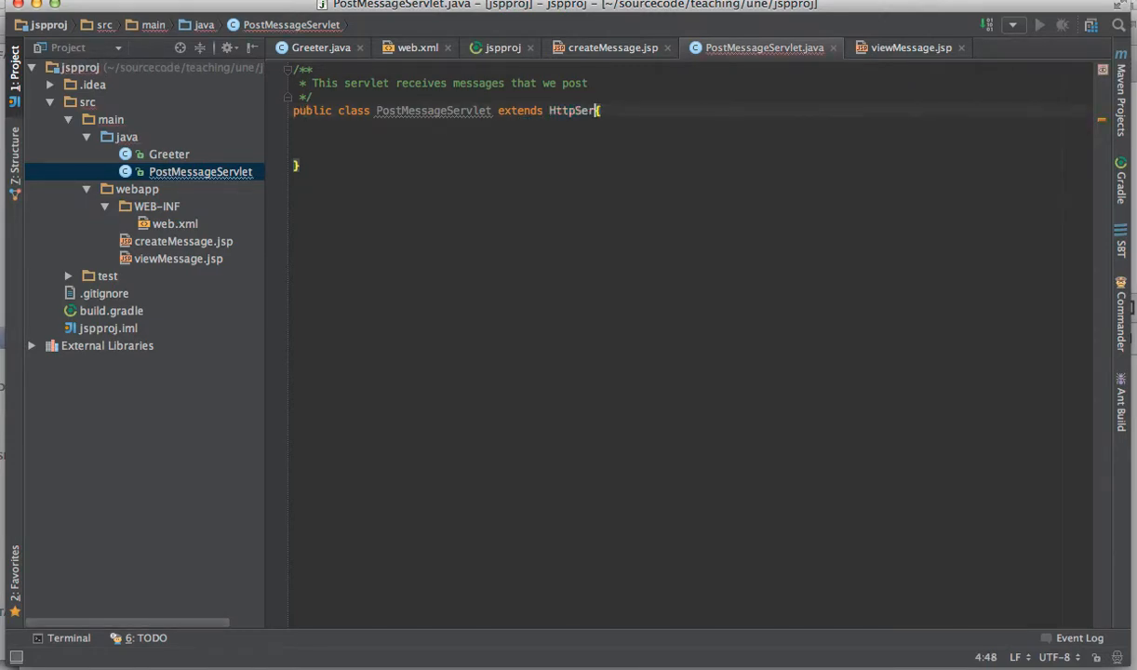
text(vlet {)
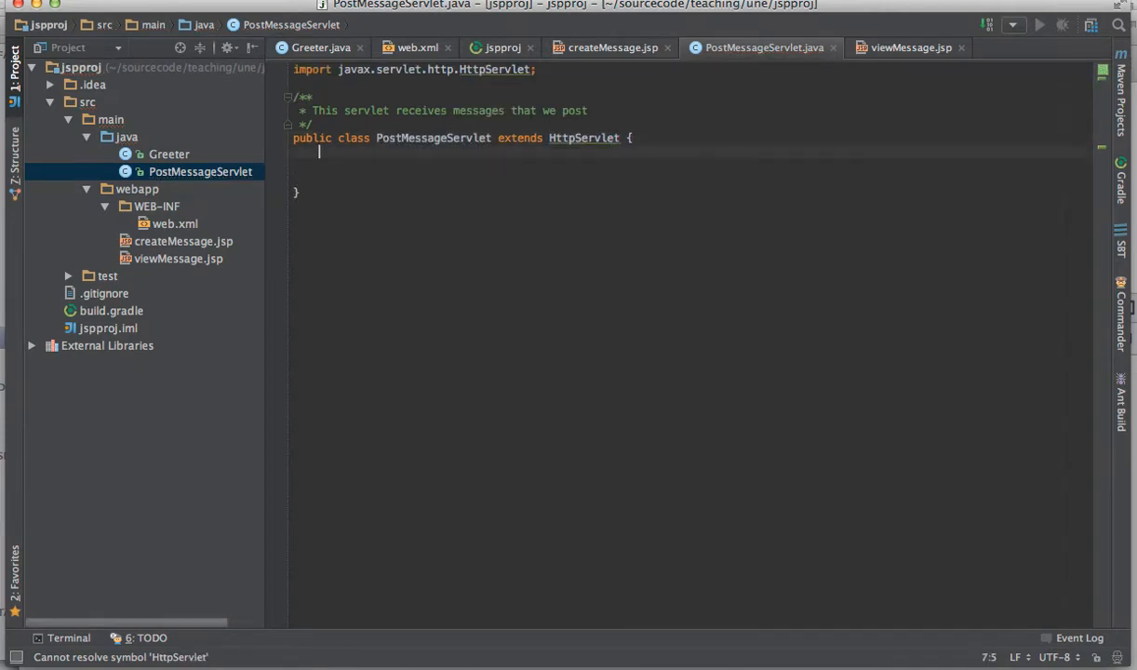
text(@)
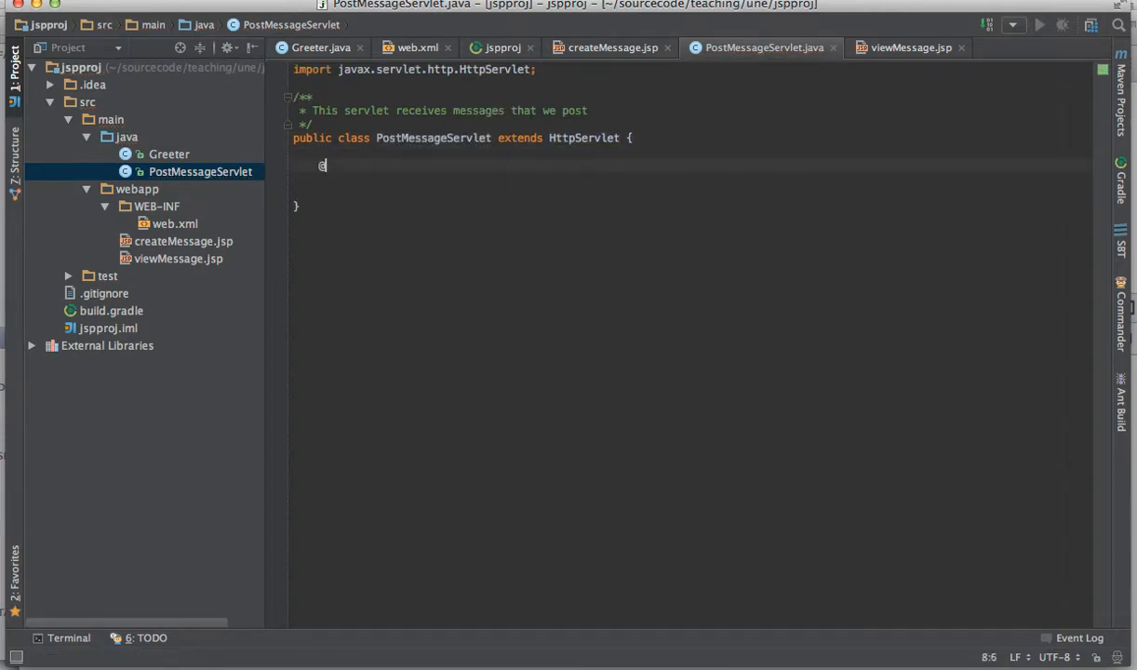
text(Override)
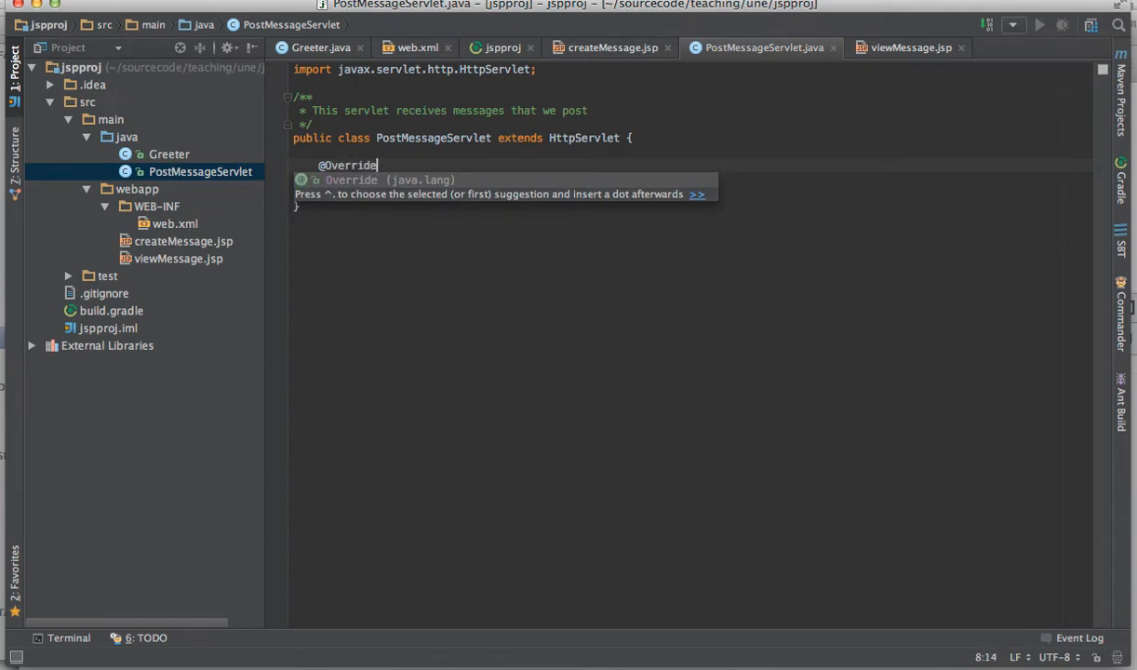
text(public void doPost)
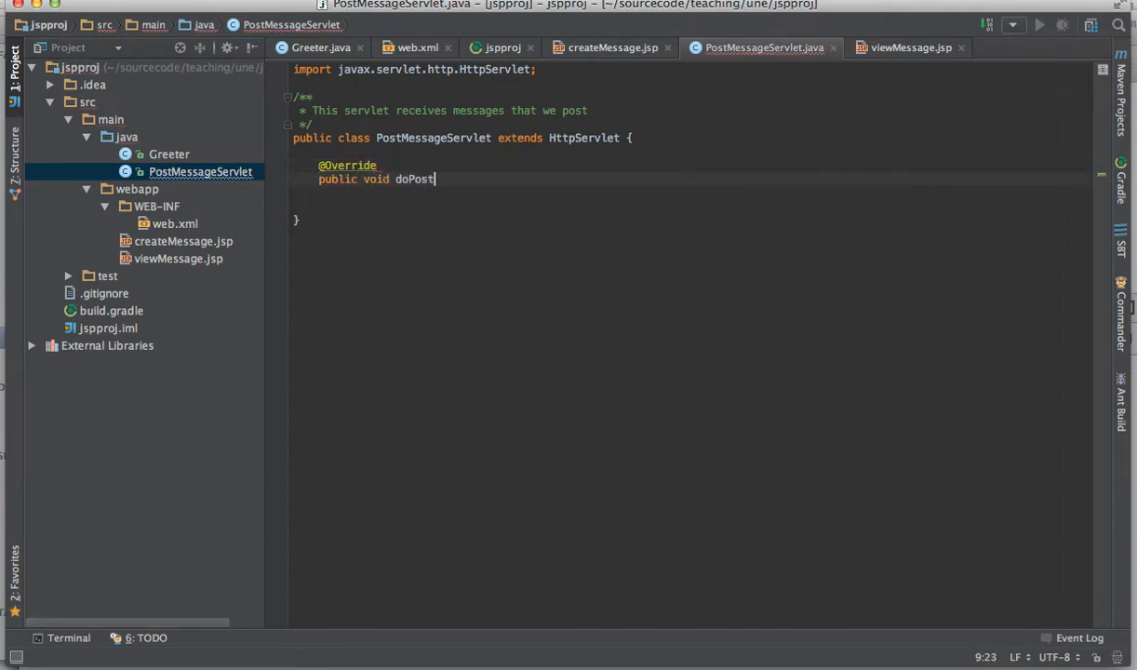
text((Htt)
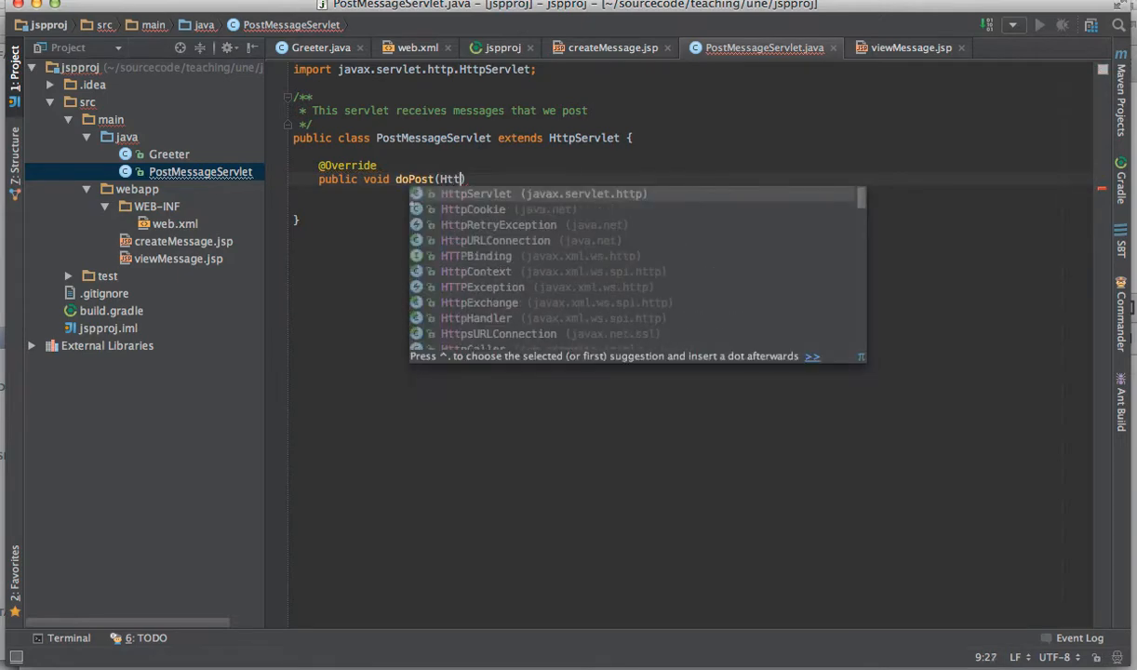
text(pServletRequest request, HttpServletResponse r)
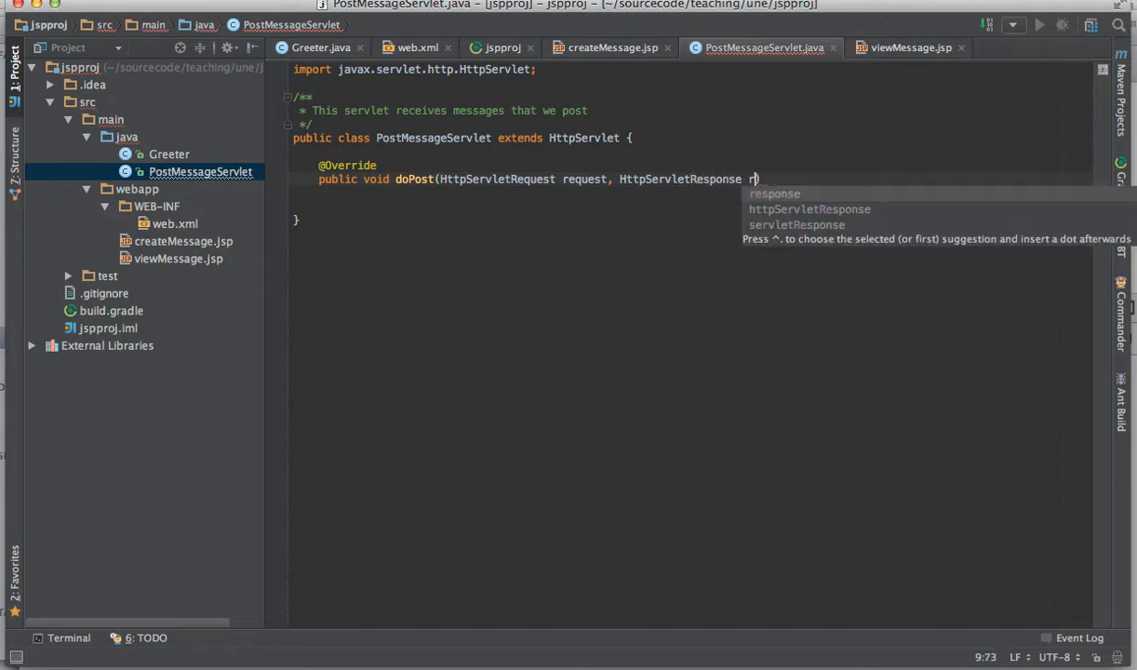
text(esponse) e)
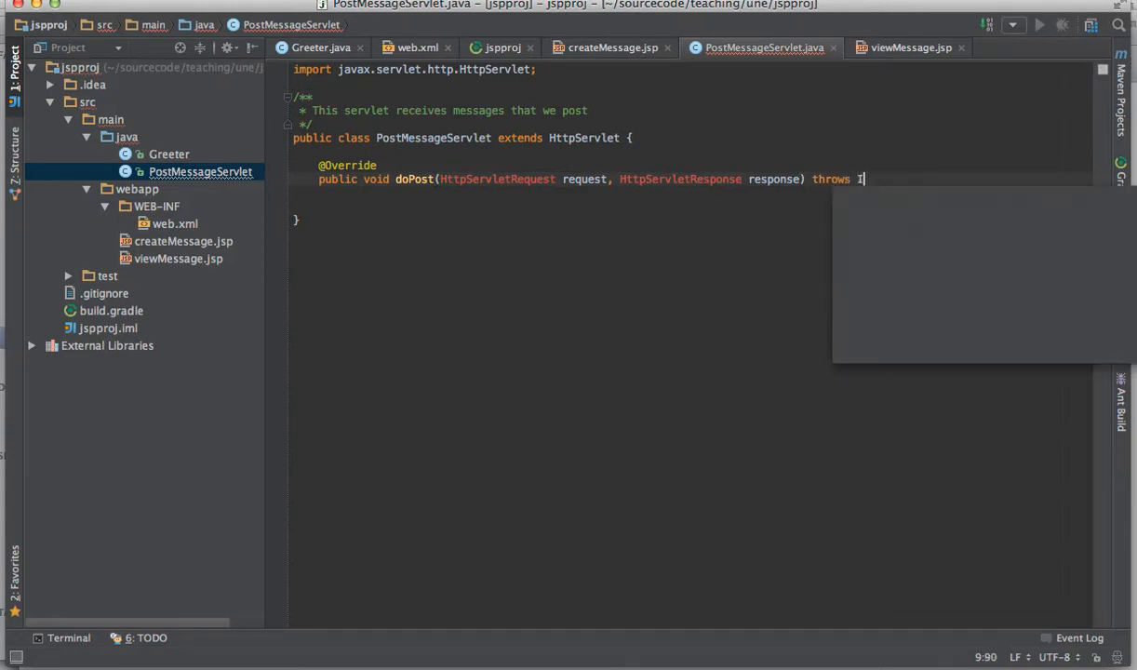
text(OException, S)
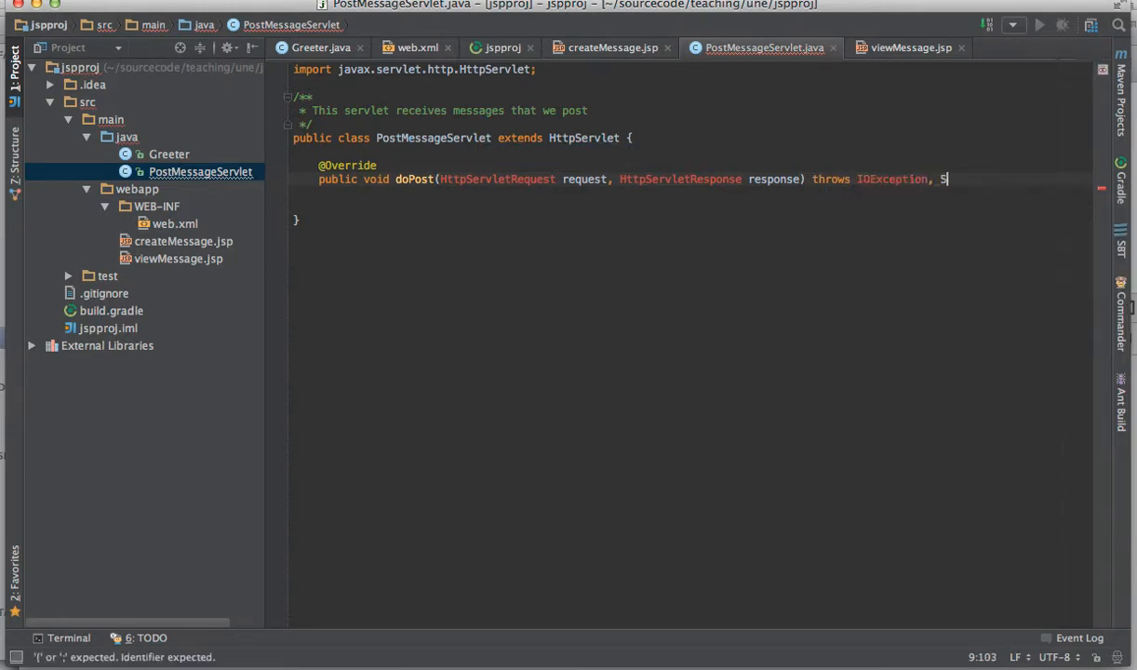
text(ervletException)
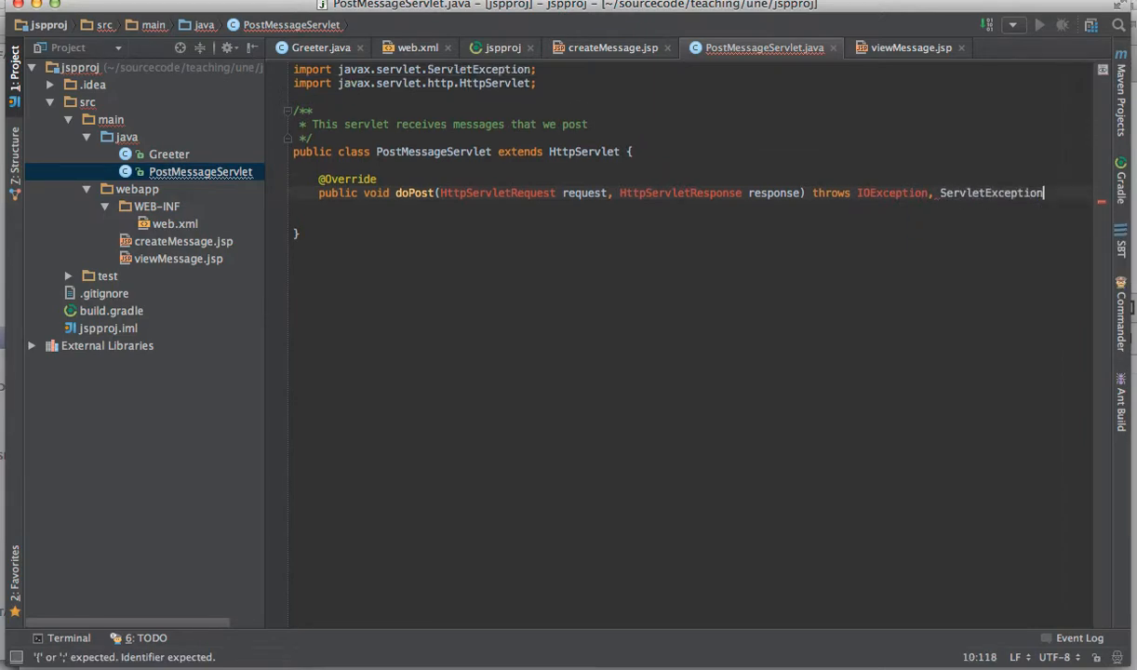
text({)
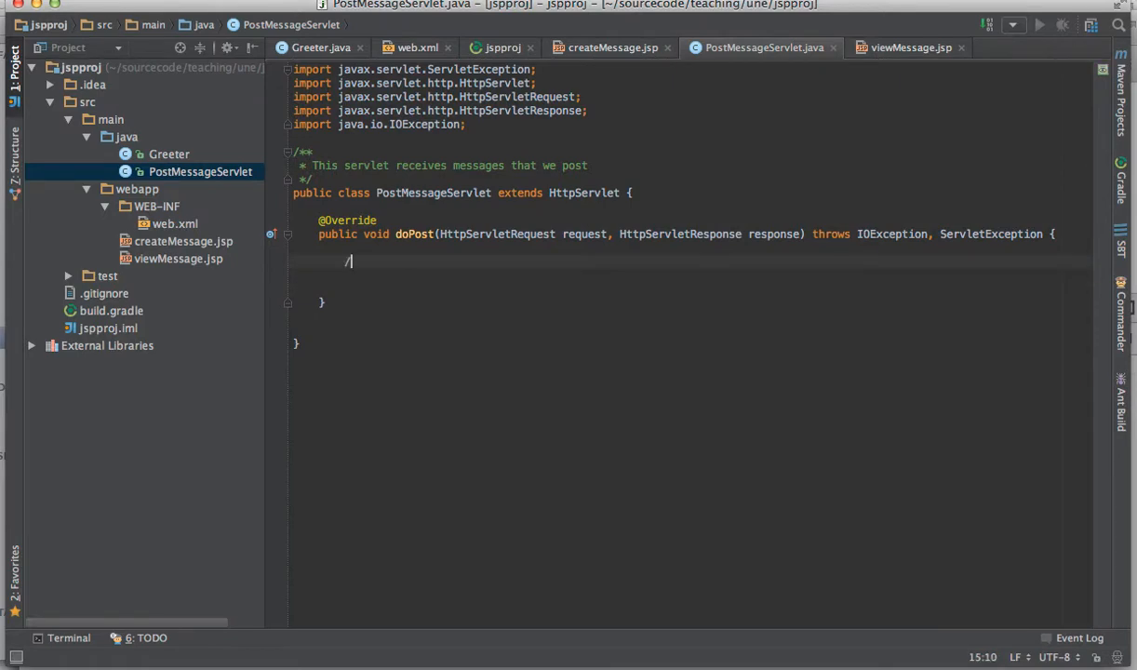
Step: Write the three planning comments: get the room, get the message, store the message for that room
text(/ get the room)
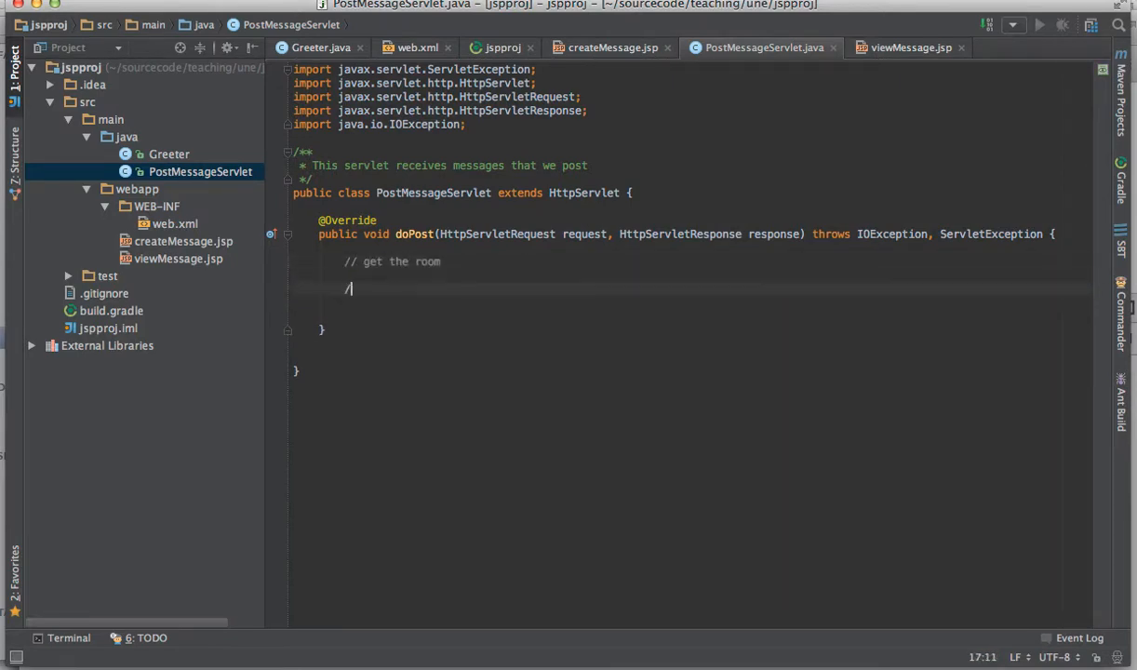
text(/ get the message)
text(//)
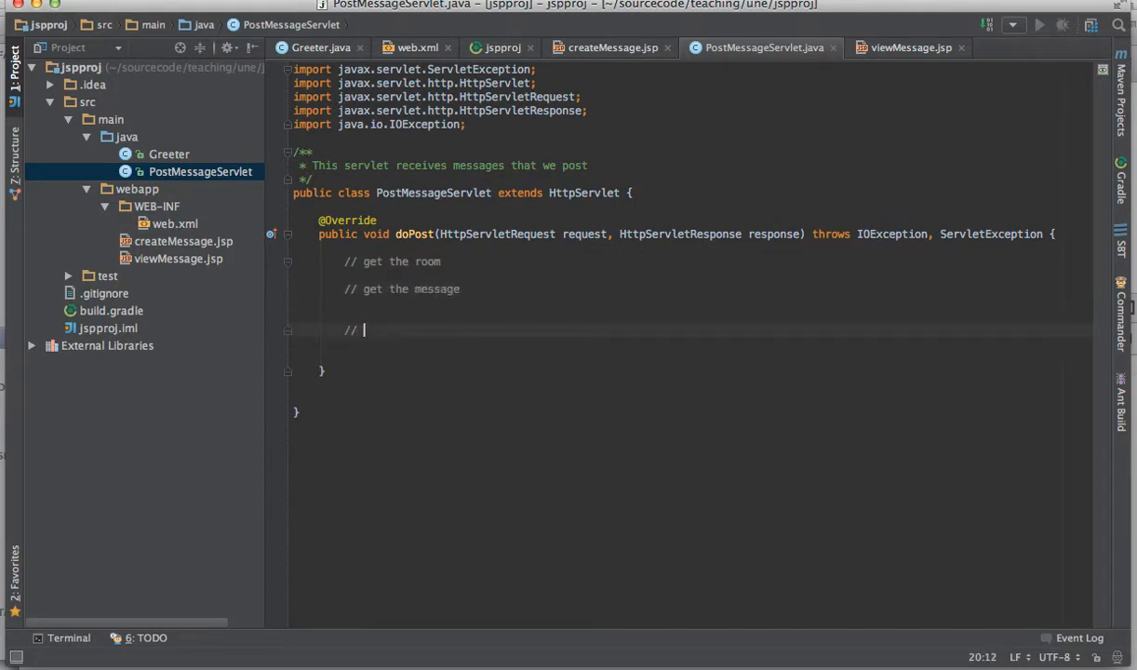
text(store the message for that room)
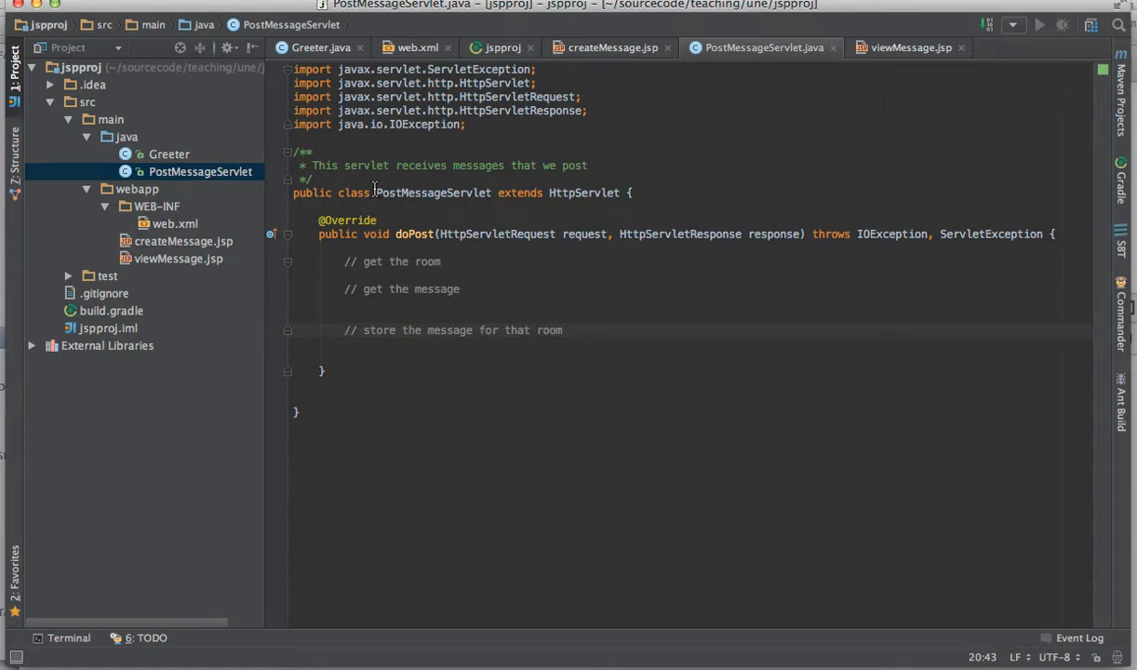
Step: Create a DataStore Java class in the java folder with a private static final INSTANCE field
right_click(126, 138)
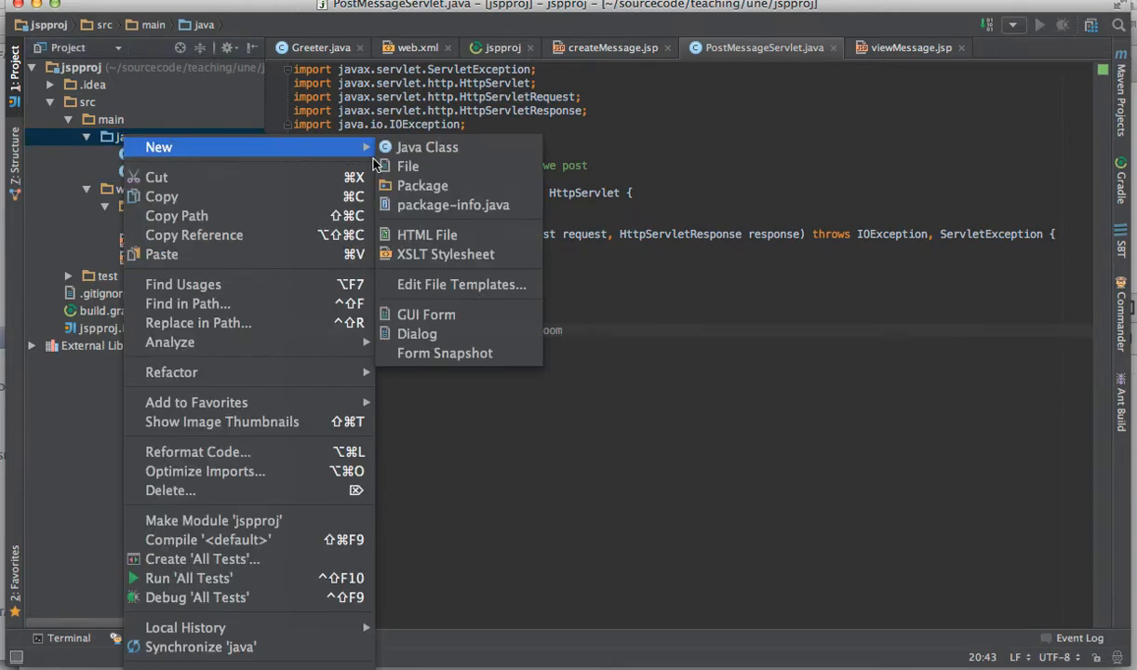
click(426, 147)
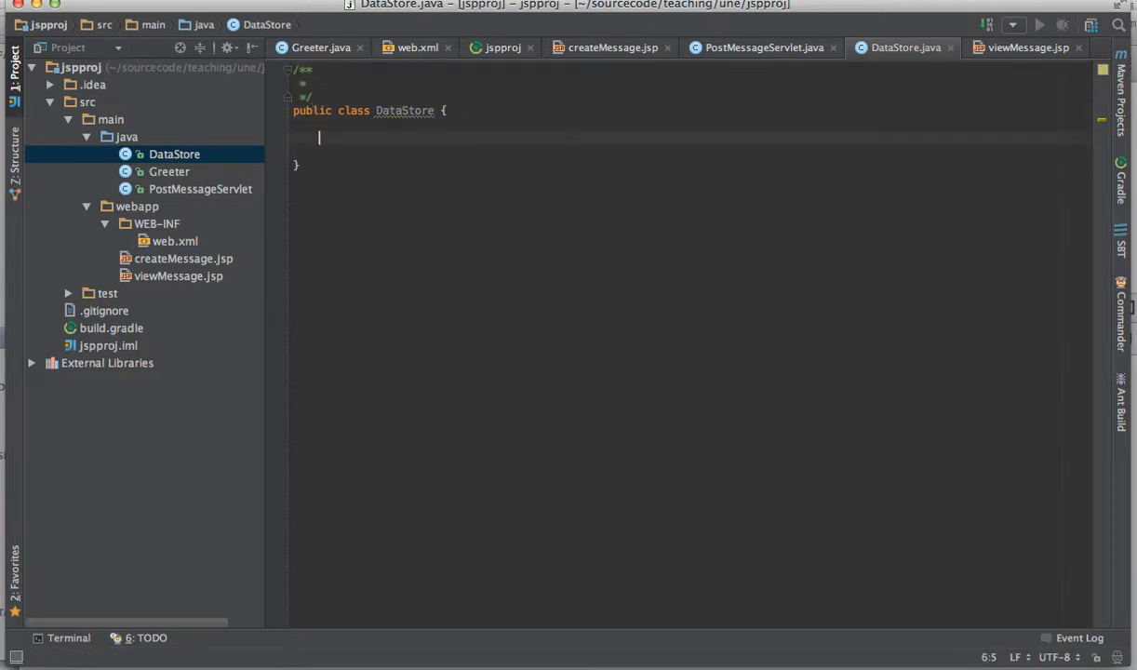
text(private static fina)
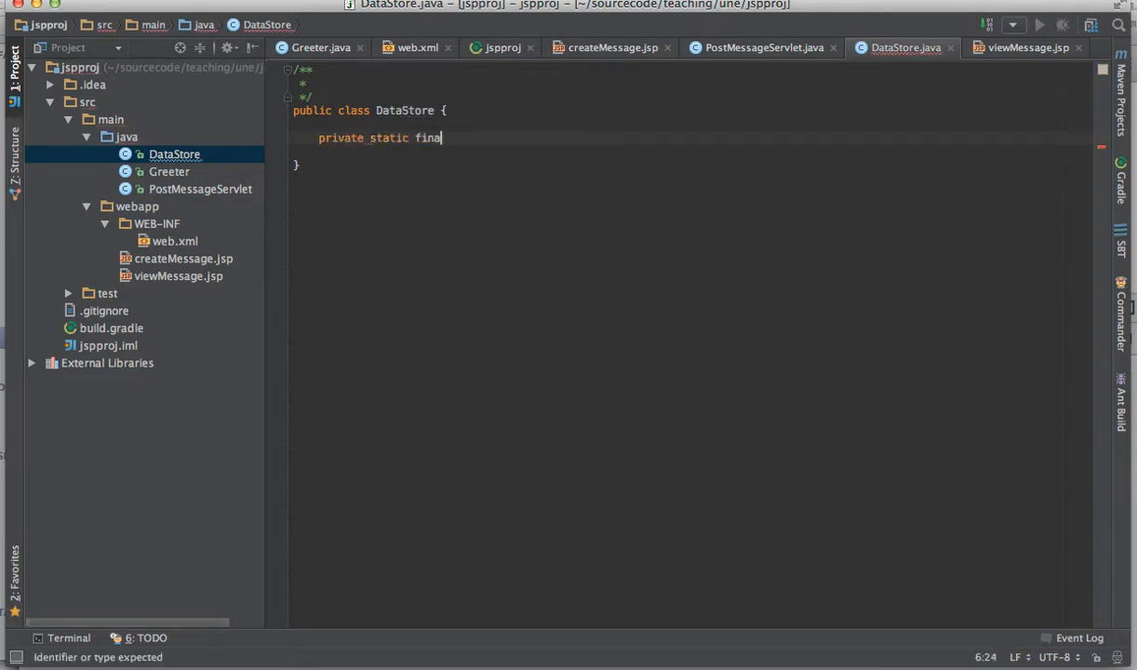
text(DataS)
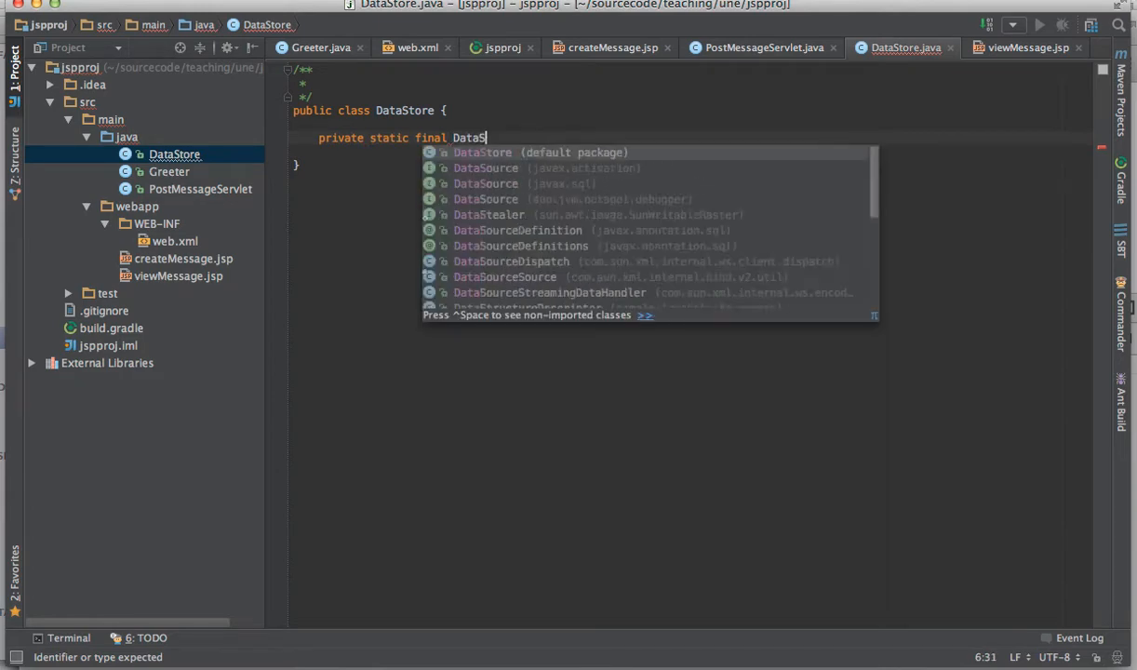
text(tore INSTACN)
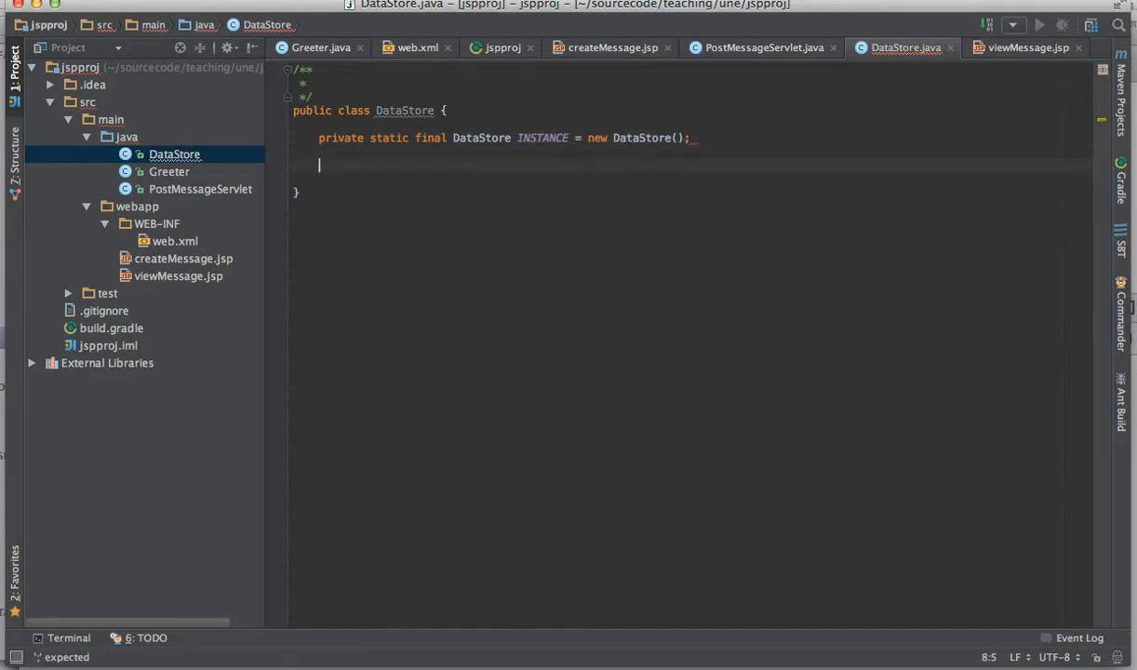
Step: Add a public static getInstance method returning INSTANCE
text(public)
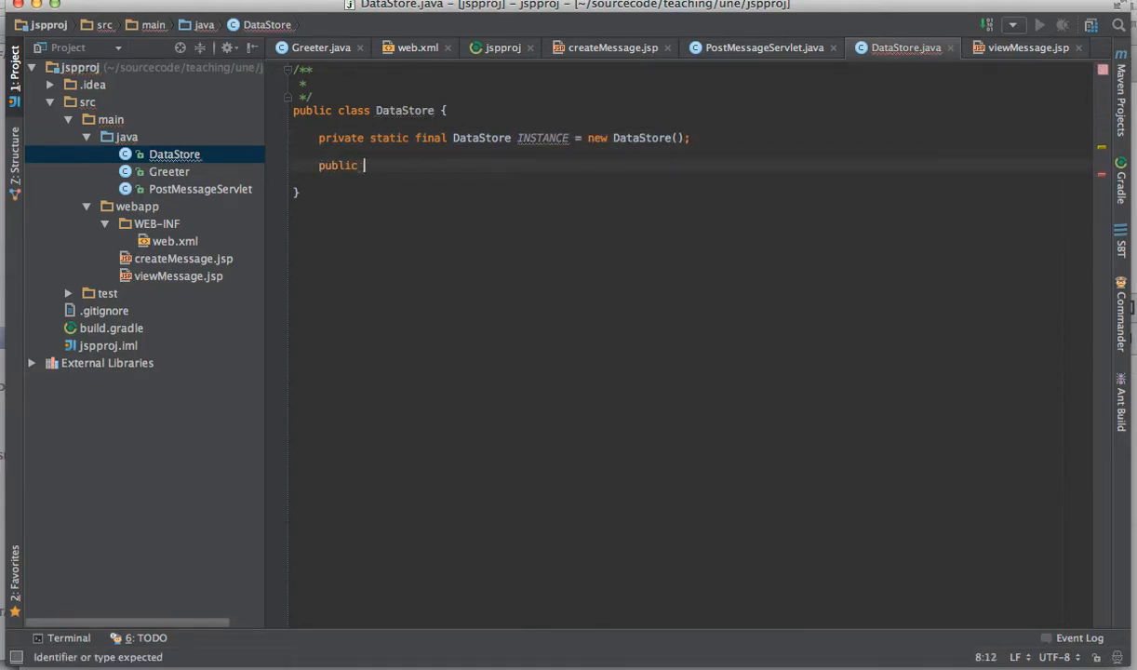
text(s)
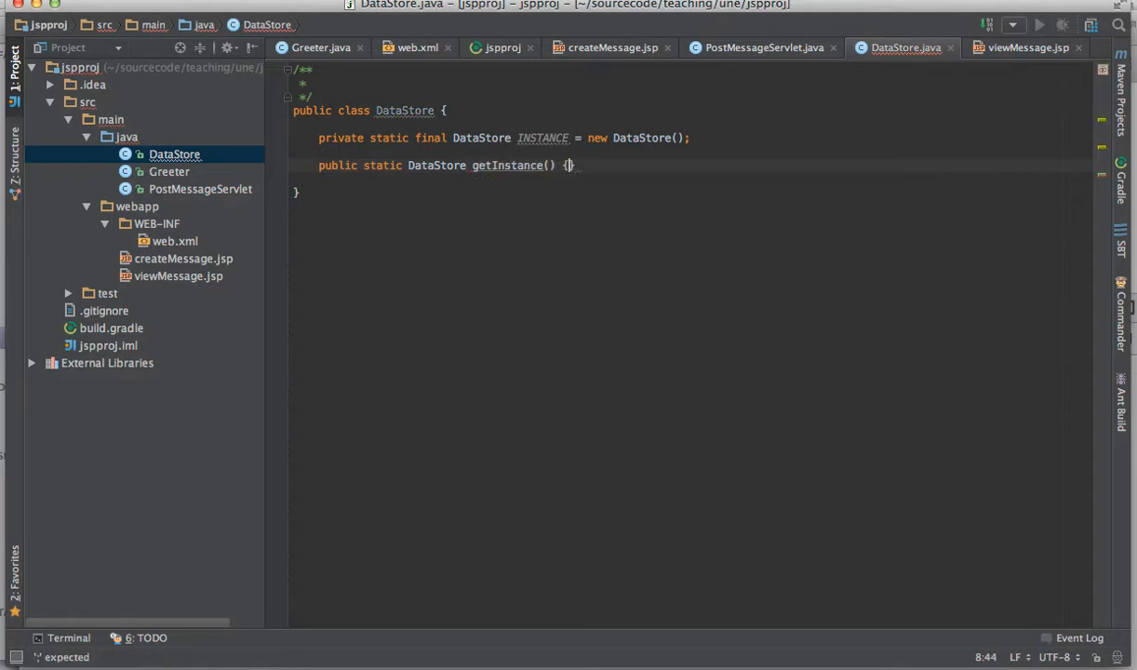
text(return INSTANCE;)
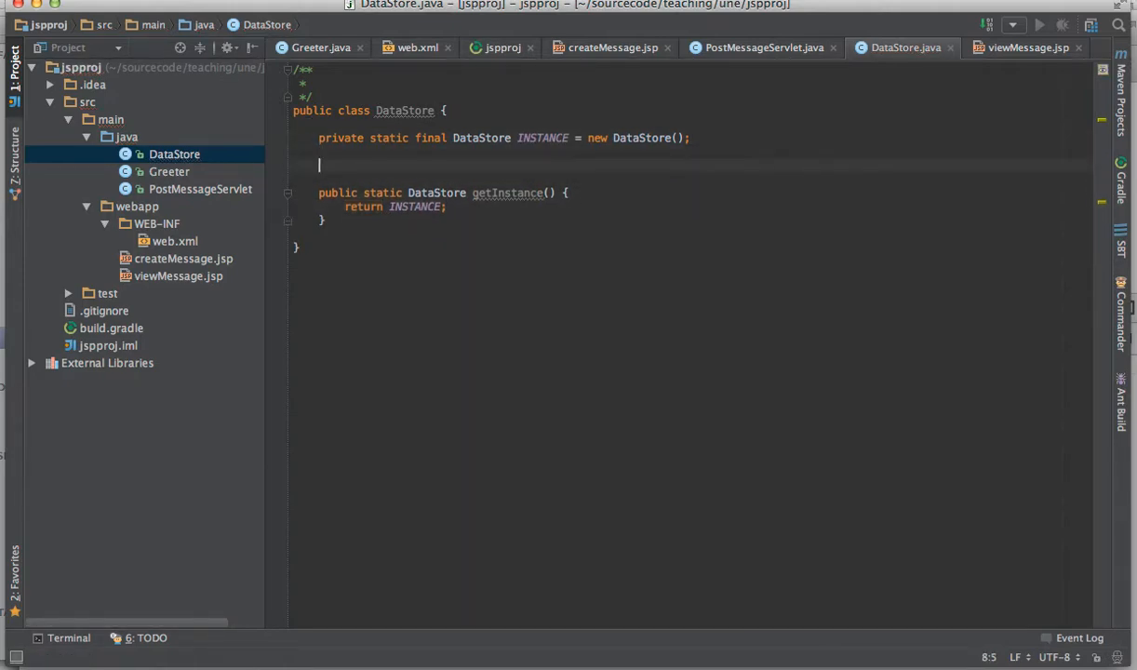
Step: Declare a Map<String, String> messages field initialised as a ConcurrentHashMap
text(Map<String>)
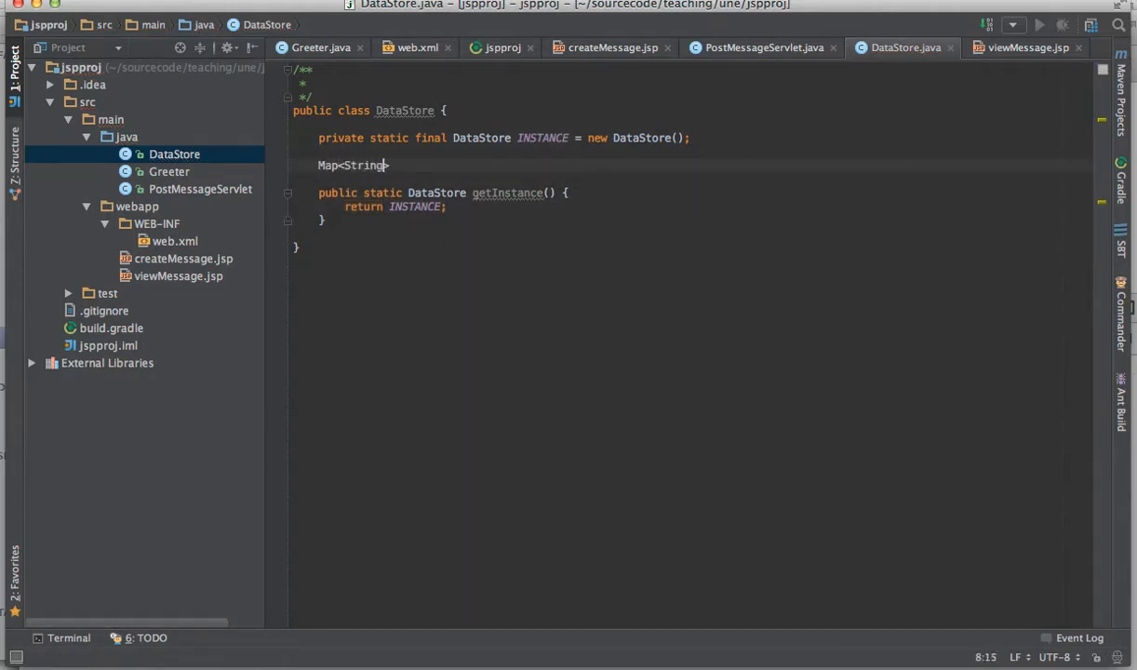
text(, String>)
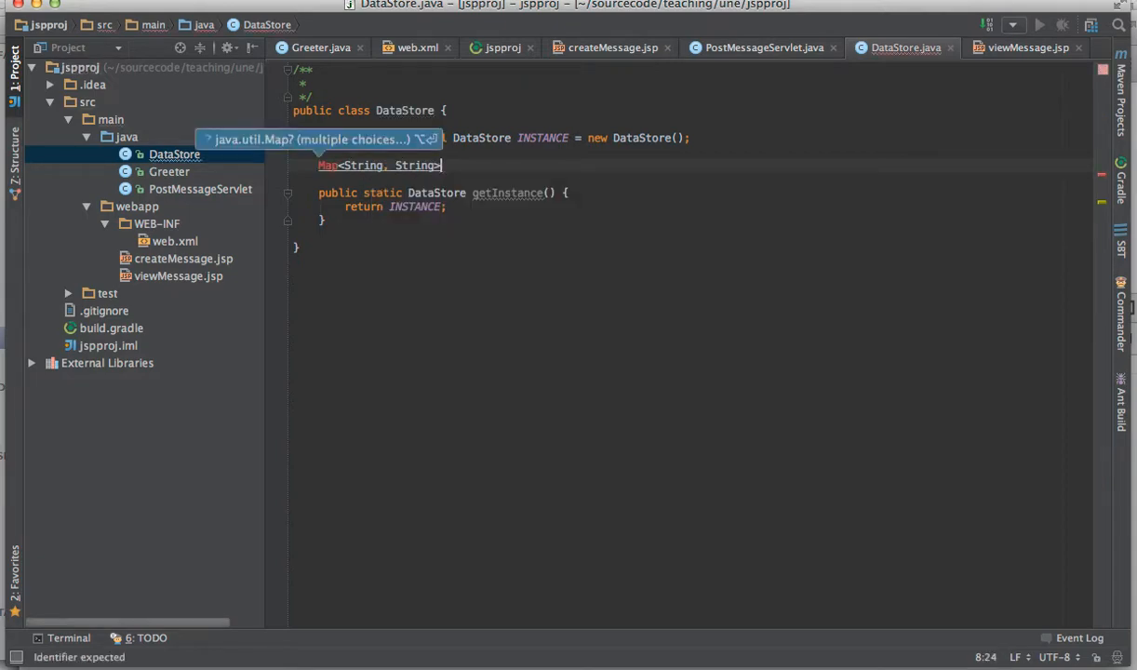
text(messa)
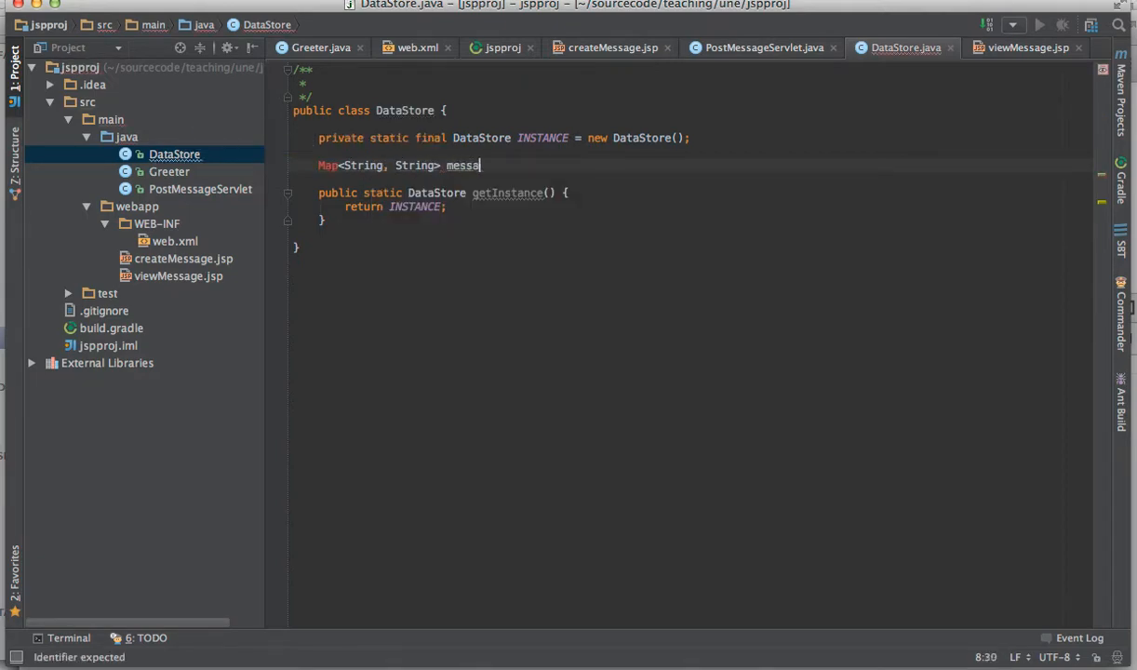
text(ges)
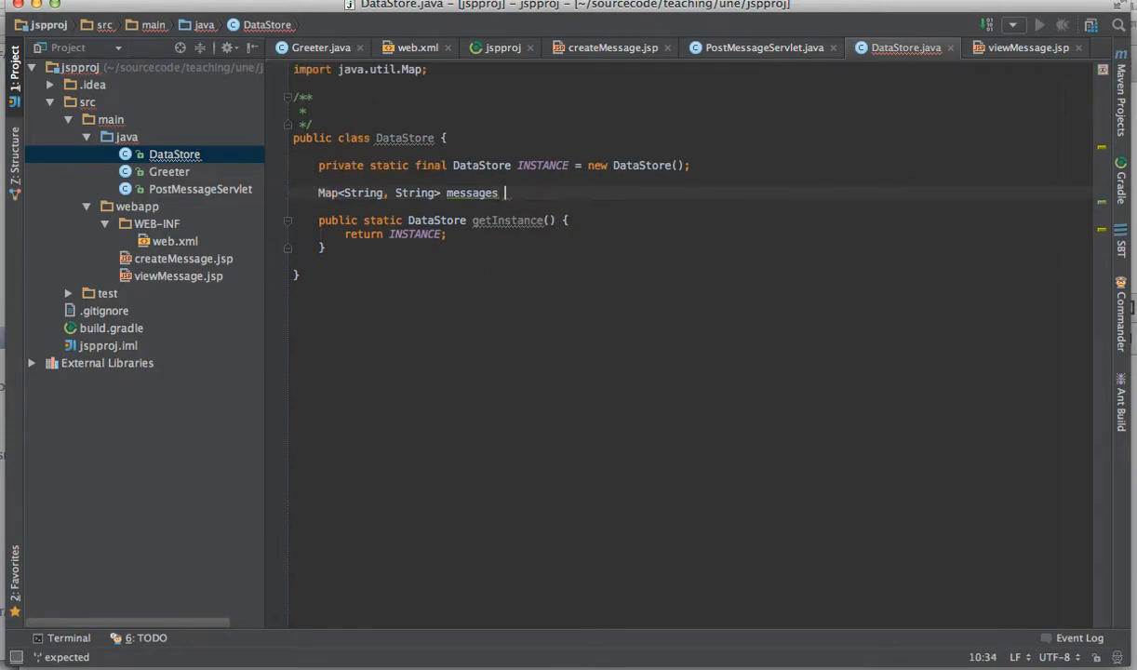
text(=)
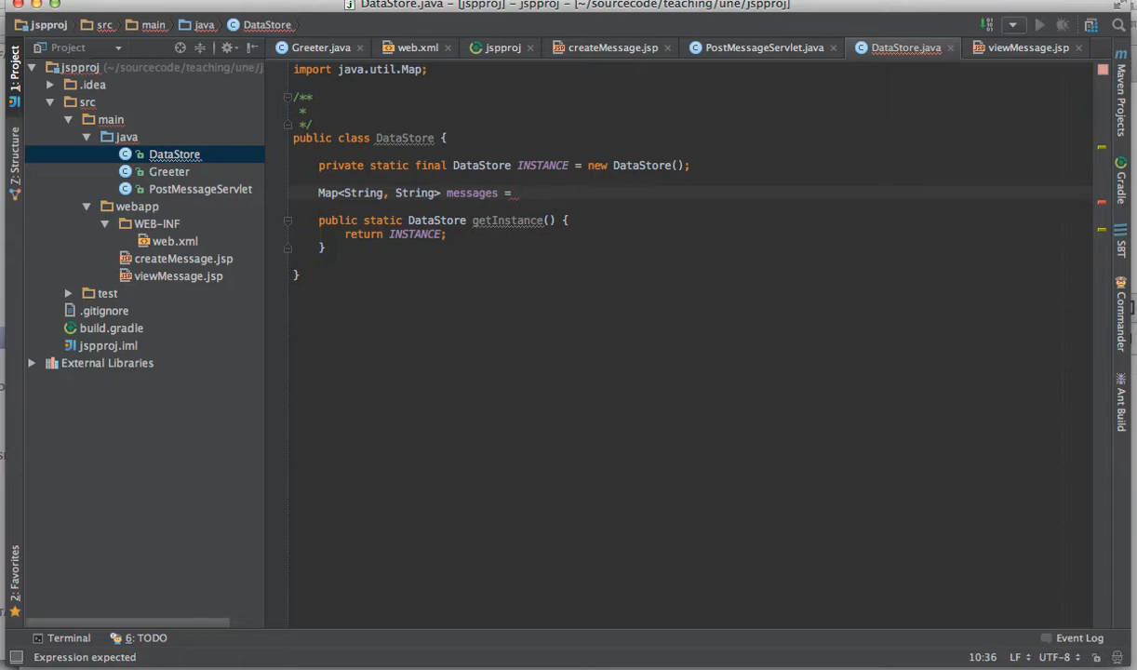
text(new Con)
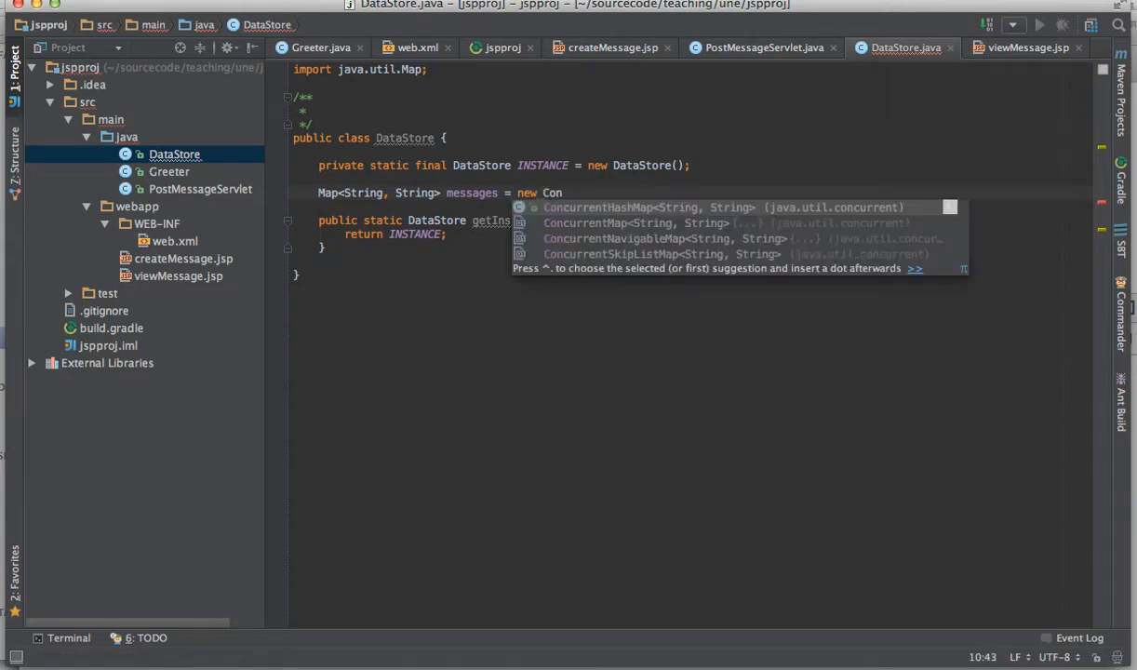
click(622, 208)
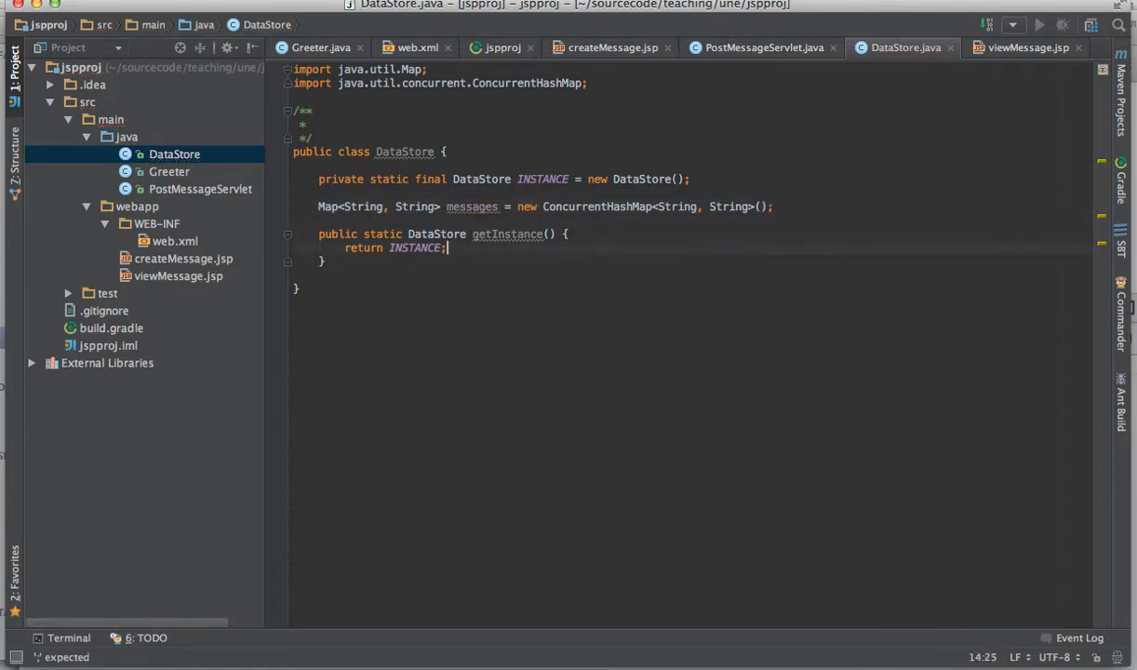
Step: Add putMessage(String room, String message) storing the message under its room
text(public void p)
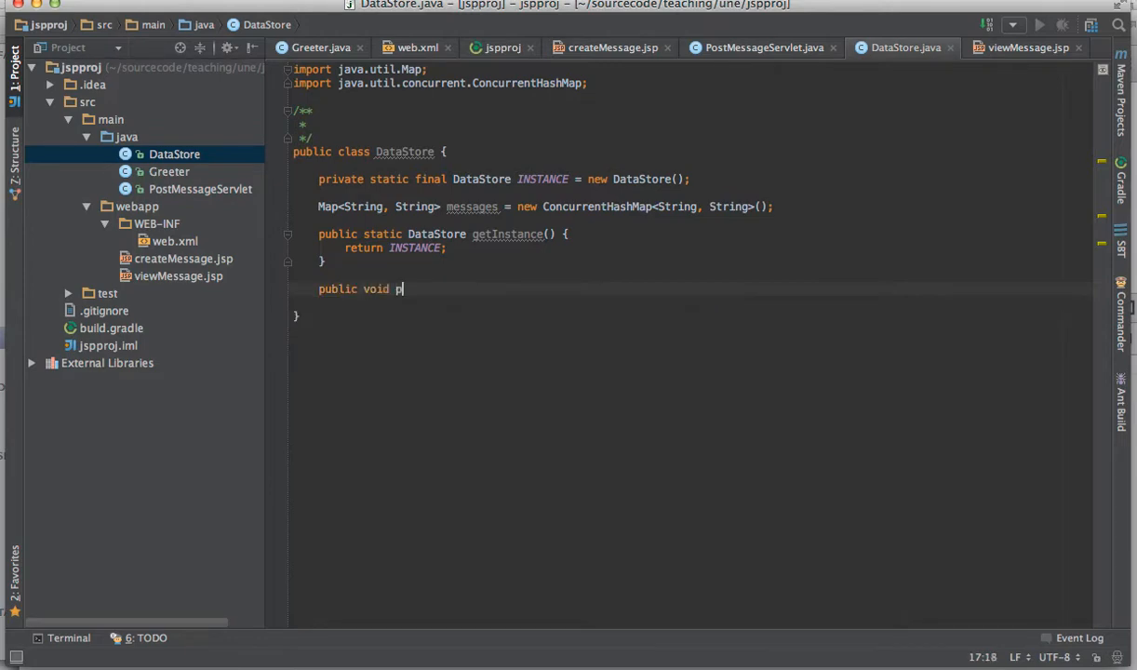
text(utMessage(r)
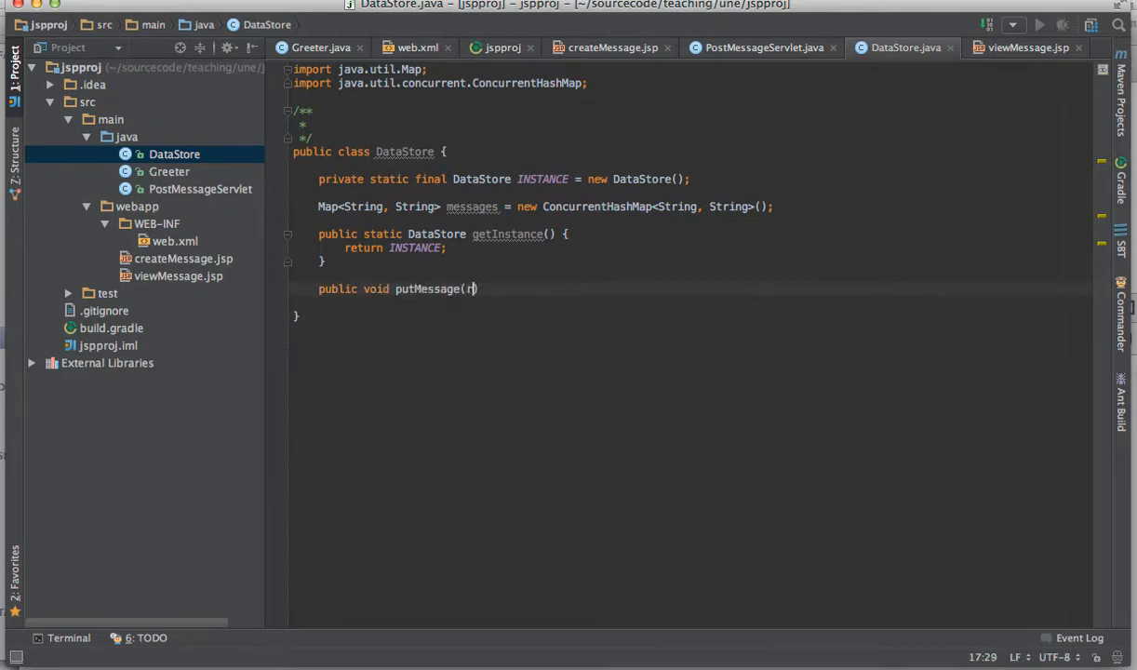
text(String)
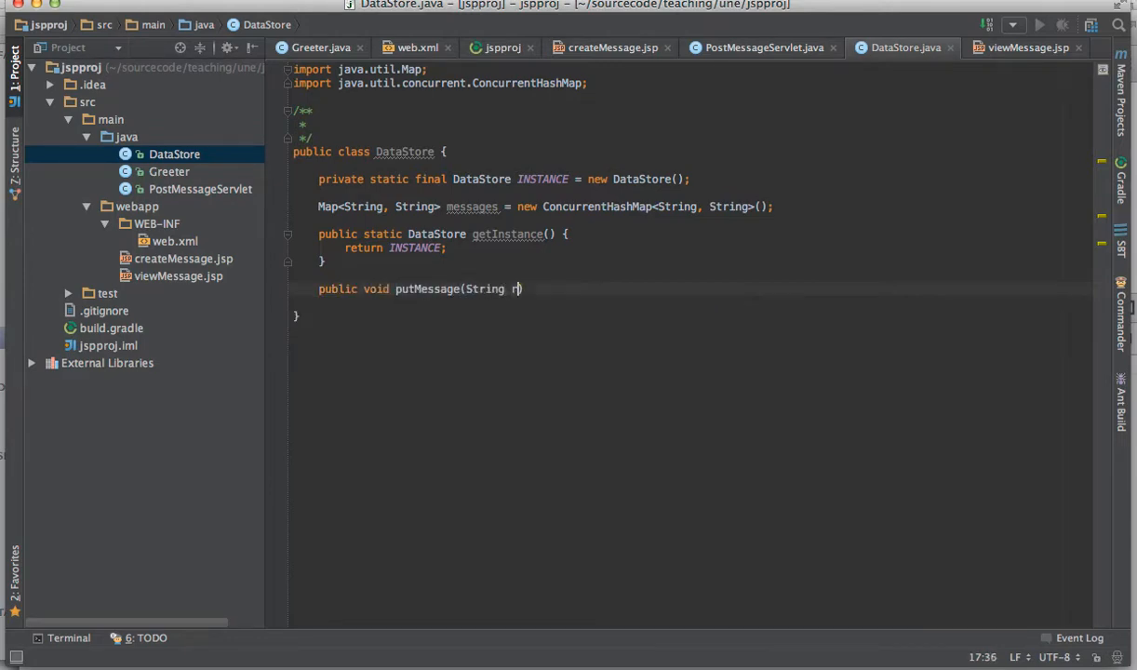
text(oom, String message)
text(messages.put()
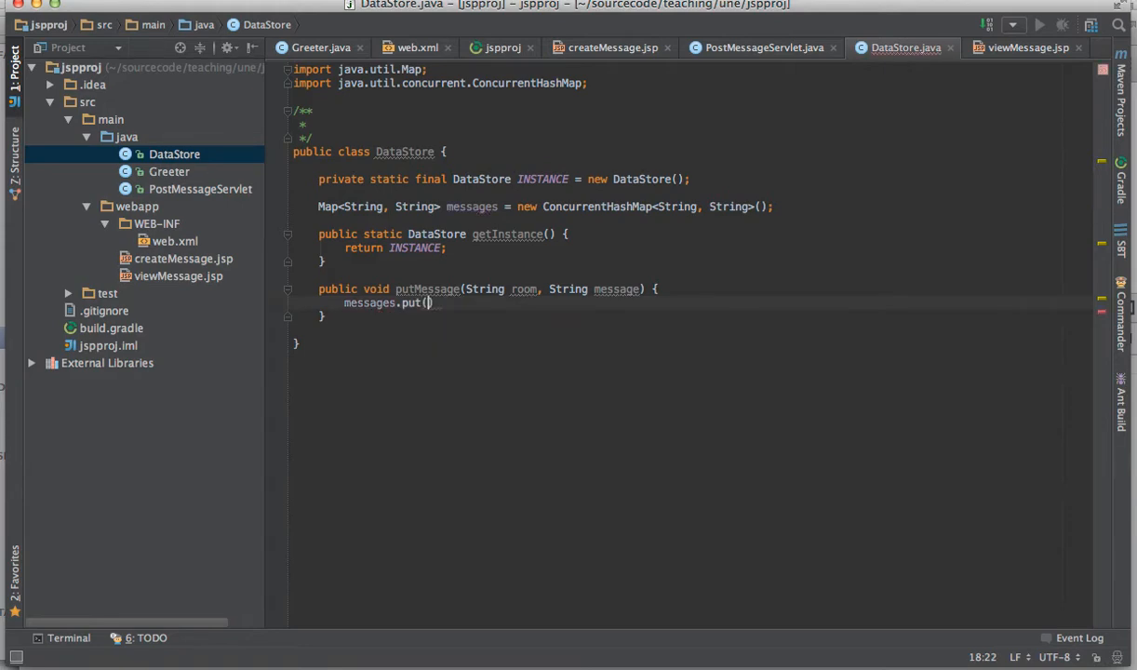
text(room, message)
text(p)
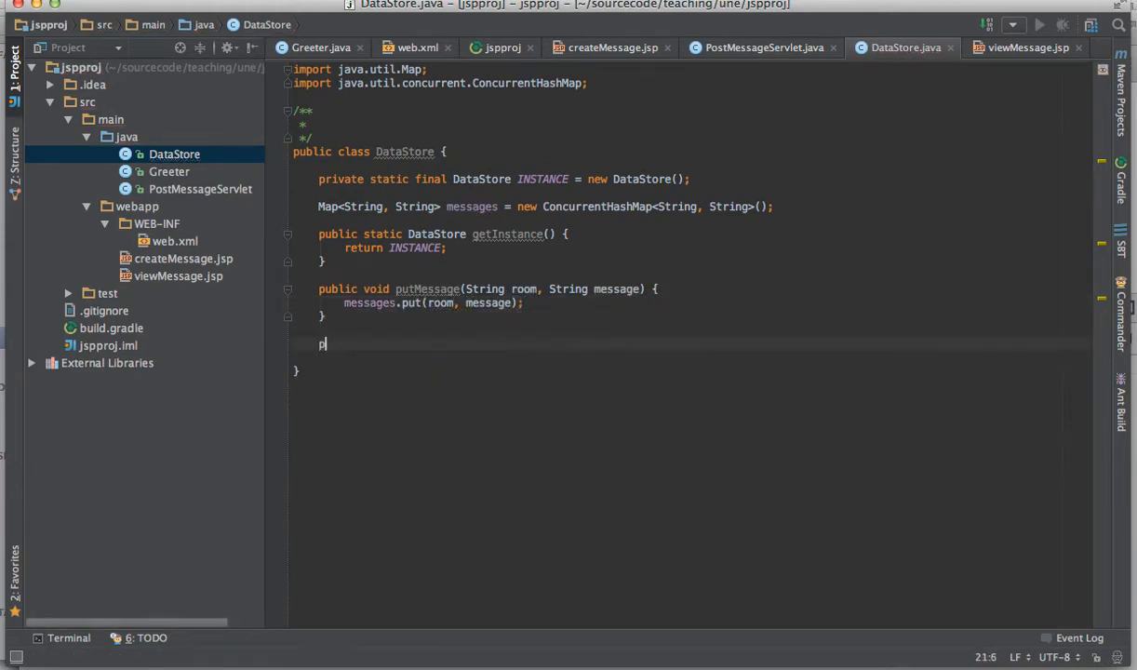
Step: Add getMessage(String room) returning the stored message for that room
text(ublic)
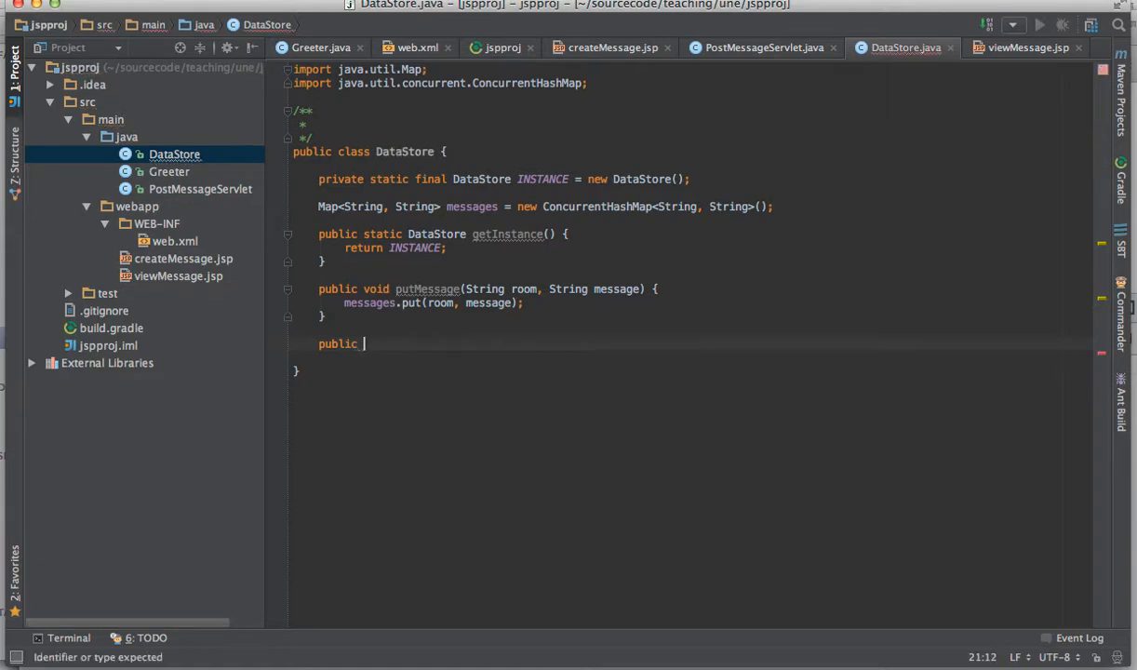
text(String getMessage()
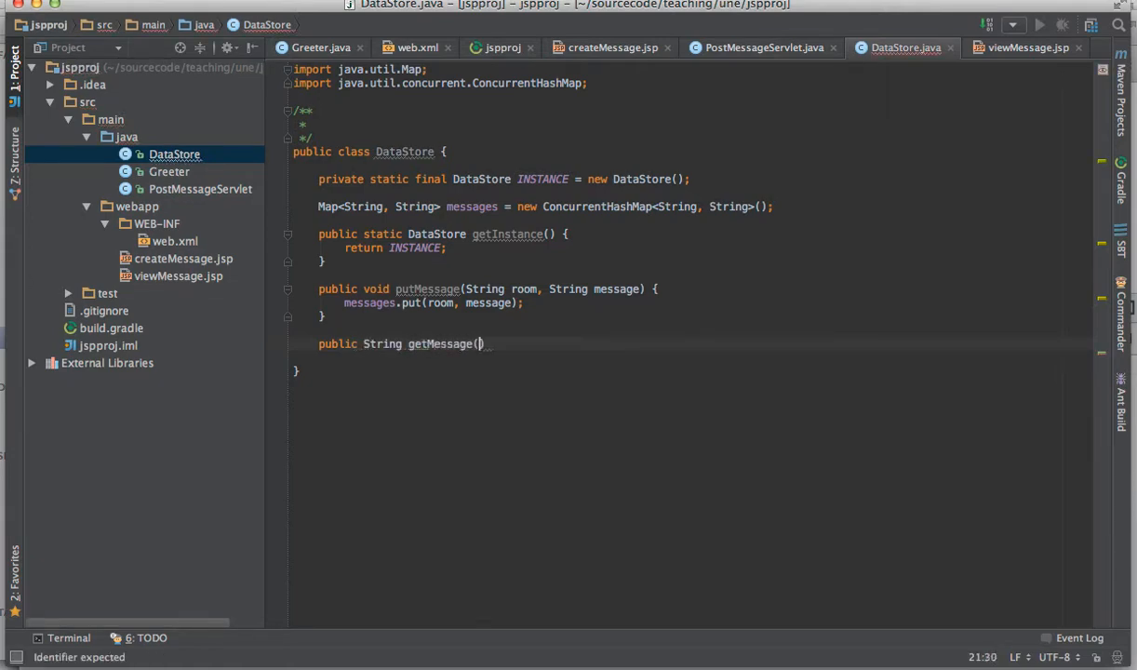
text(String room)
text(return messages.get(room);)
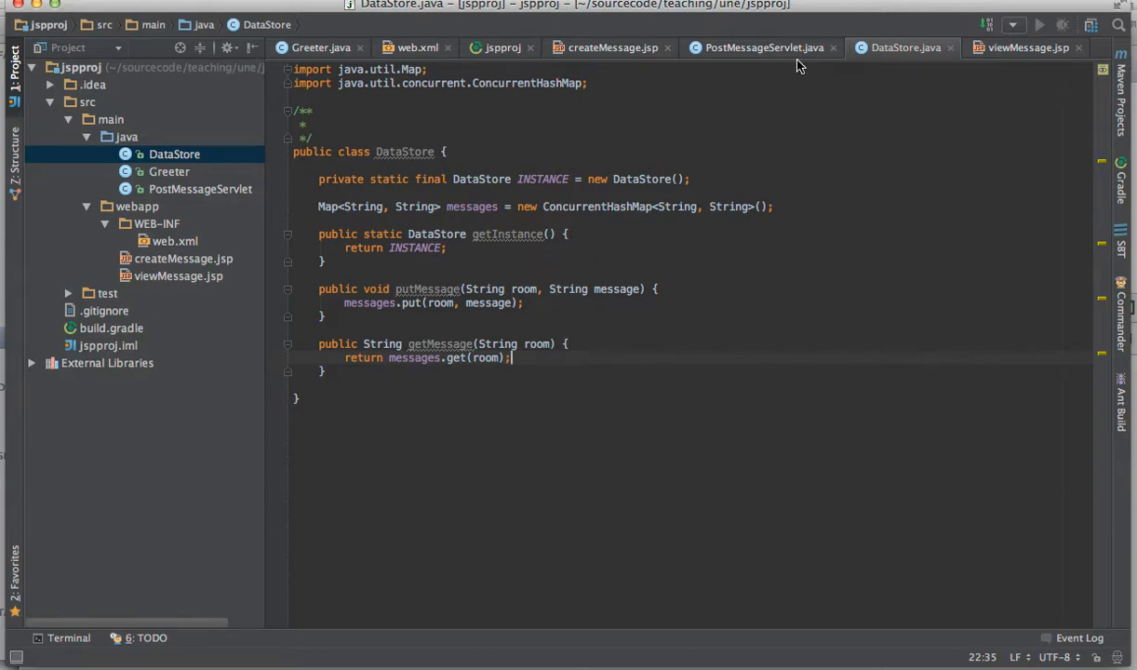
Step: In doPost, read the room and message request parameters into Strings
click(763, 49)
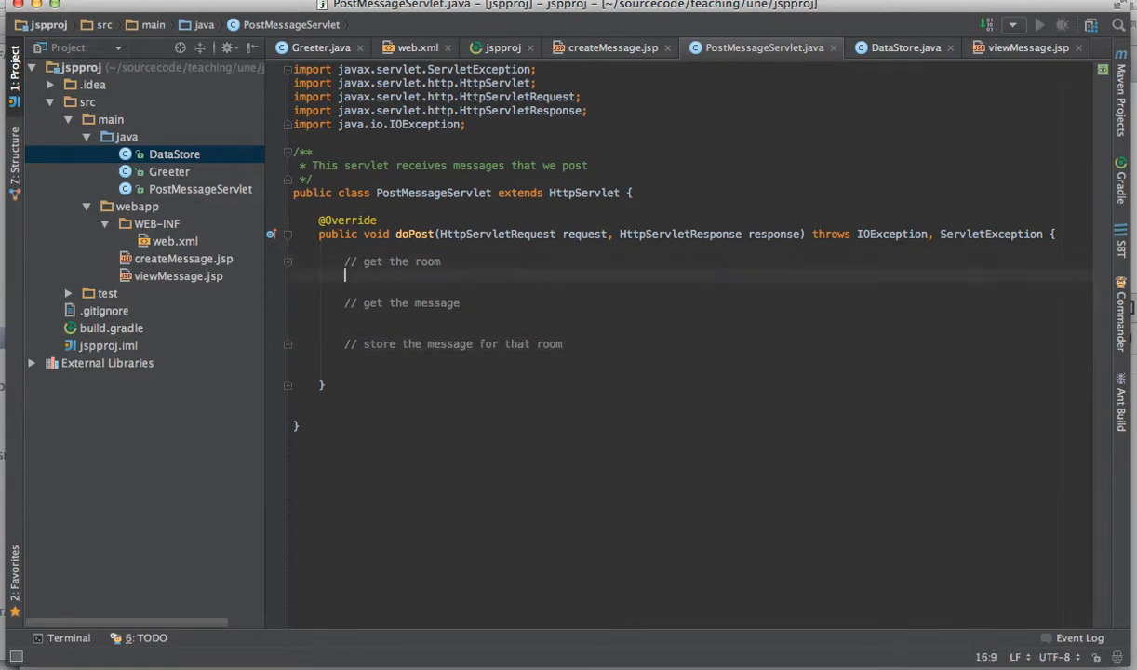
text(request.getParameter()
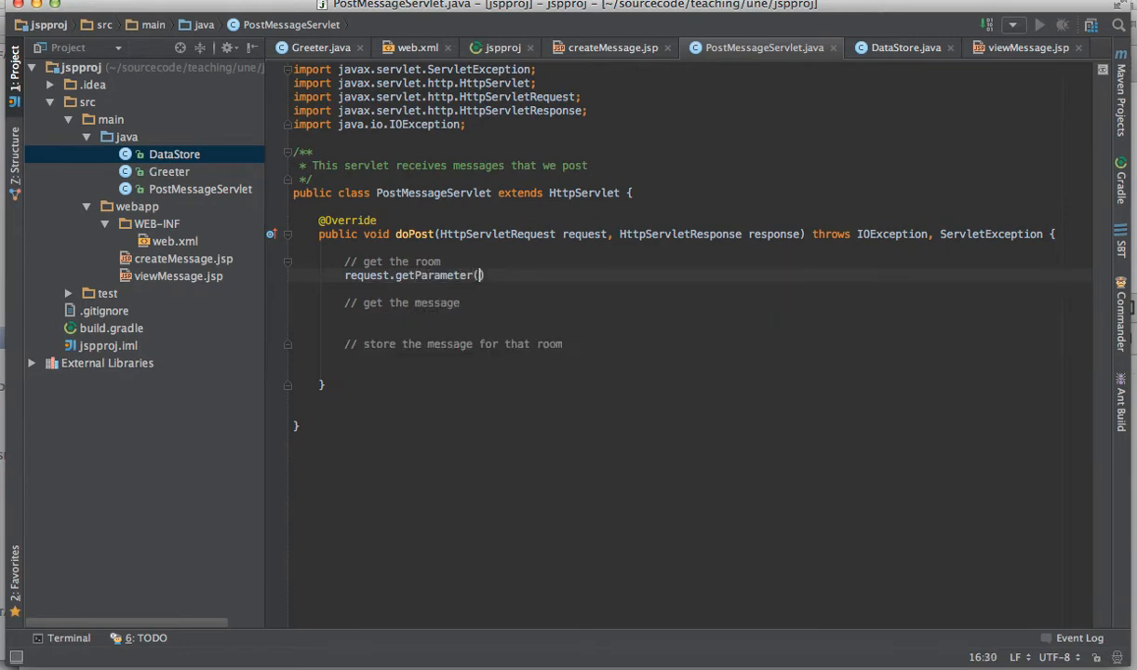
text("room")
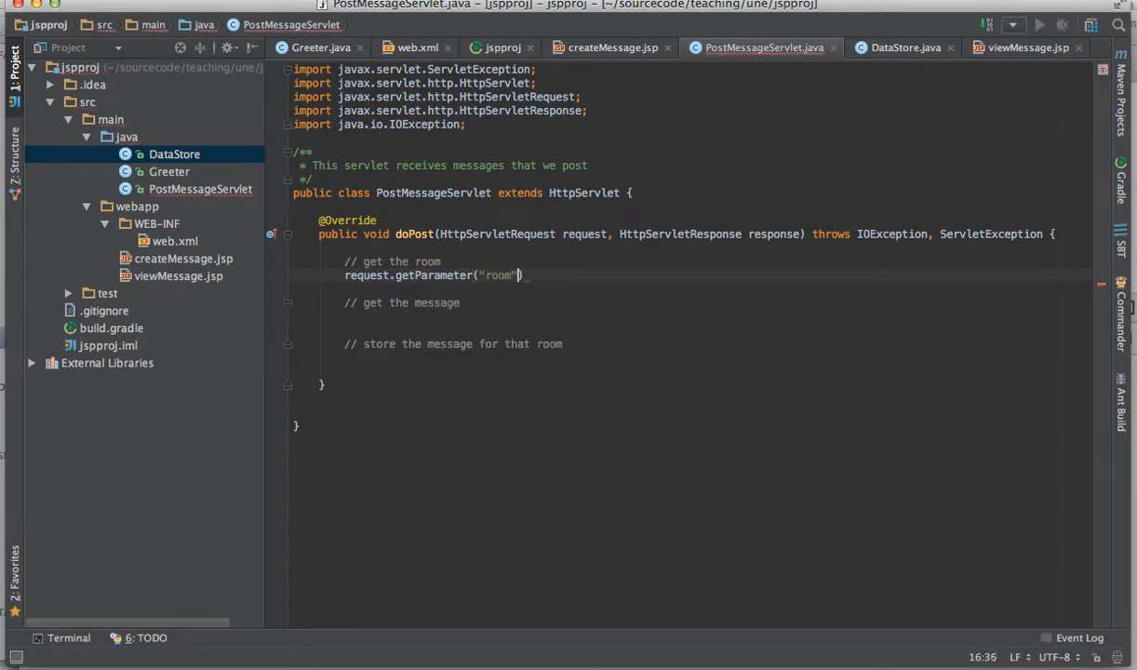
text(String)
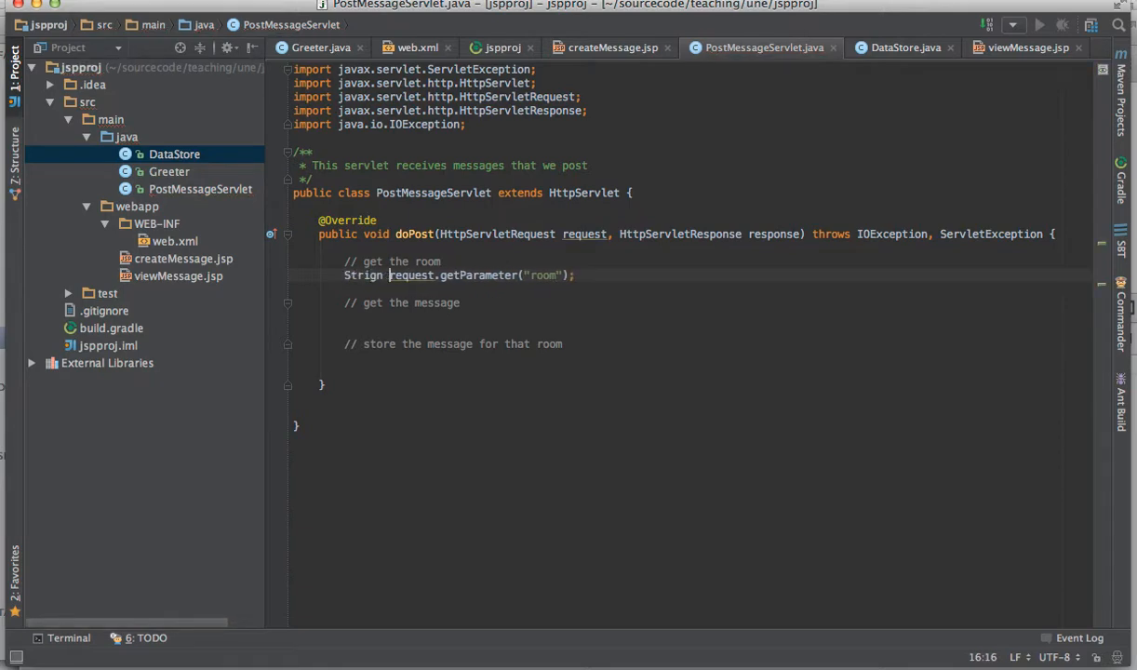
text(room)
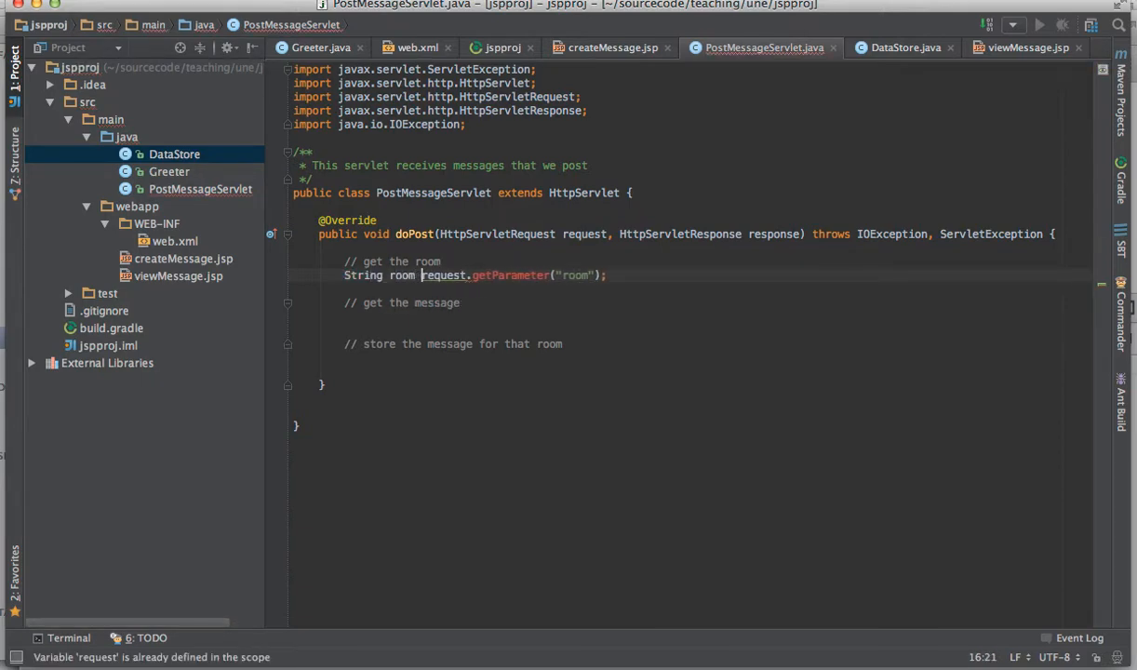
text(S)
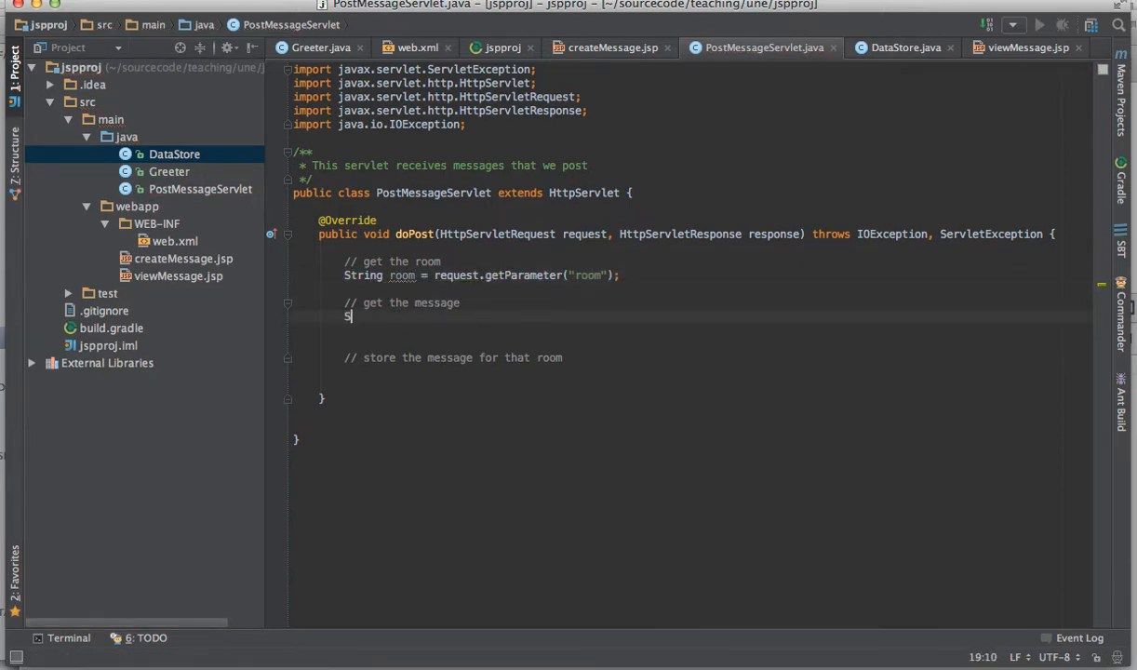
text(tring message =)
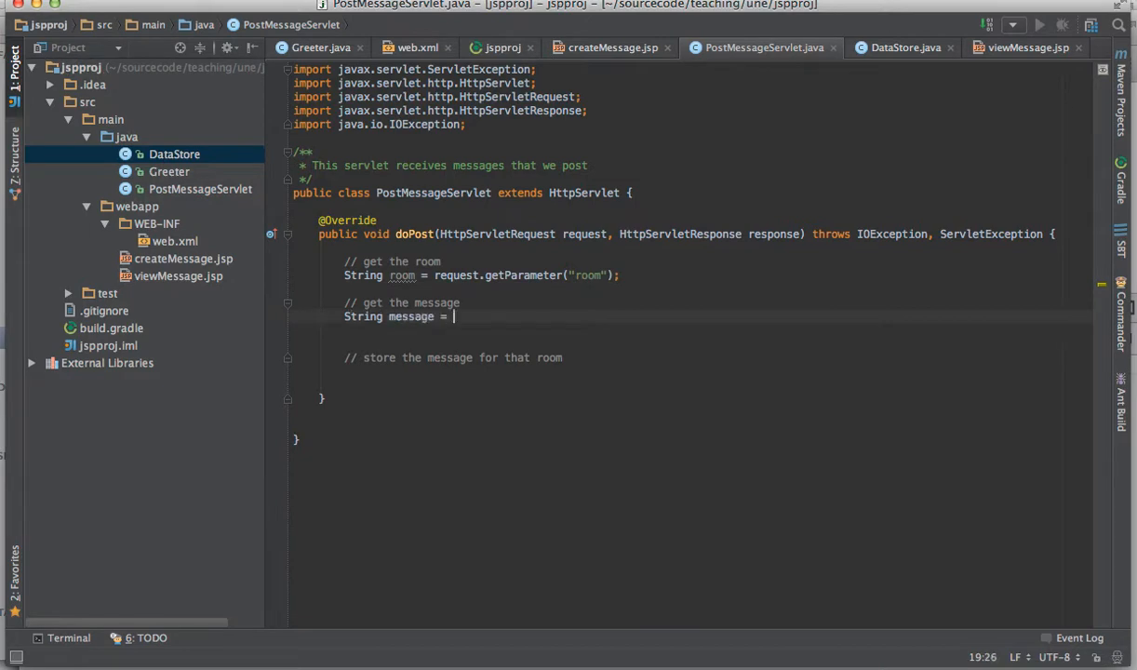
text(request.getOP)
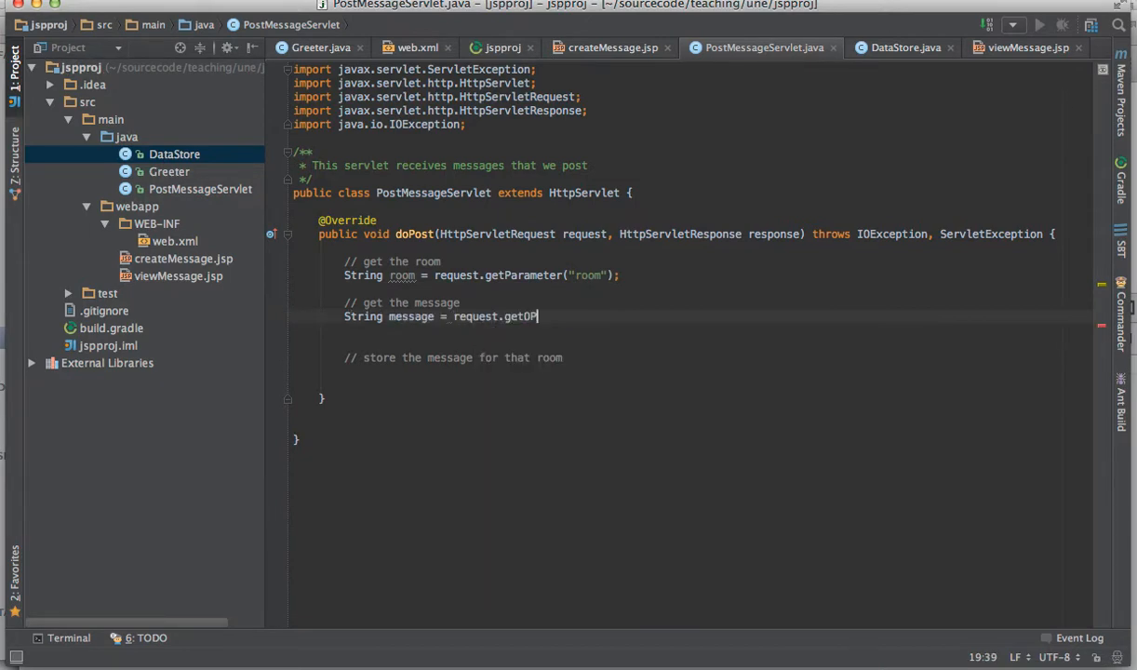
text(arameter)
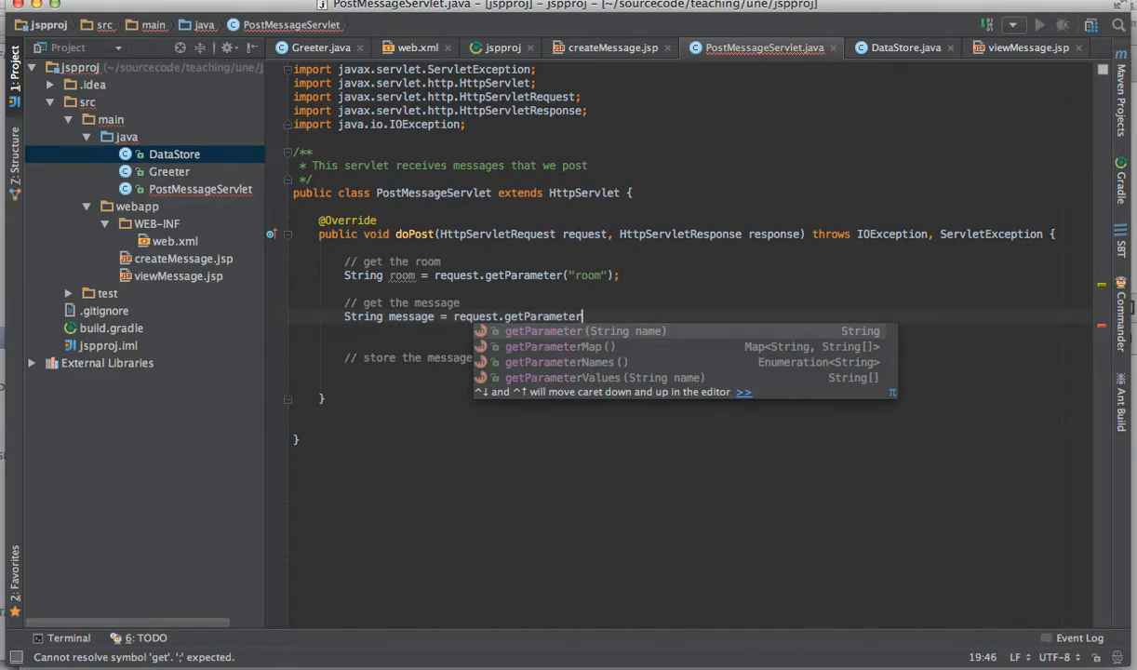
text(("message");)
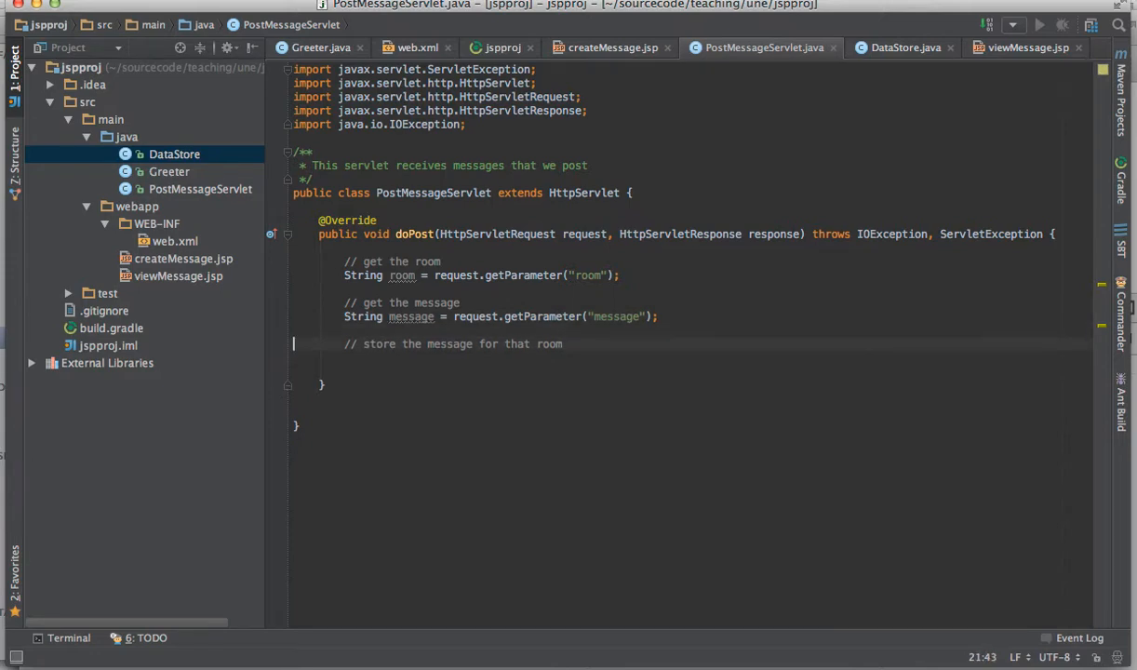
Step: Store them with DataStore.getInstance().putMessage(room, message)
text(Data)
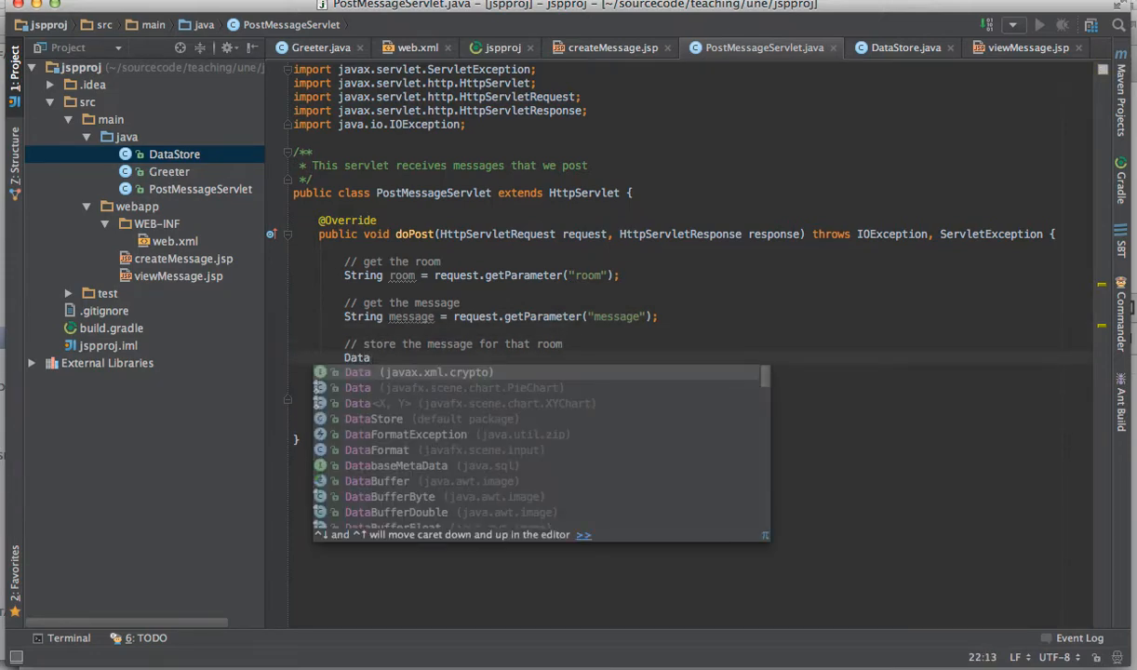
text(Store.get)
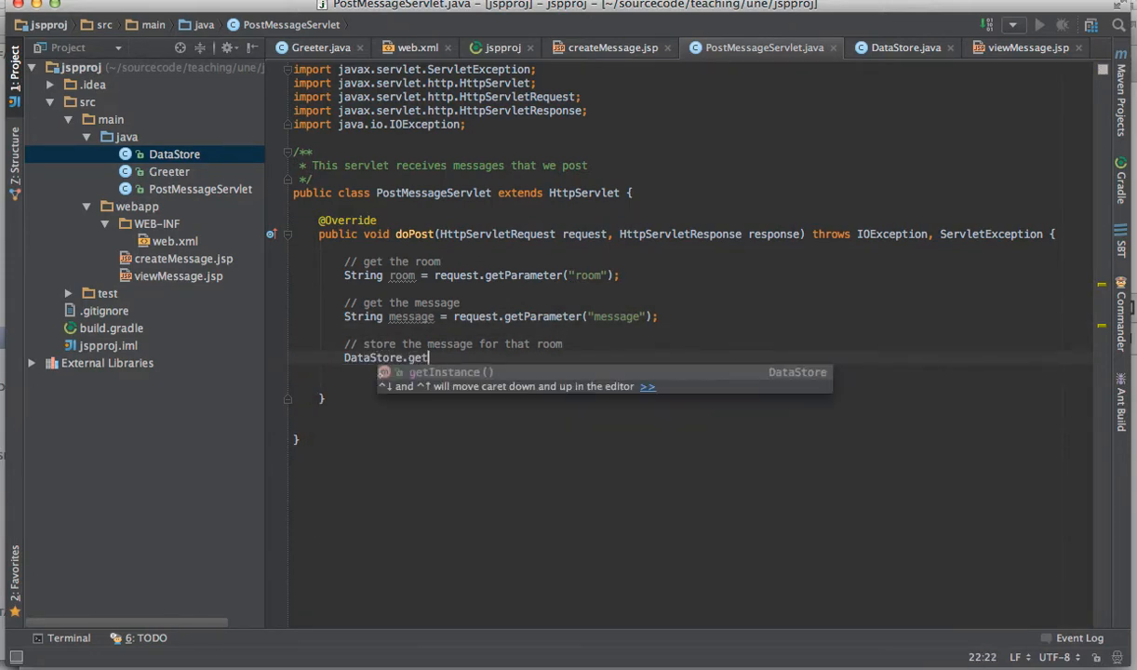
text(Instance().putMessage(room, );)
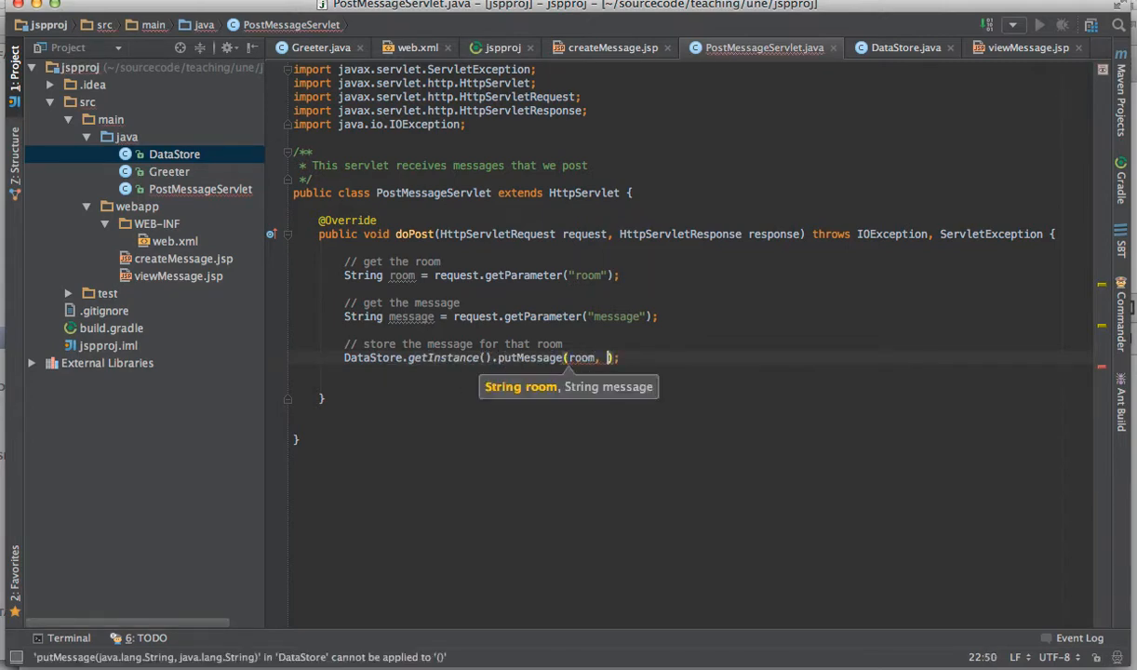
text(messaeg)
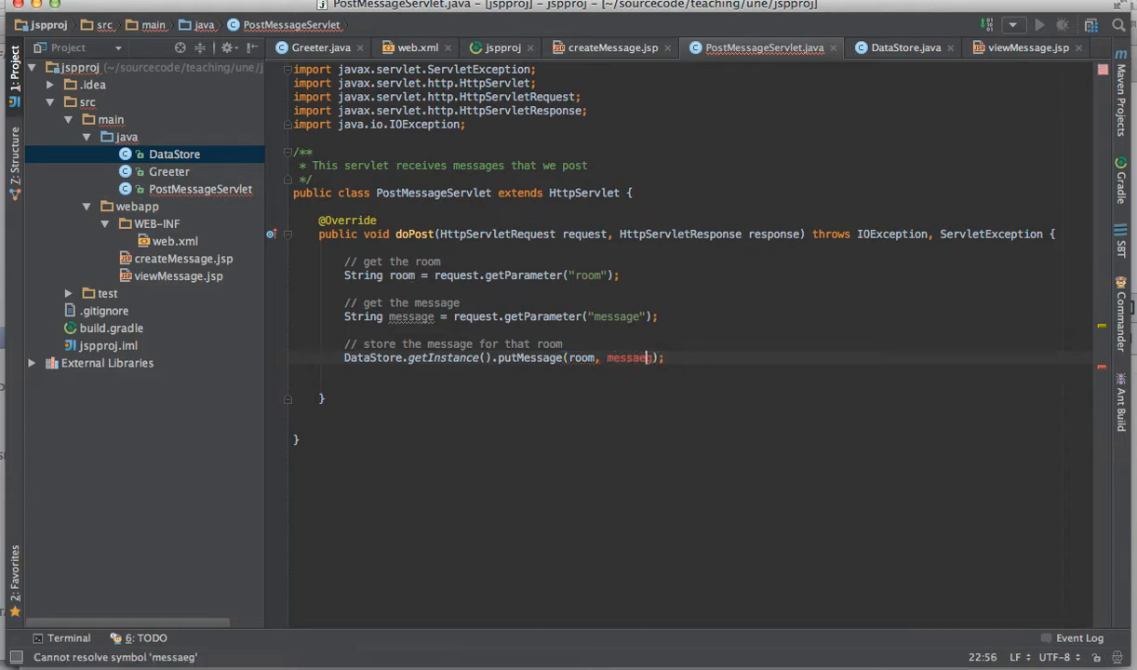
text(message)
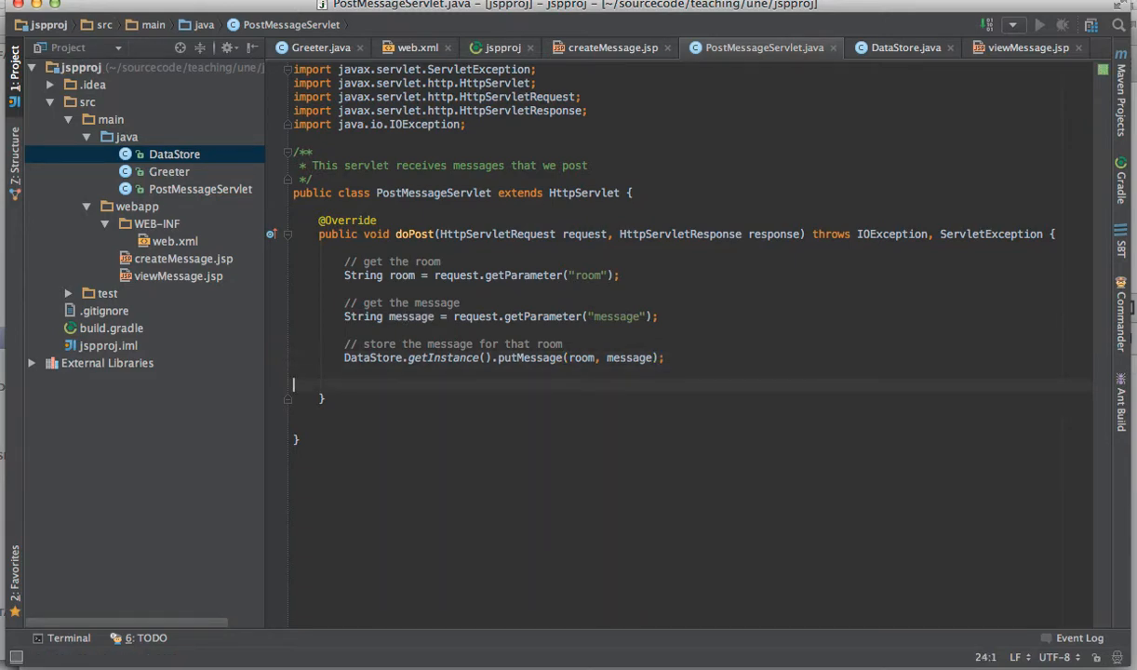
mouse_move(707, 384)
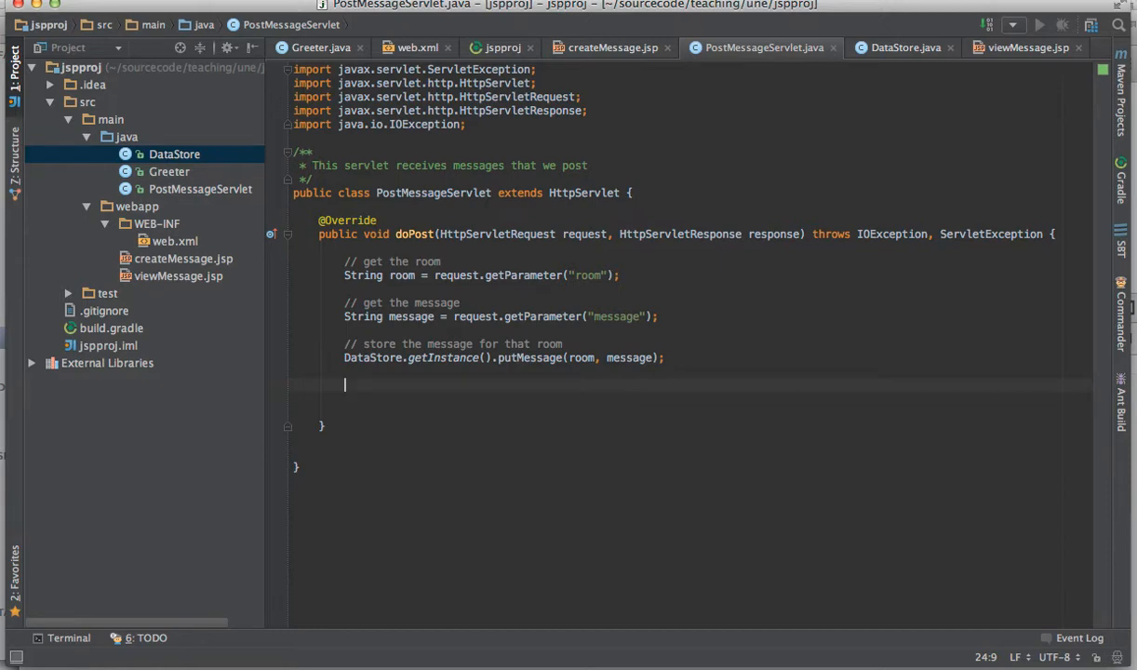
mouse_move(618, 352)
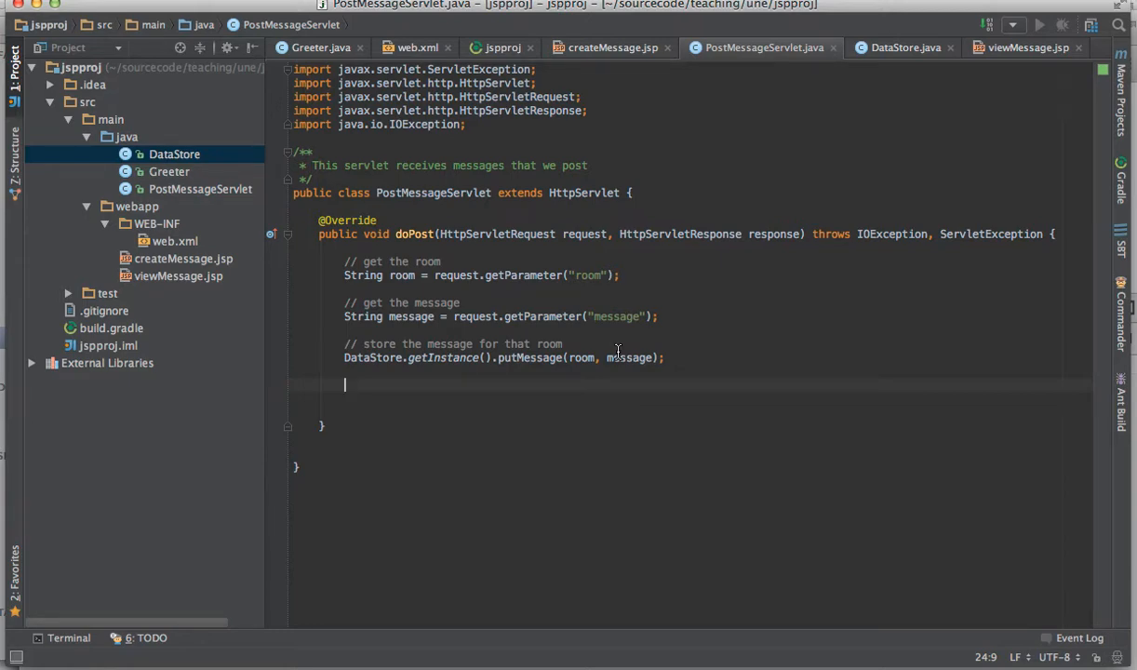
Step: Create a new messagePosted.jsp file under the webapp folder
click(136, 205)
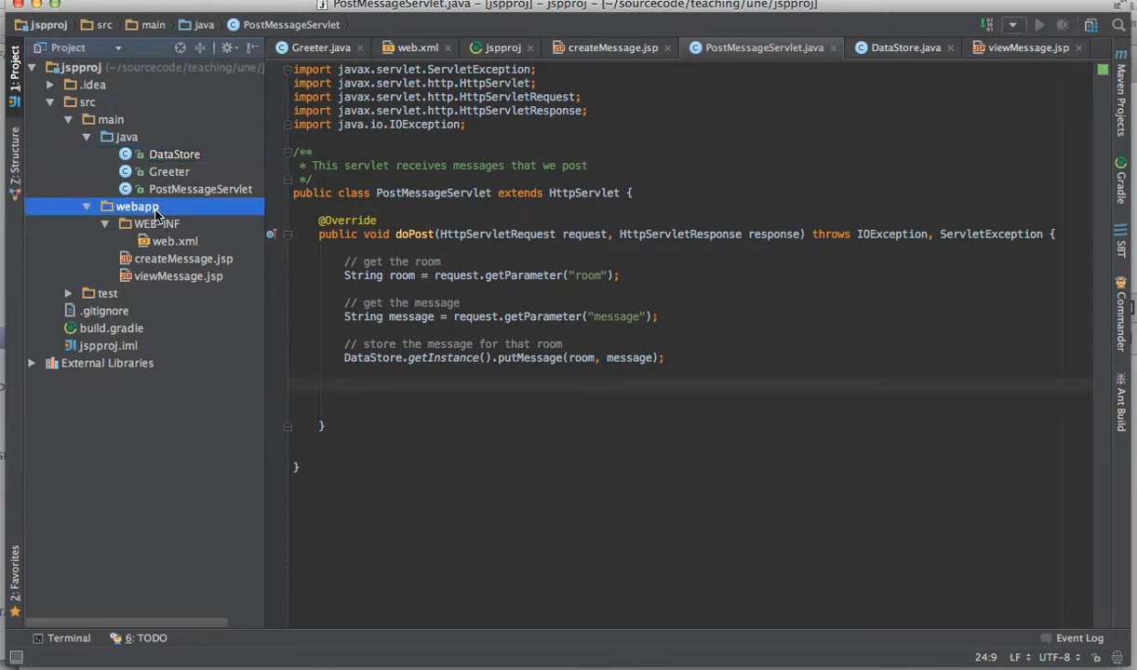
right_click(136, 205)
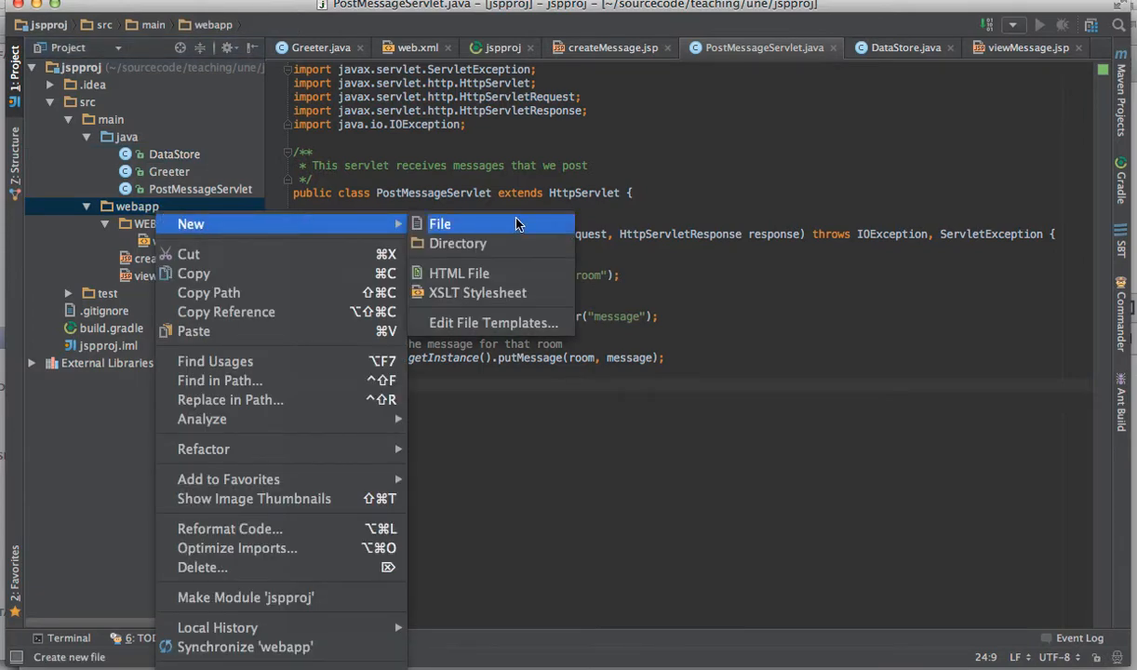
click(439, 224)
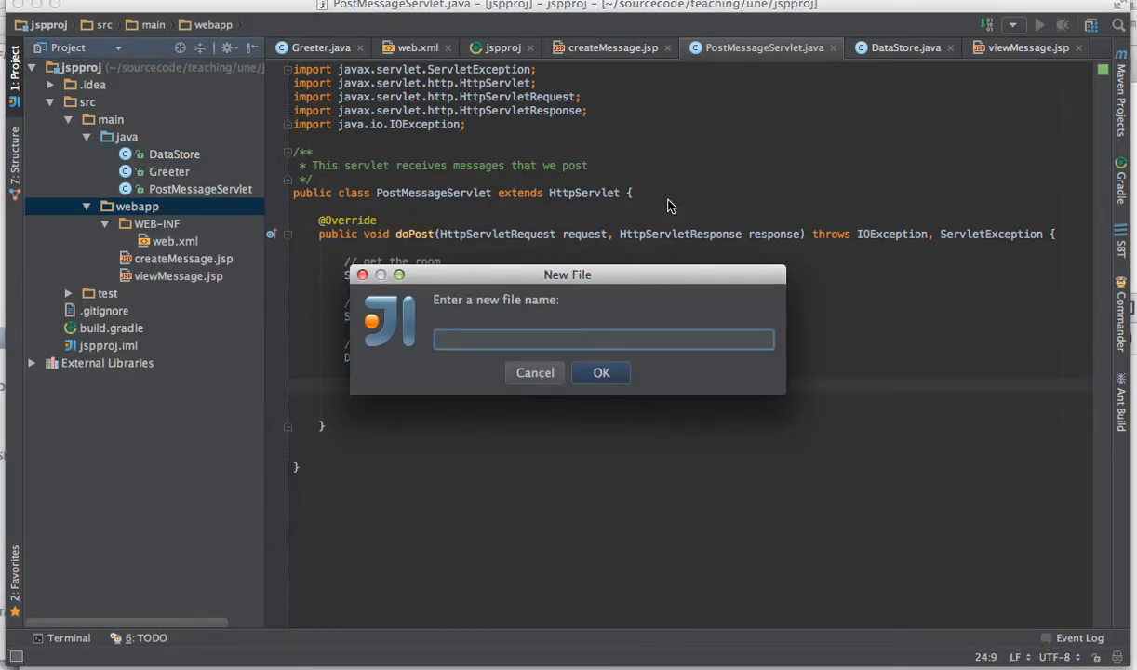
text(messagePoste)
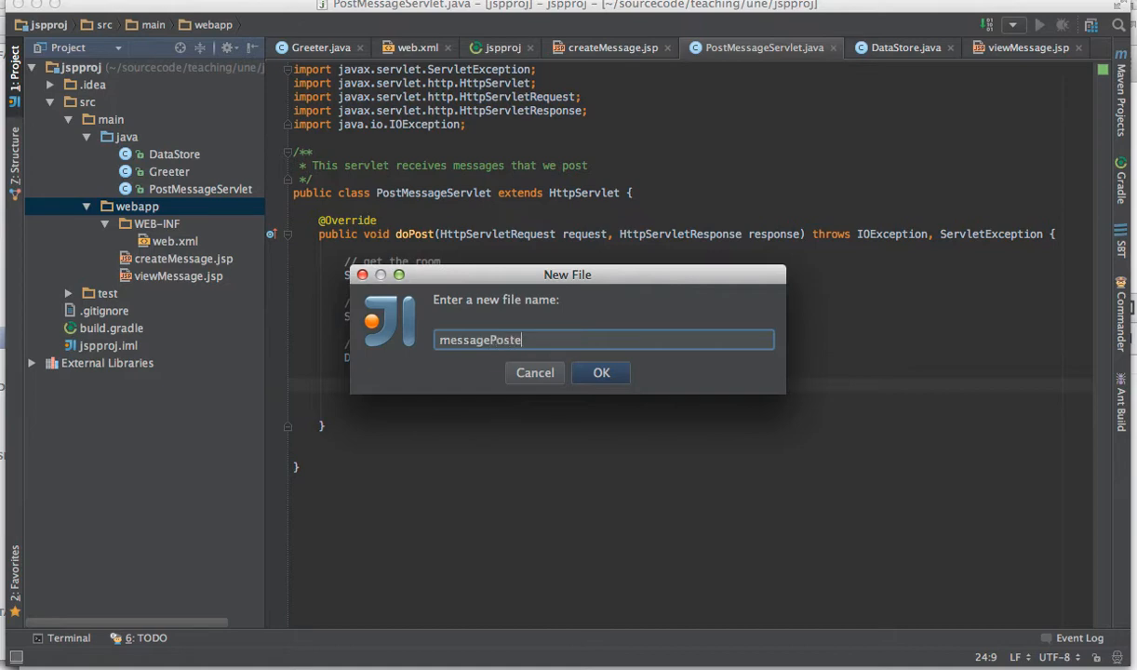
text(d.js)
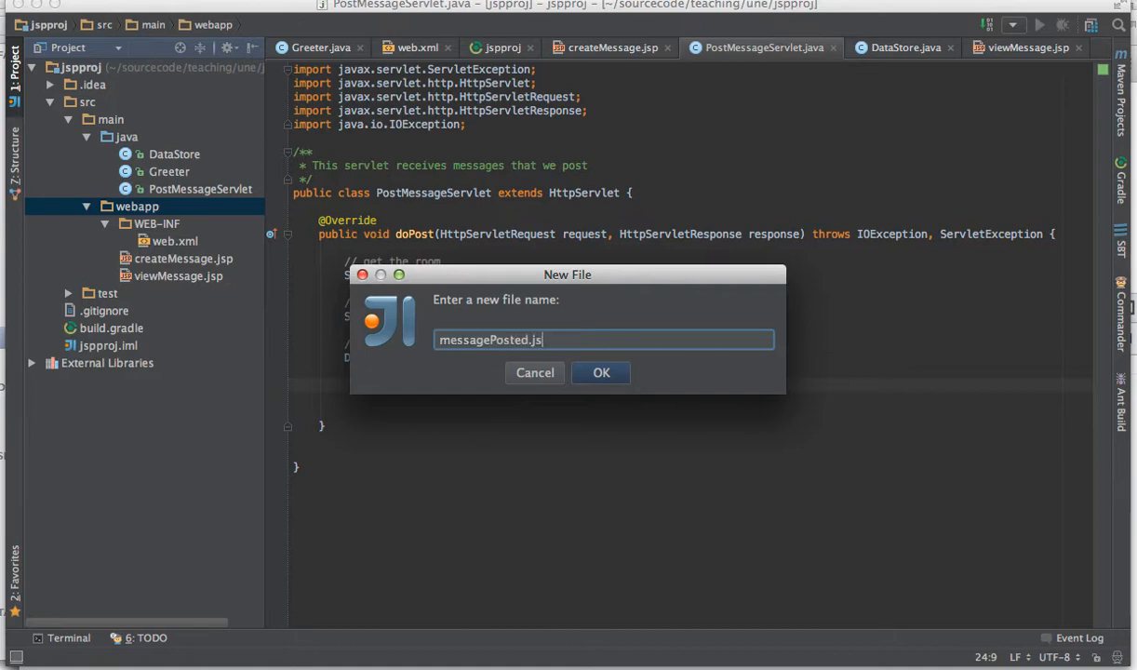
click(599, 373)
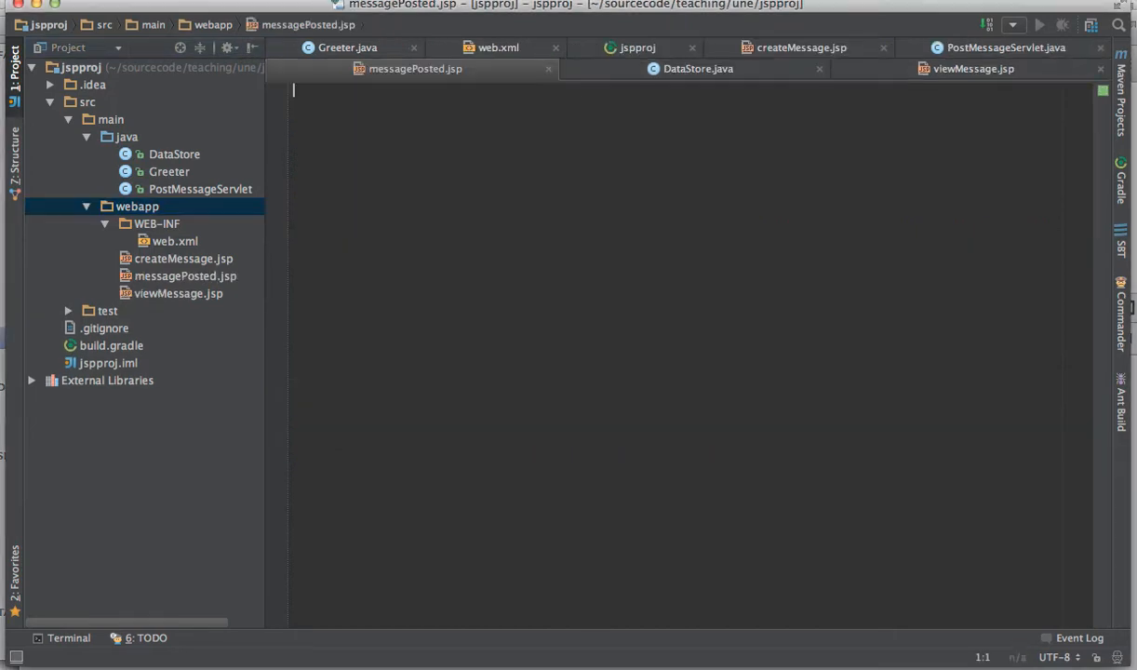
Step: Write its HTML page with DOCTYPE, html tags and the text "Your message for room ZZZZZ"
text(<DOC)
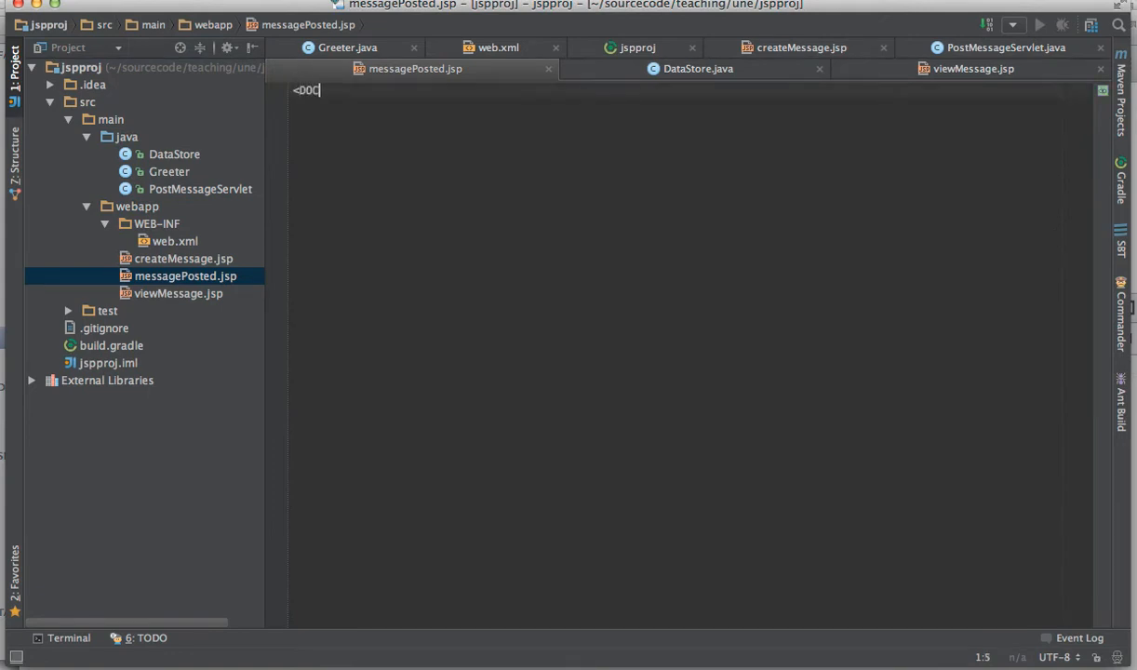
text(!)
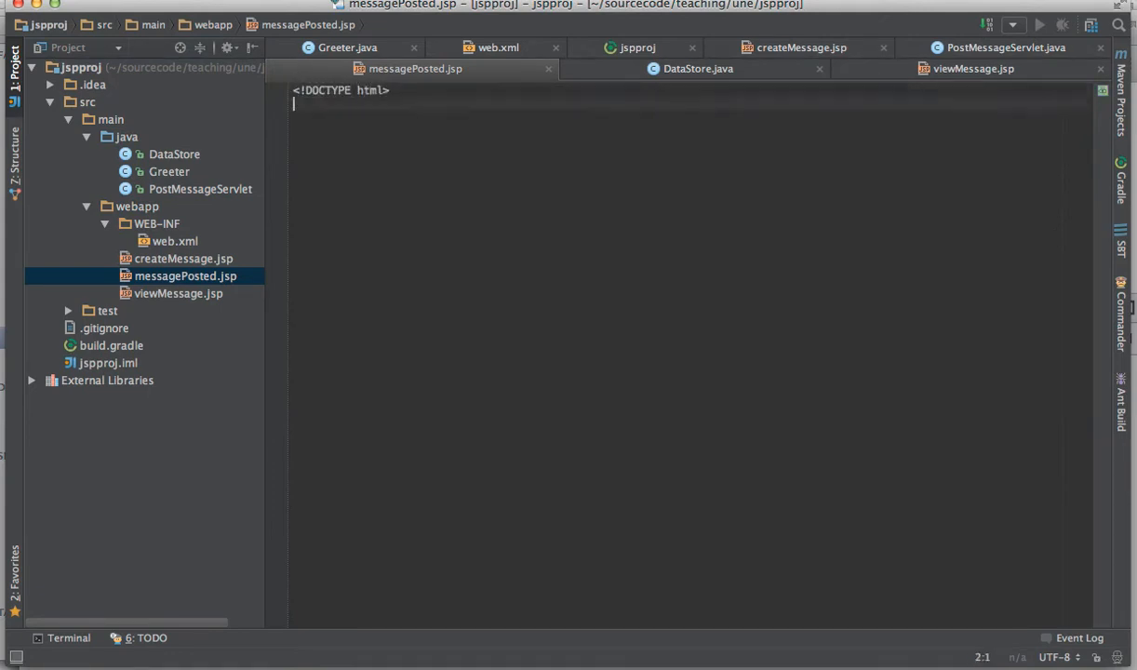
text(<html>)
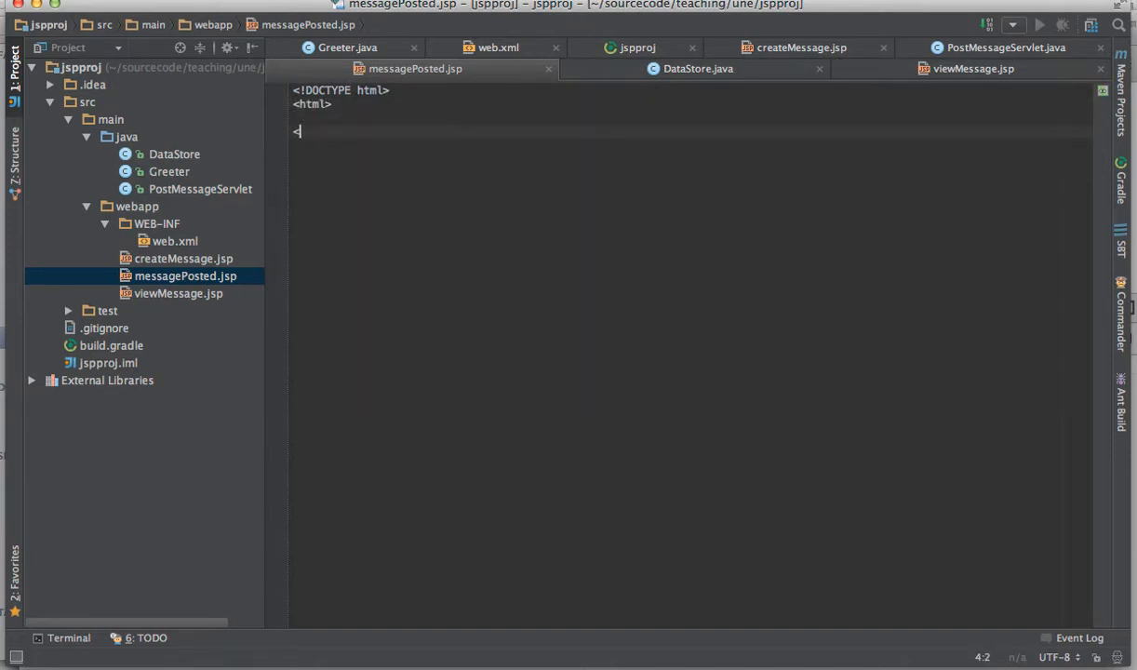
text(/html>)
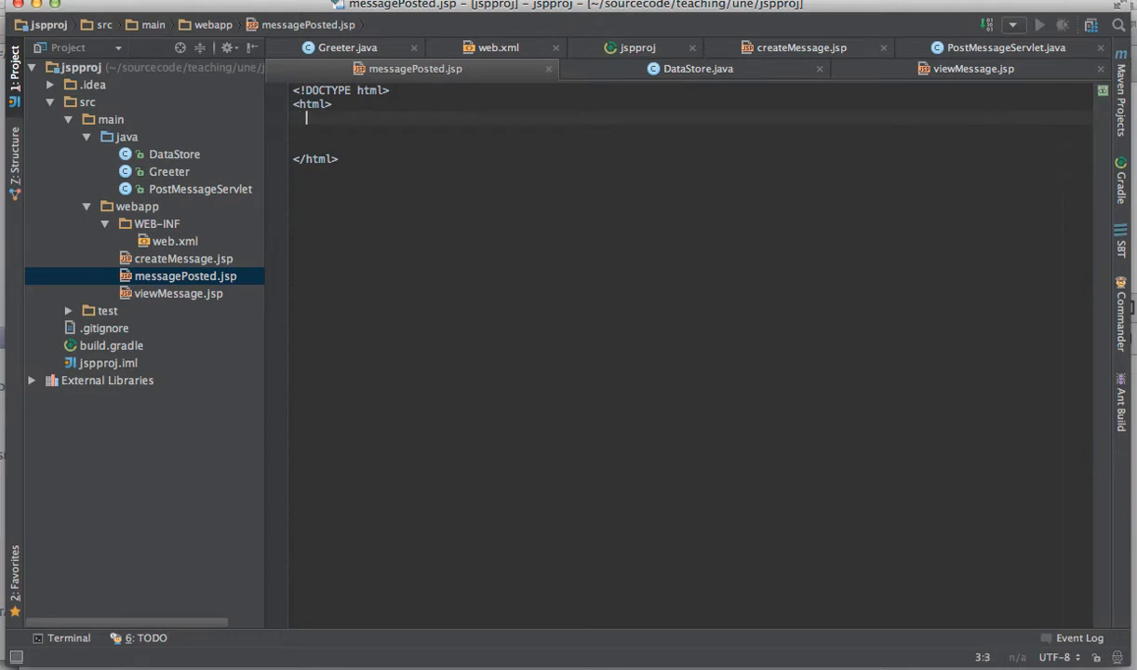
text(Your message for)
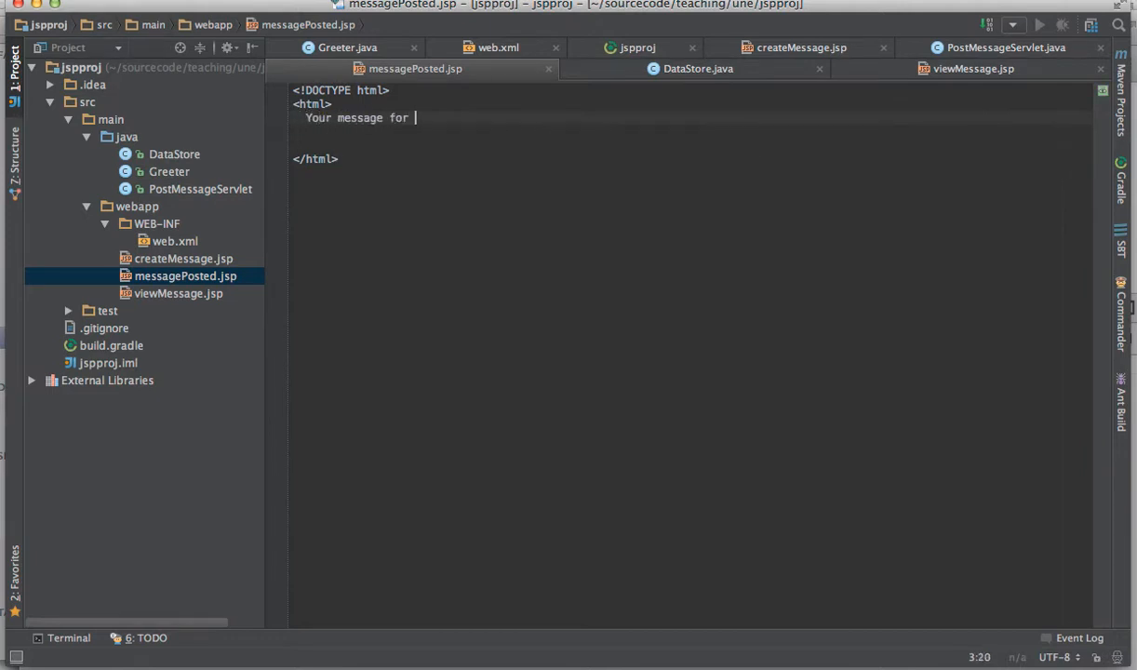
text(room)
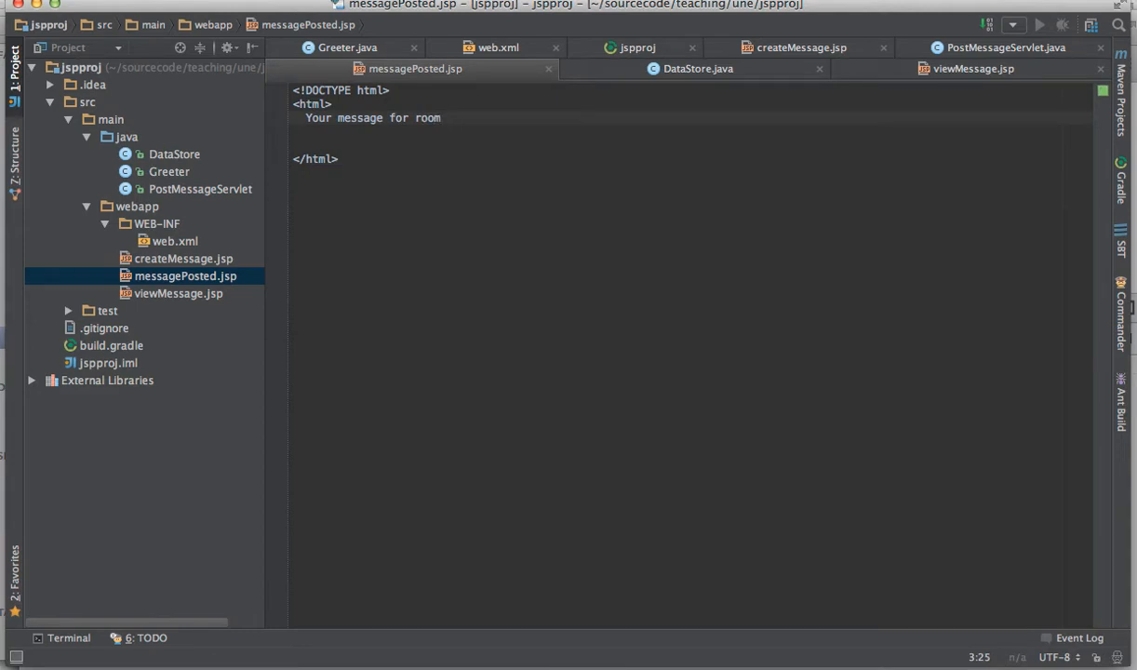
text(ZZZZZ)
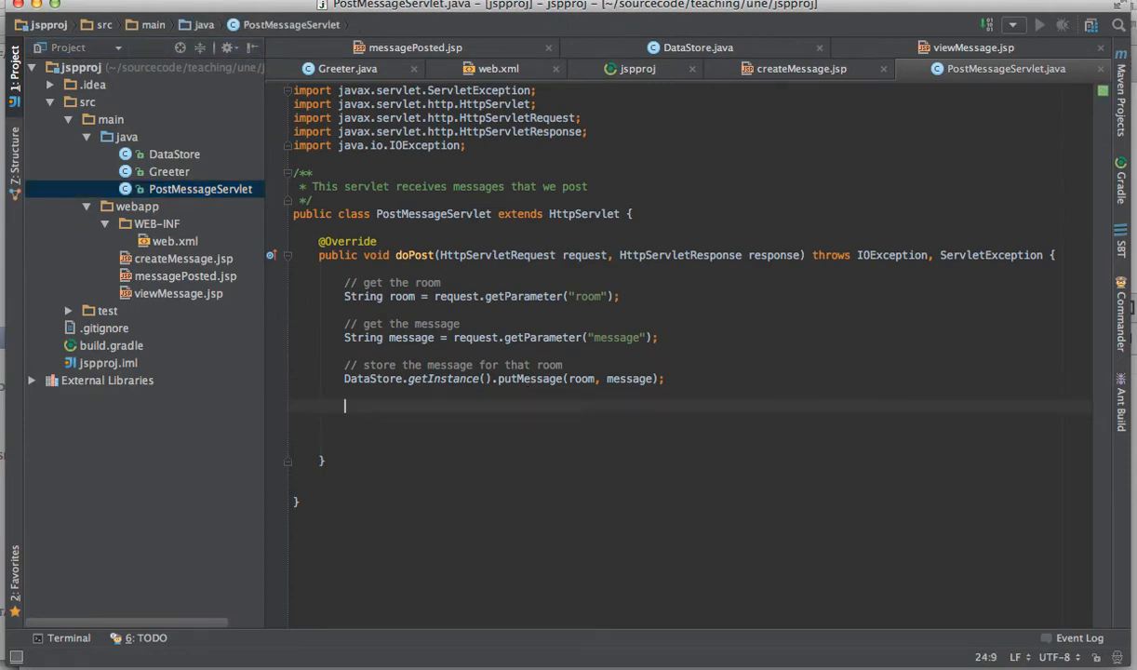
Step: Obtain a RequestDispatcher for messagePosted.jsp and forward the request and response to it
text(Re)
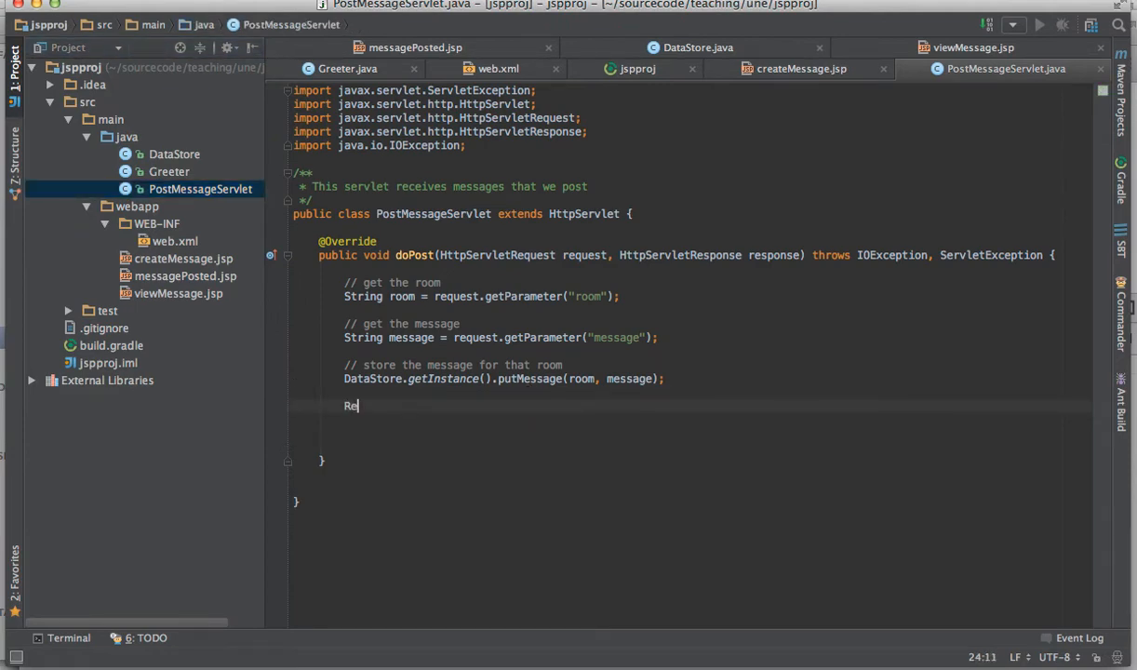
text(questDispatcher rd = request.getRequestDispatcher()
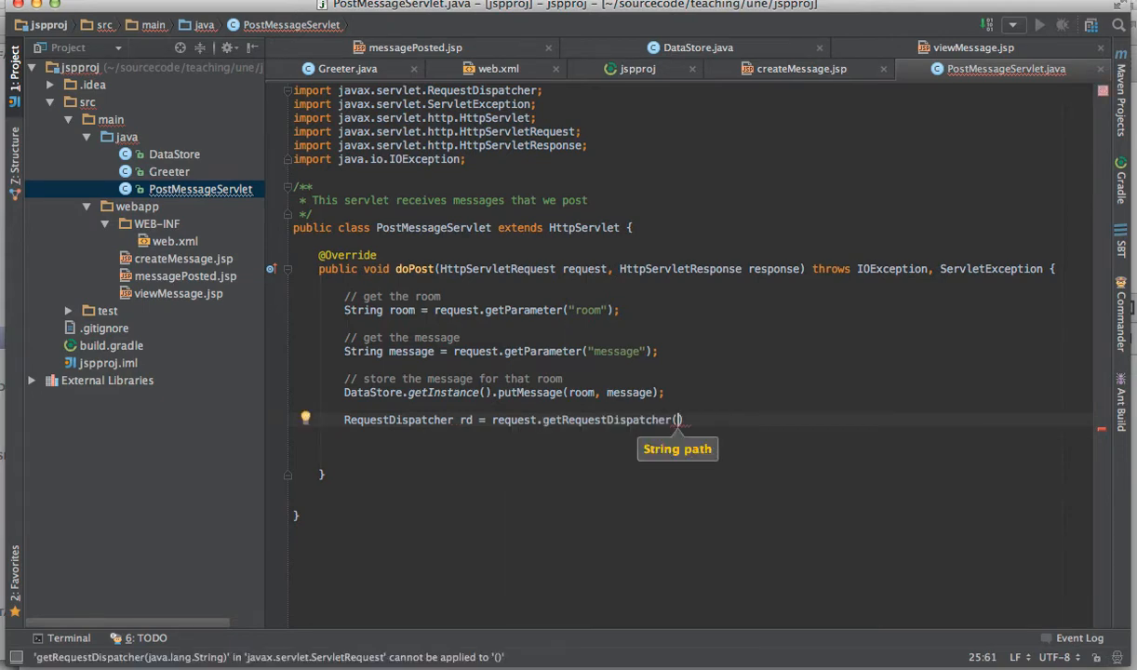
text("m)
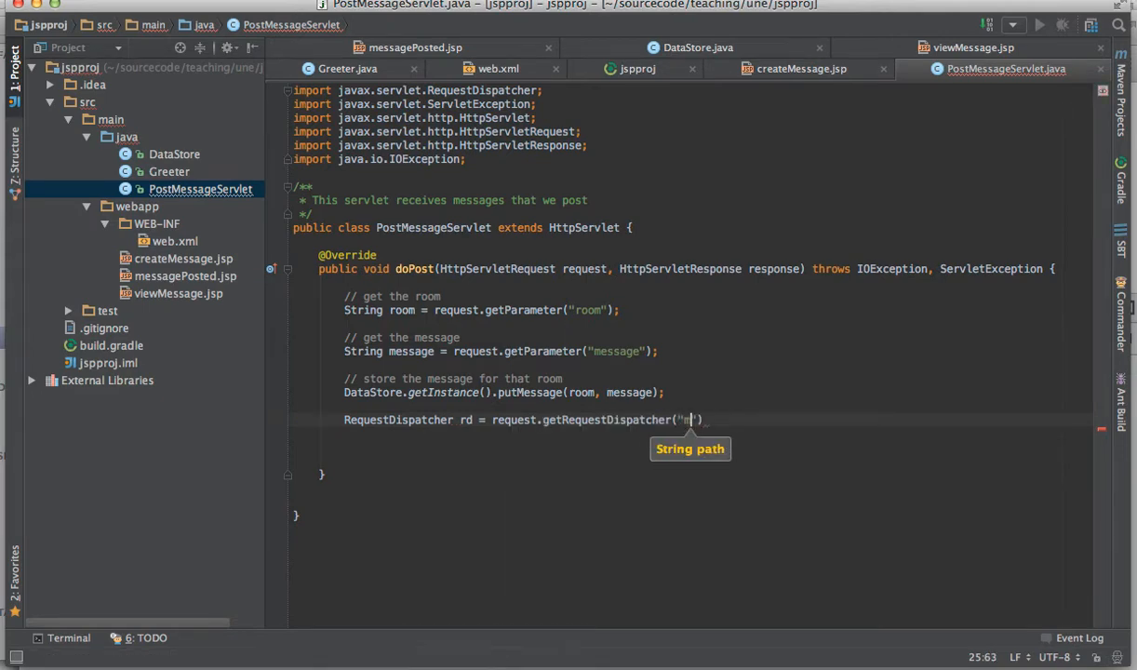
text(essagePoste)
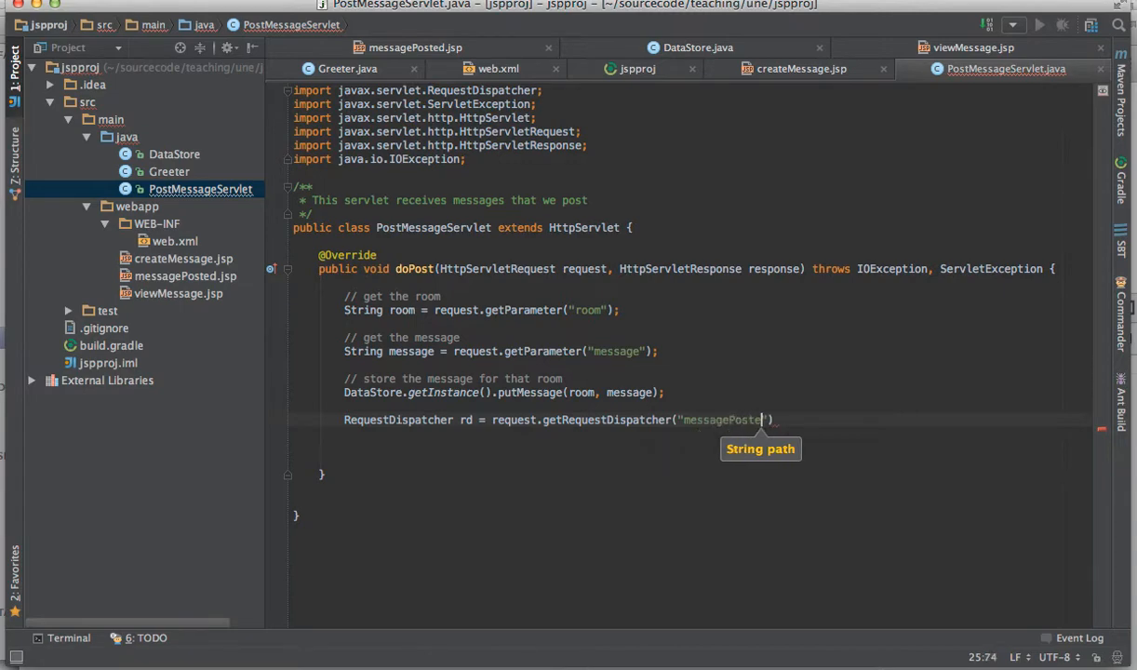
text(d.jsp)
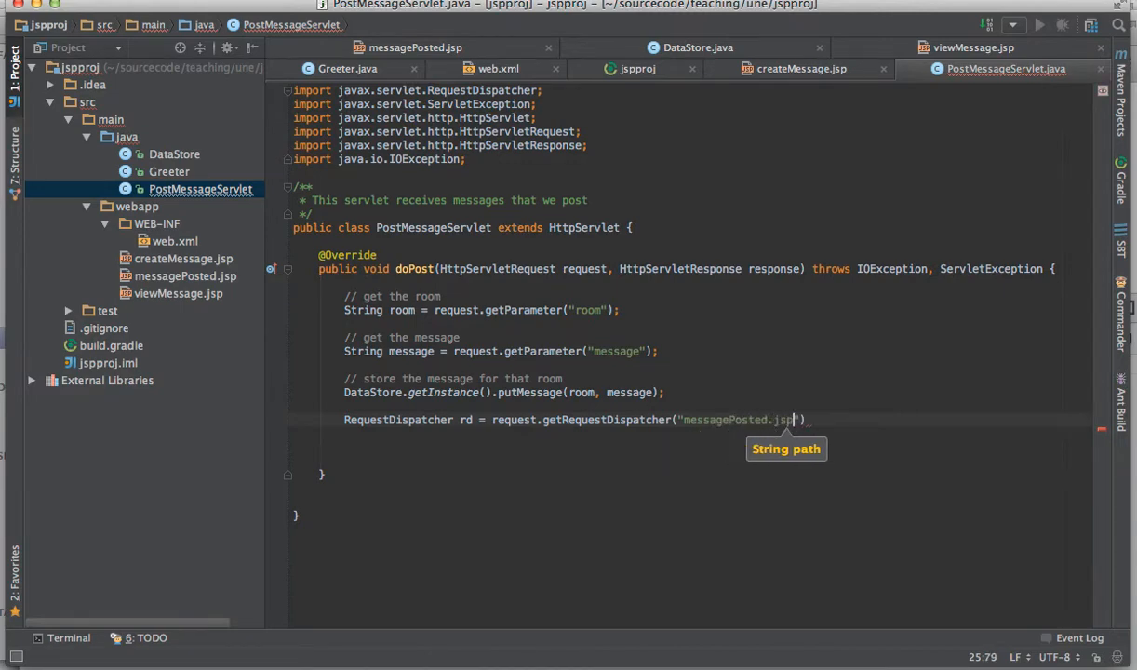
text())
click(719, 434)
text(rd.forward();)
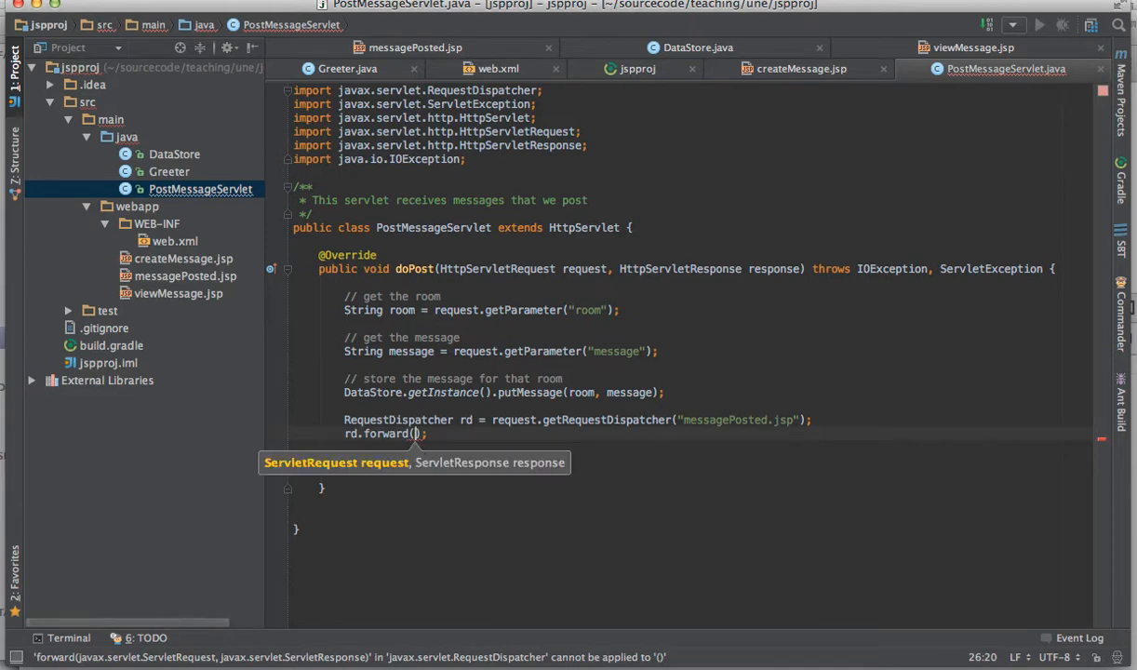
text(request, response)
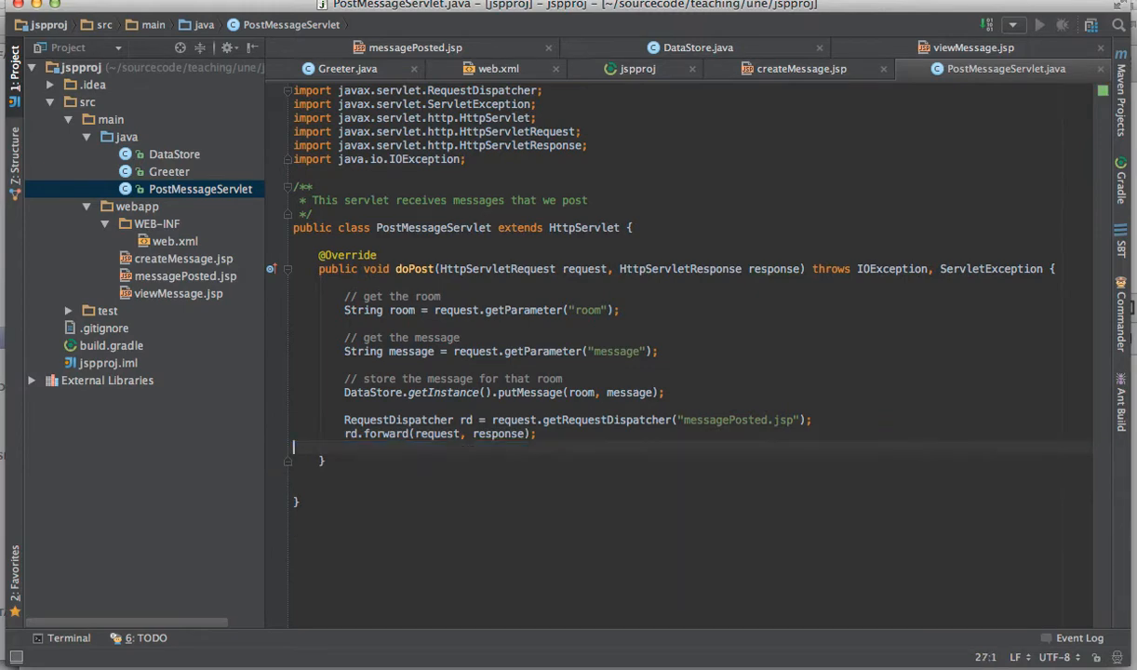
mouse_move(388, 389)
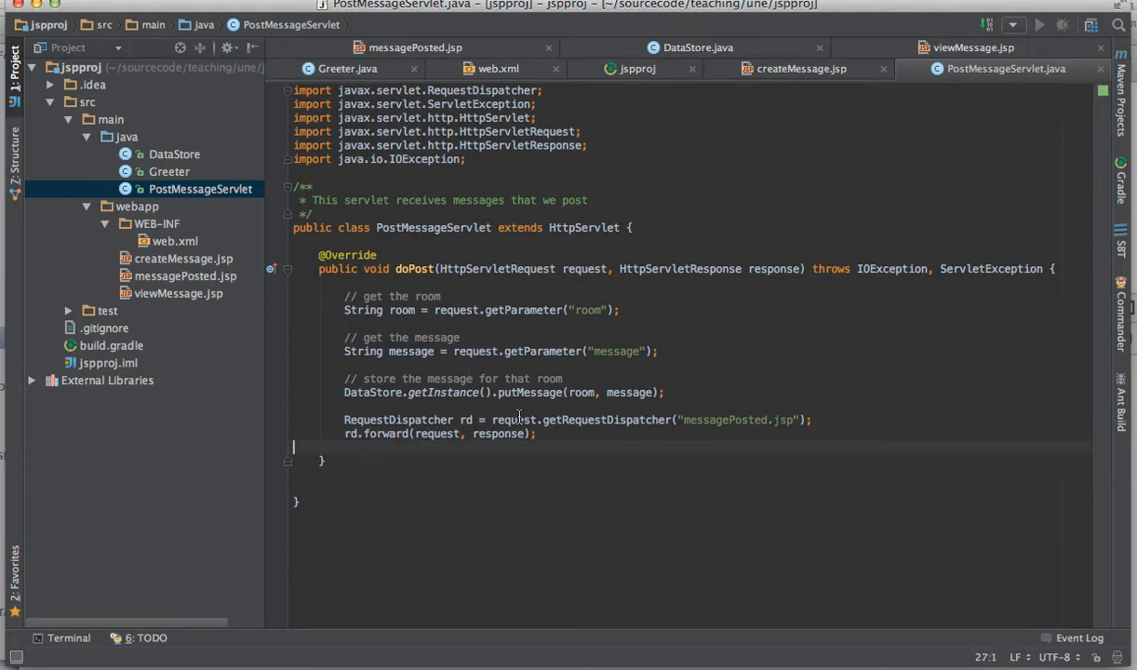
mouse_move(432, 462)
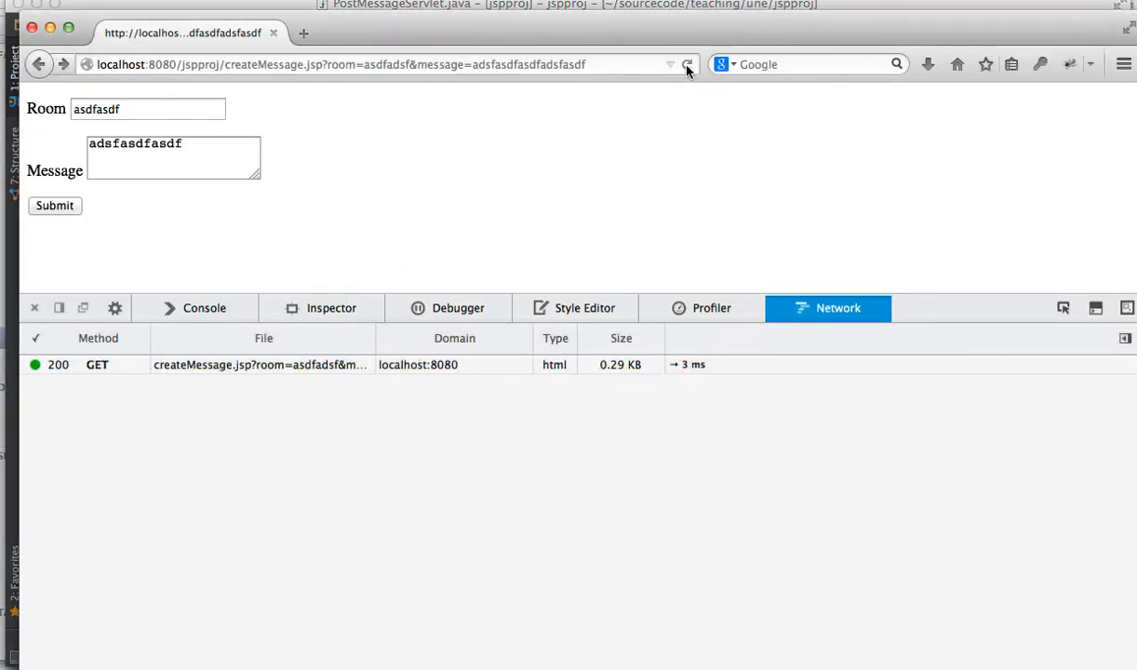
Step: Submit the form with room 1234 and a test message, getting a 404 for createMessage
click(149, 108)
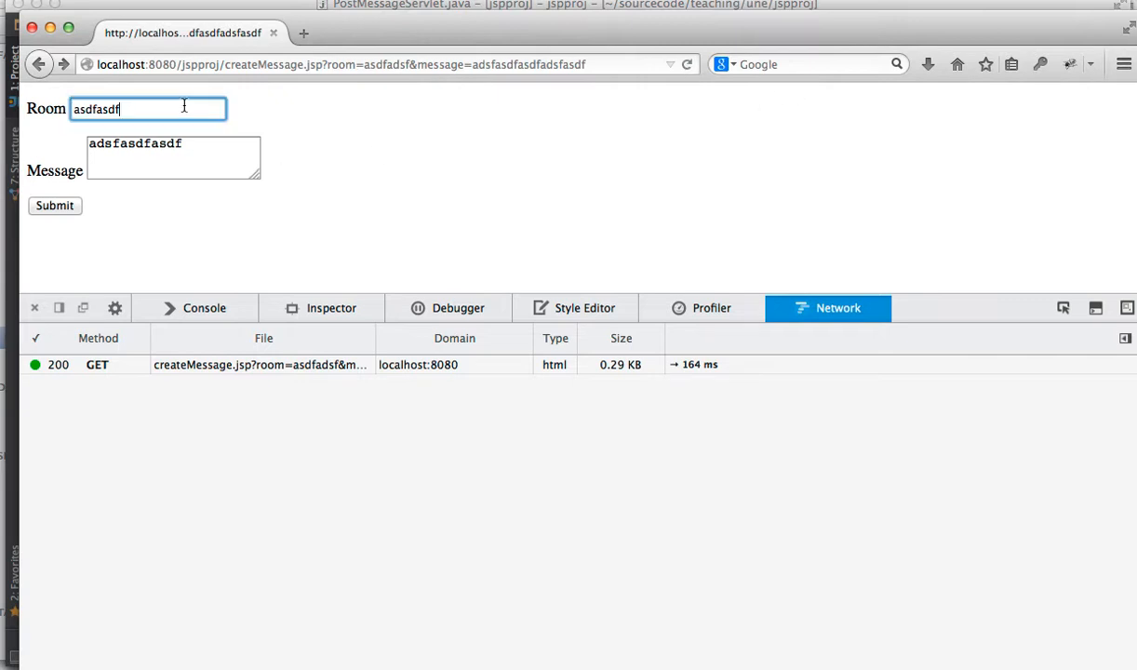
text(1234)
click(173, 156)
text(adsf)
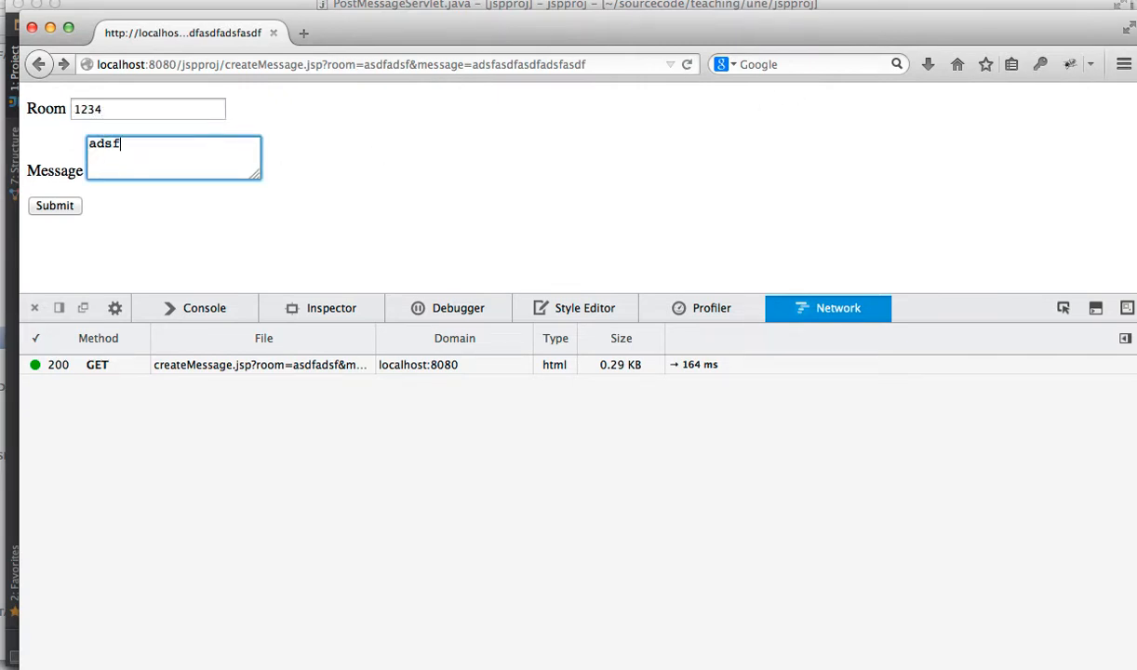
text(kladjs fadsfasdf)
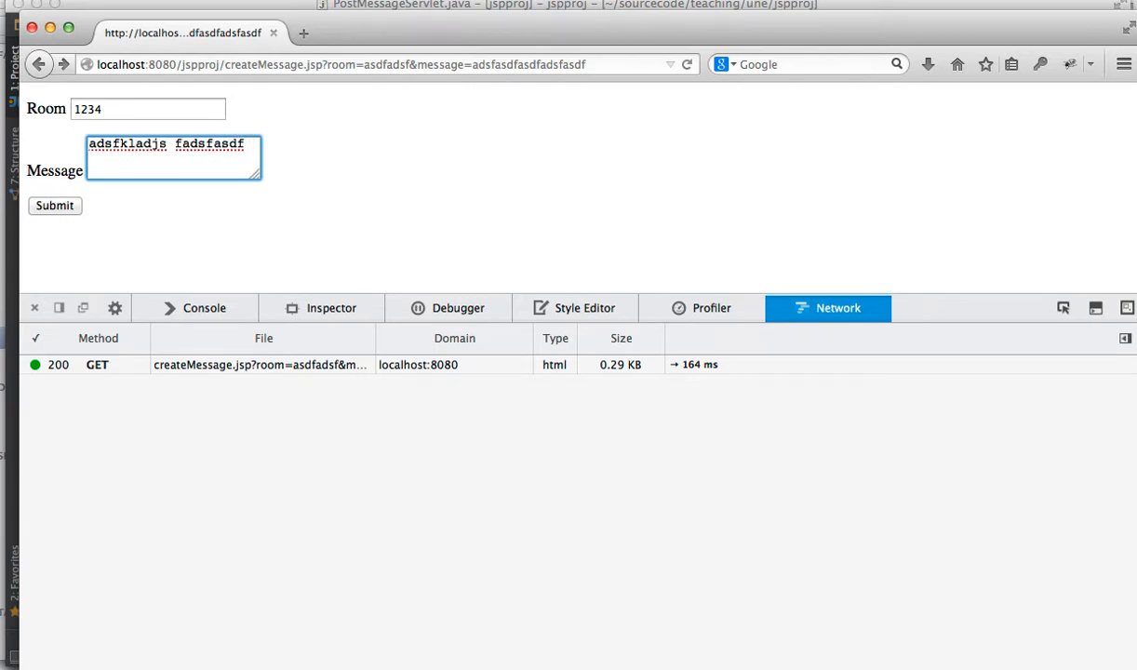
mouse_move(223, 231)
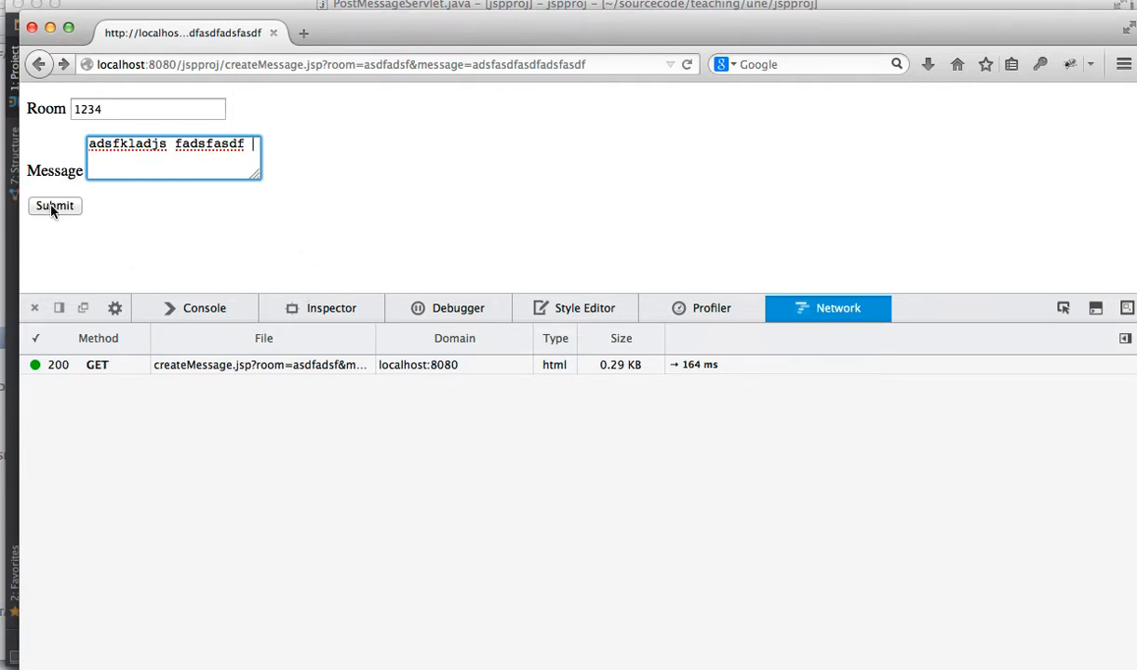
click(54, 205)
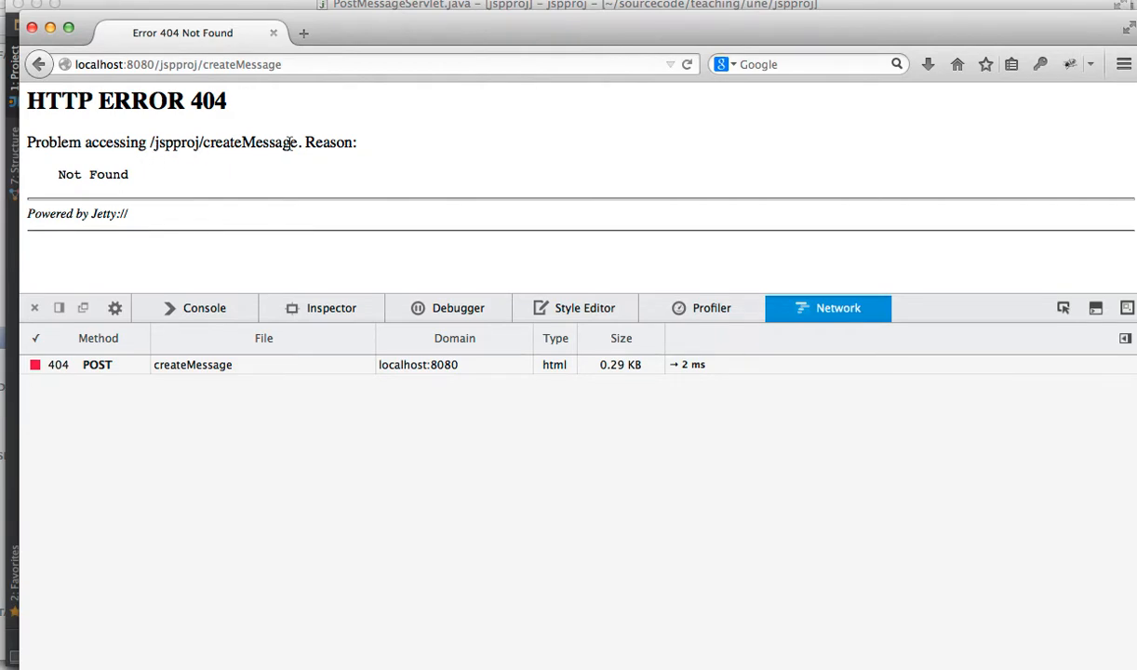
click(193, 363)
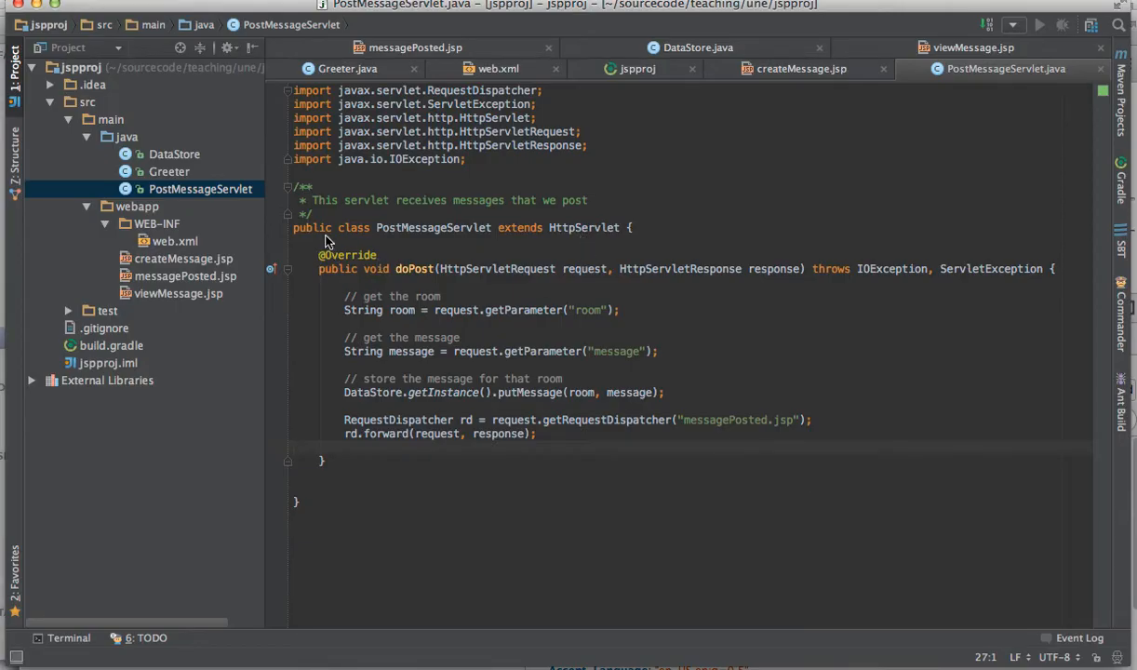
mouse_move(397, 216)
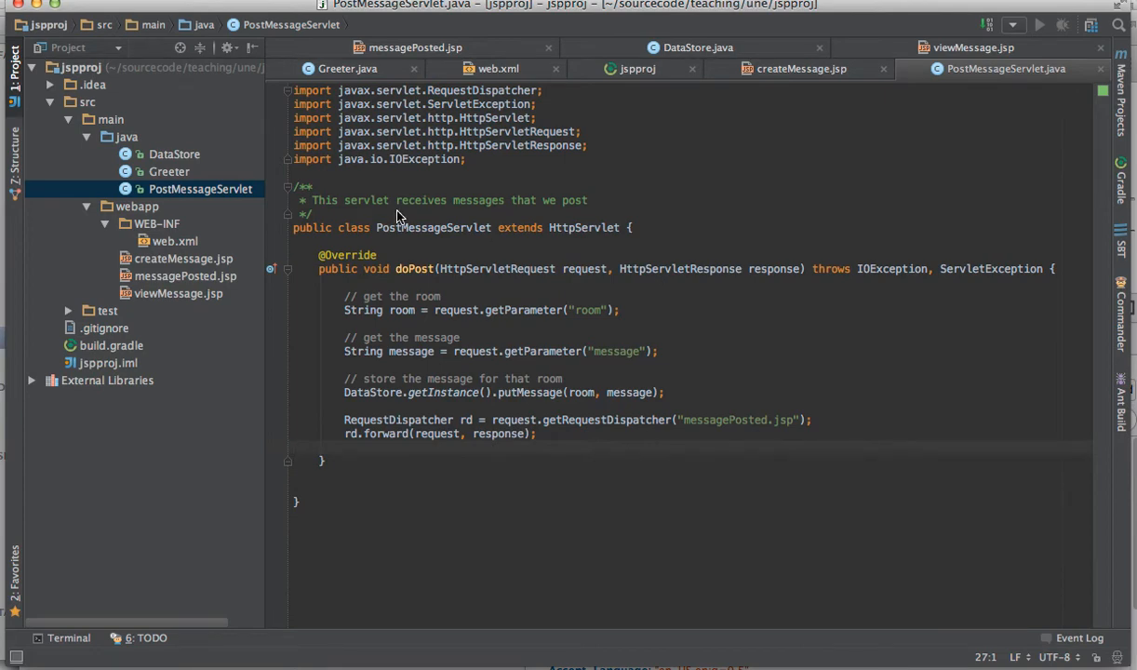
mouse_move(536, 201)
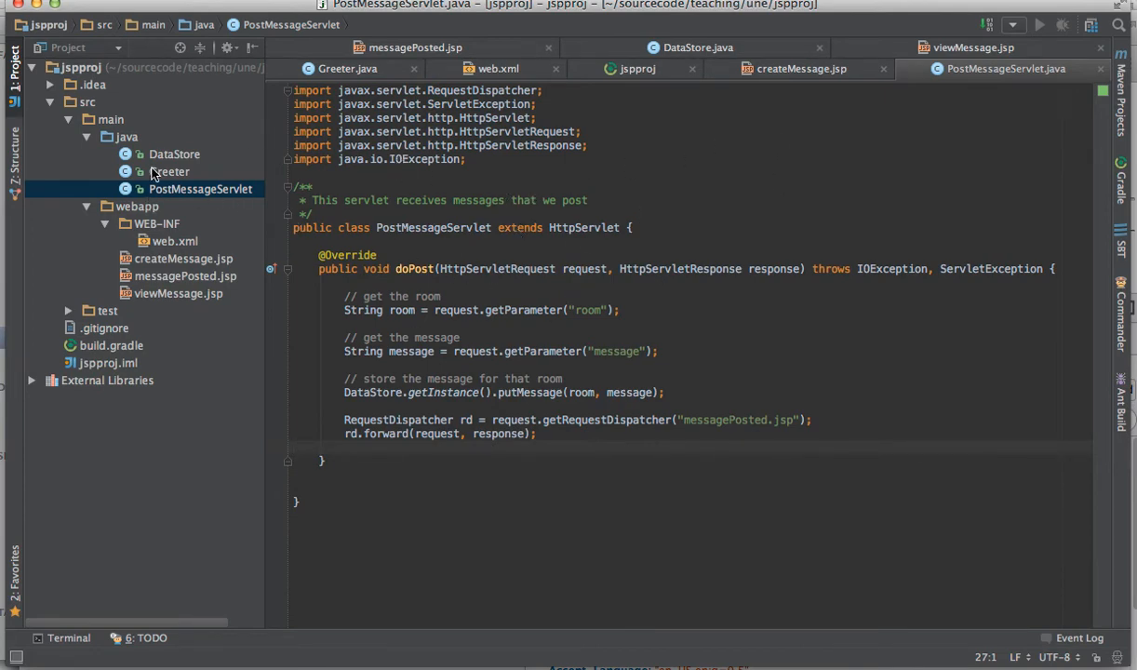
click(169, 172)
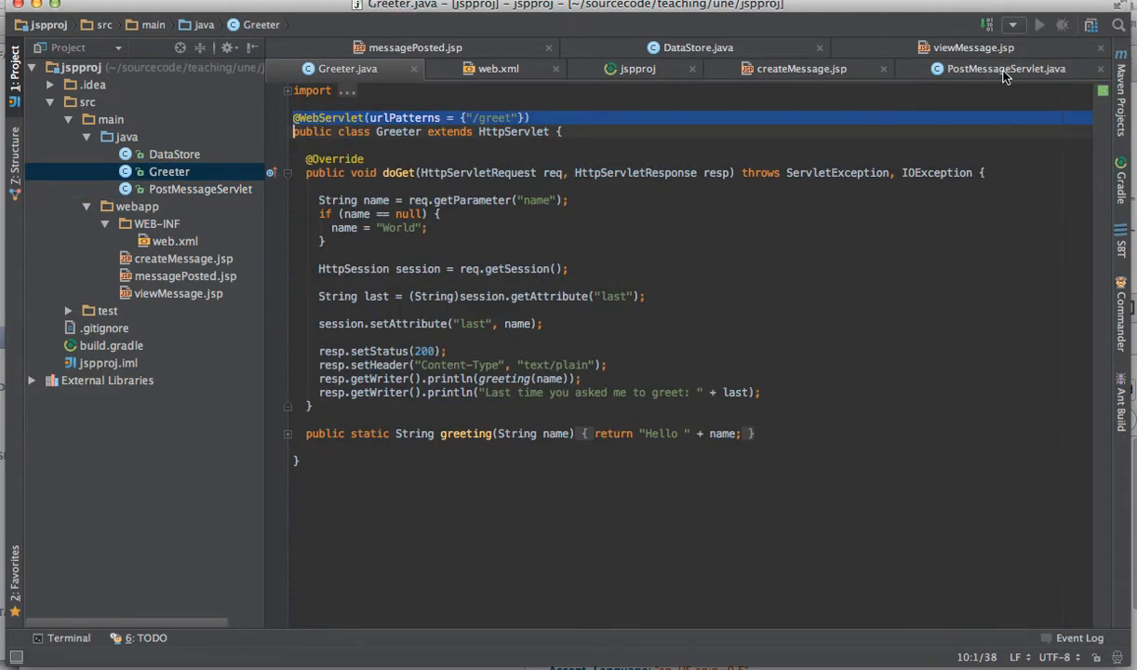
click(1006, 67)
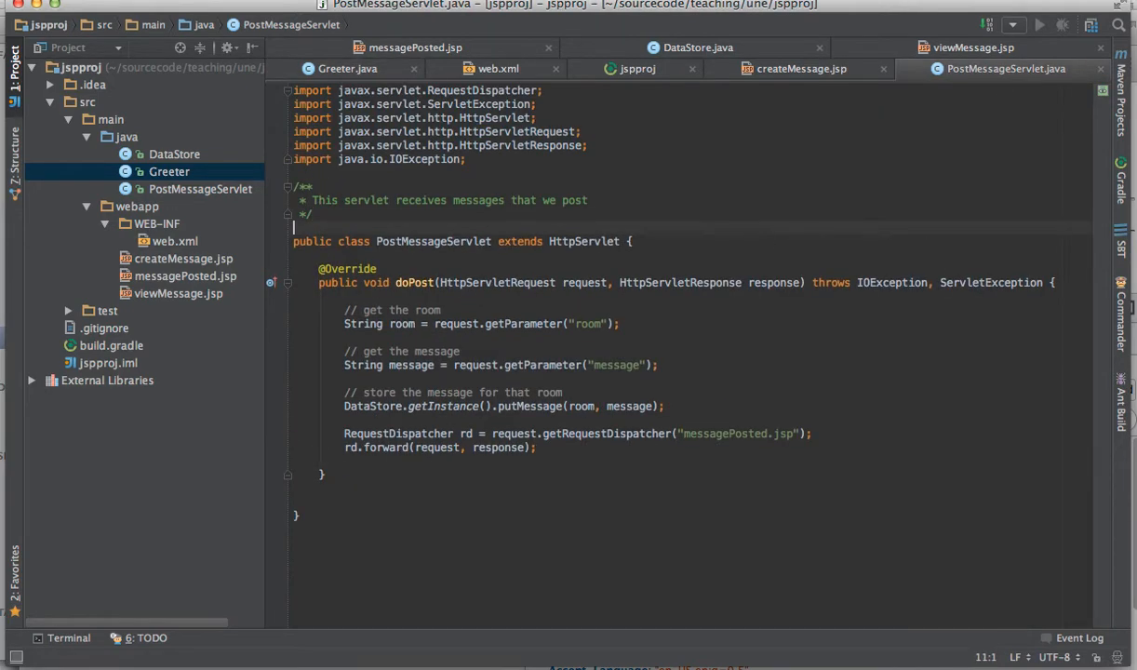
key(cmd+v)
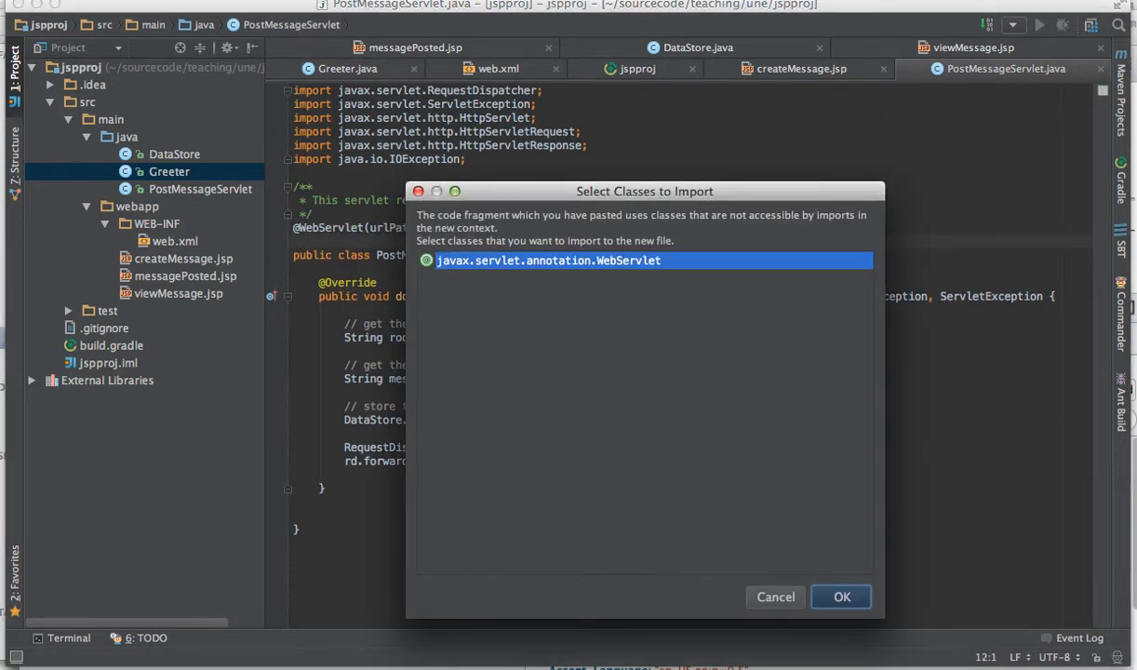
click(841, 595)
text(/createM)
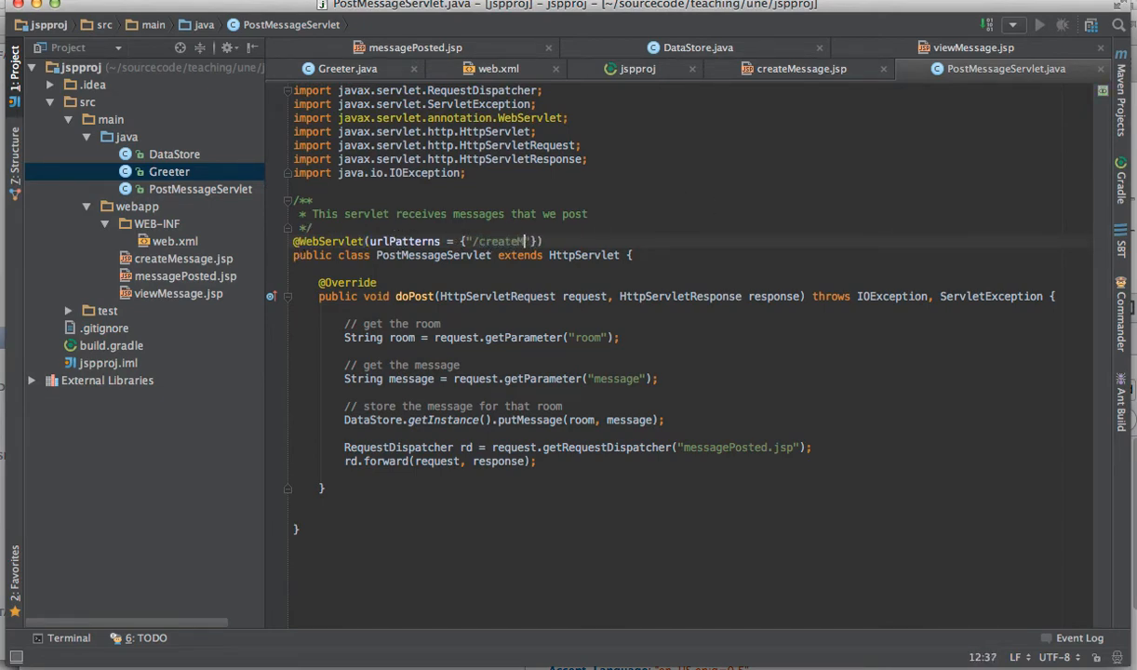
text(essage)
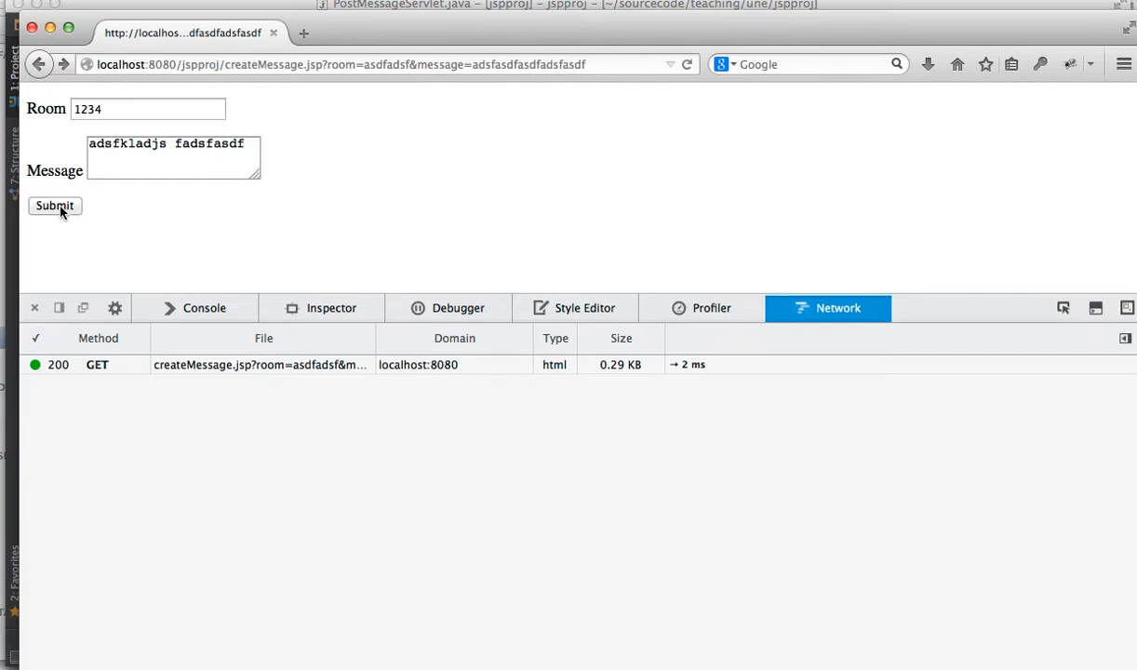
Step: Resubmit the createMessage form and get the "message for room ZZZZZ has been posted" page
click(54, 205)
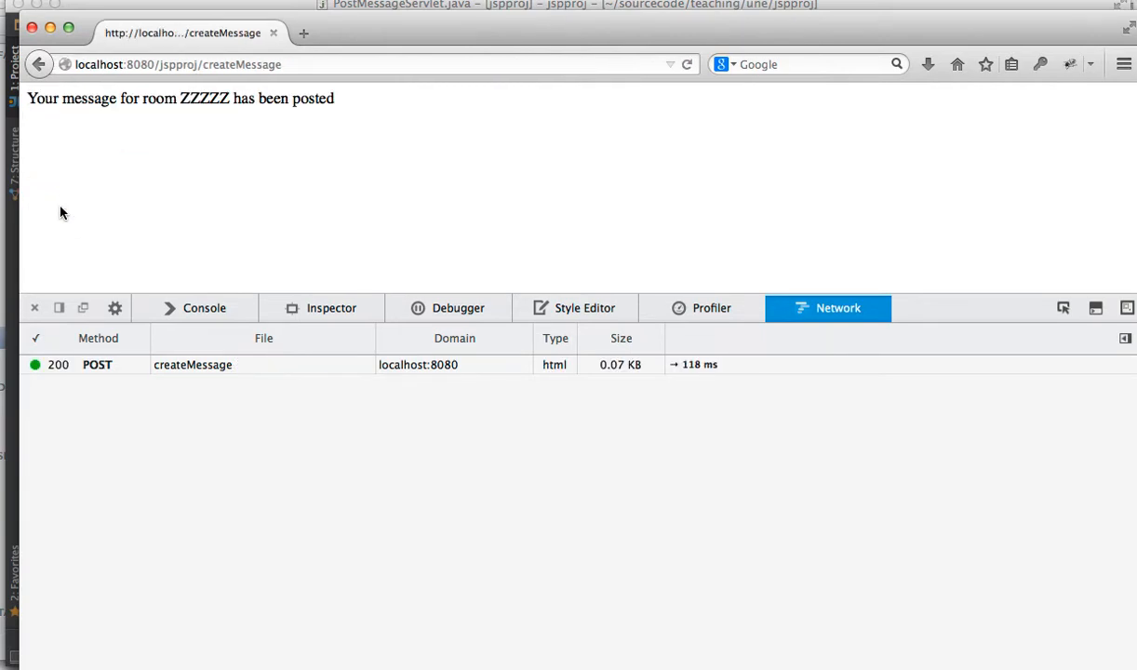
mouse_move(78, 199)
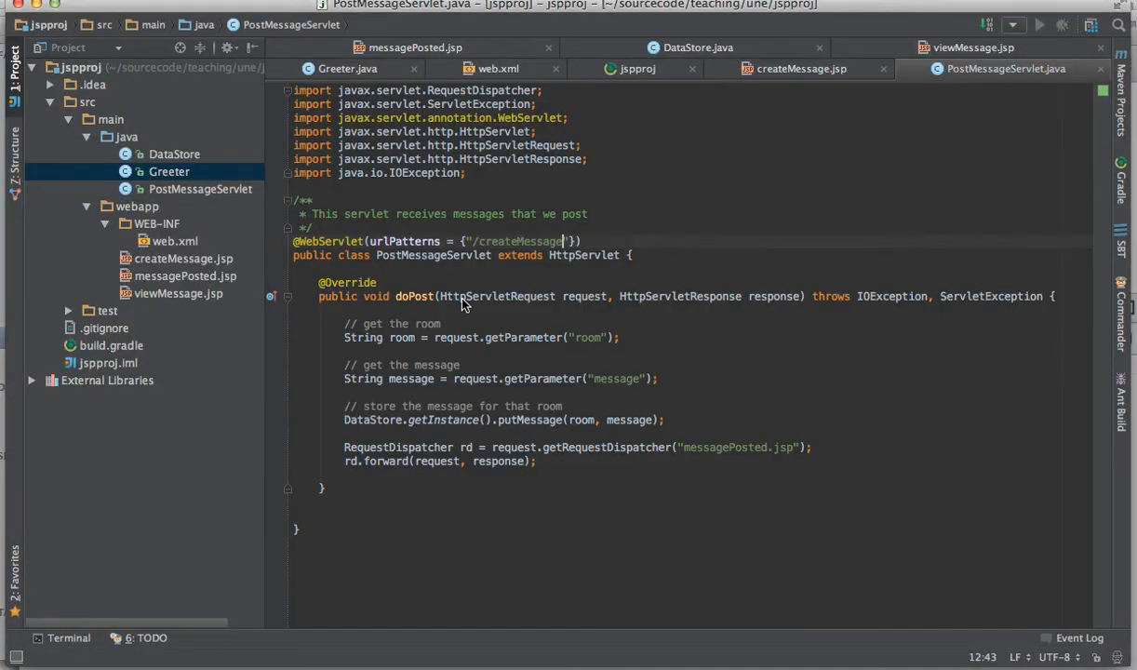
mouse_move(610, 456)
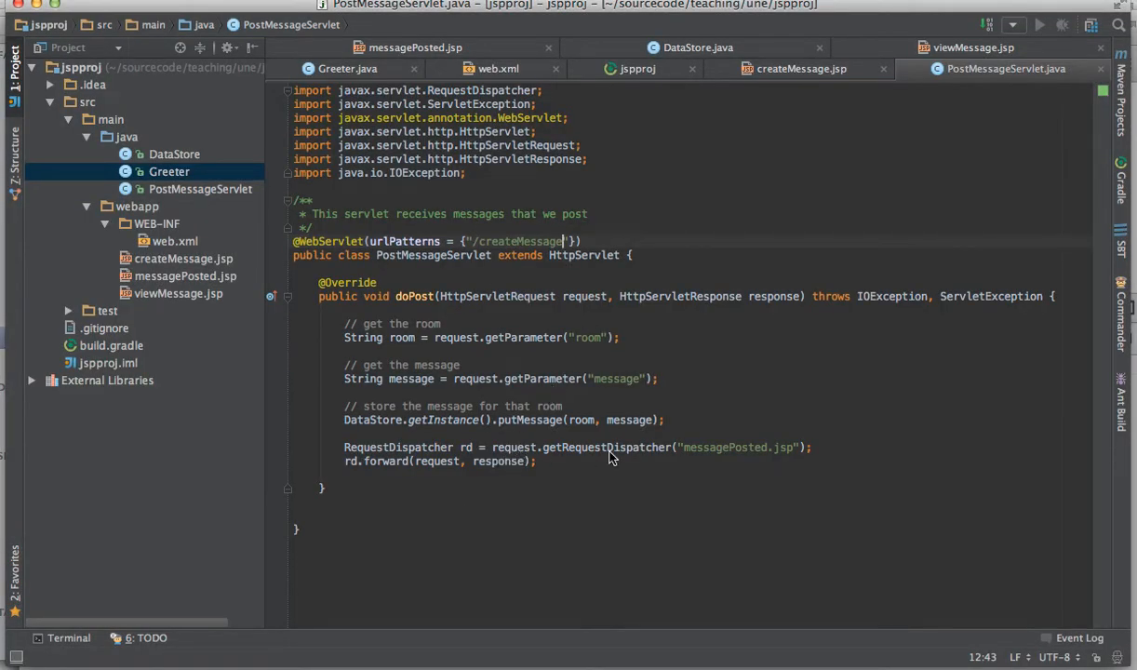
mouse_move(525, 487)
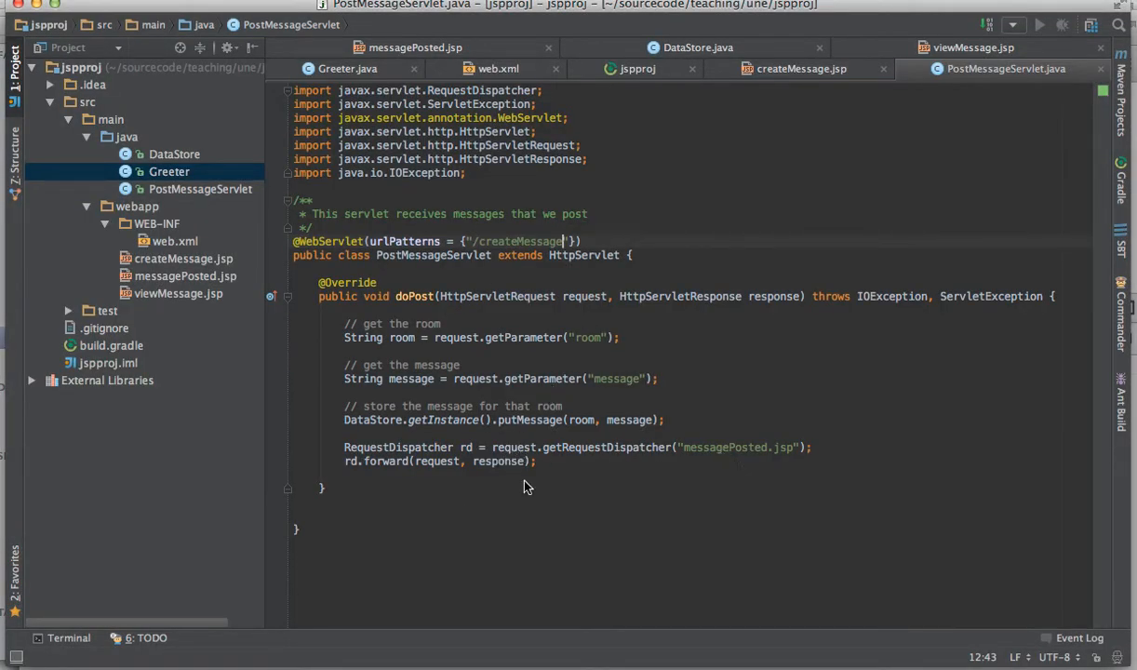
mouse_move(324, 289)
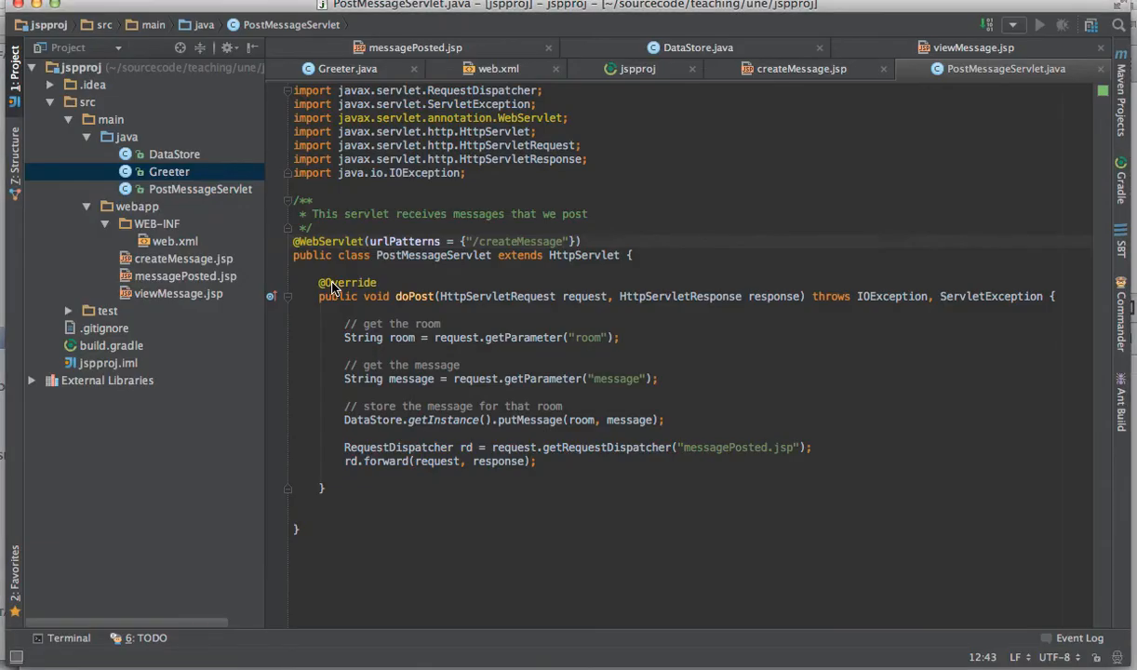
mouse_move(195, 410)
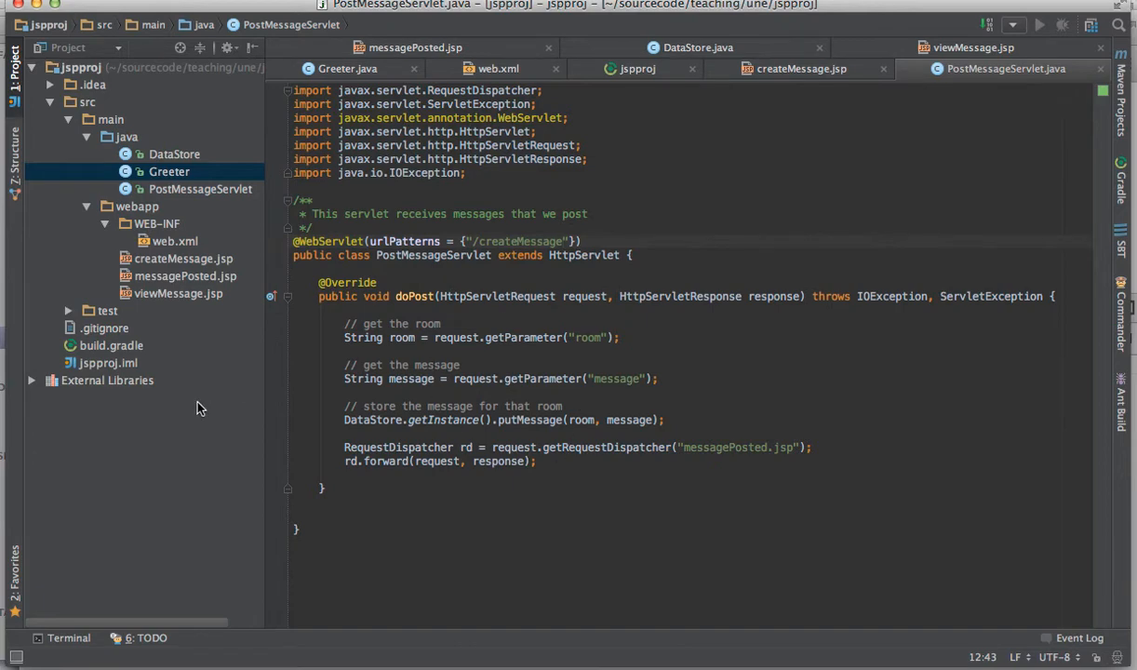
Step: Bring viewMessage.jsp up from the Project tree for editing
click(179, 294)
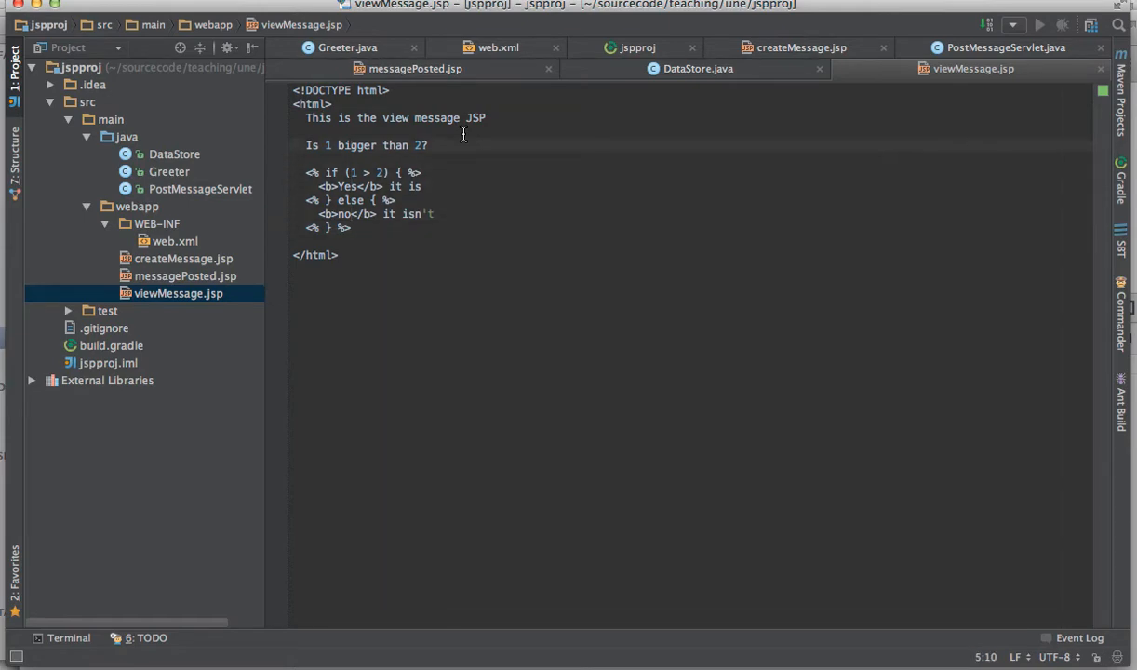
Step: Write 'The message for room ZZZZ is below' and an empty <textarea> wrapped in a <p>
click(294, 145)
text(The message for )
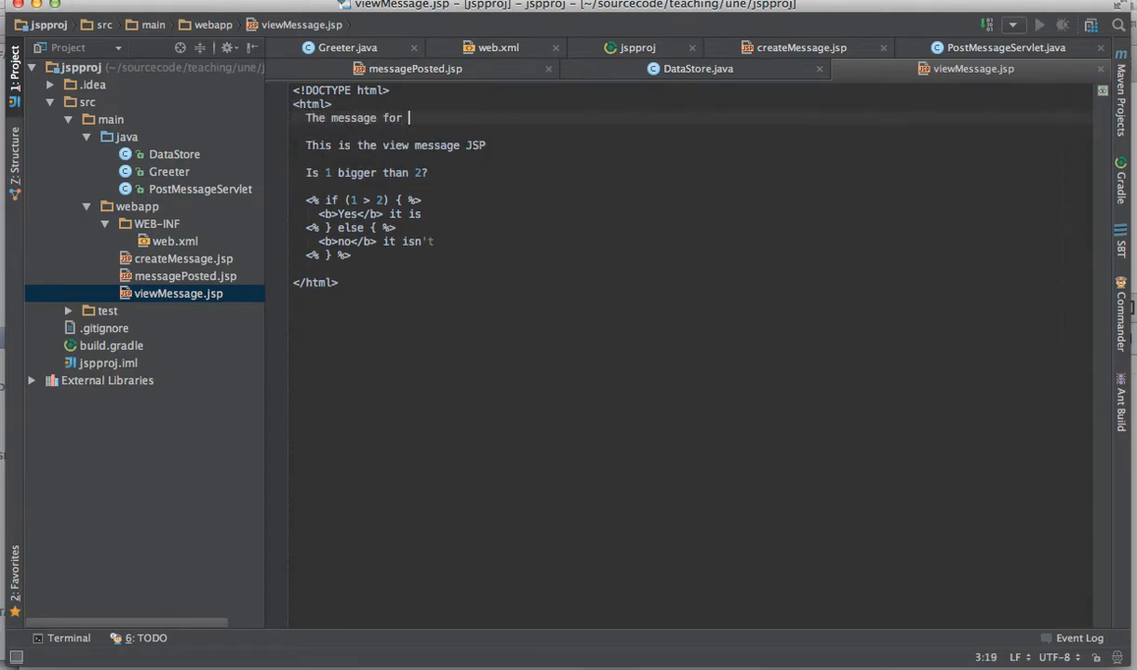
text(room z)
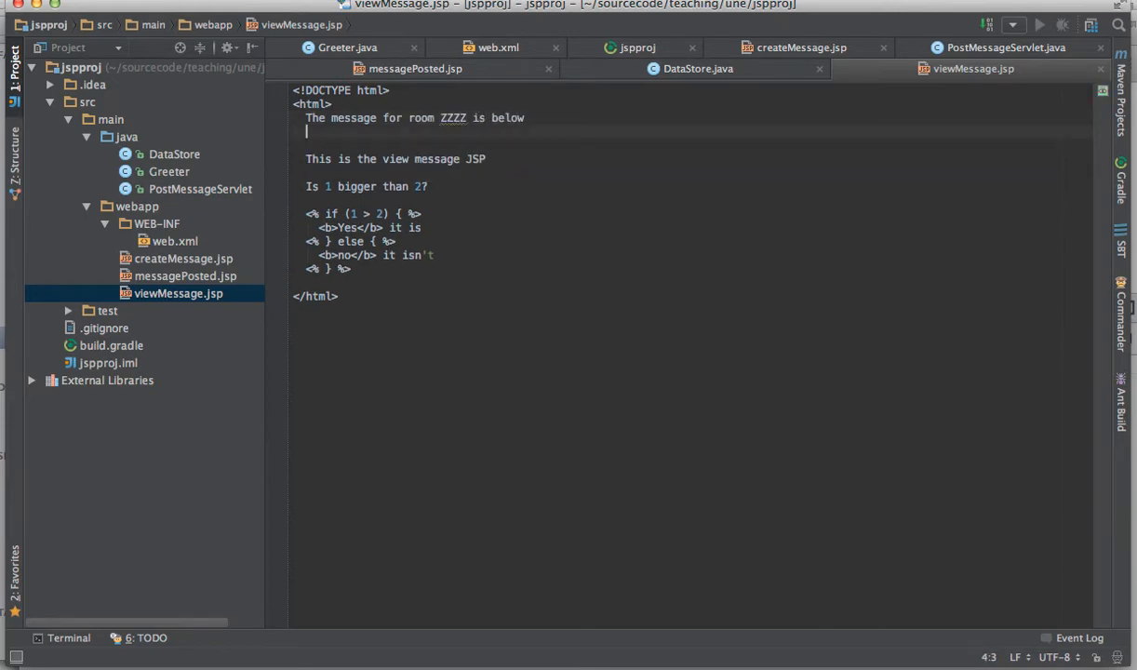
text(<text)
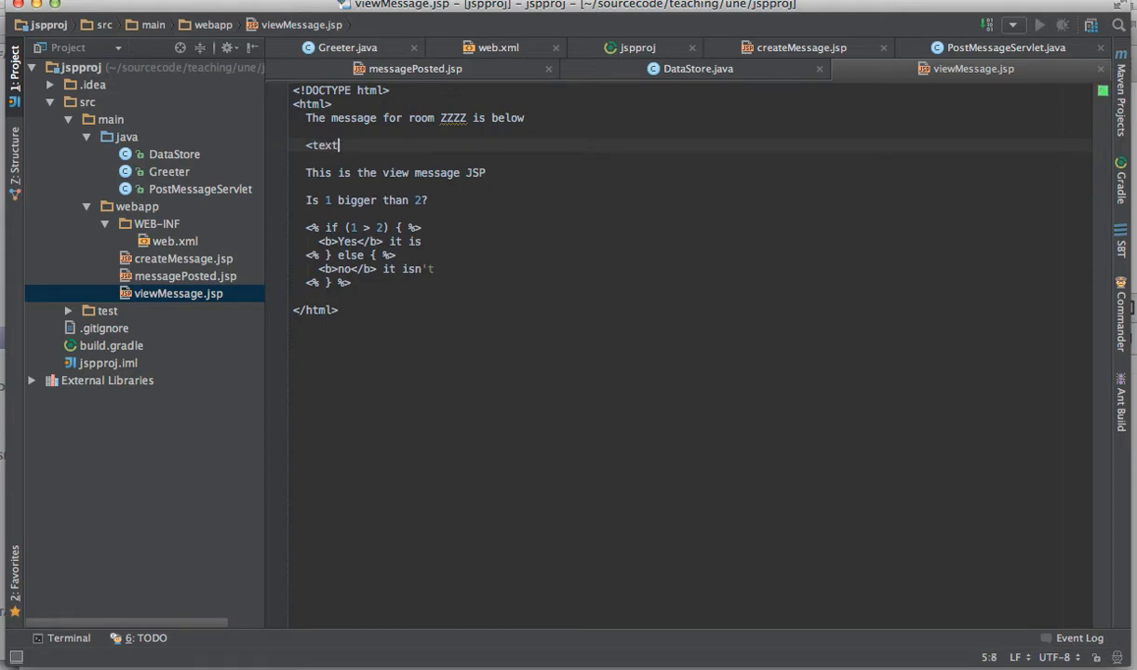
text(area)
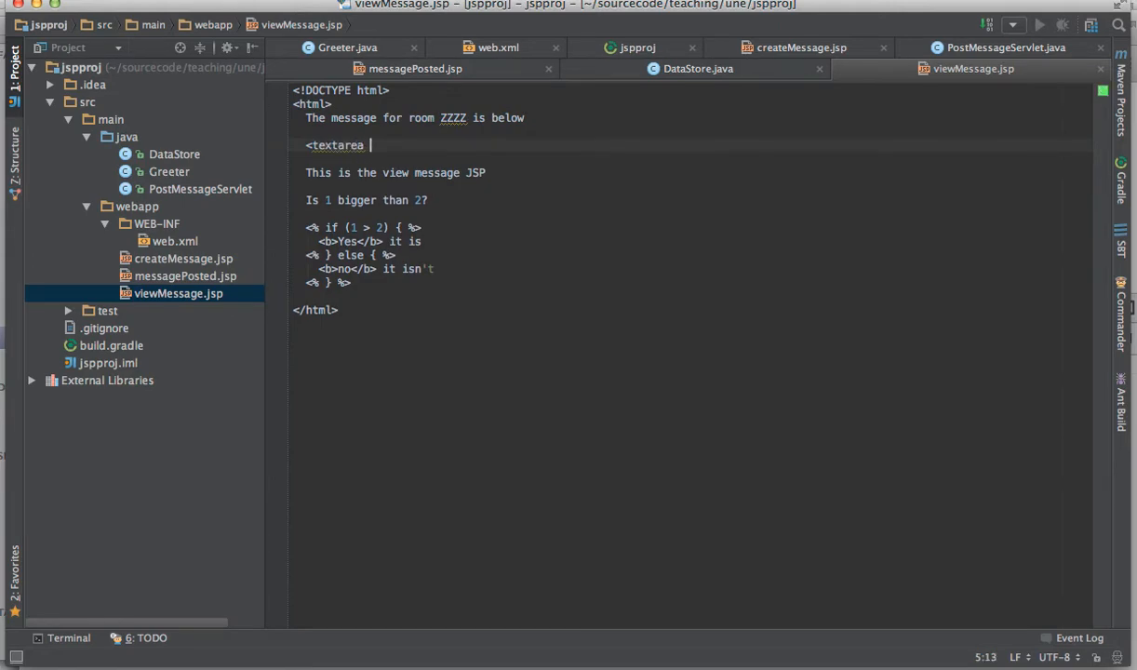
text(>)
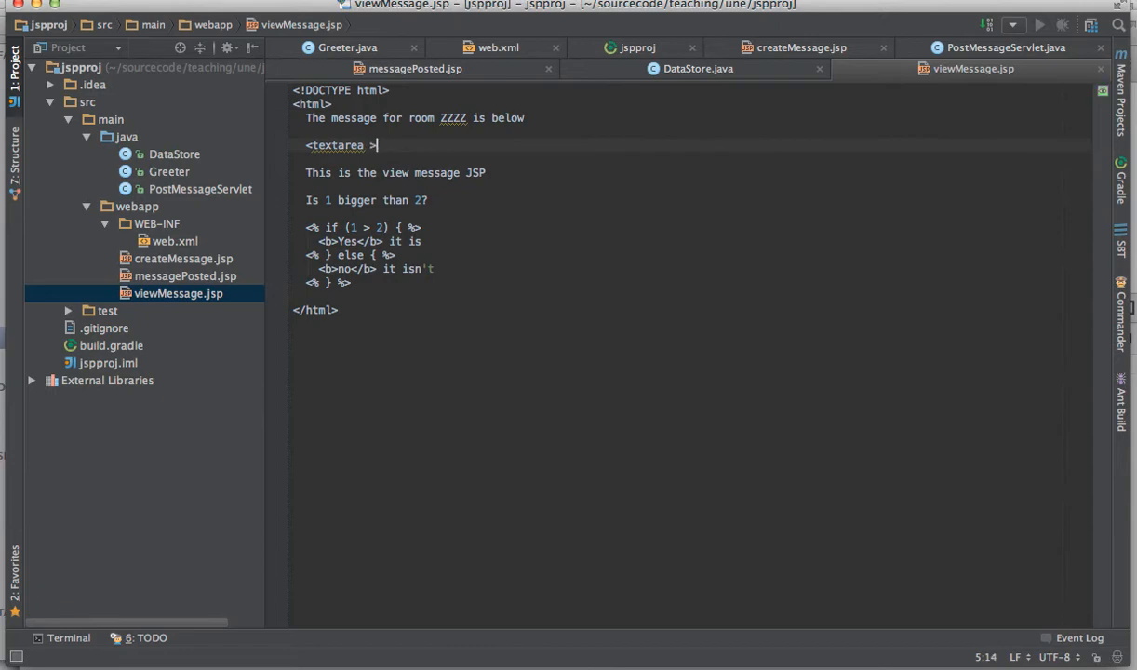
text(</textarea>)
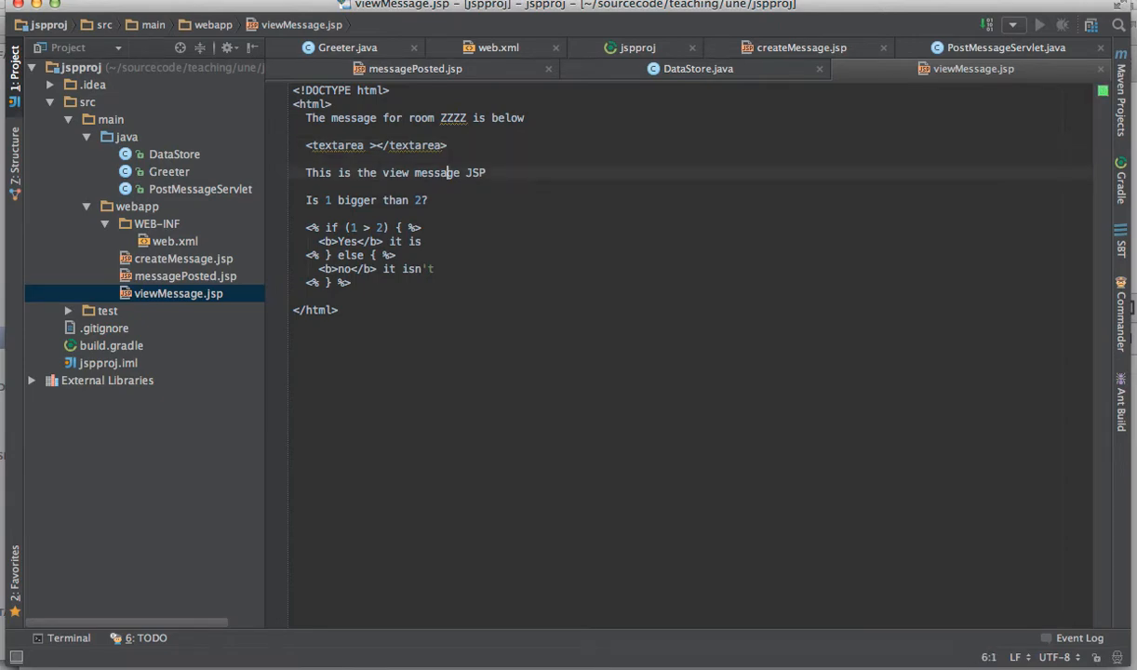
key(enter)
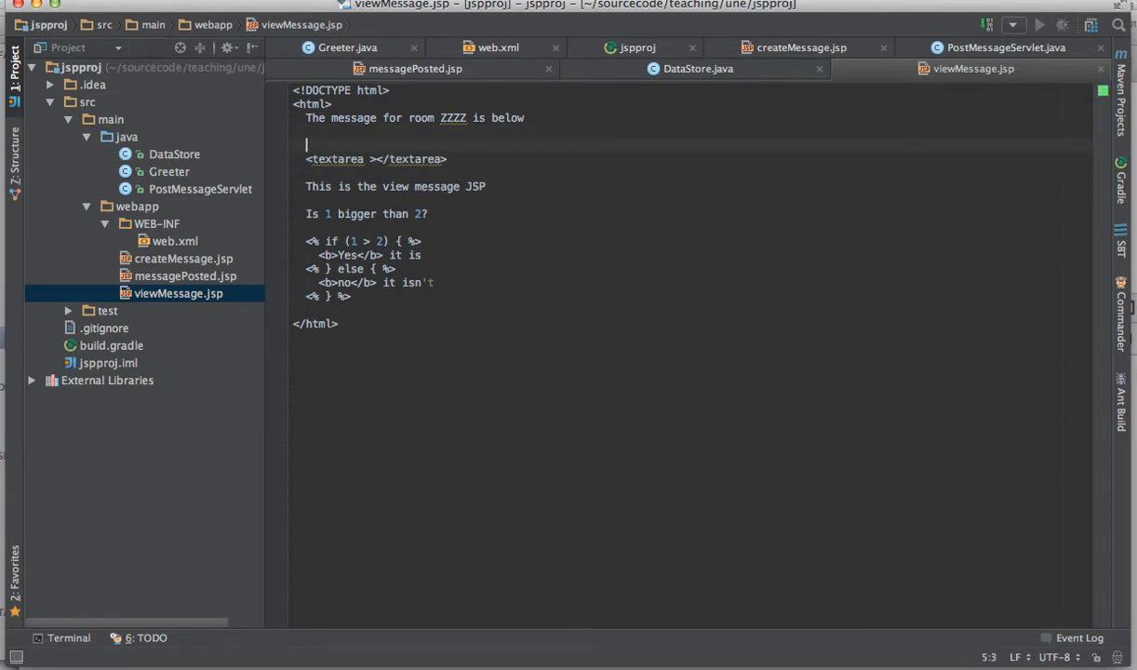
text(<p>)
click(690, 171)
text(</p>)
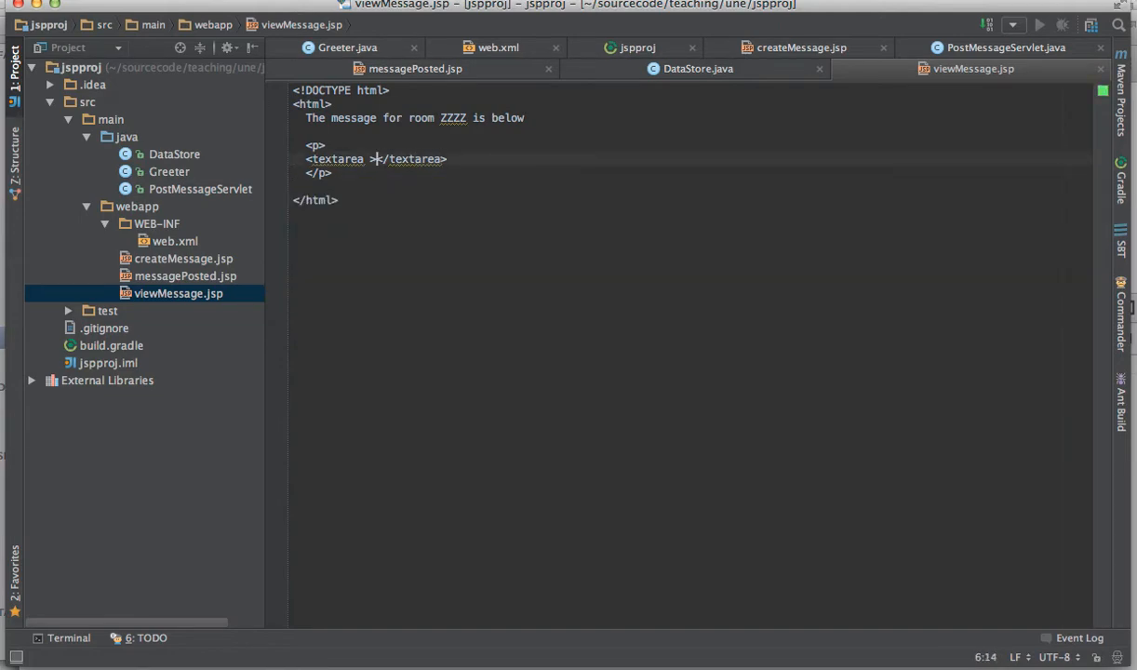
Step: Fill the textarea with <%= DataStore.getInstance().getMessage(request.getParameter("room")) %>
key(enter)
text(<%=)
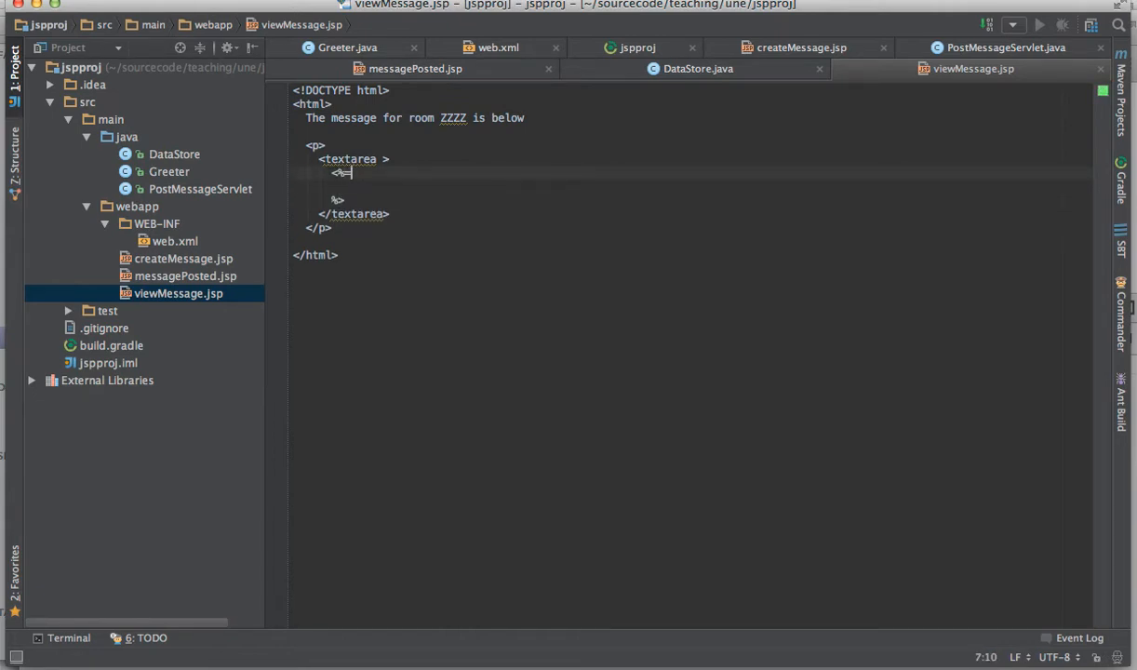
key(enter)
text(D)
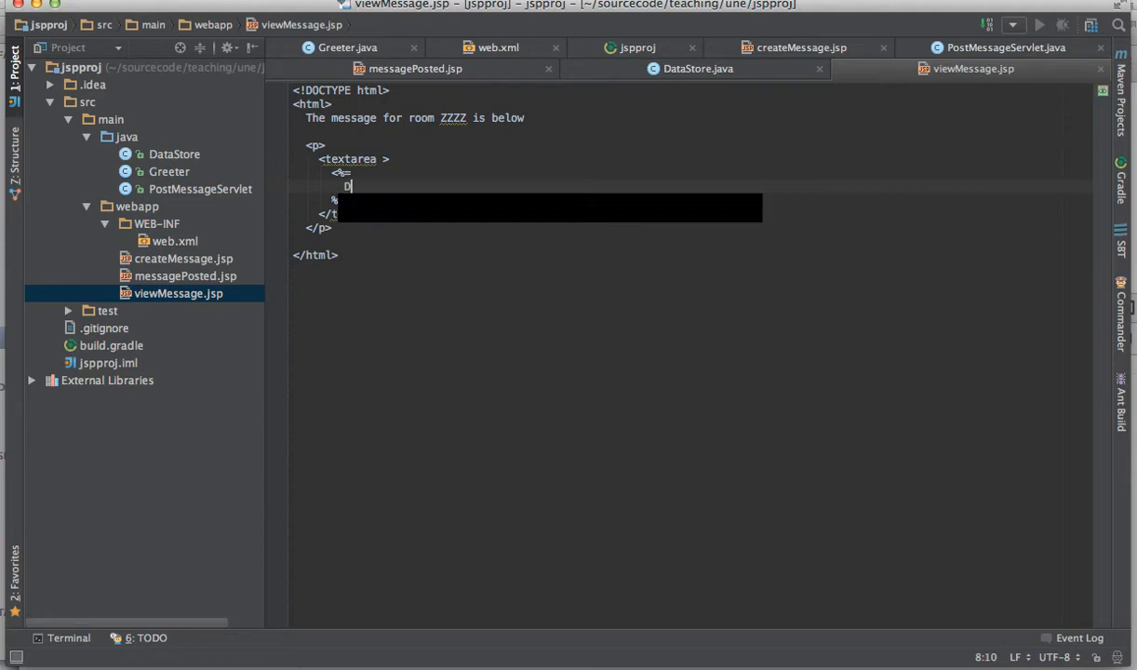
text(ataStore)
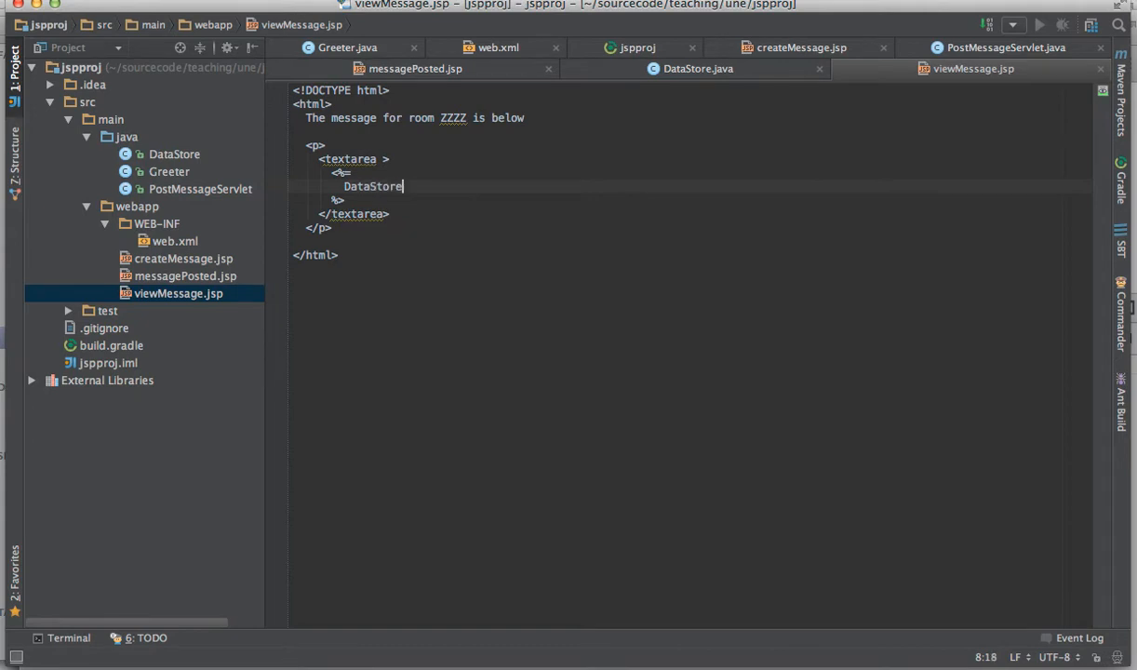
text(.getInstance()
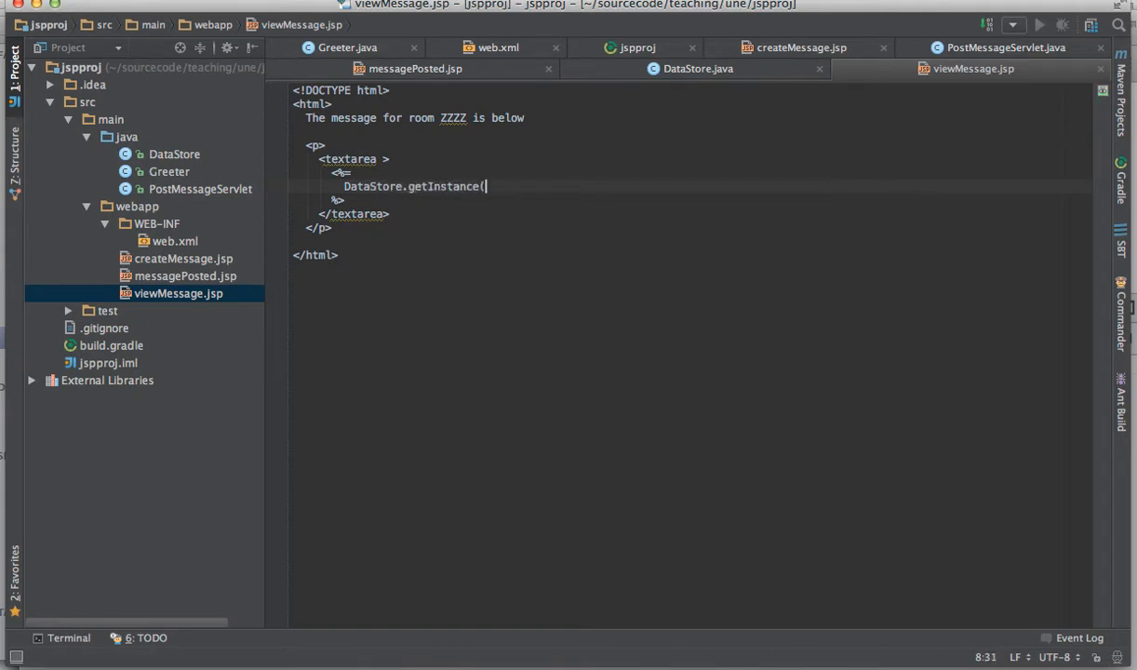
text().getM)
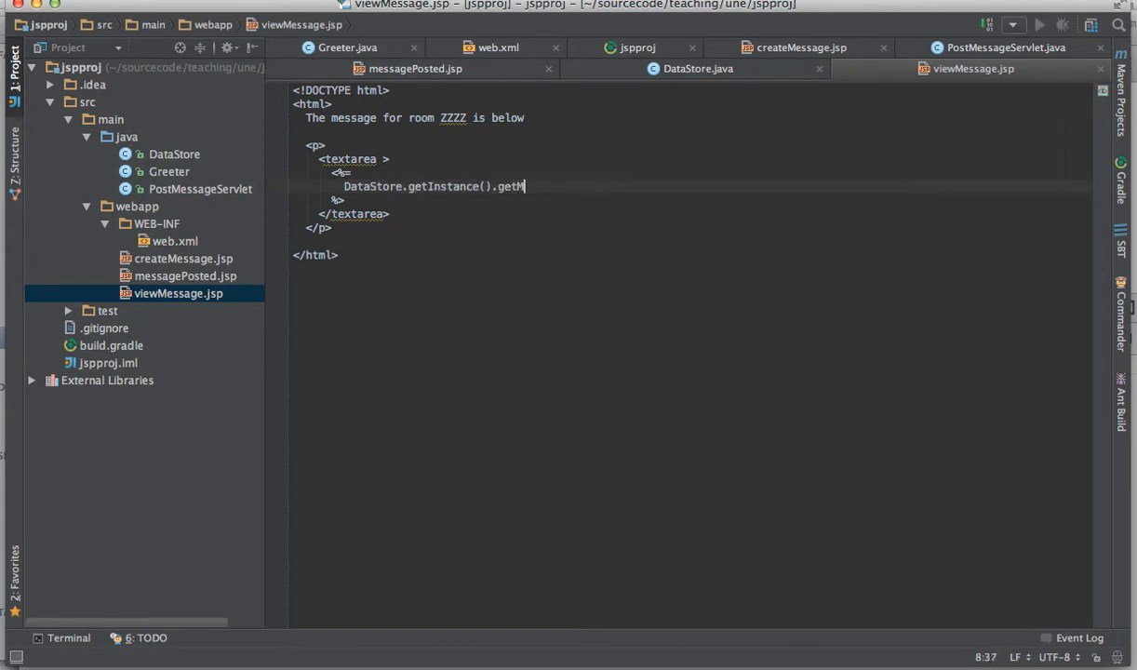
text(essage()
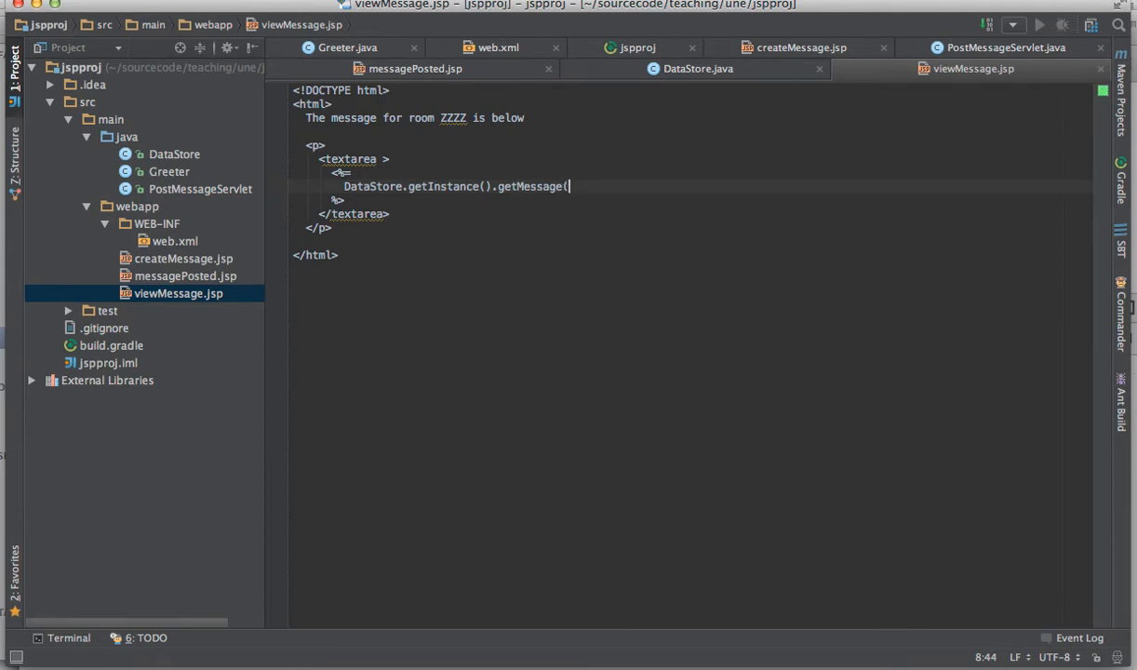
text(request.)
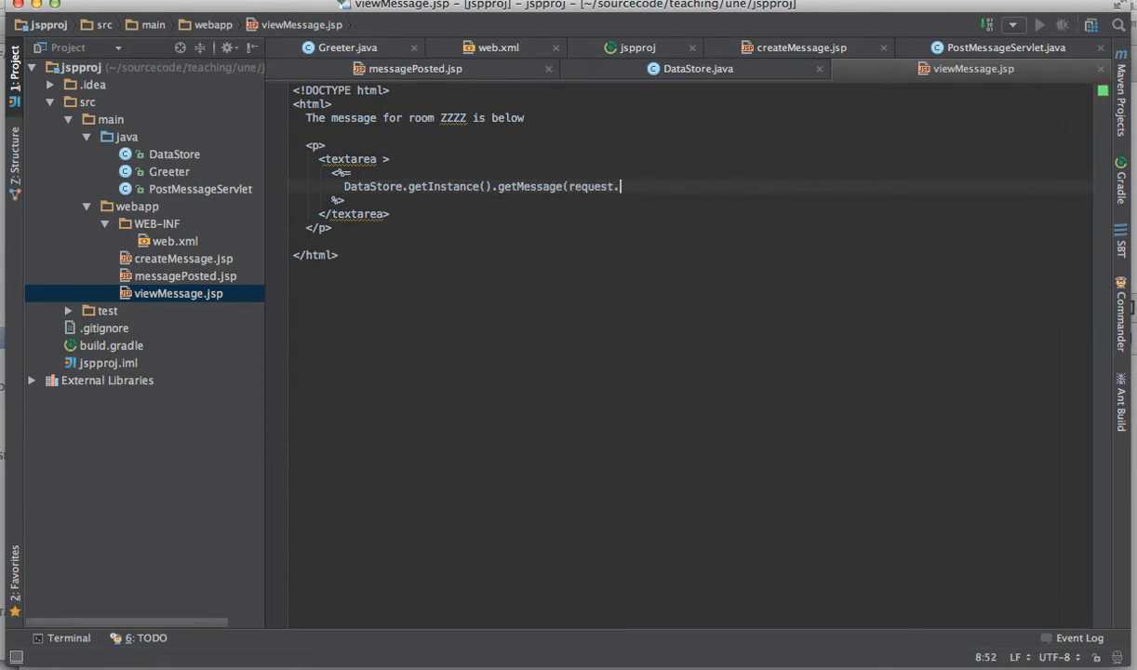
text(getParameter()
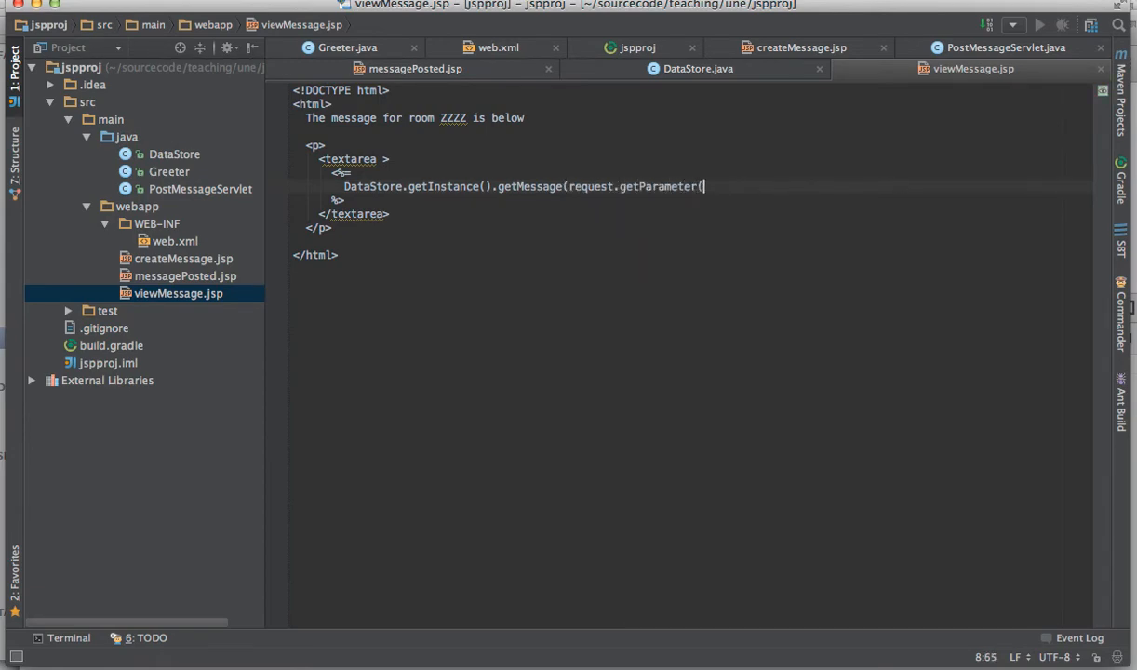
text("room"))
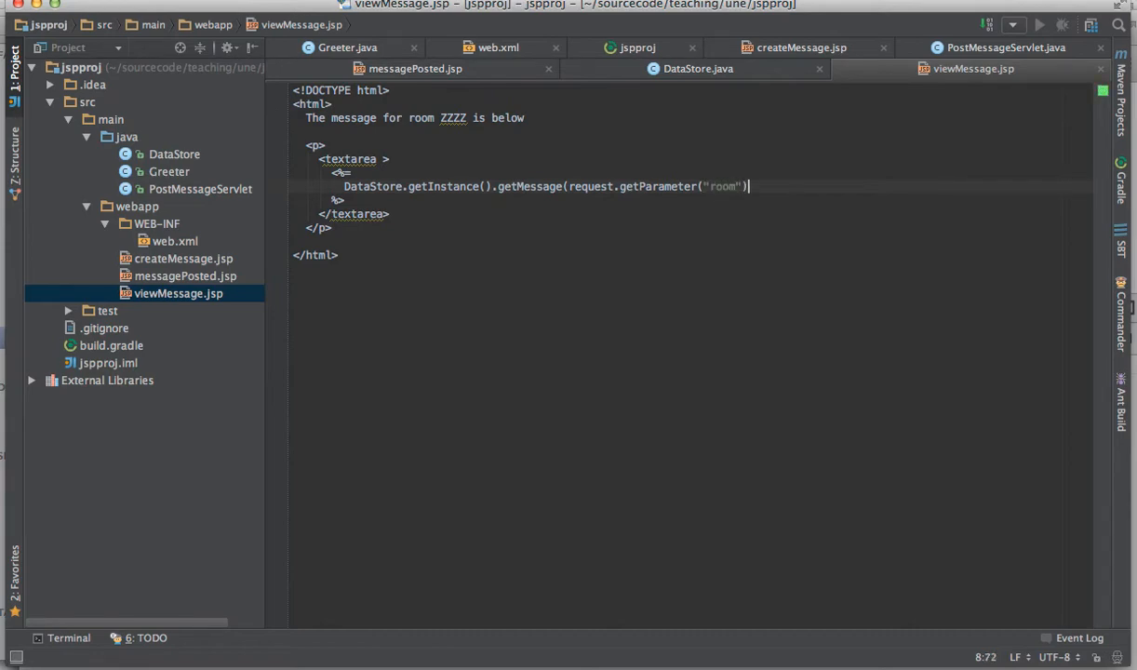
text())
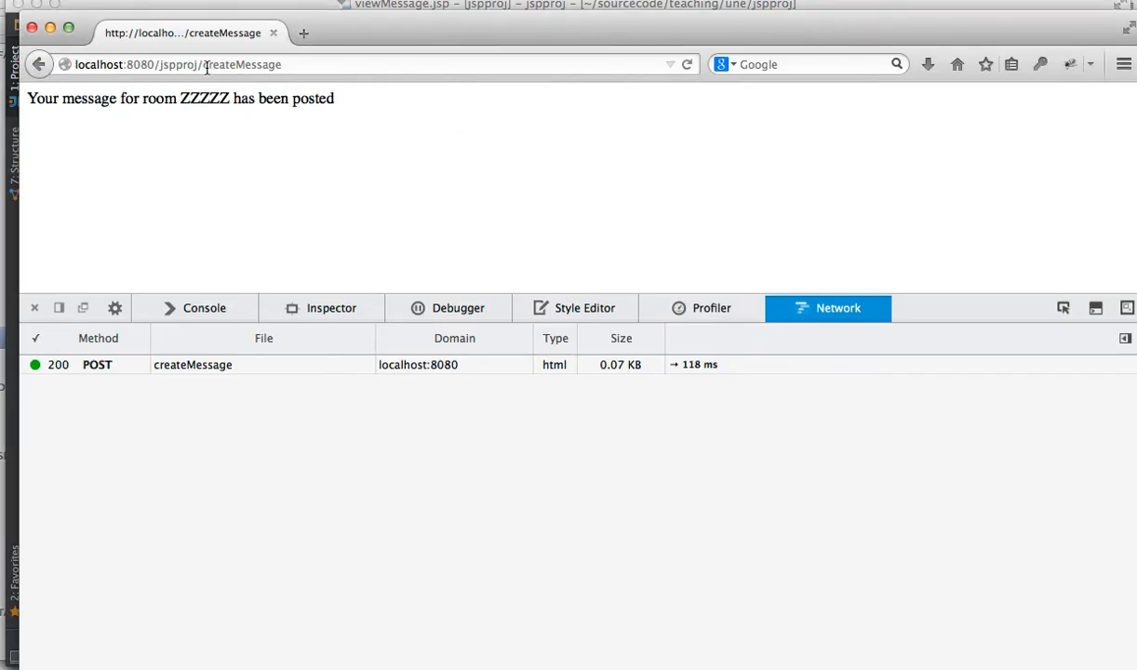
Step: Load localhost:8080/jspproj/viewMessage.jsp and read the HTTP 500 'cannot find symbol DataStore' report
double_click(242, 64)
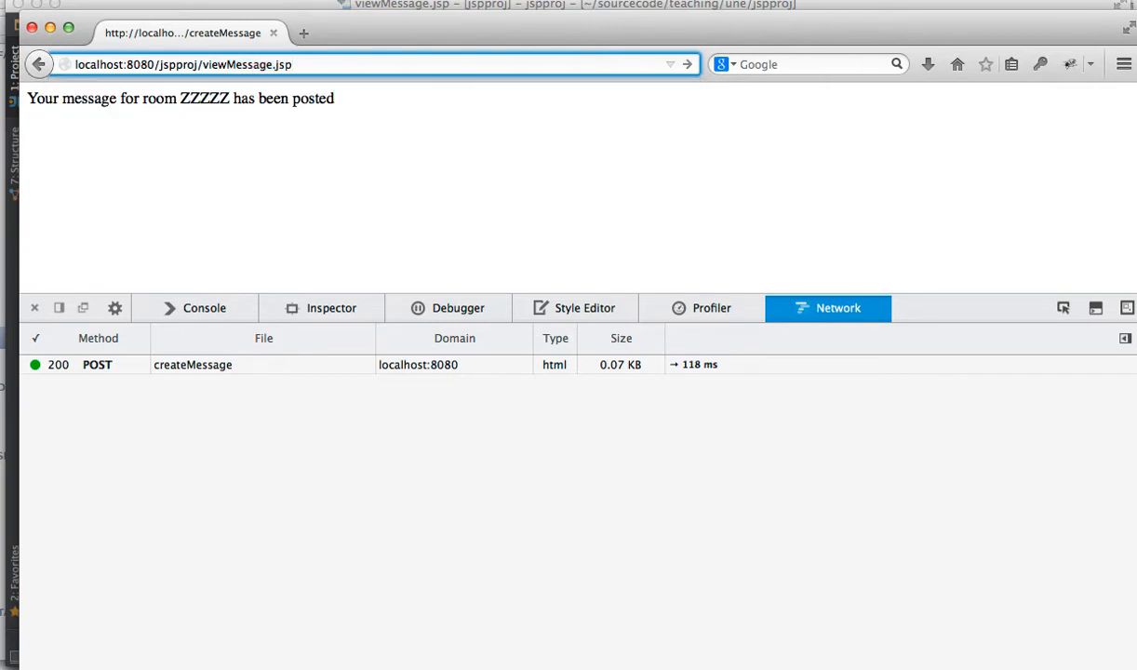
click(292, 63)
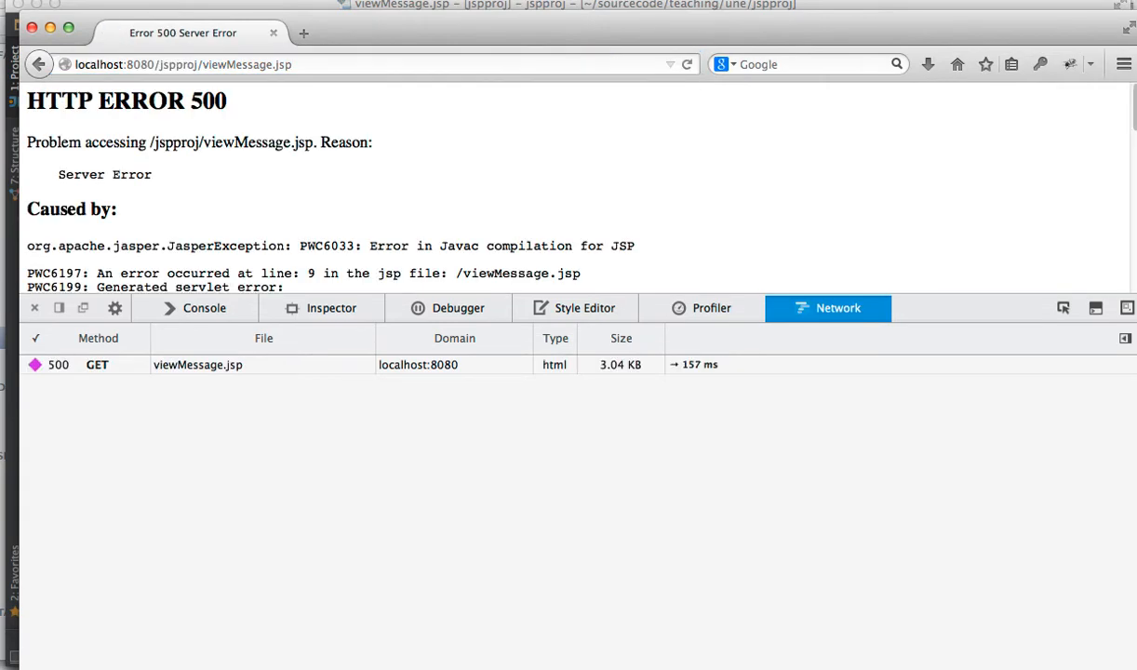
scroll(down, 3)
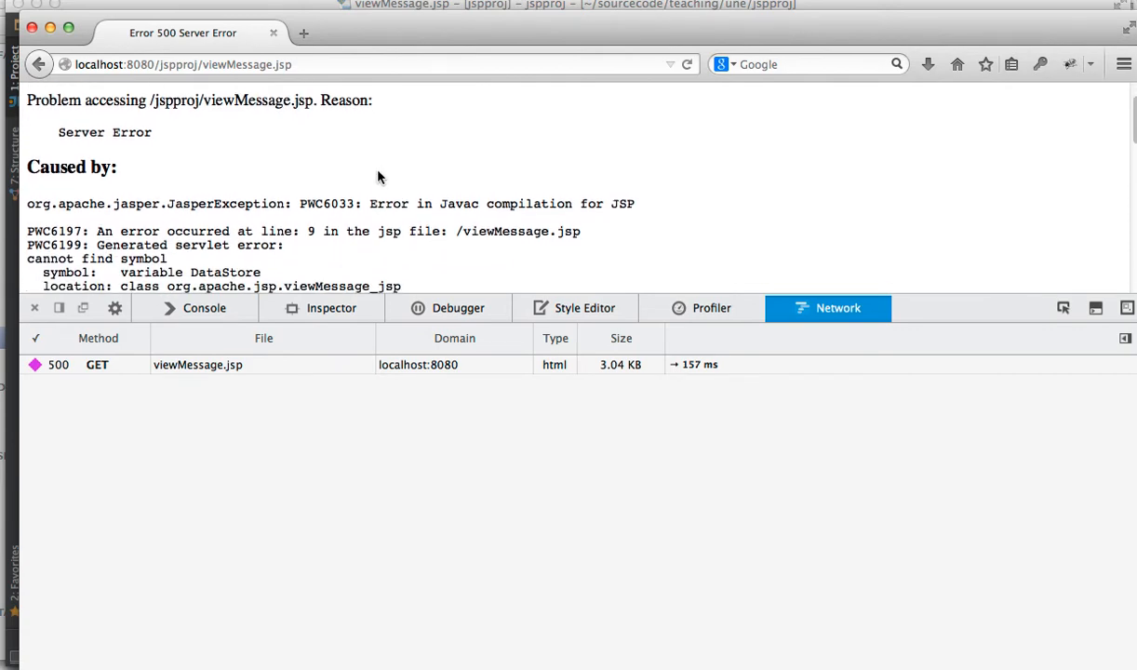
scroll(down, 3)
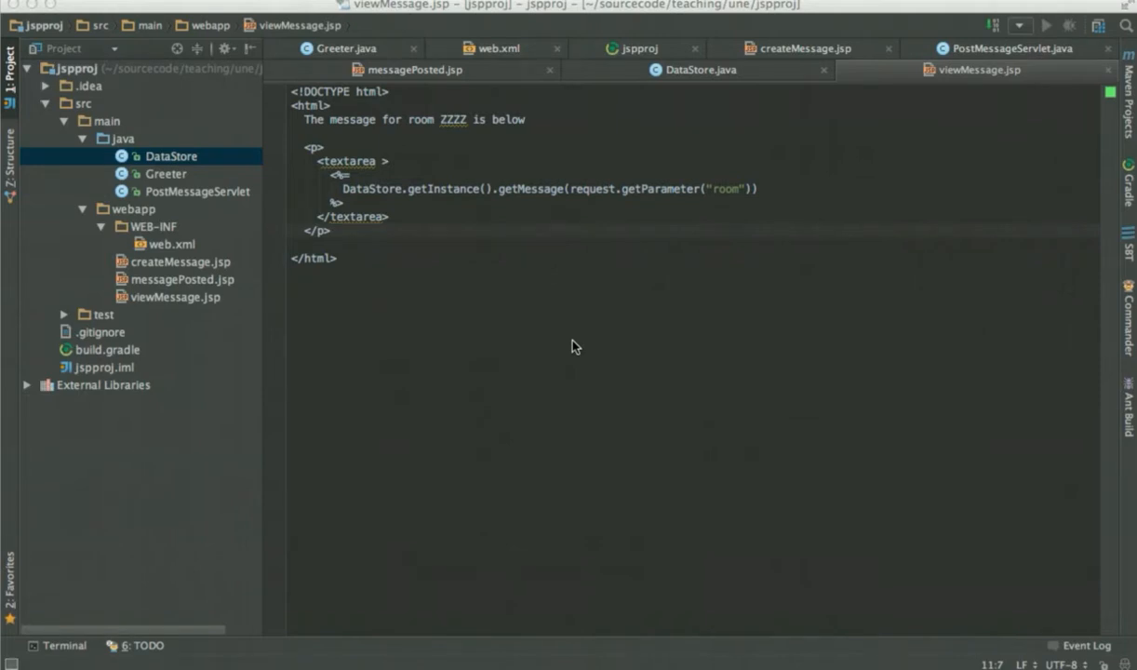
mouse_move(468, 101)
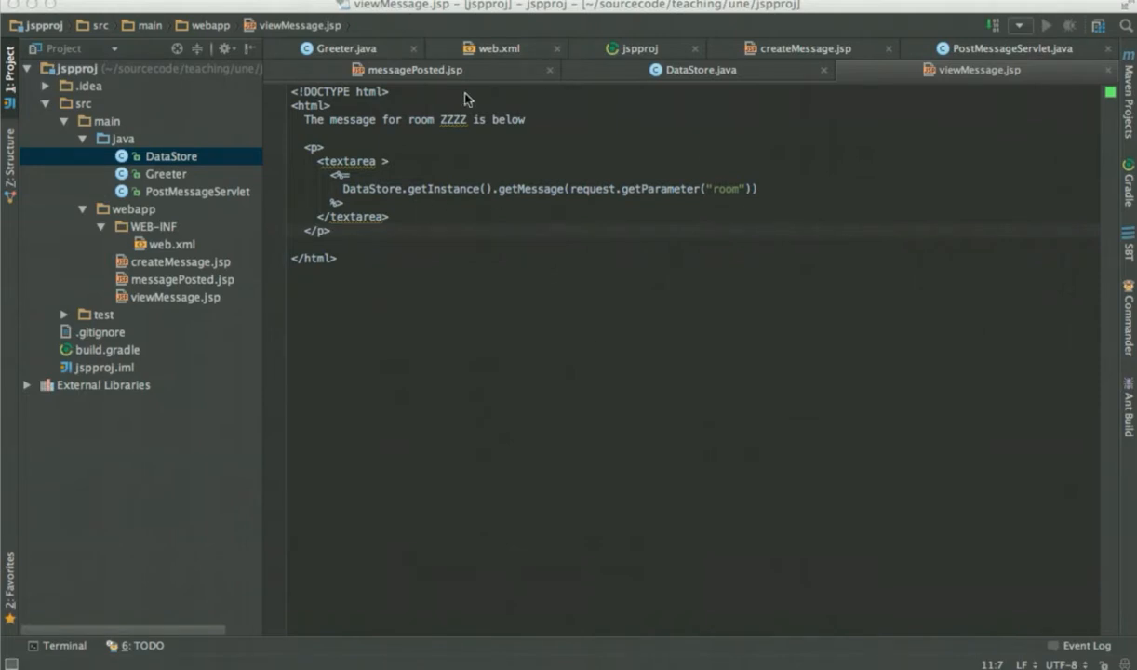
mouse_move(402, 231)
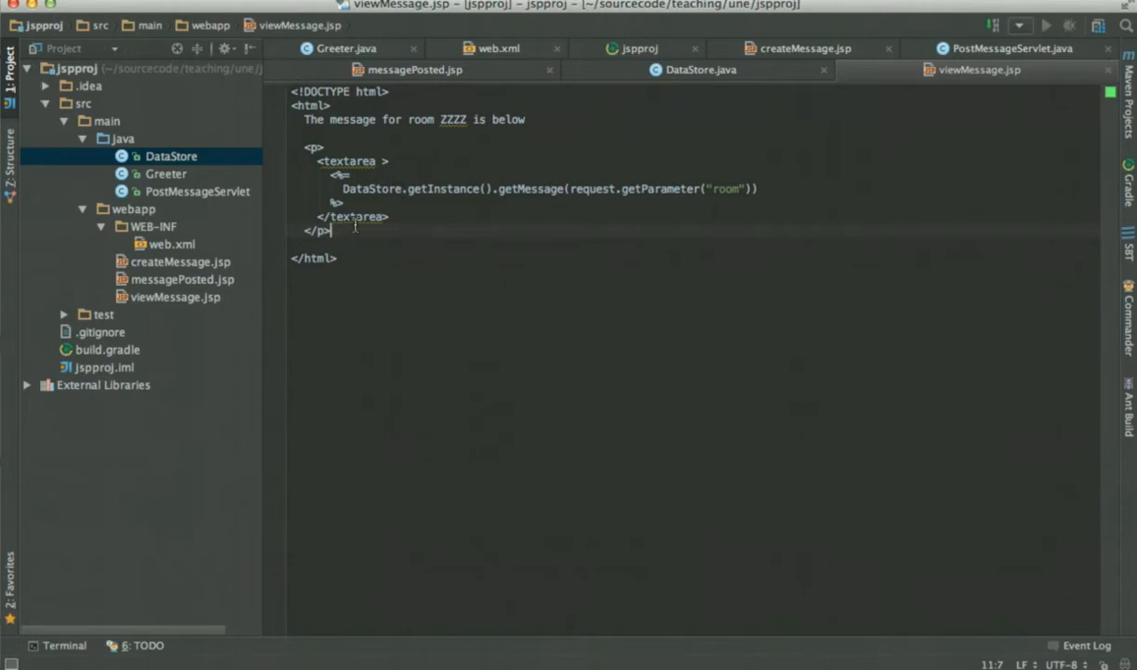
mouse_move(127, 165)
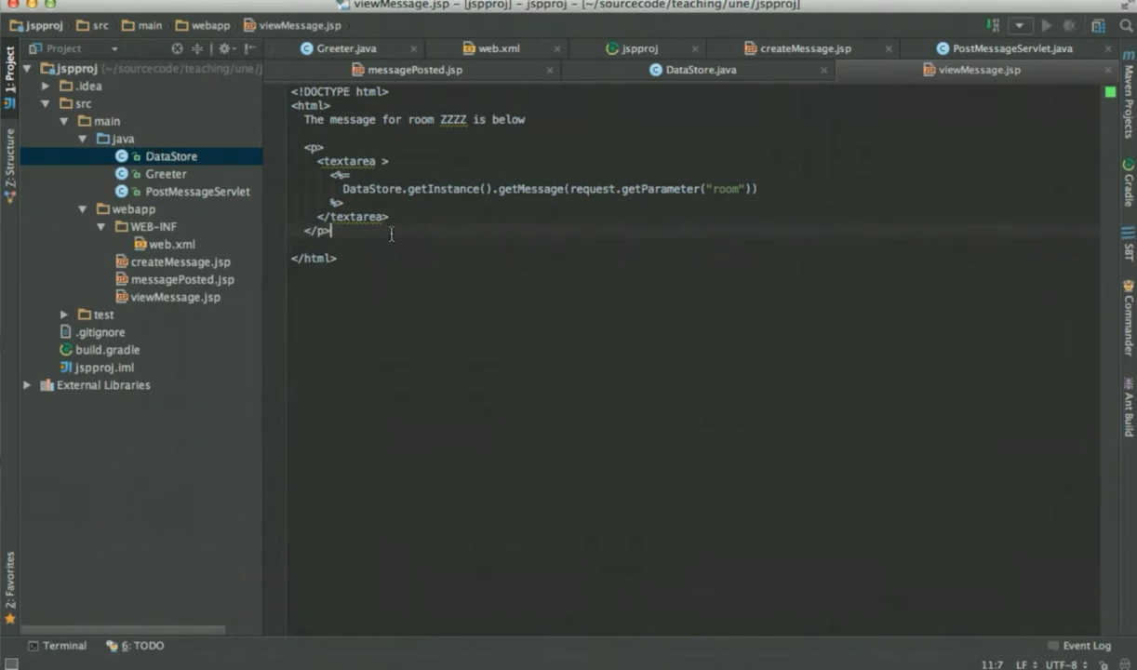
right_click(123, 137)
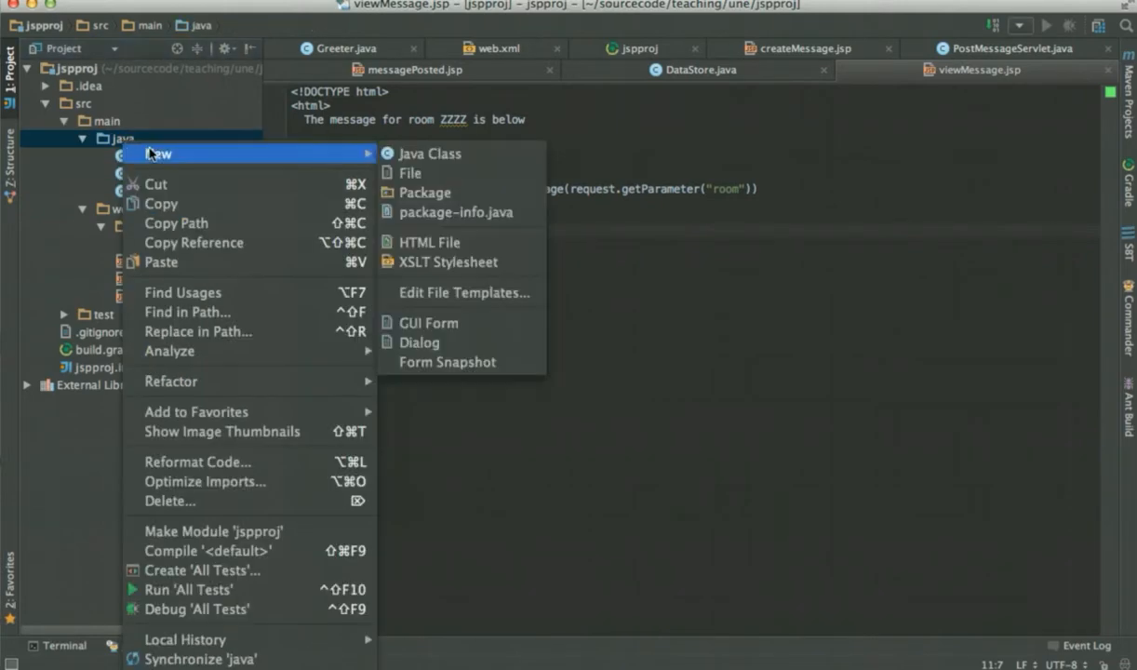
Step: Create a new package named jspproj under the java source folder
click(424, 192)
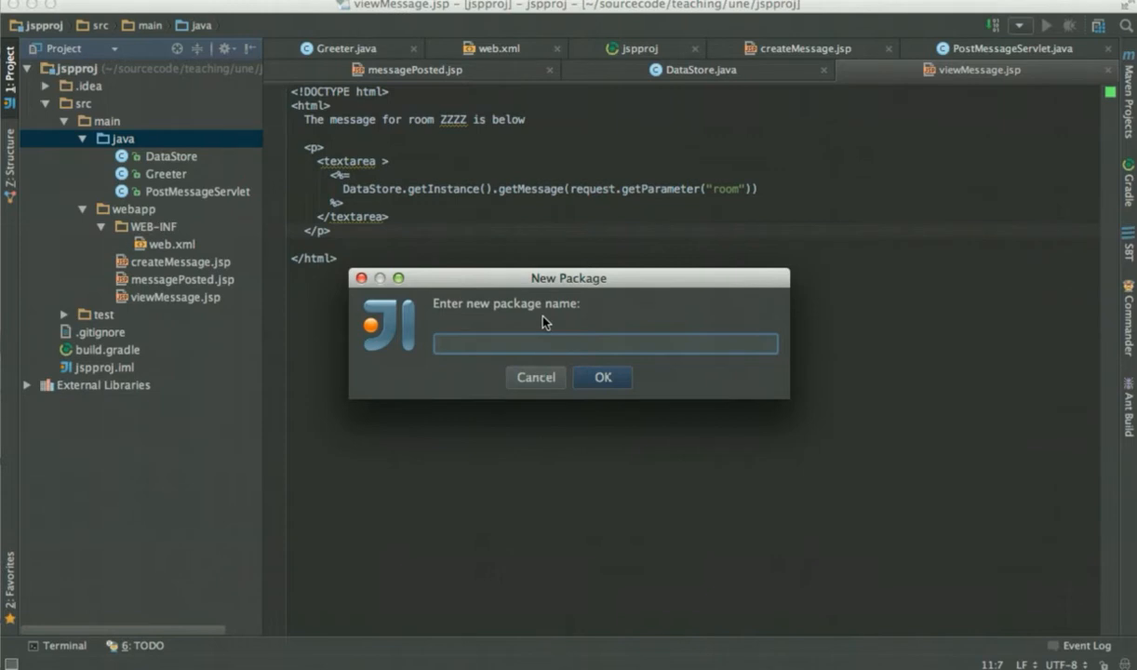
text(jsppr)
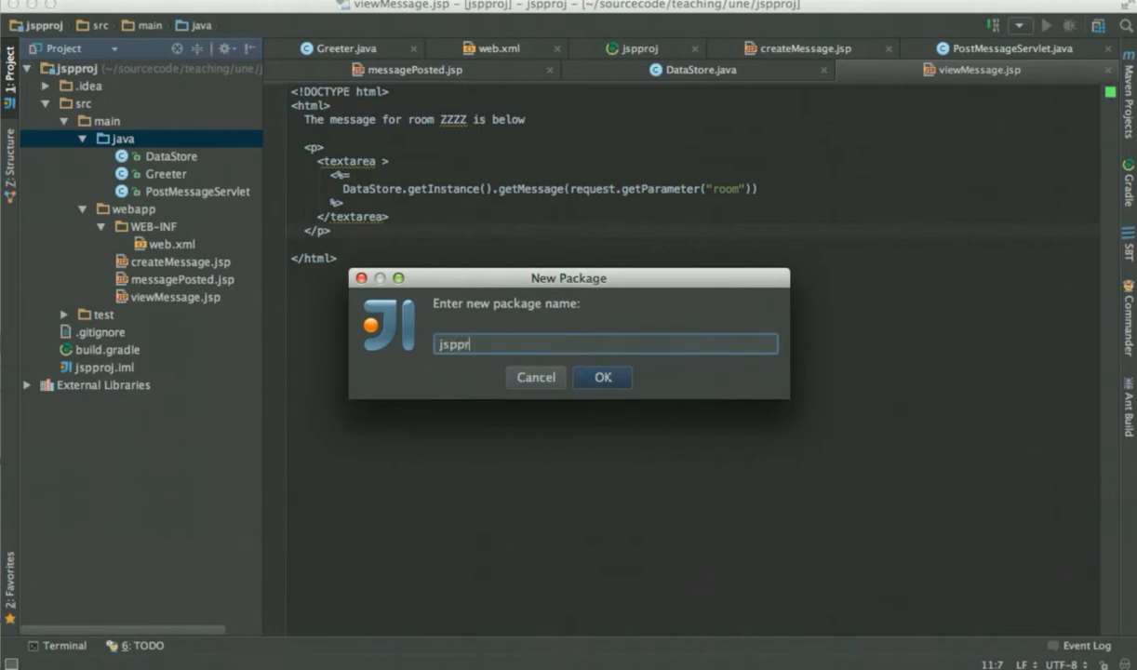
text(oj)
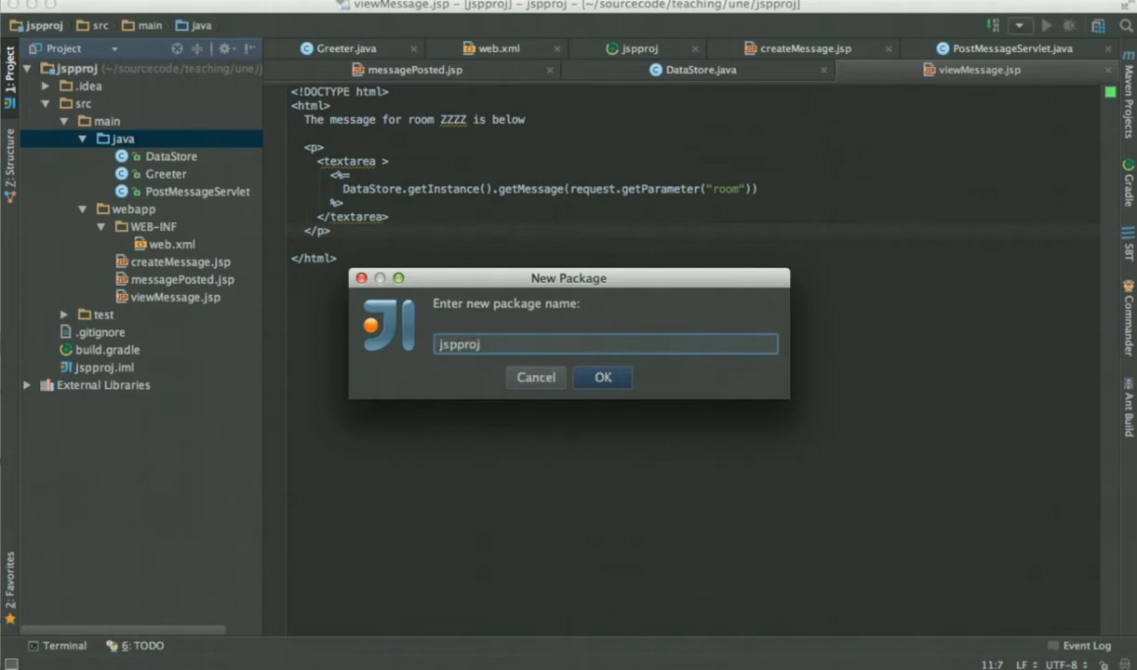
click(603, 376)
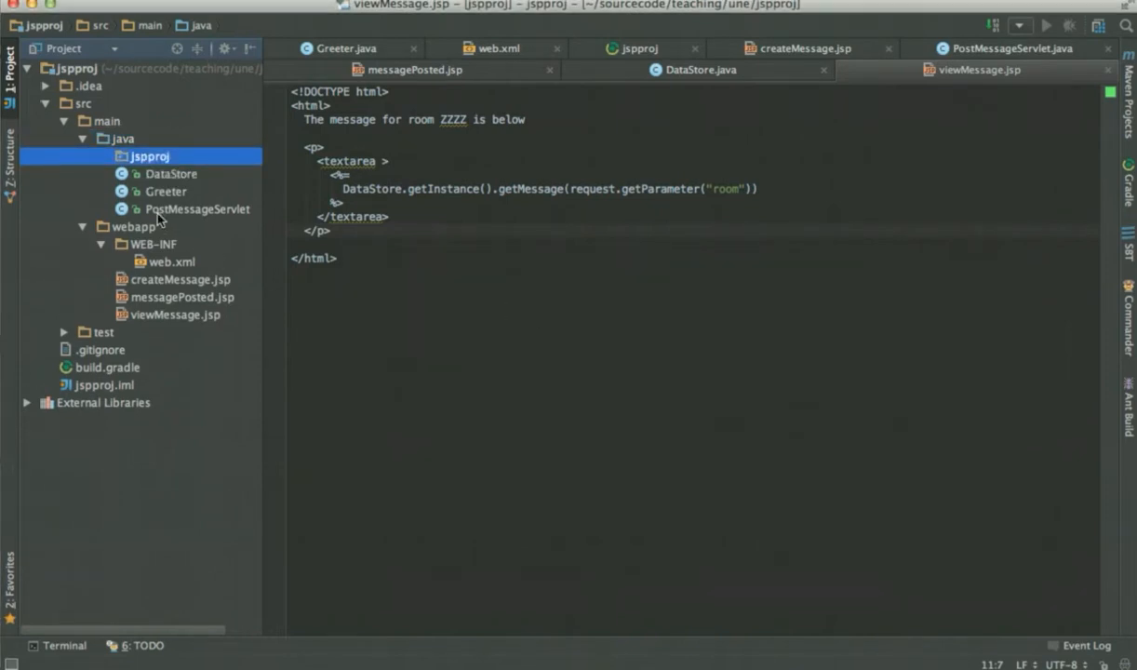
Step: Move DataStore, Greeter and PostMessageServlet into the jspproj package
click(171, 175)
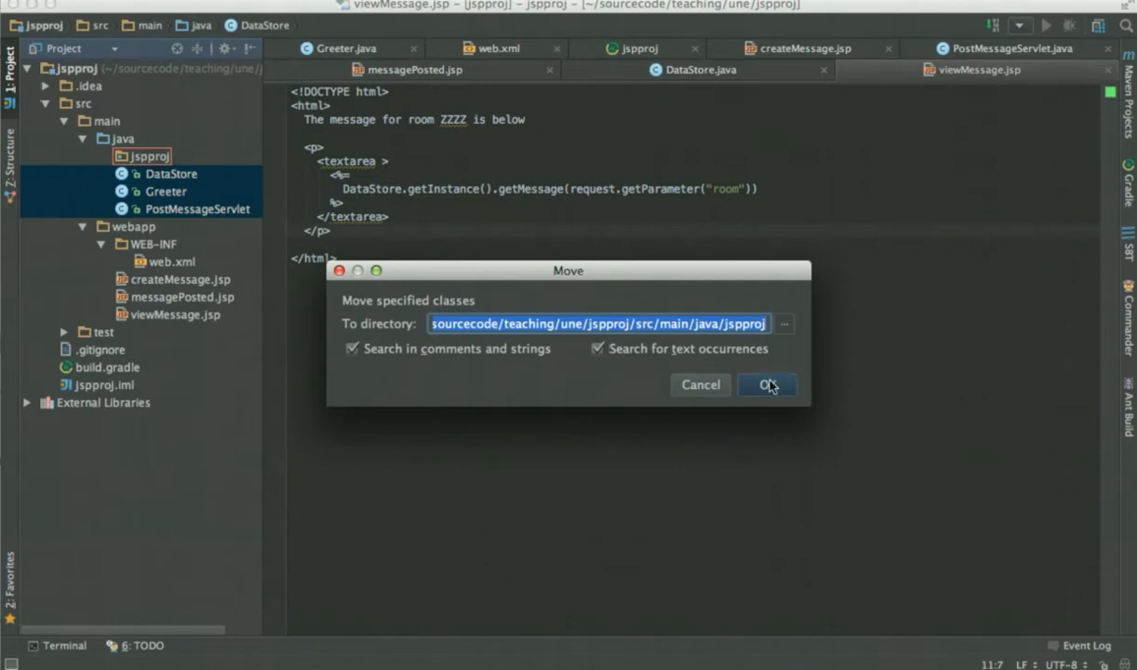
click(765, 384)
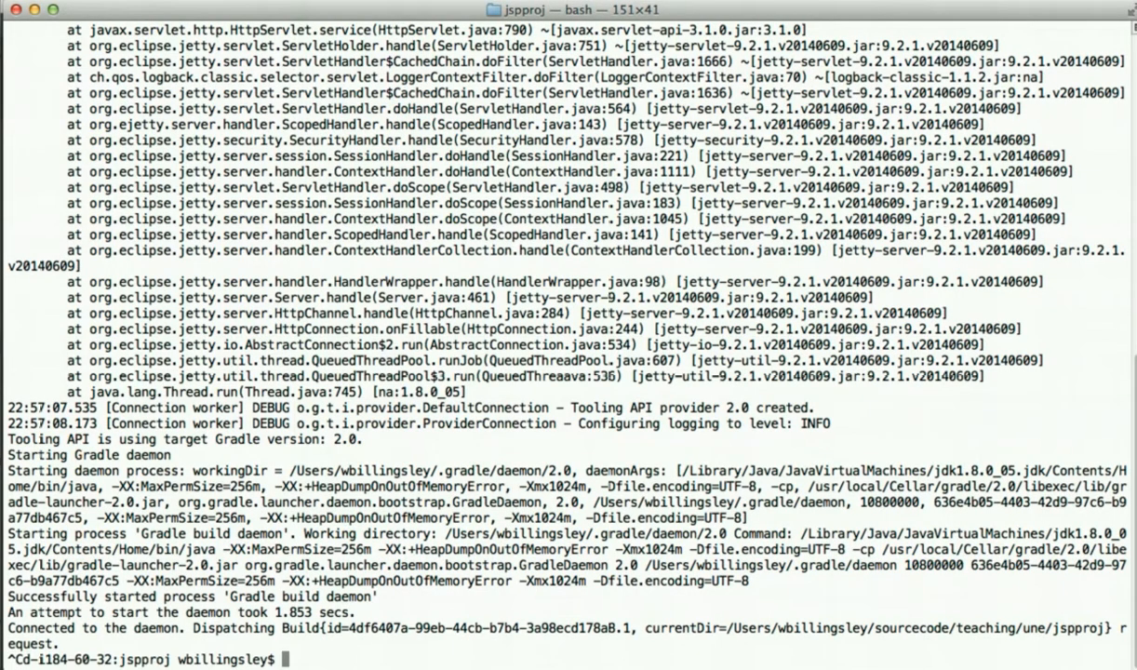
Step: Run gradle clean to BUILD SUCCESSFUL, then begin the command to start the app again
text(gradle clean)
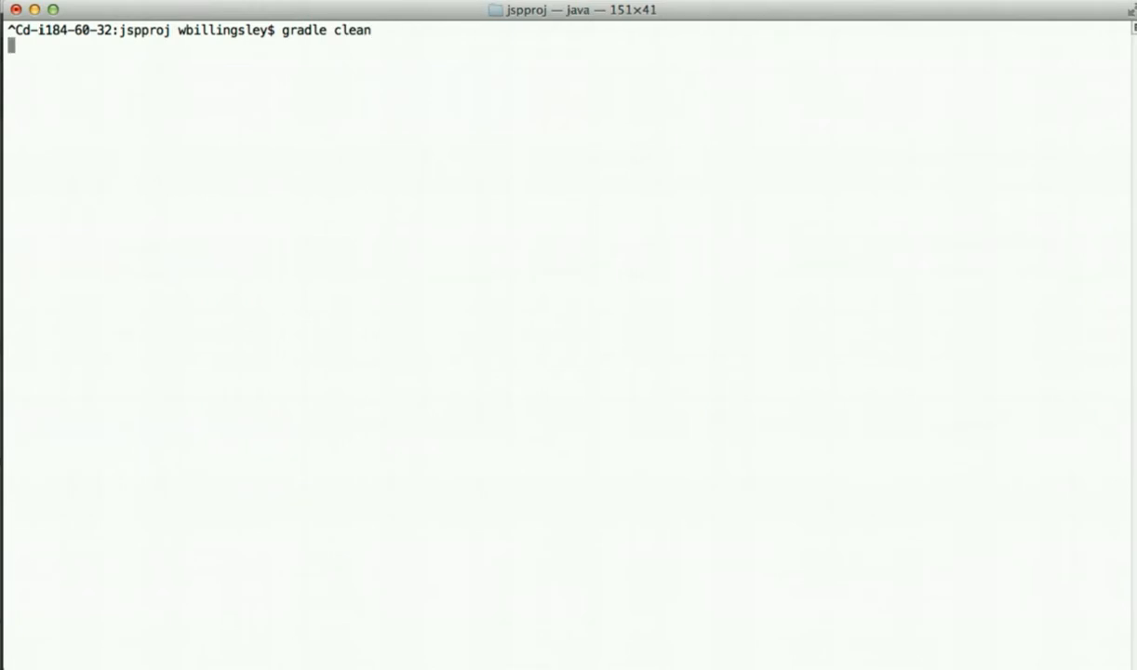
key(Return)
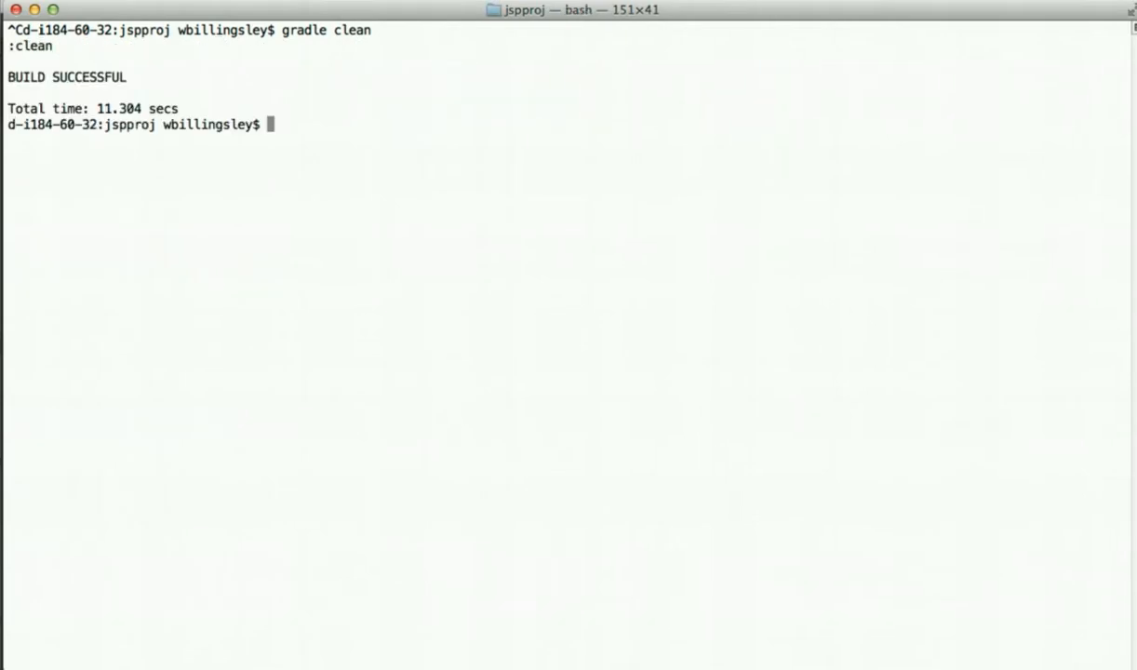
text(gradle a)
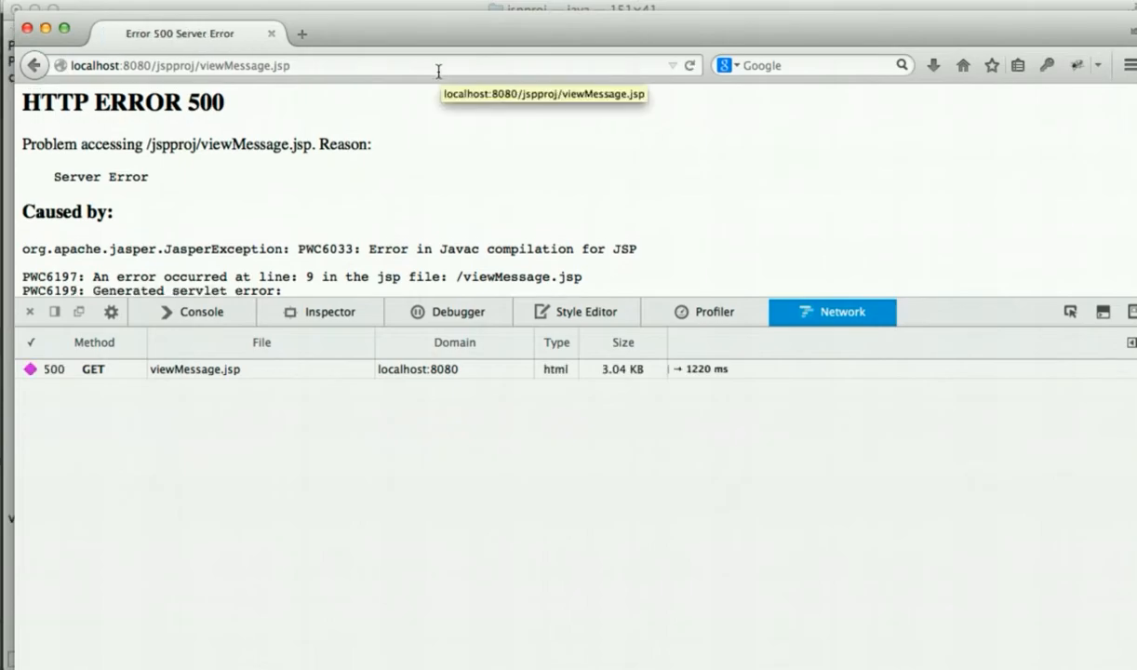
Step: Prefix the DataStore reference in viewMessage.jsp with jspproj
scroll(down, 3)
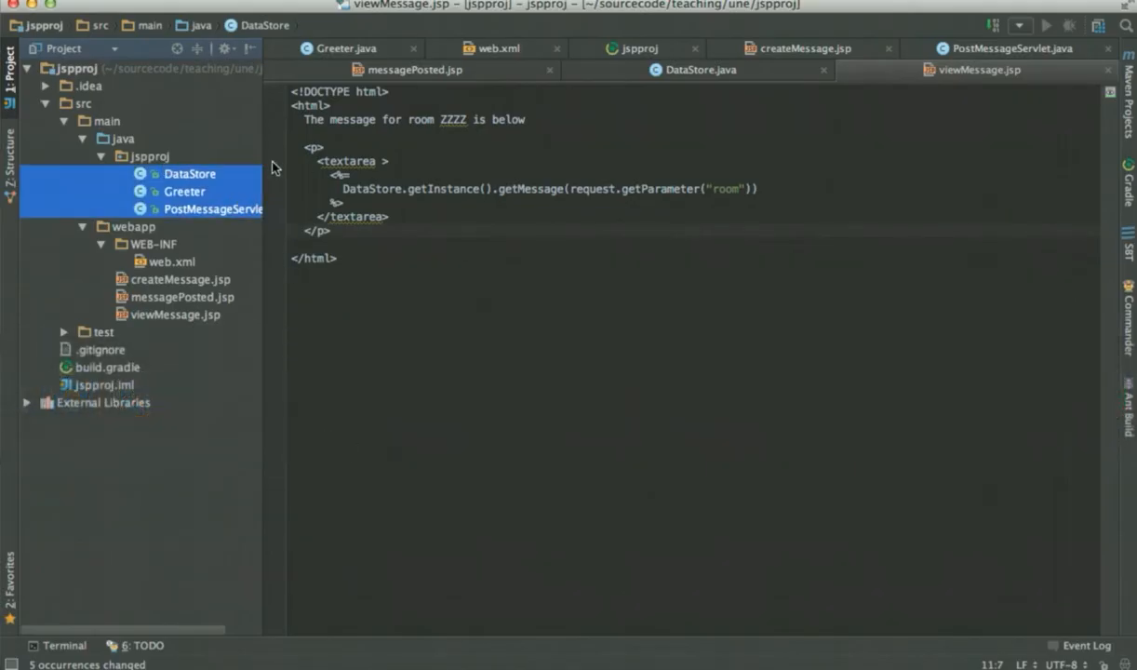
click(555, 223)
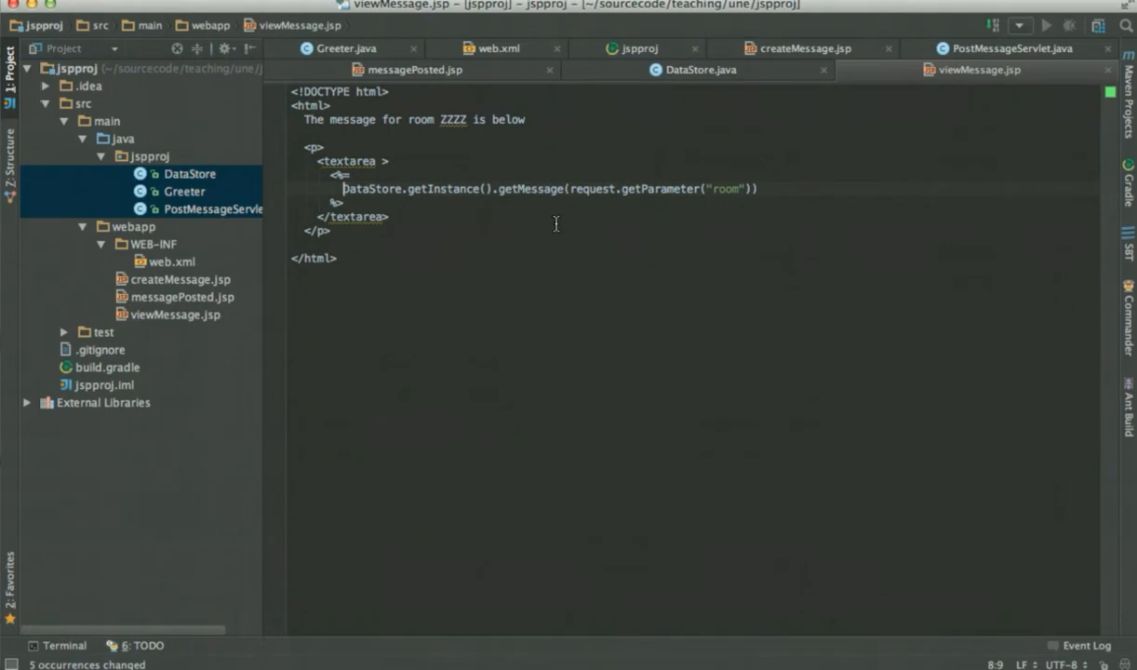
text(jspproj.)
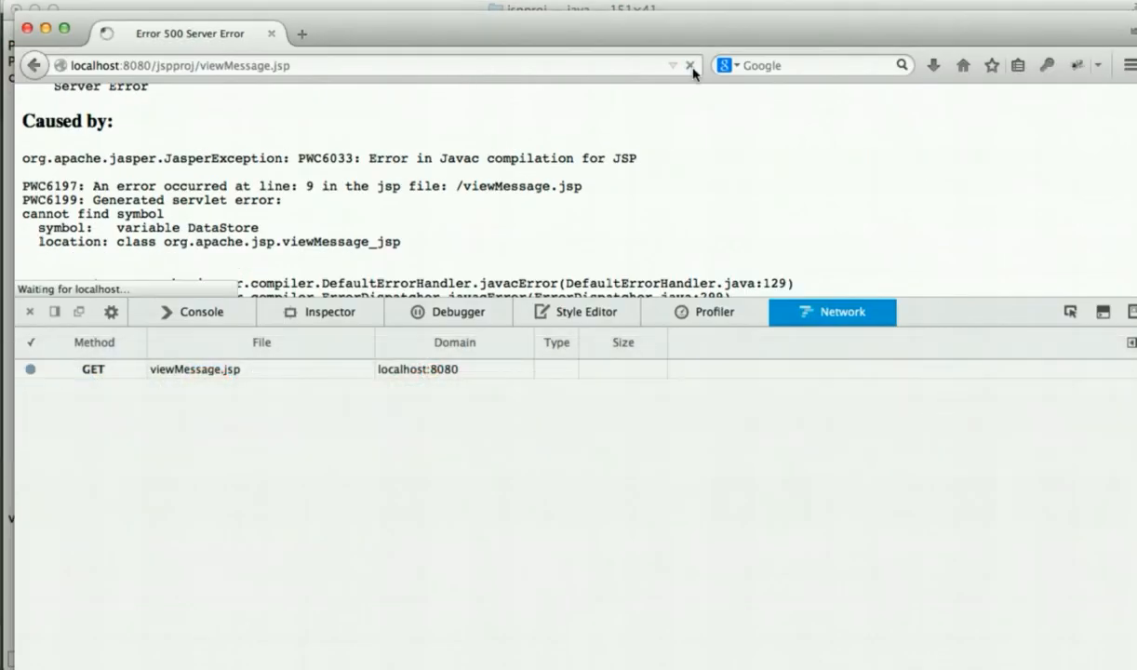
Step: Reload viewMessage.jsp and read the stack trace down to the NullPointerException in DataStore.getMessage
click(687, 65)
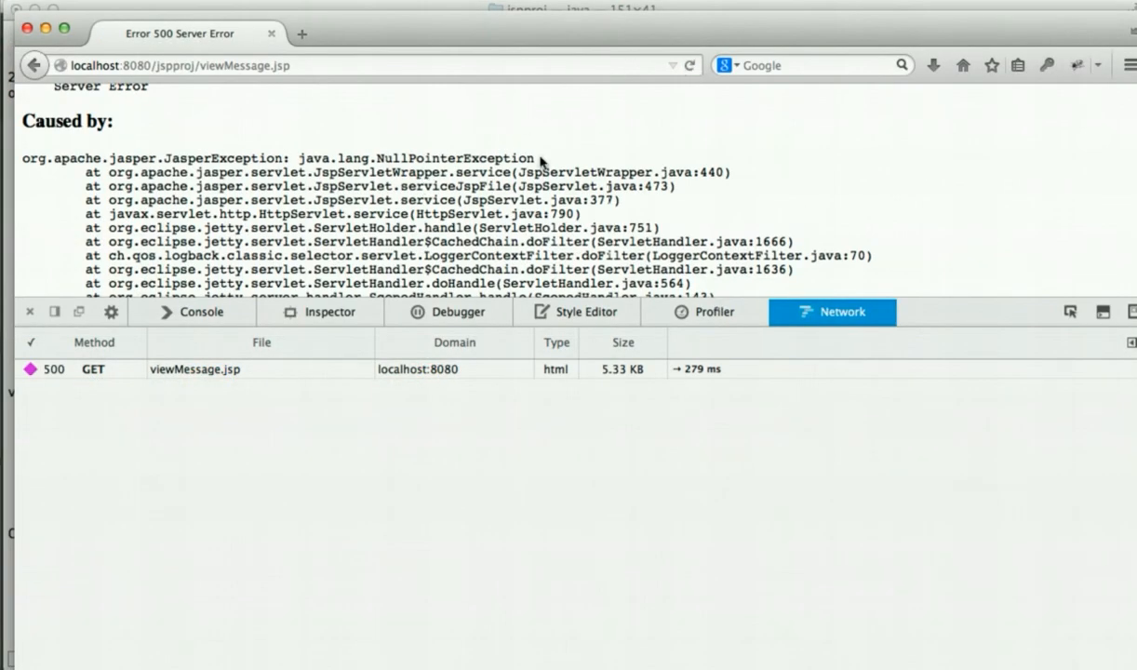
scroll(down, 3)
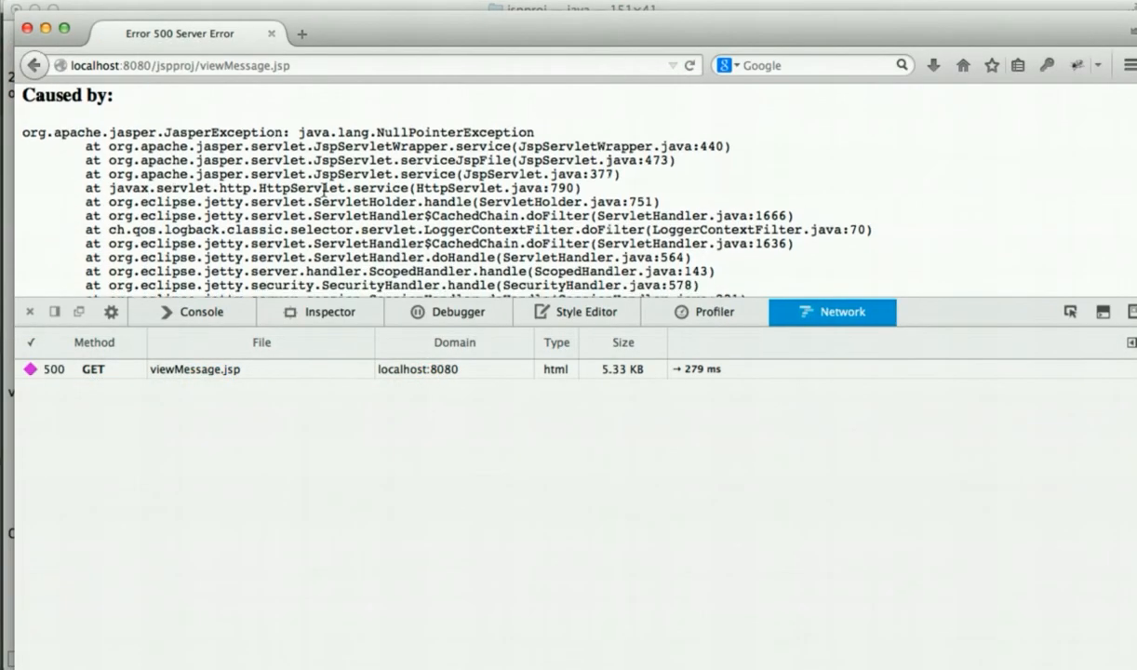
scroll(down, 3)
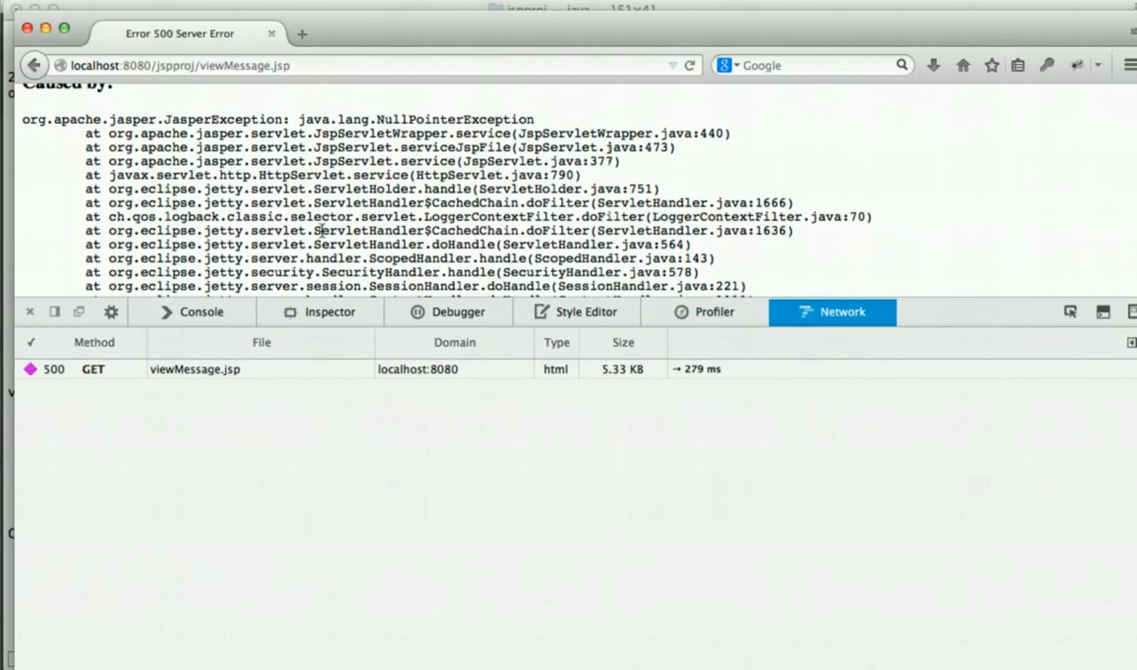
mouse_move(480, 147)
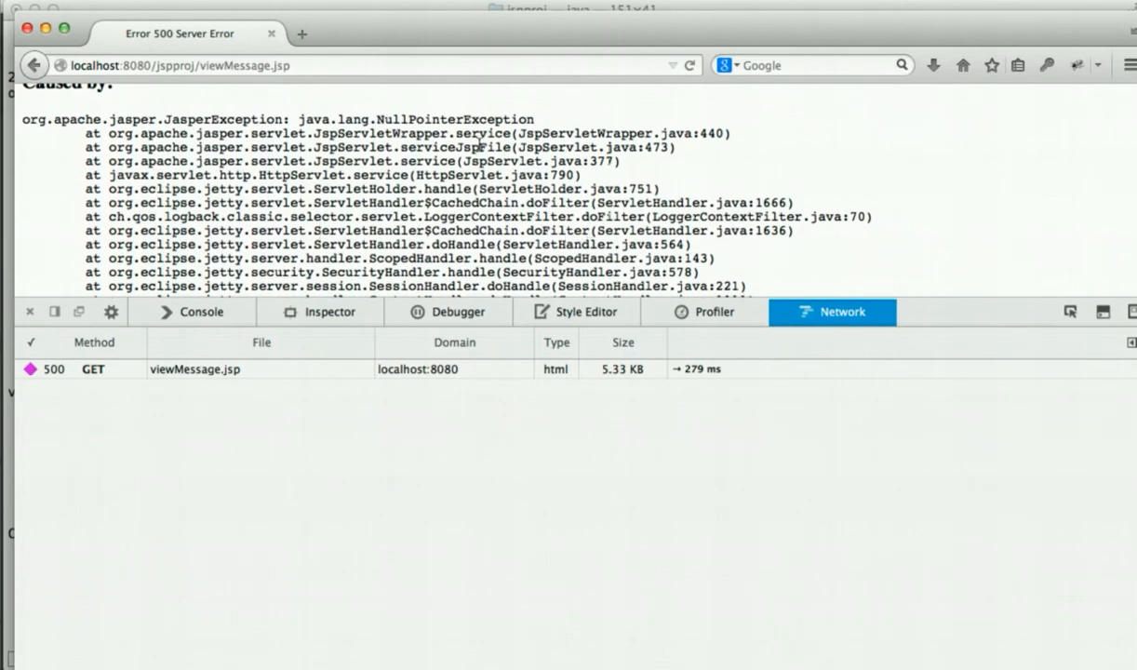
scroll(down, 3)
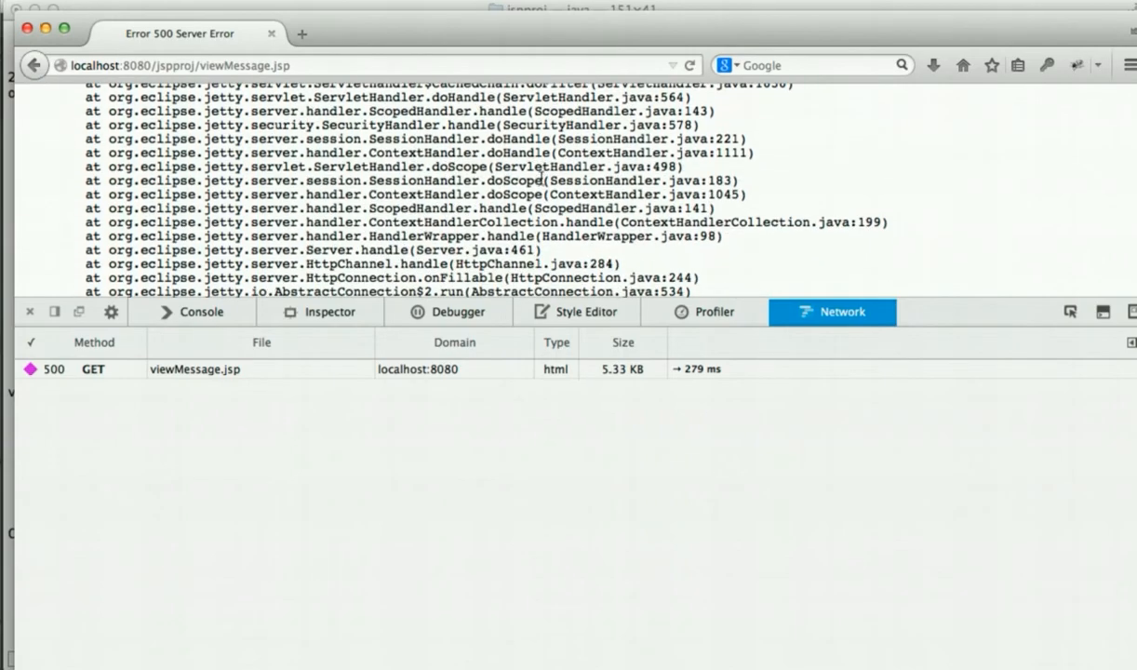
scroll(down, 3)
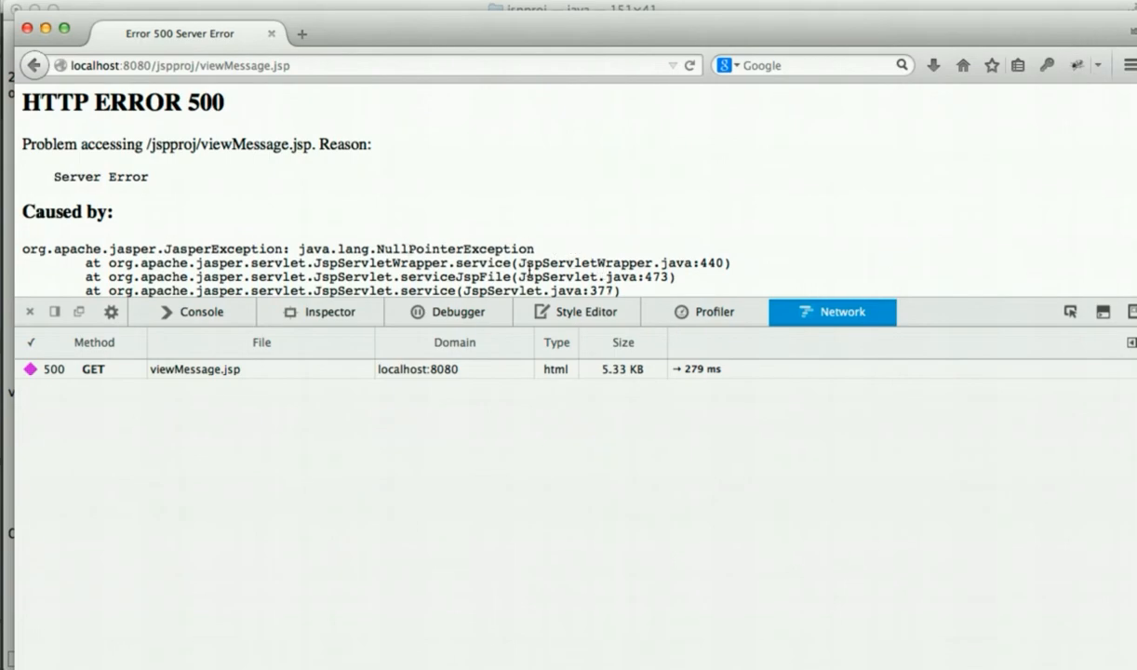
scroll(down, 3)
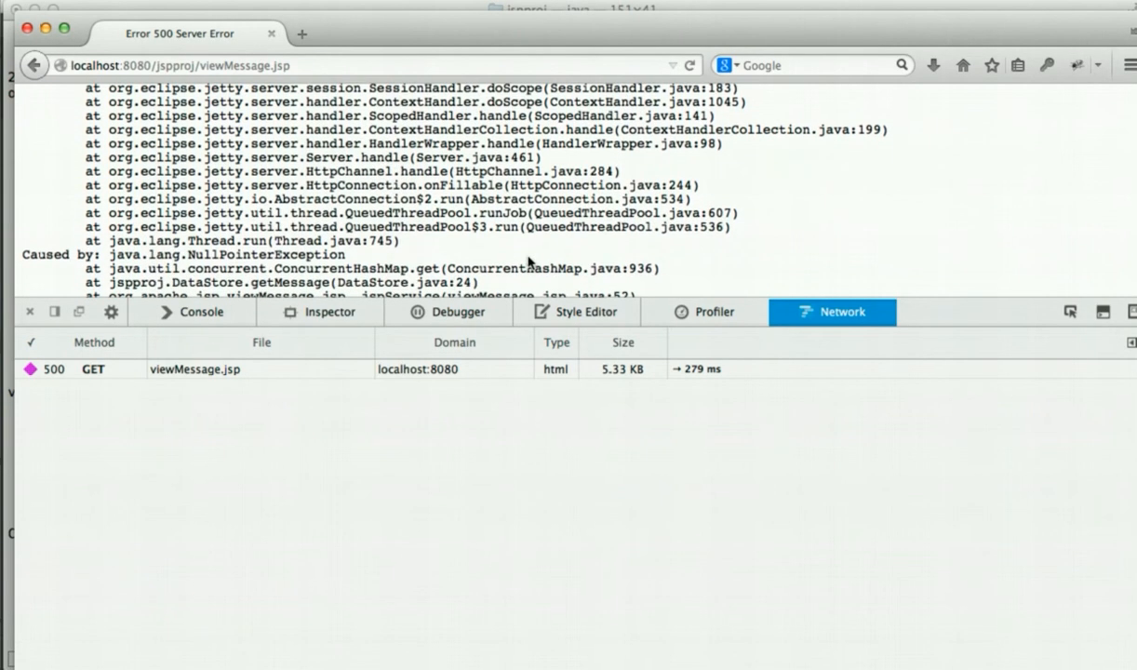
scroll(down, 3)
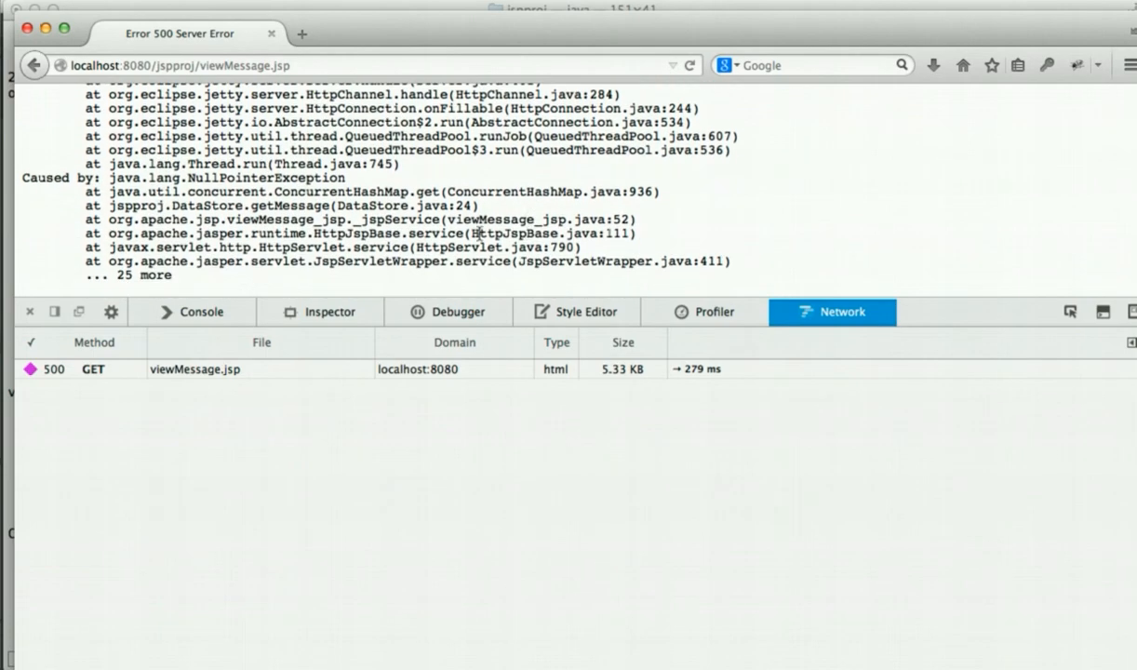
scroll(down, 3)
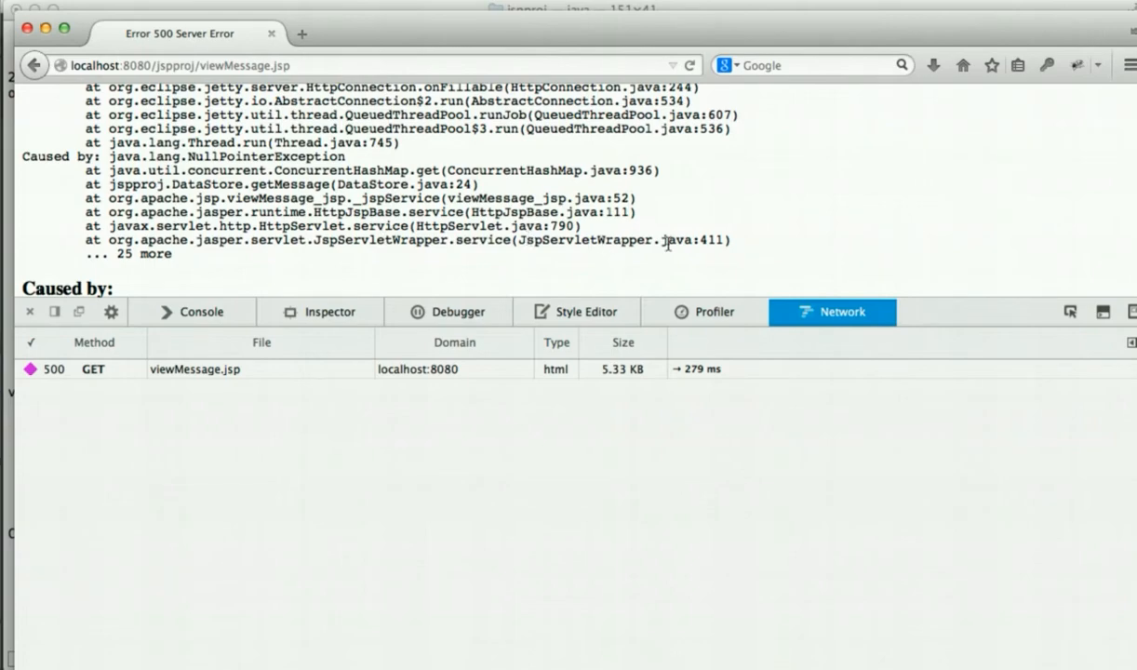
scroll(down, 3)
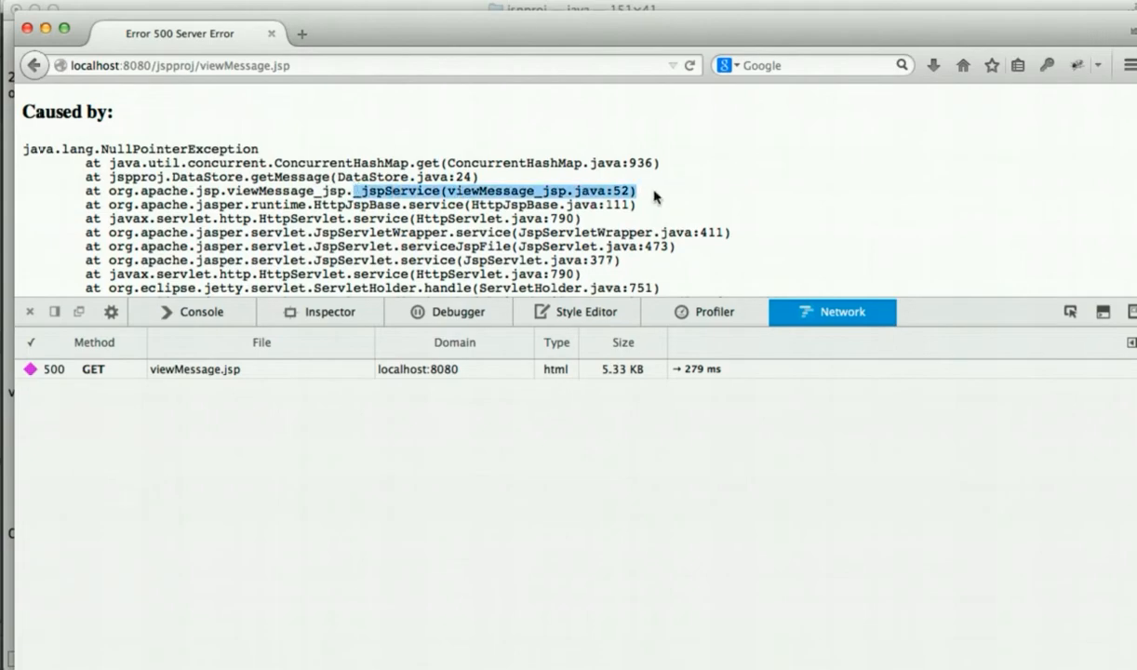
scroll(down, 3)
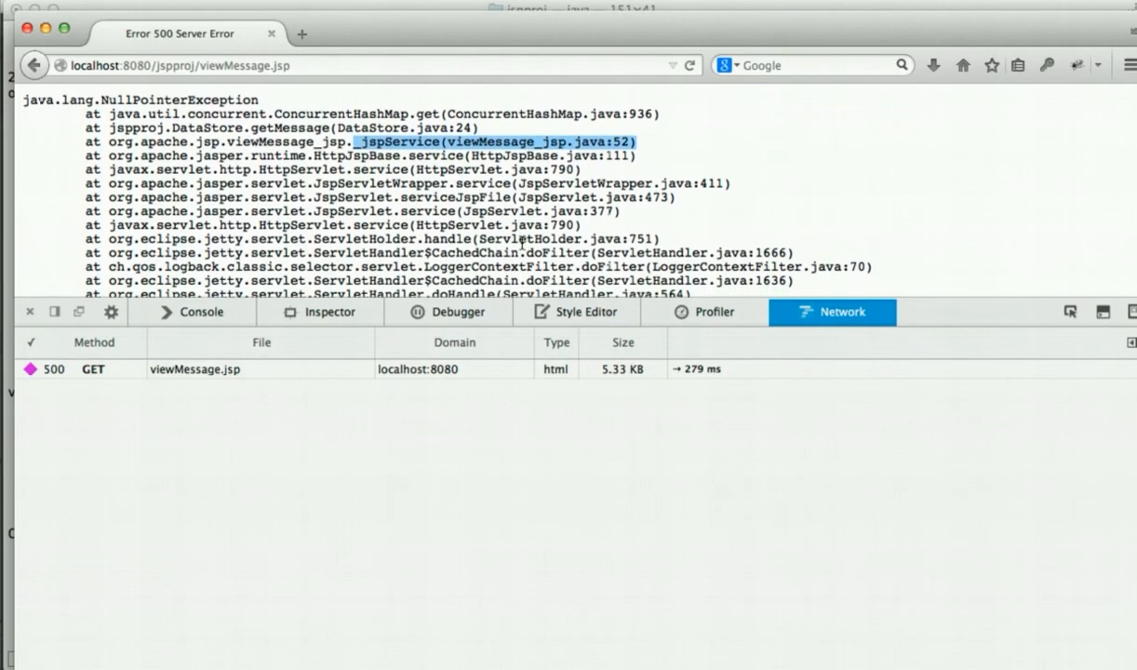
scroll(down, 3)
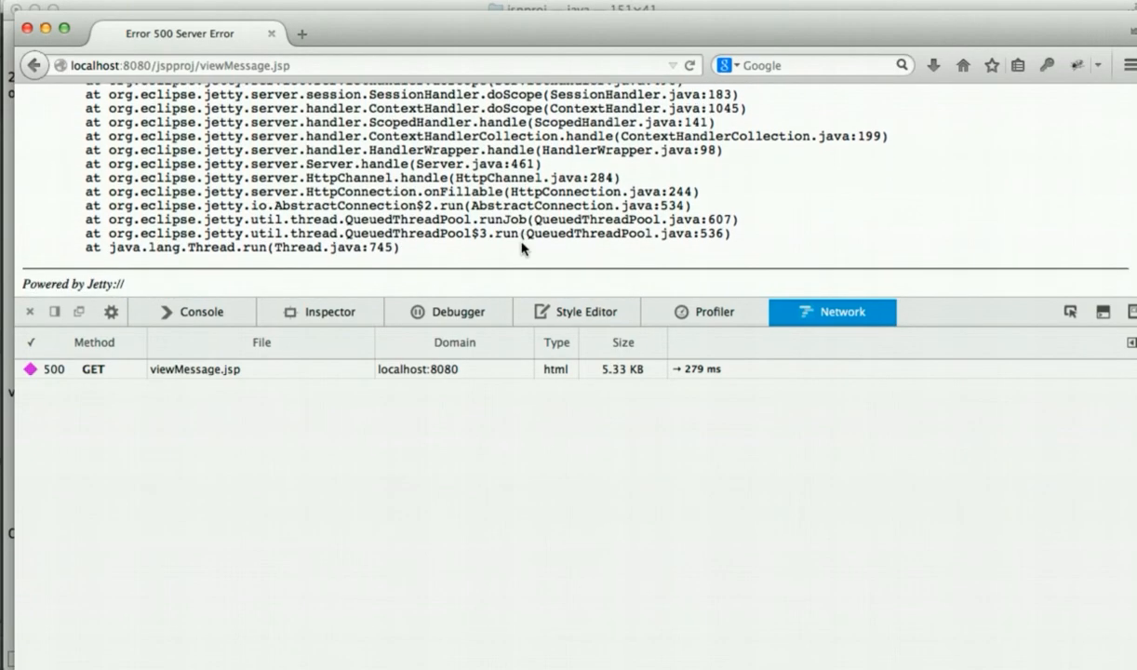
scroll(down, 3)
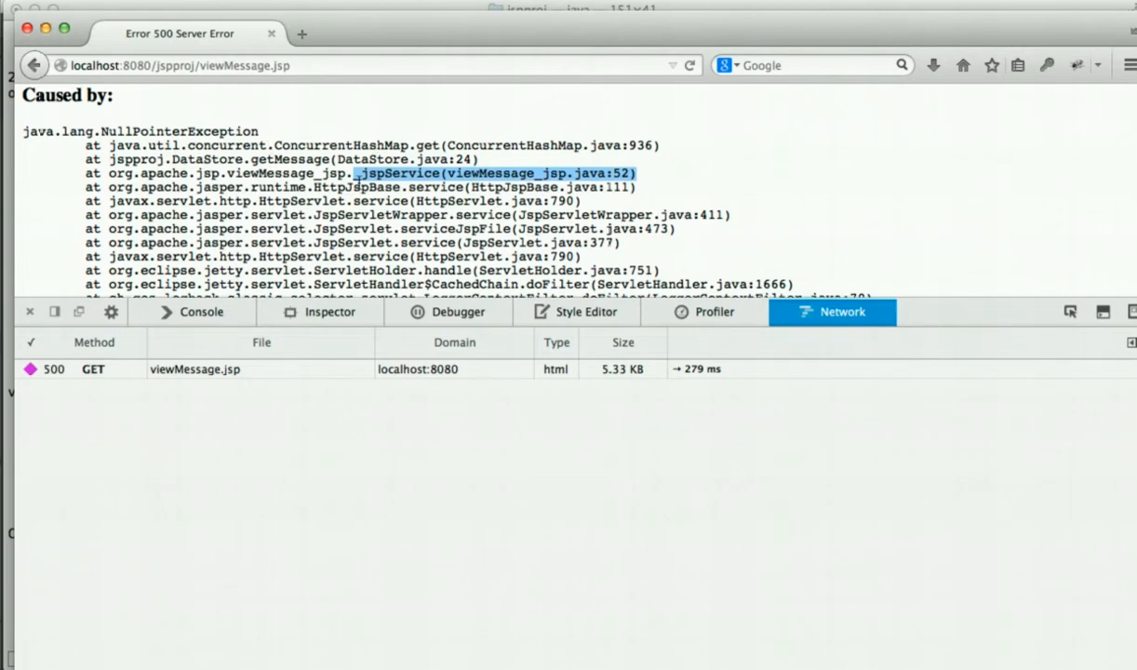
mouse_move(630, 188)
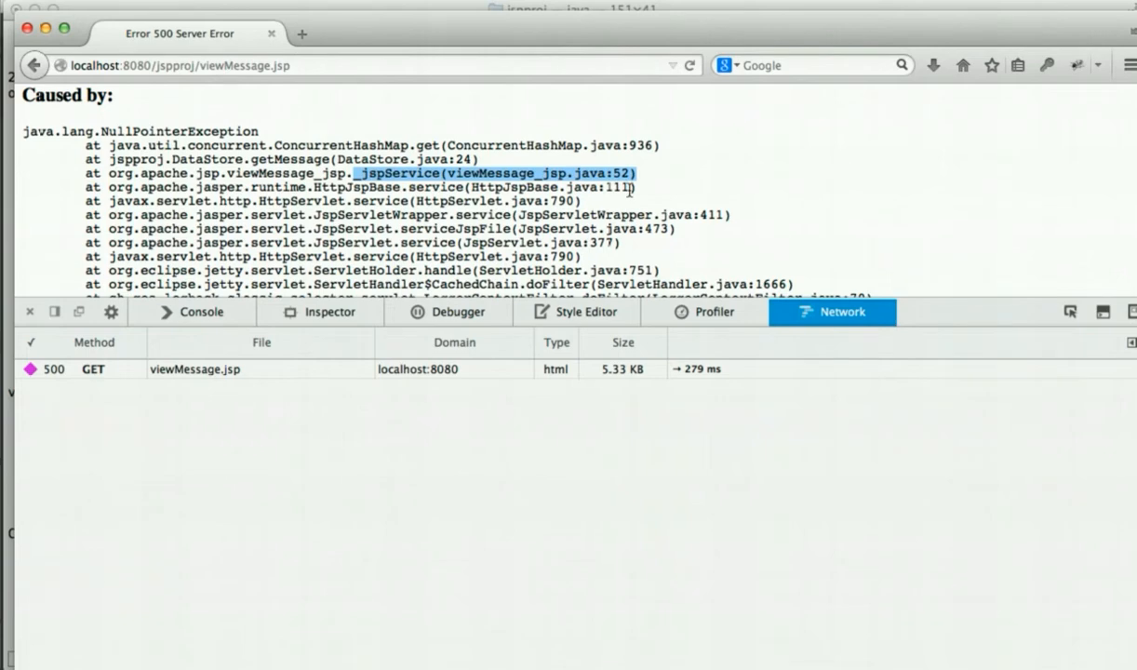
mouse_move(584, 205)
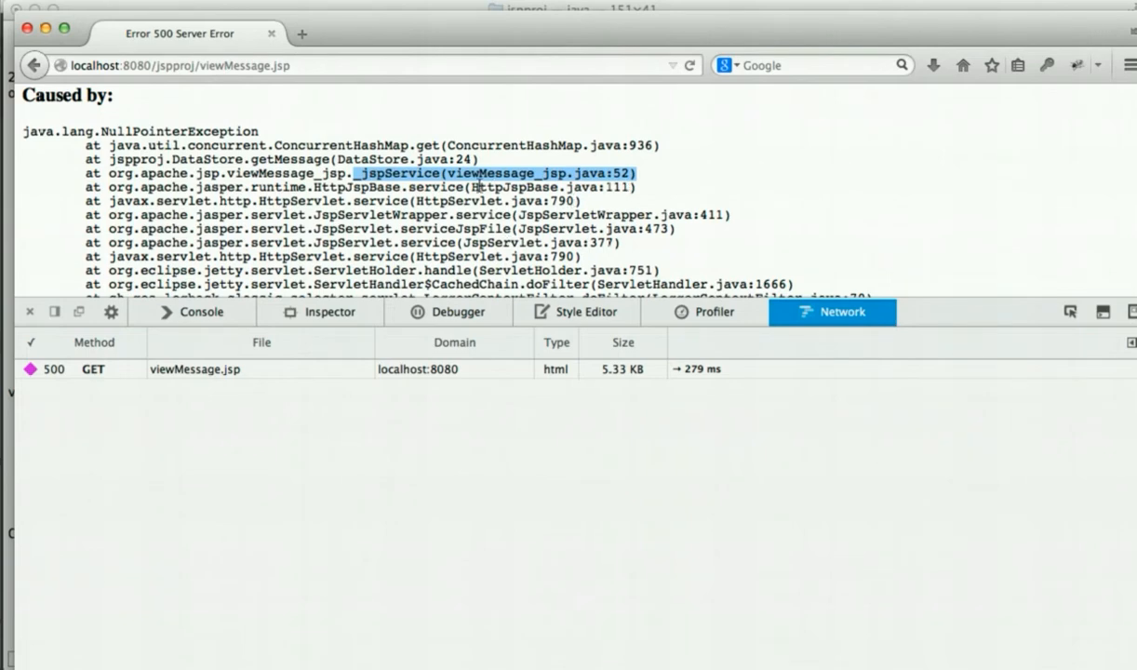
mouse_move(595, 164)
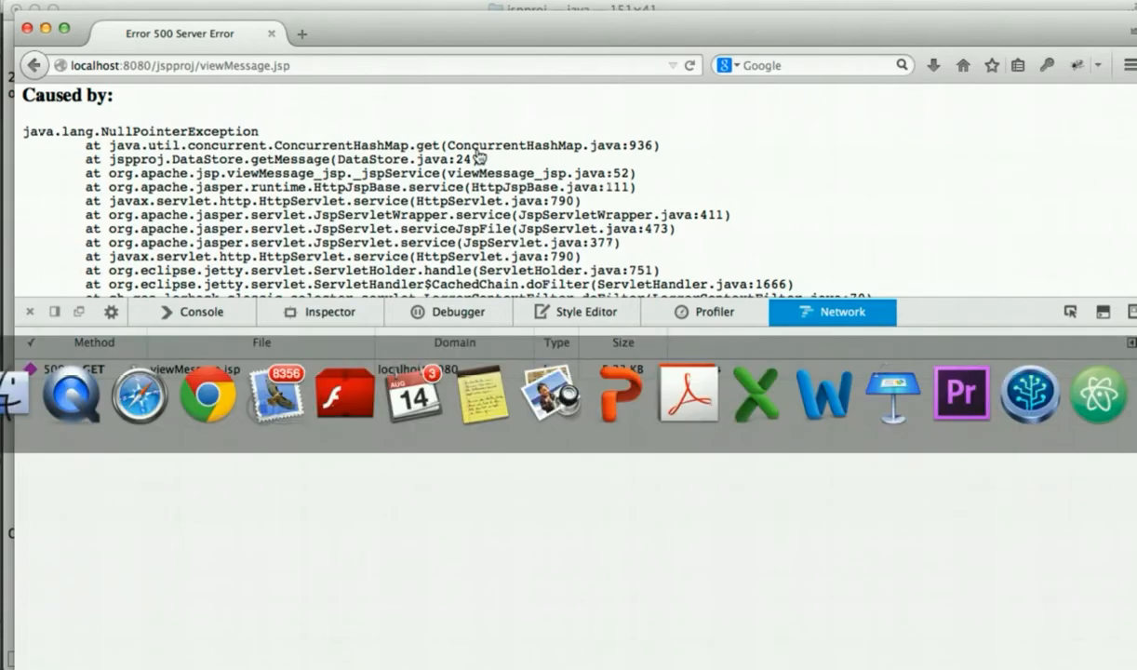
mouse_move(547, 160)
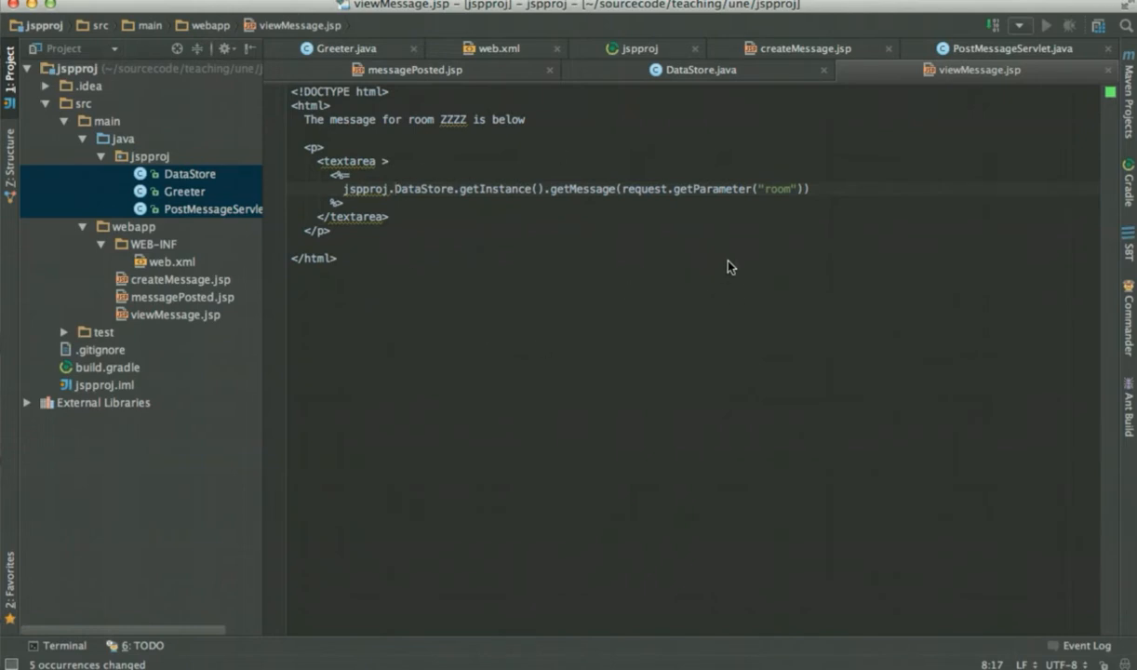
mouse_move(652, 112)
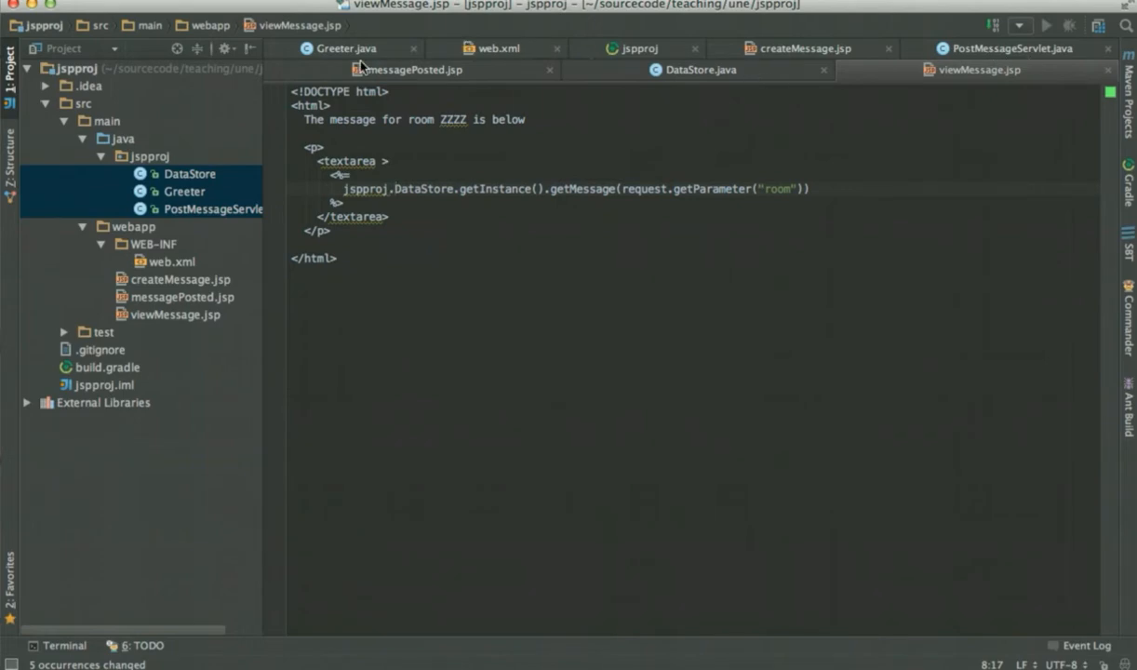
Step: Guard getMessage with if (room != null && messages.containsKey(room)) else return null
click(700, 71)
text(if me)
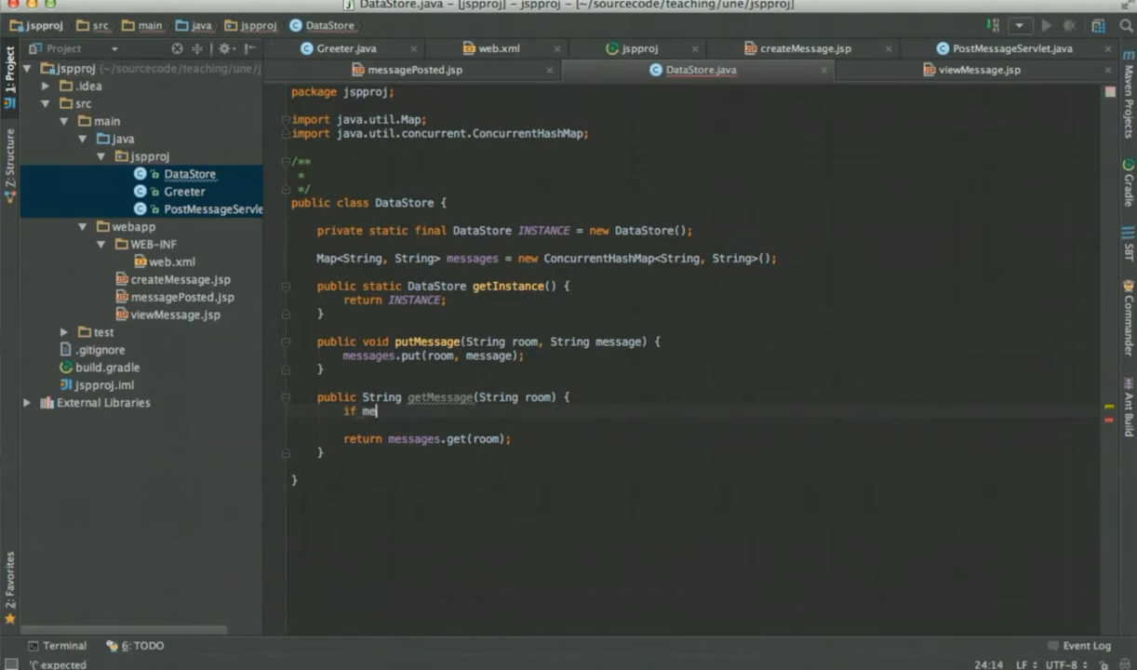
key(BackSpace)
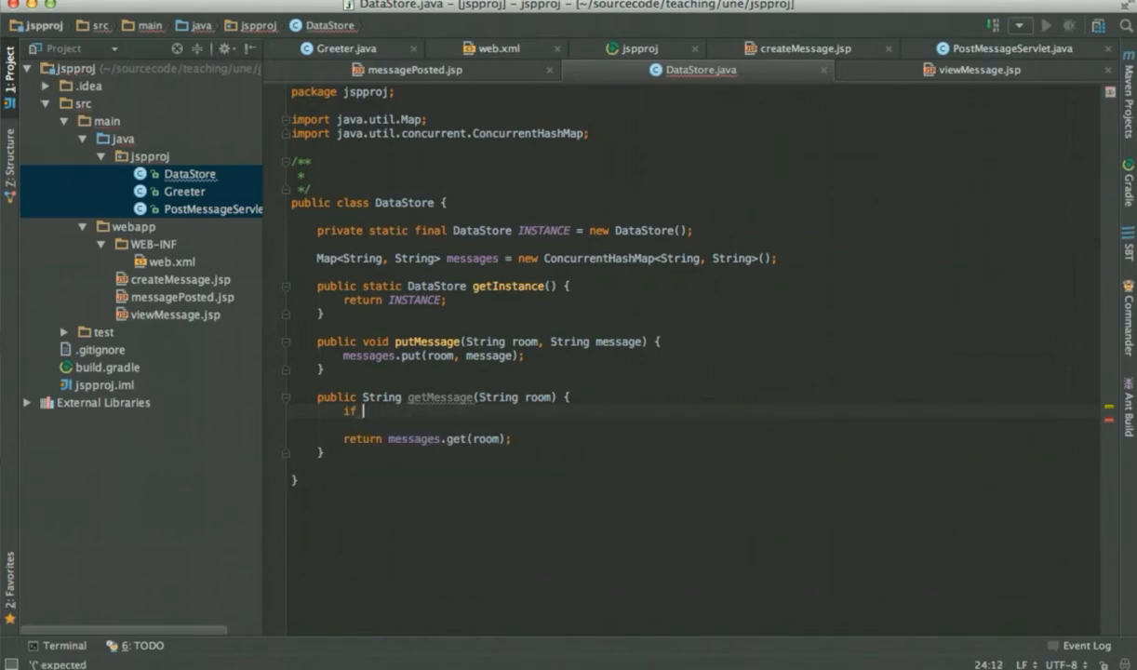
text((message.)
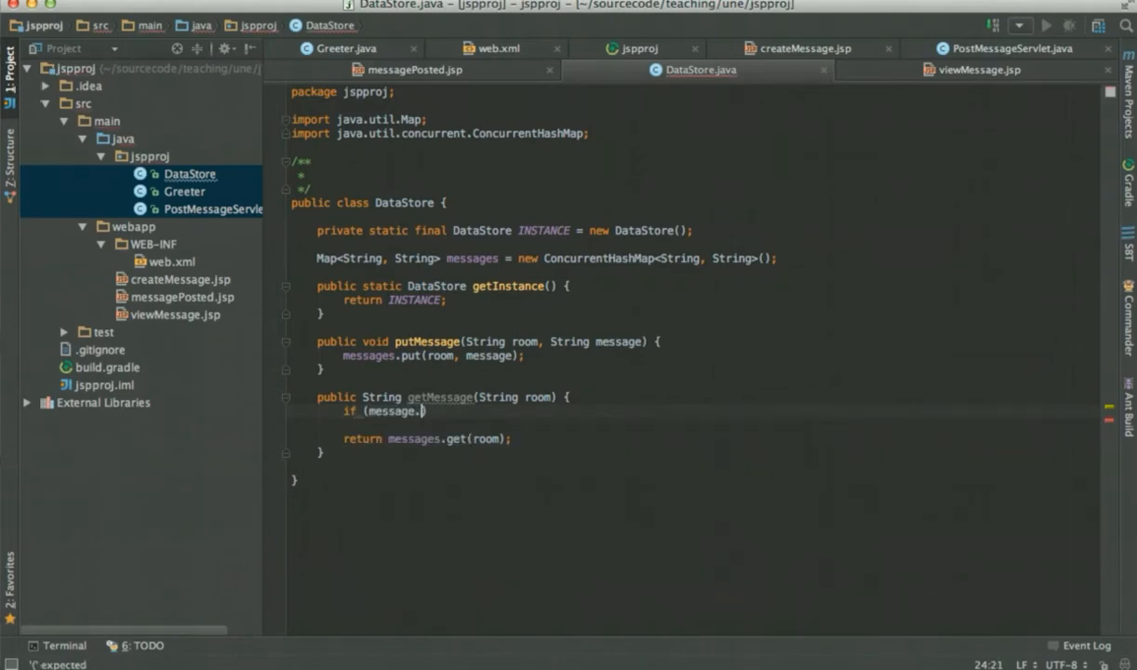
text(s.)
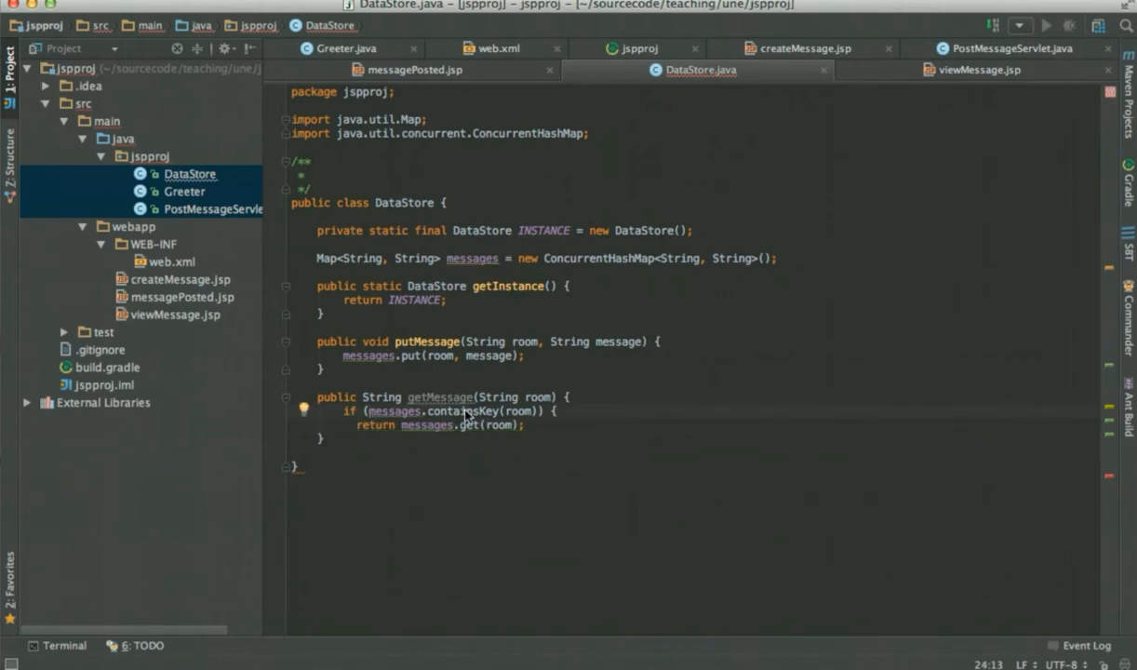
text(room != null &&)
text(})
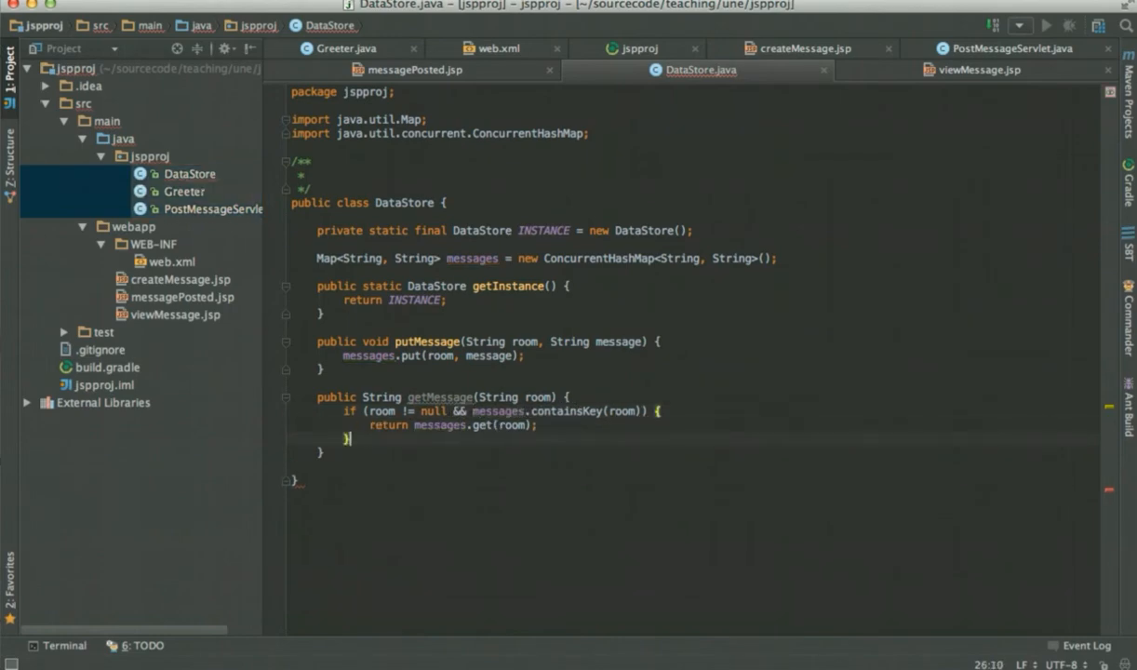
text(else {)
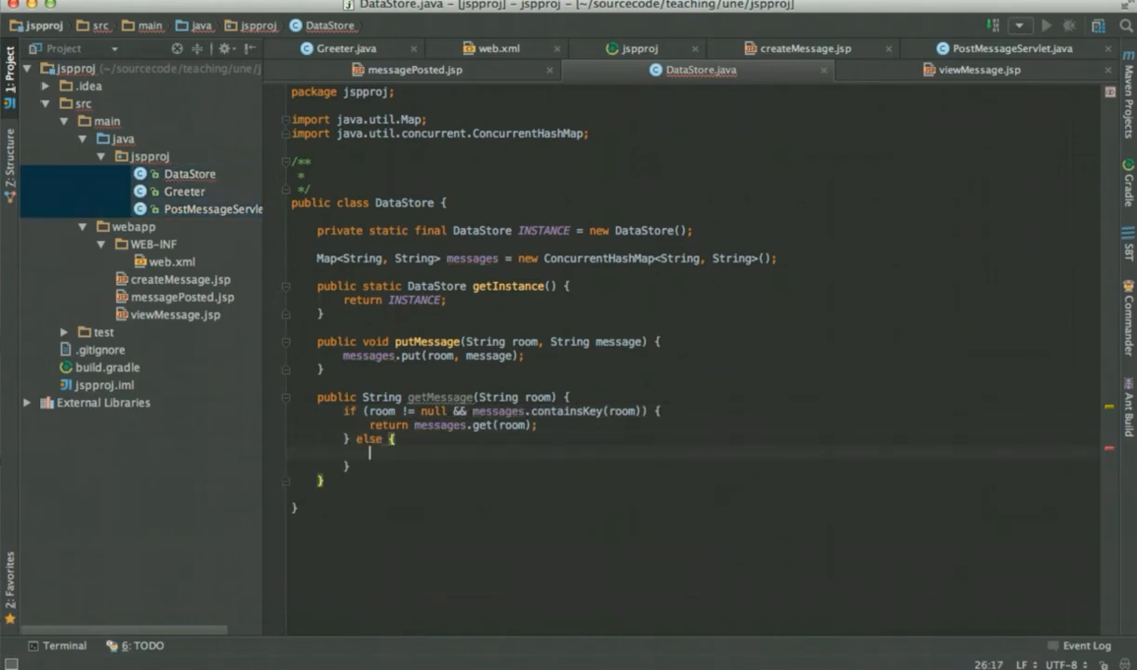
text(re)
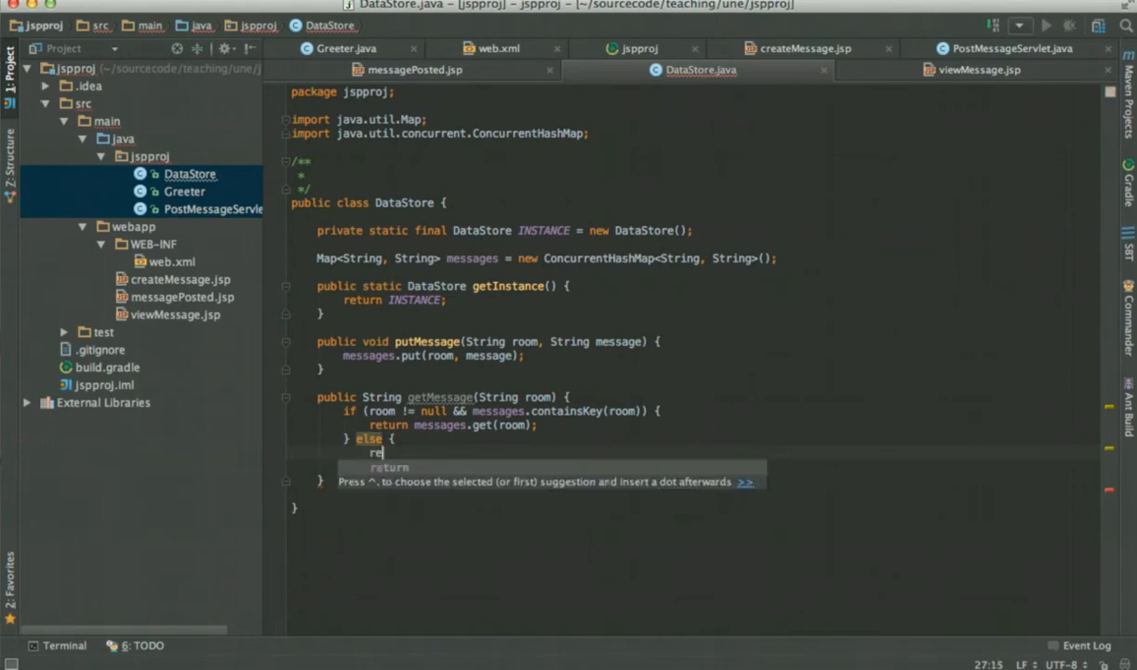
text(turn null;)
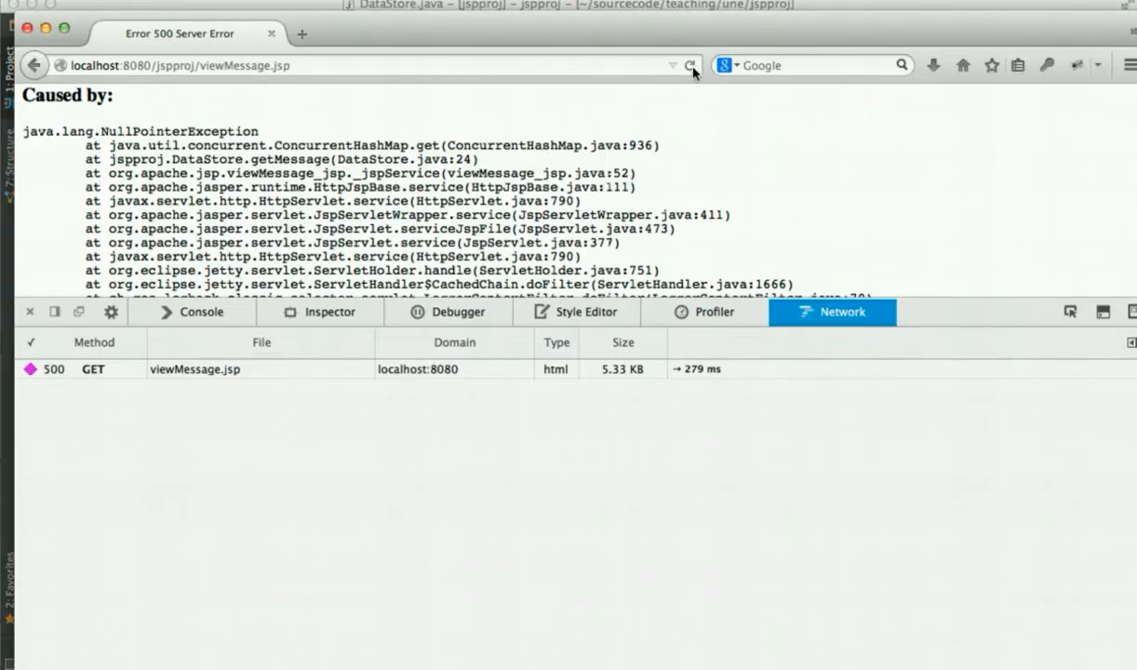
Step: Reload viewMessage.jsp so the textarea shows null instead of the server error
click(689, 66)
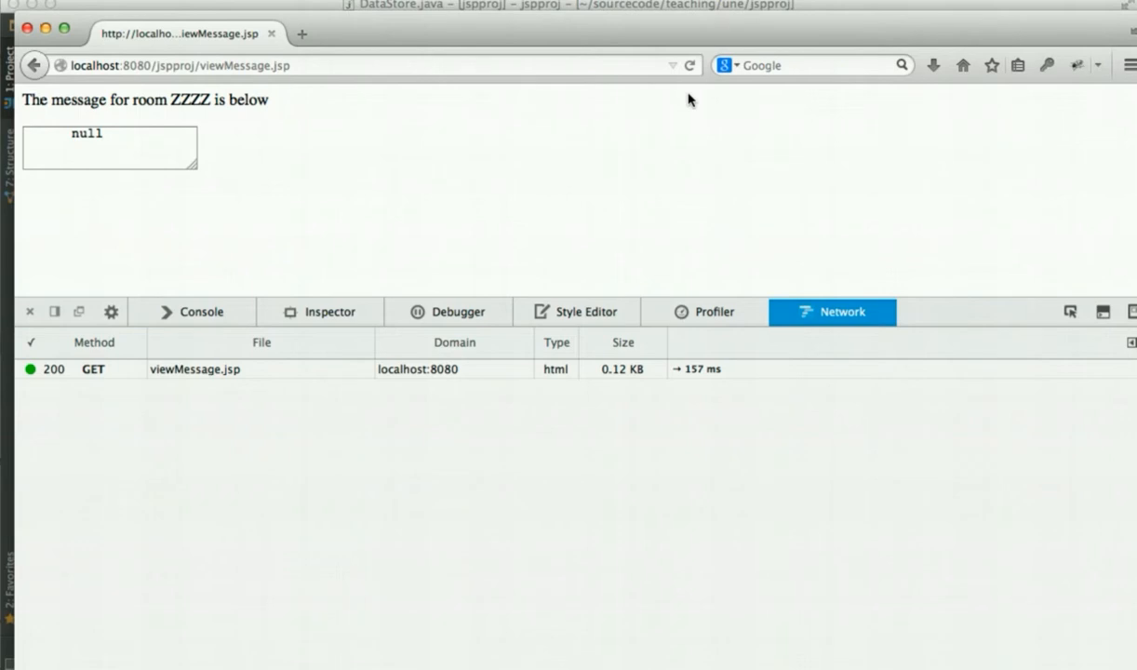
mouse_move(661, 89)
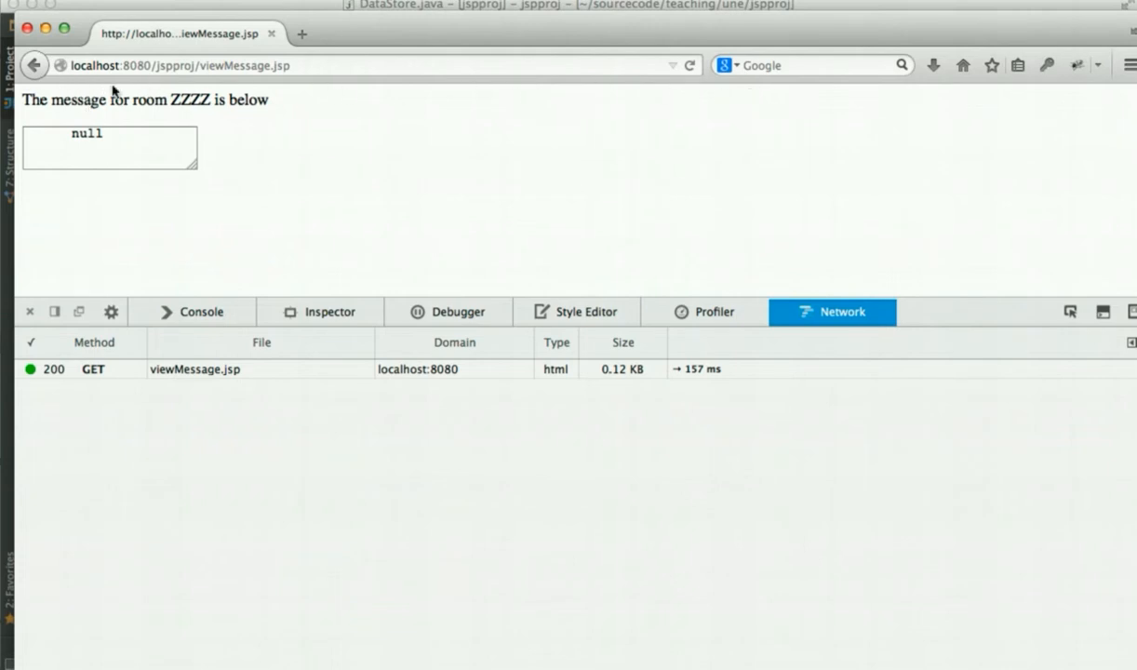
mouse_move(306, 119)
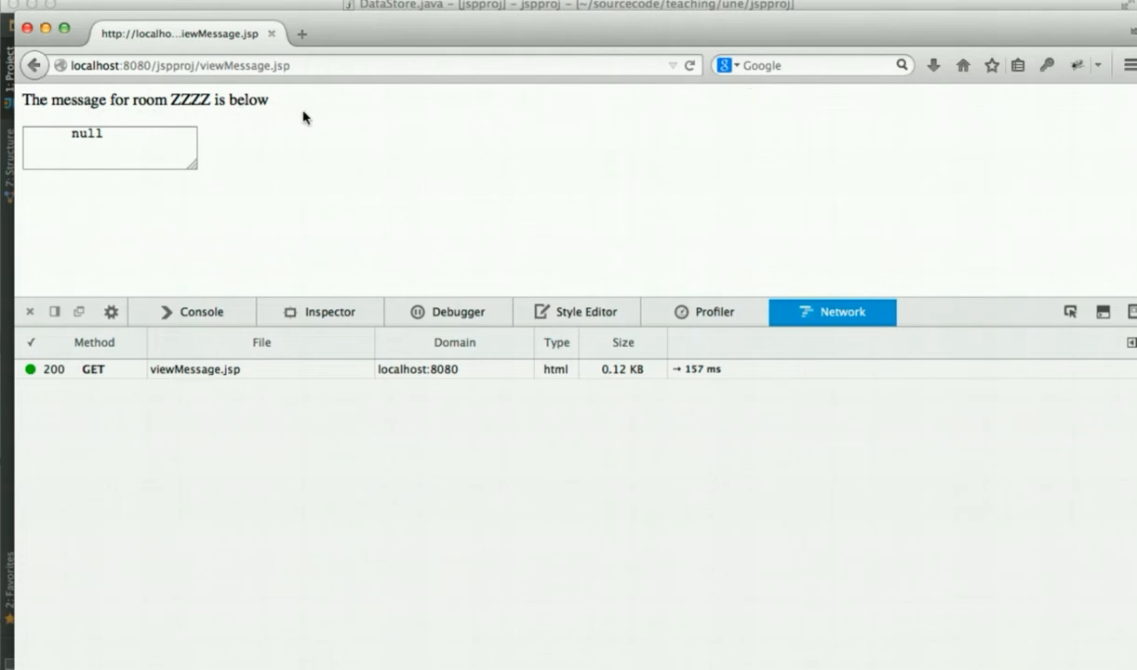
mouse_move(212, 190)
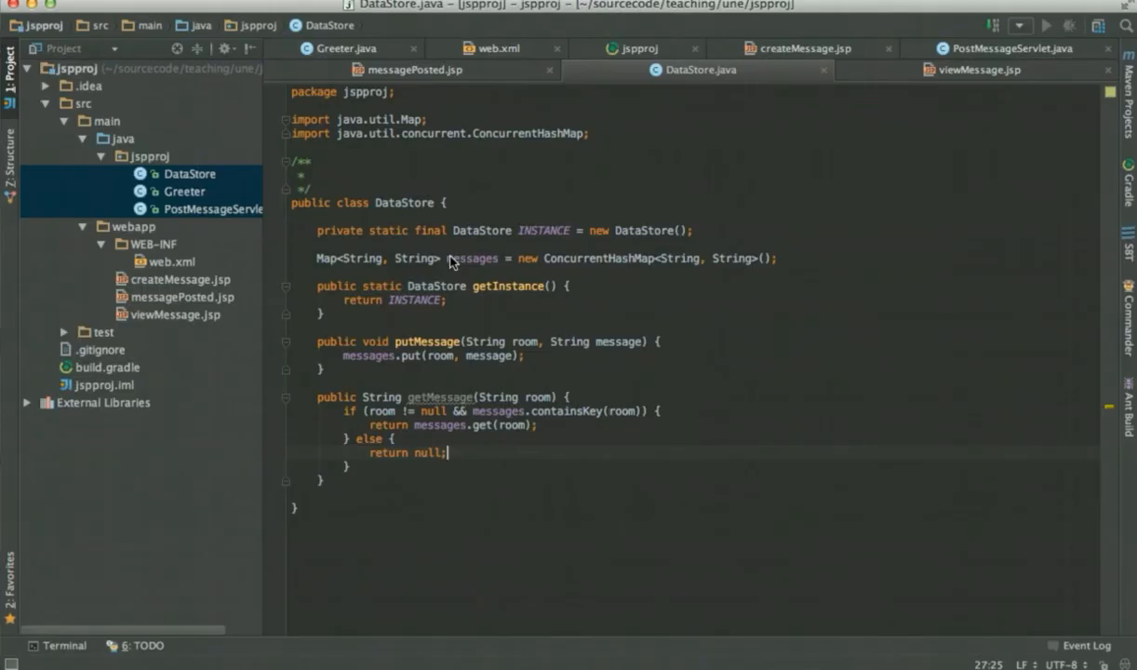
mouse_move(614, 307)
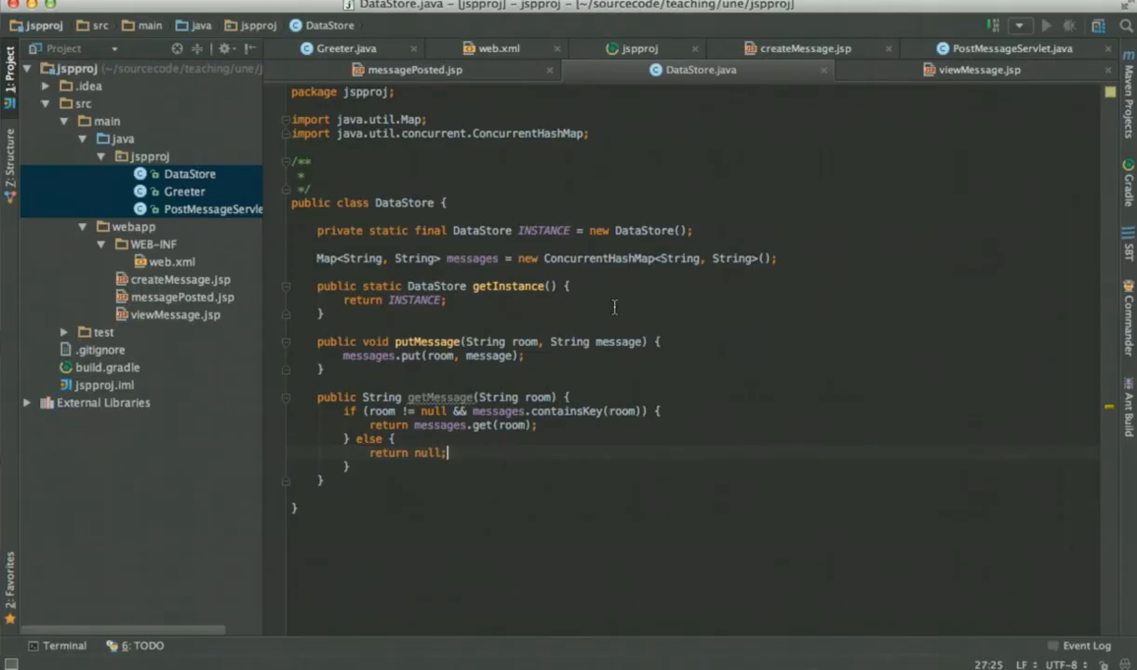
mouse_move(537, 254)
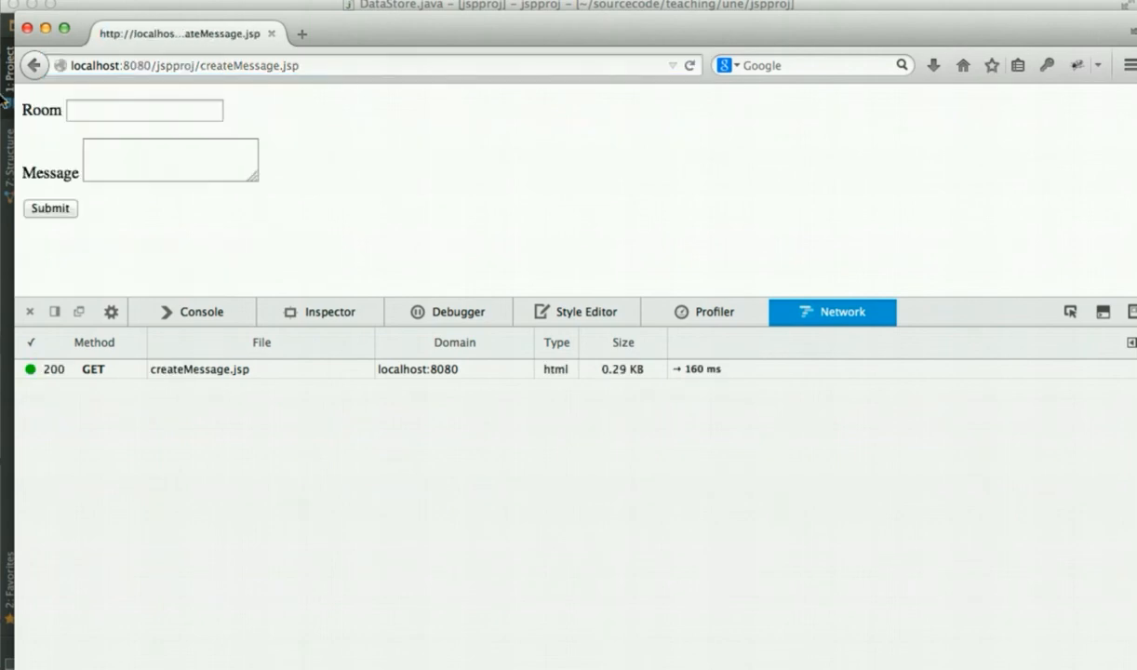
Step: Post 'This is my message' for room 1234 from createMessage.jsp
text(1234)
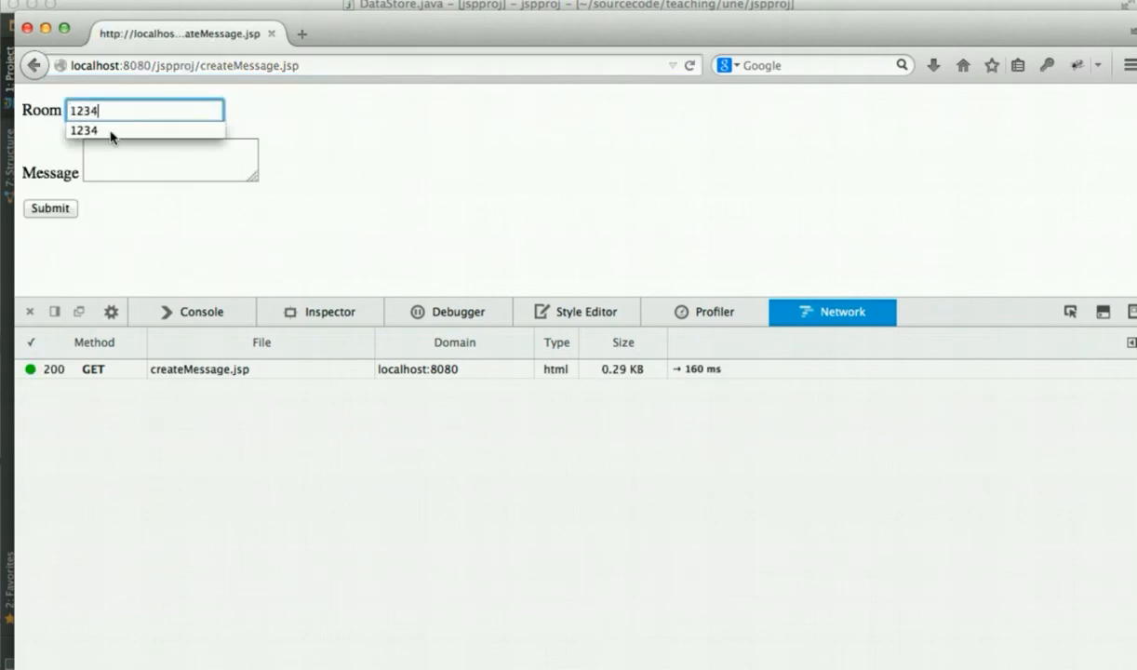
text(This is)
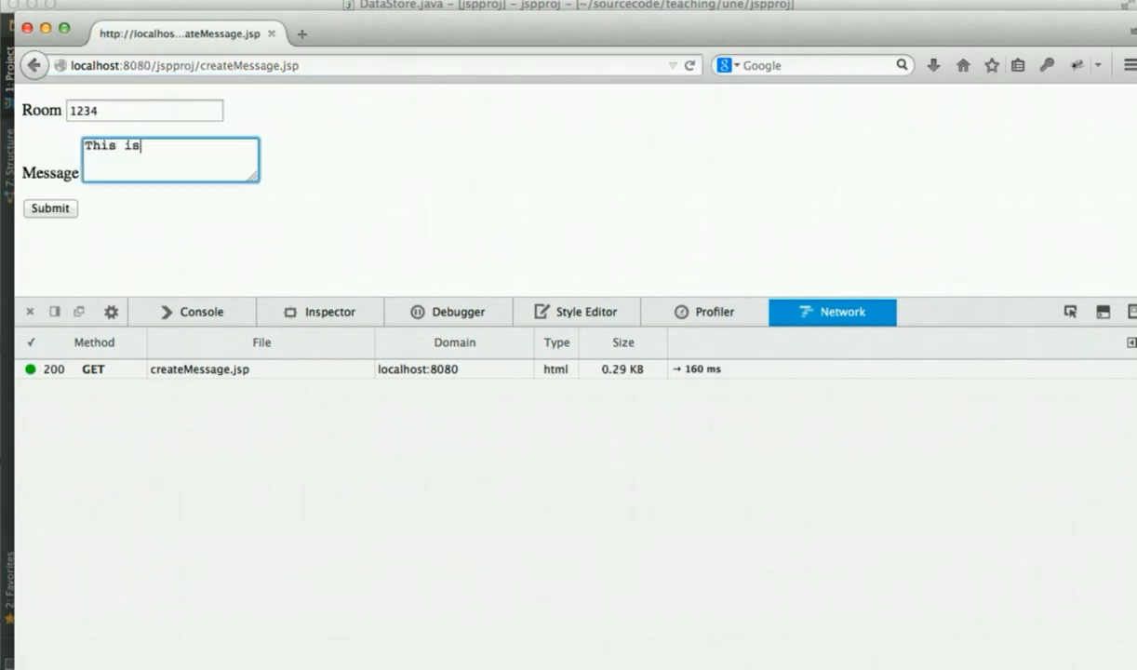
text(my message)
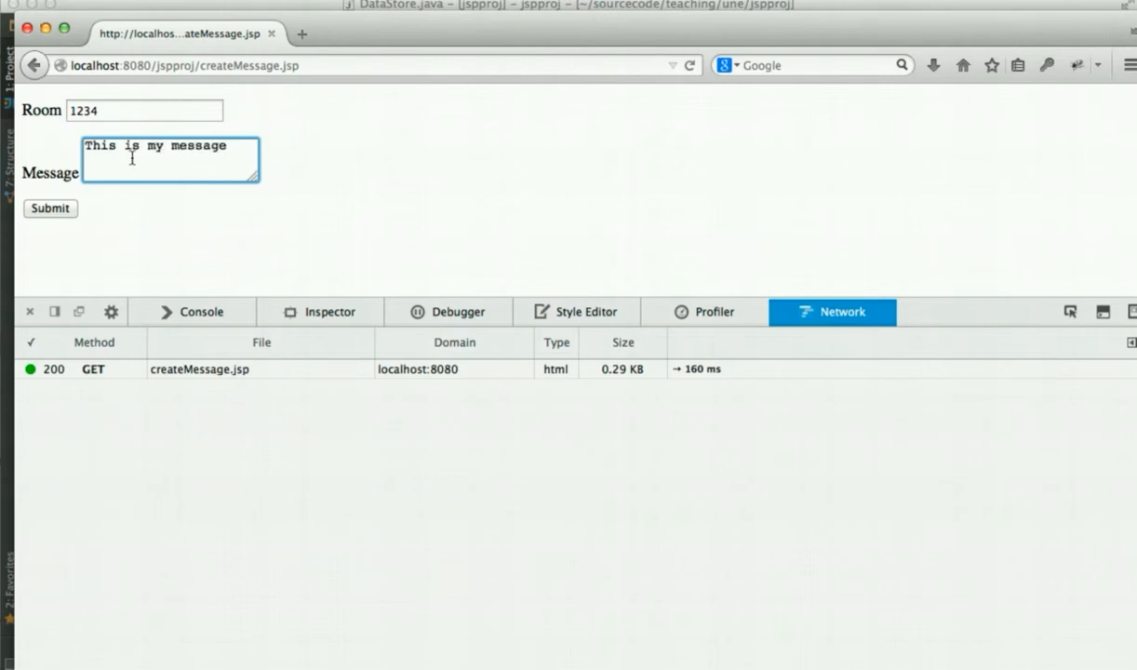
click(50, 208)
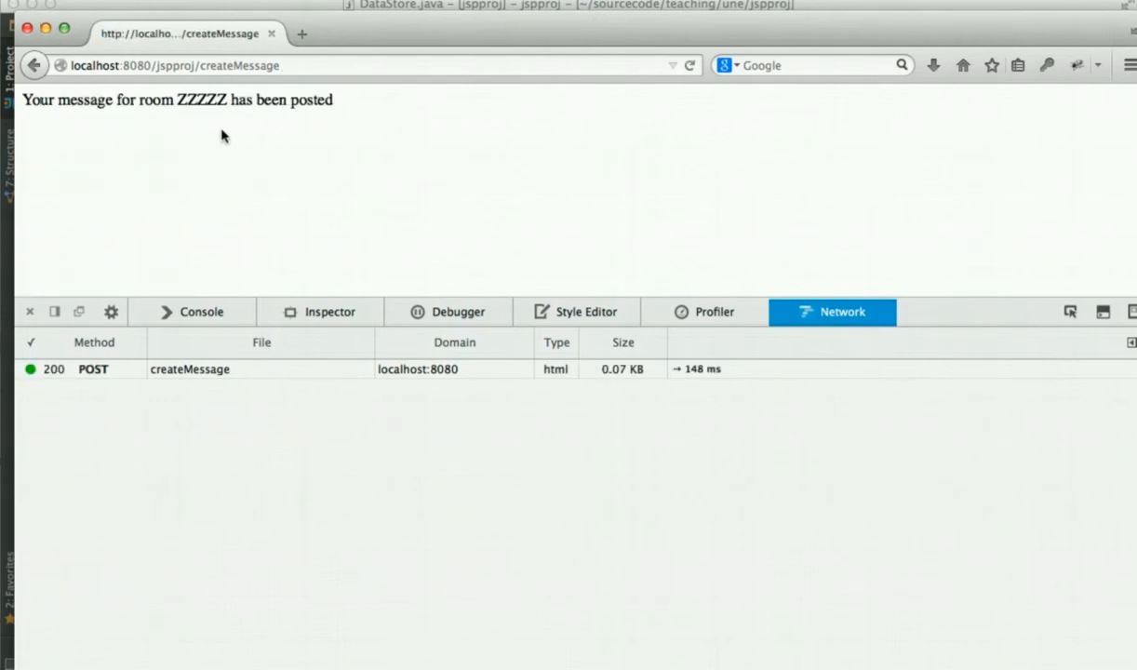
Step: Navigate to viewMessage.jsp?room=1234 to see the posted message
double_click(201, 100)
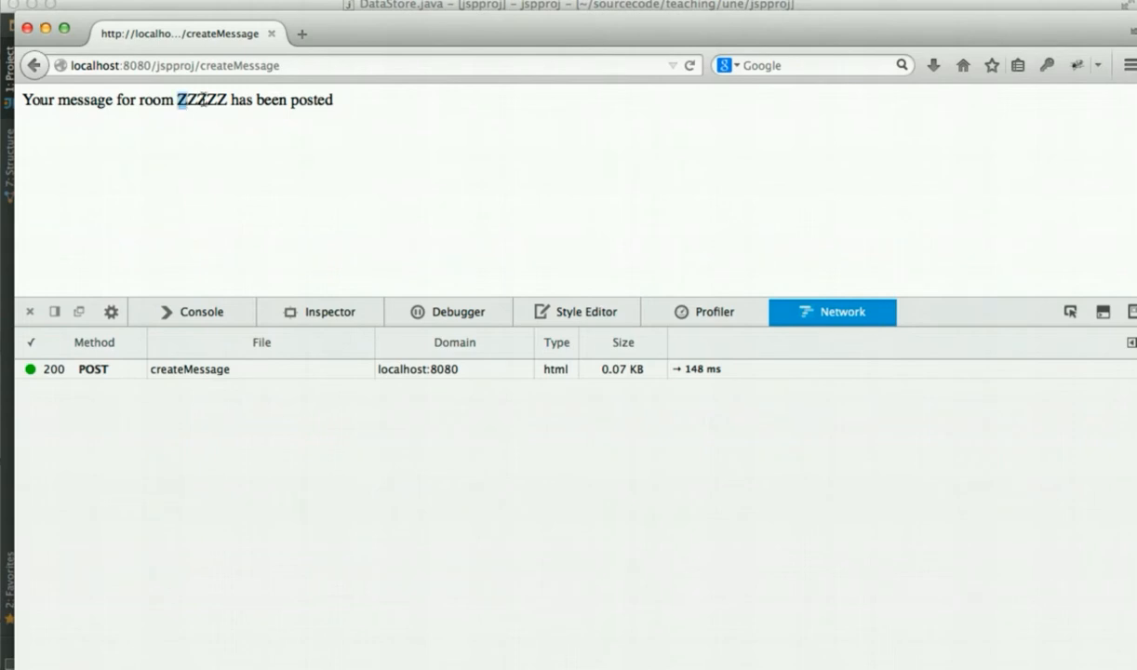
click(326, 66)
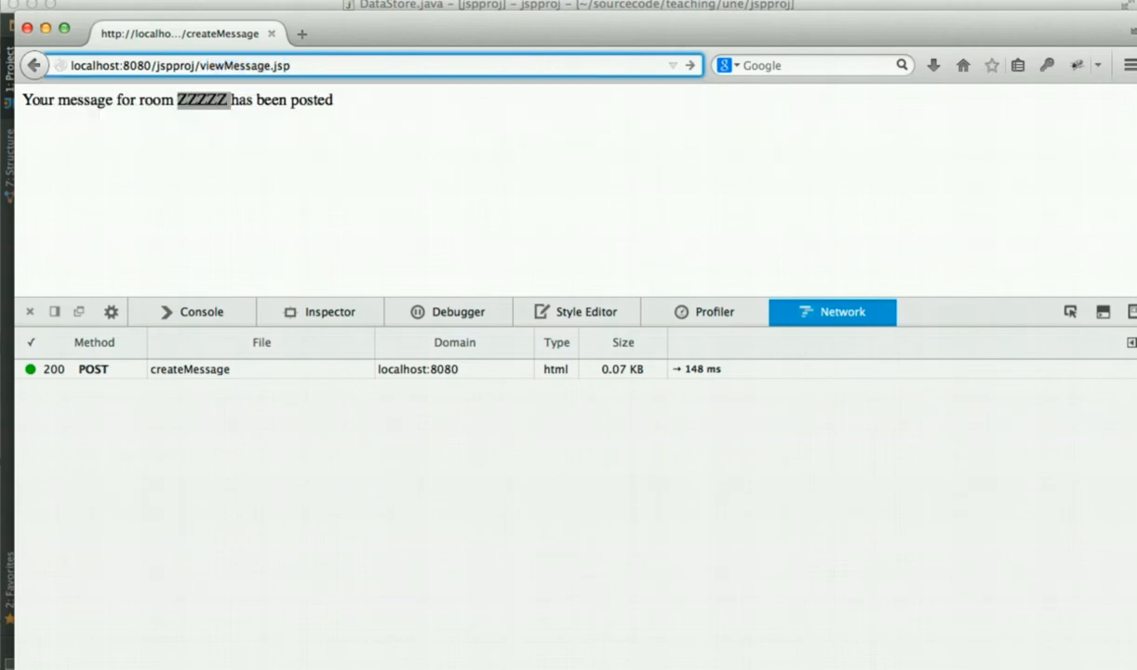
text(?room=1234)
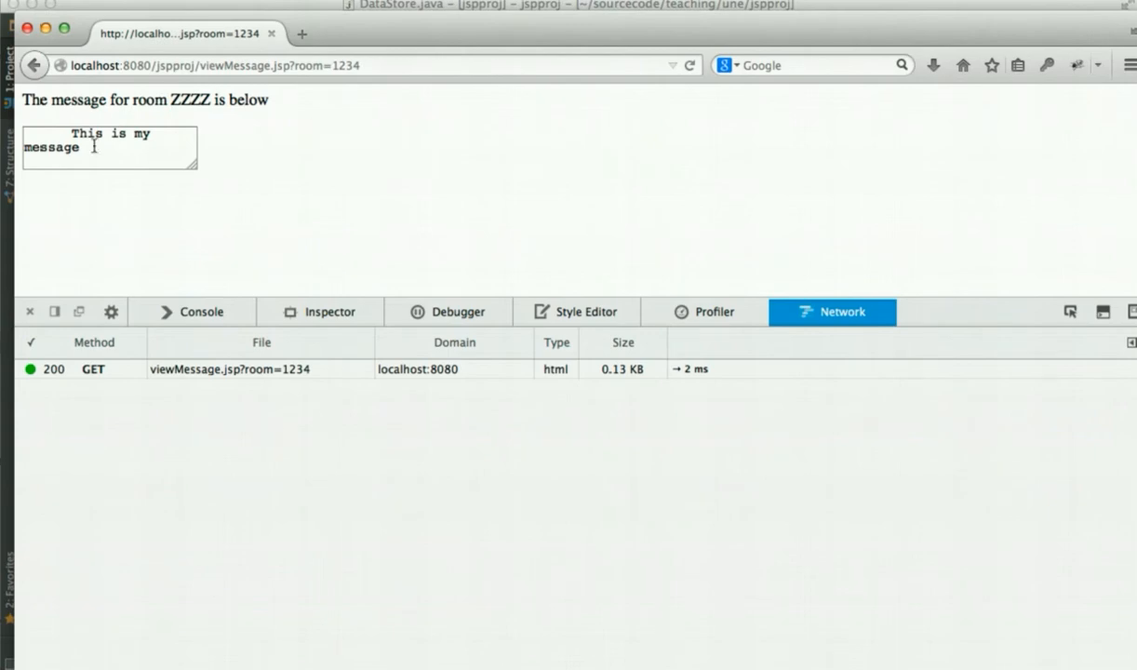
drag(195, 171, 419, 227)
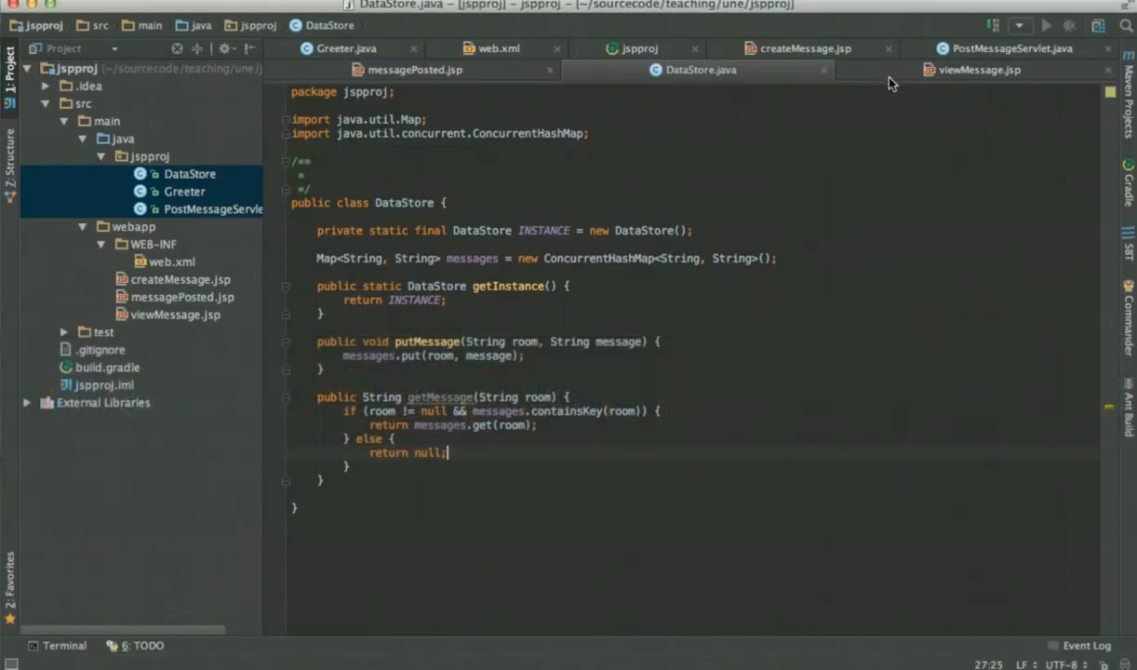
Step: Bring viewMessage.jsp into the editor to tighten the textarea expression spacing
click(979, 69)
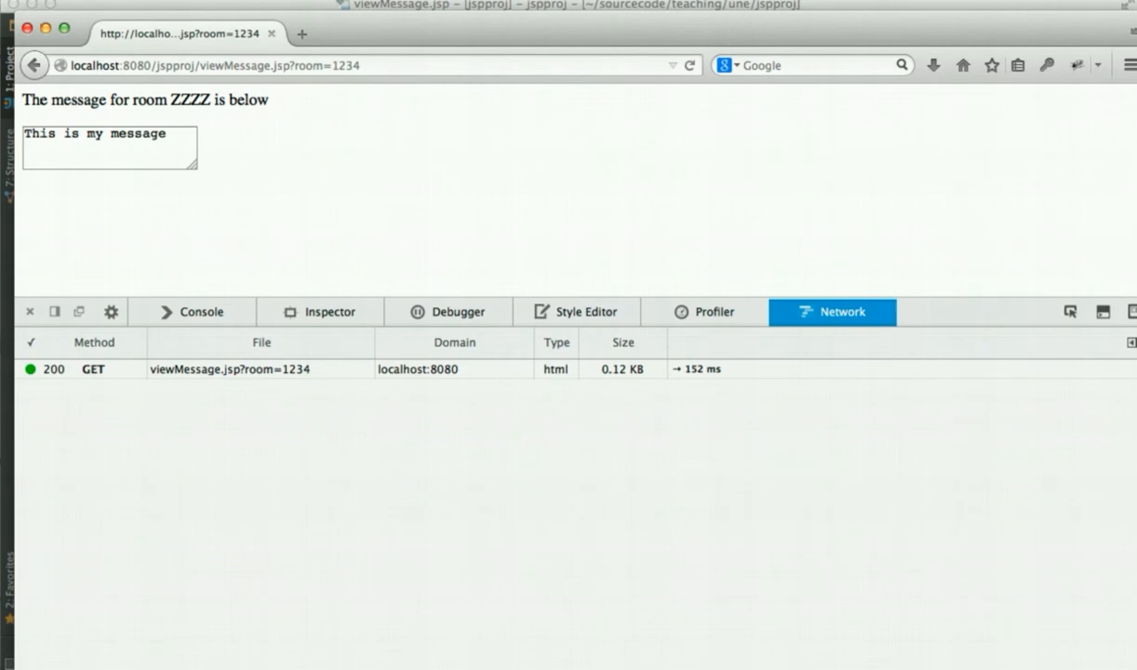
mouse_move(198, 175)
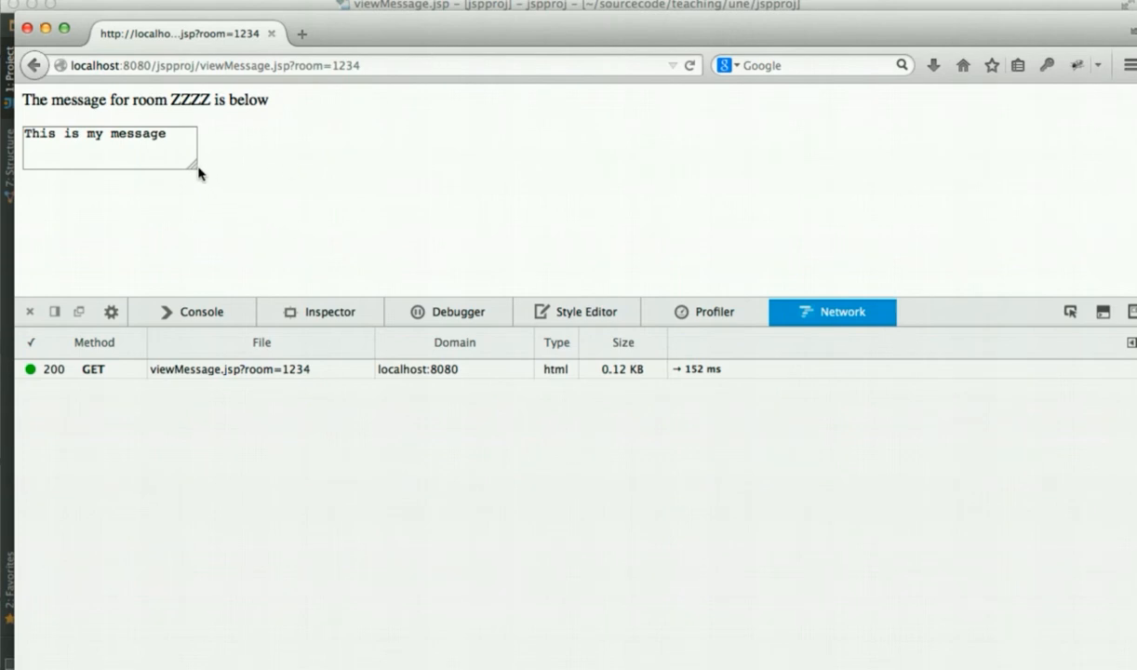
Step: Resize the message textarea larger, then slightly smaller, with "This is my message" shown
drag(196, 171, 506, 269)
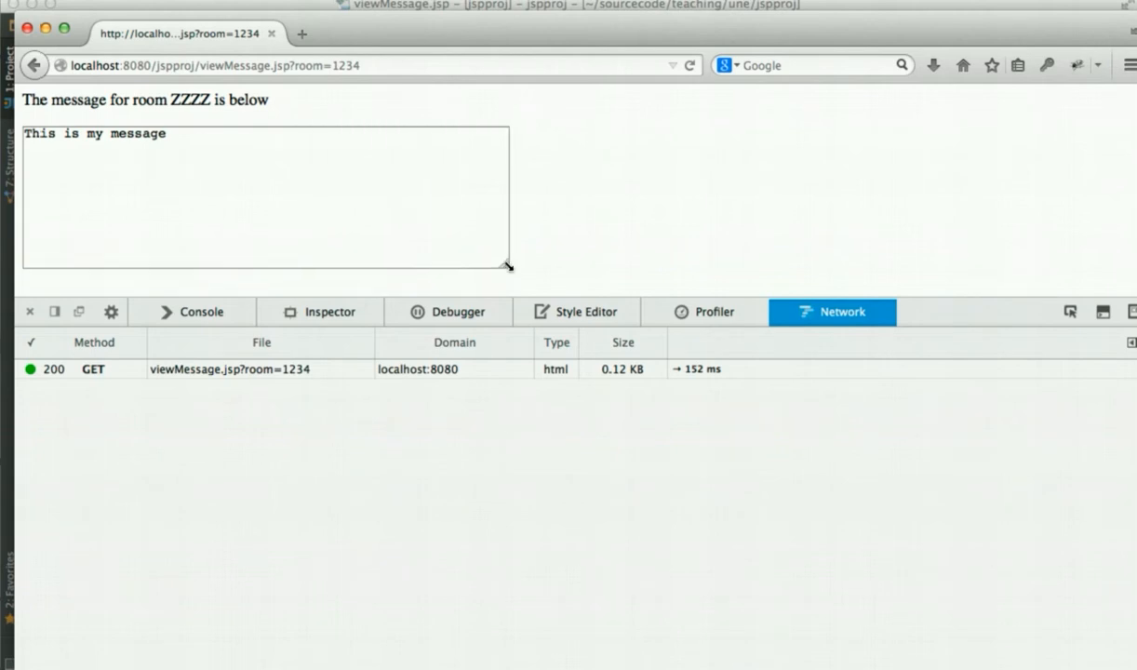
drag(506, 268, 406, 234)
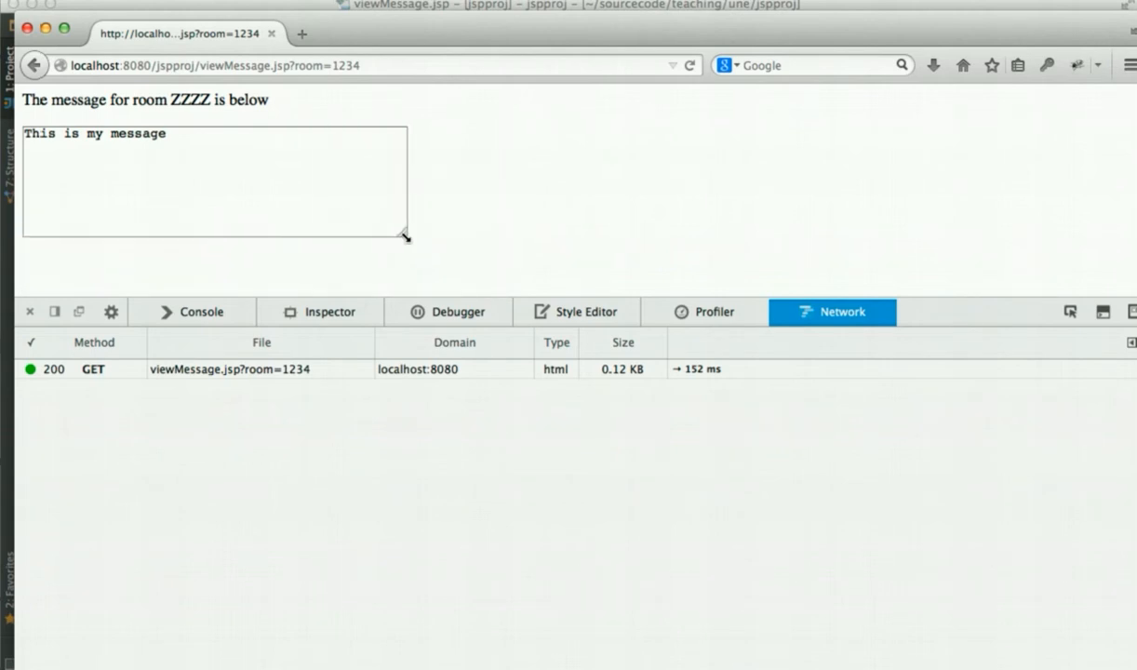
mouse_move(413, 250)
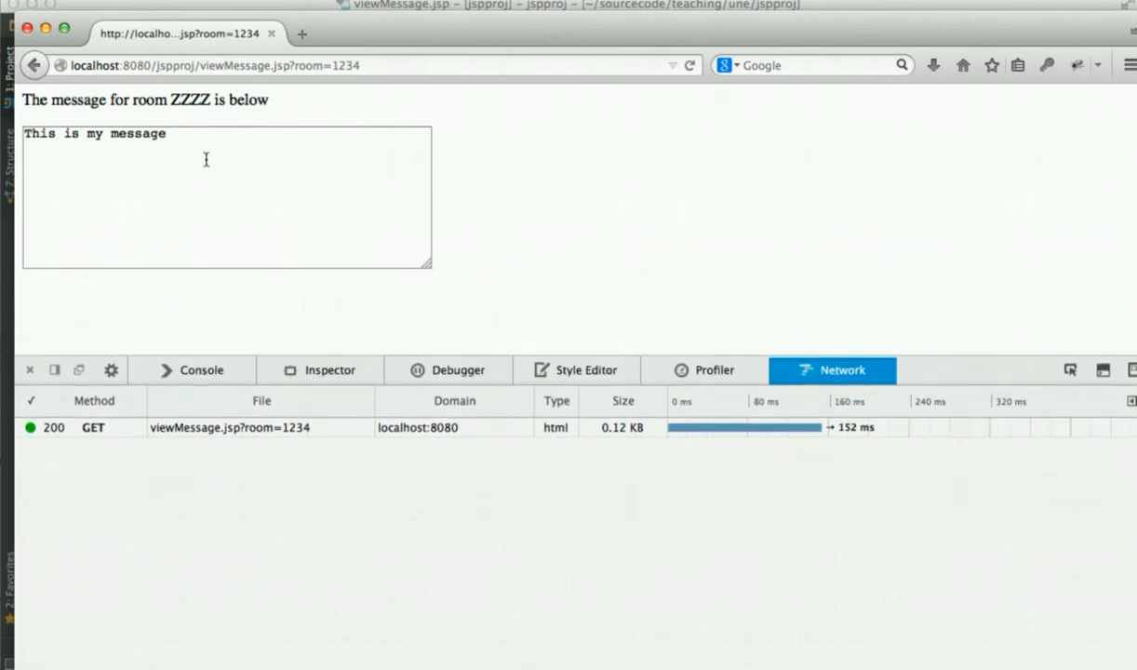
mouse_move(465, 183)
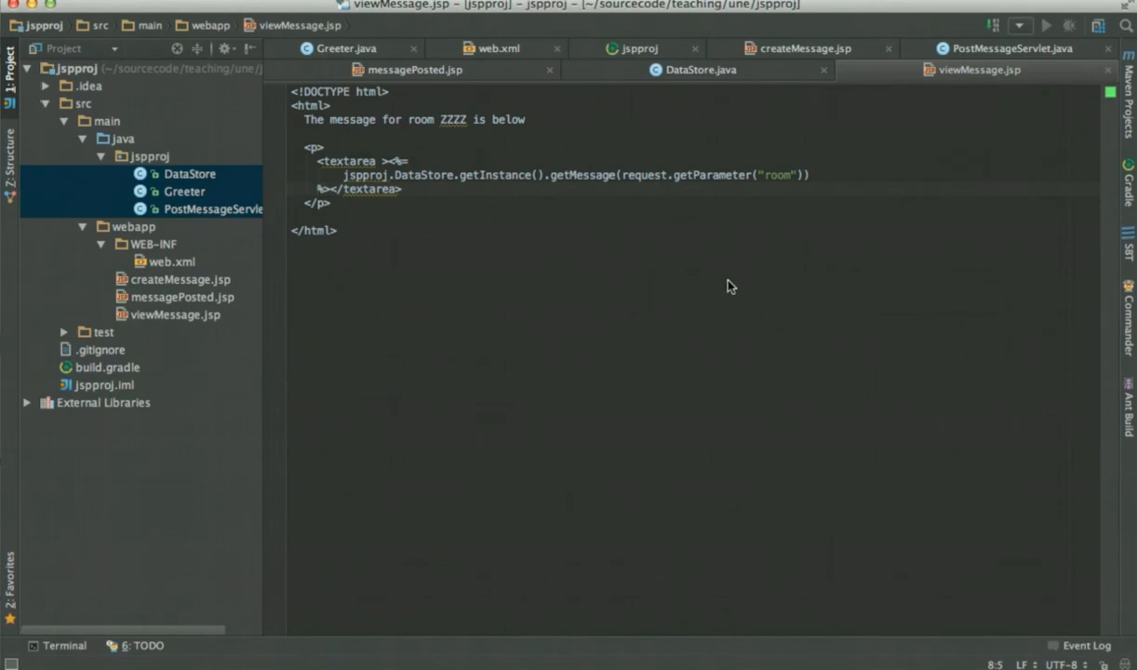
mouse_move(581, 186)
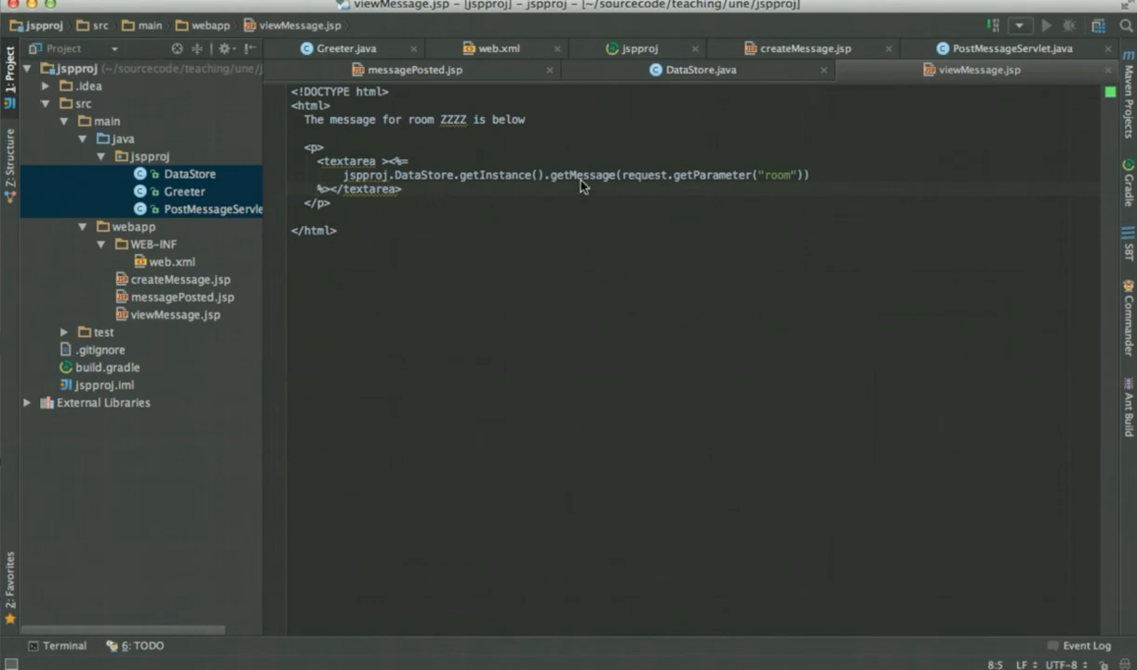
mouse_move(661, 210)
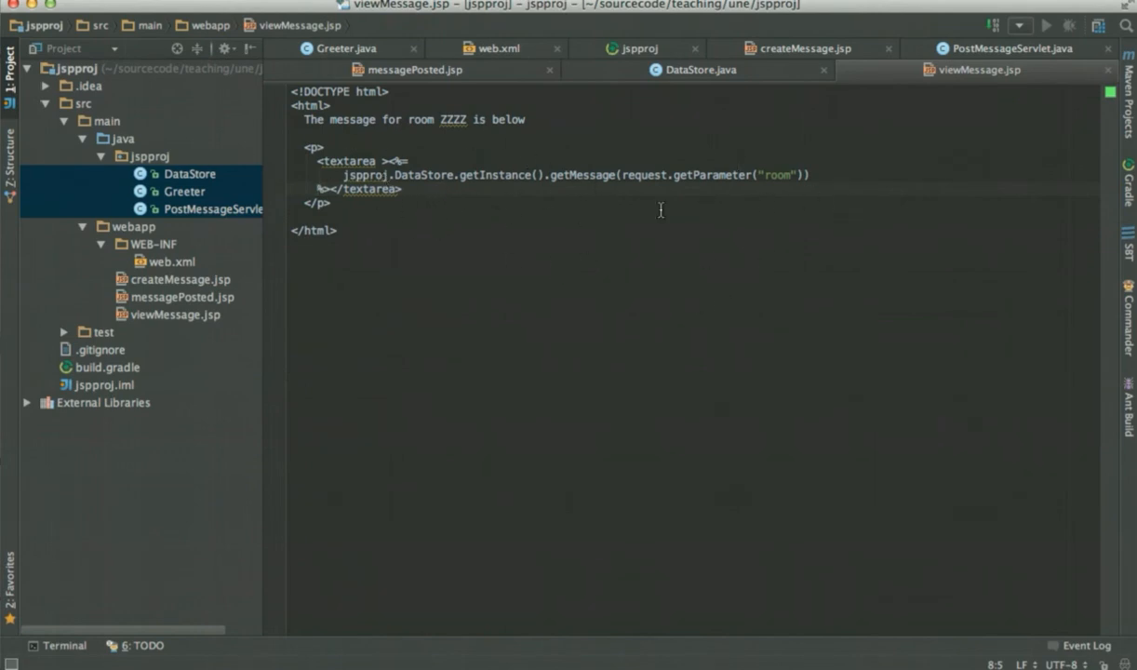
mouse_move(477, 151)
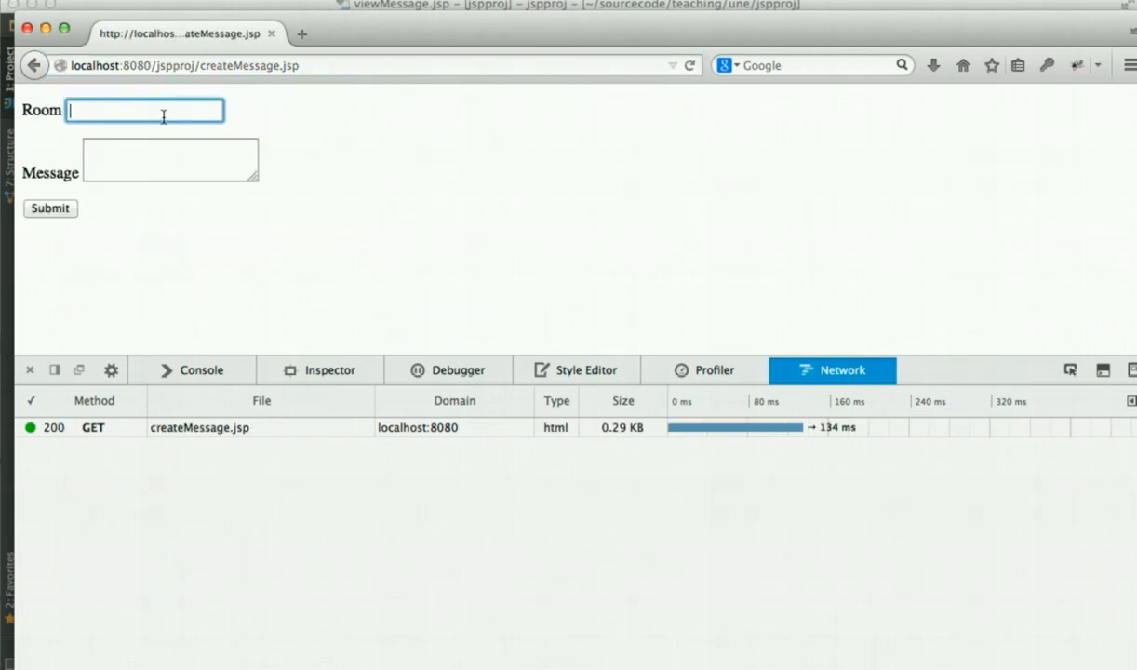
Step: Enter room 1234 and begin the message with </textarea><script type="javascript">
text(1234)
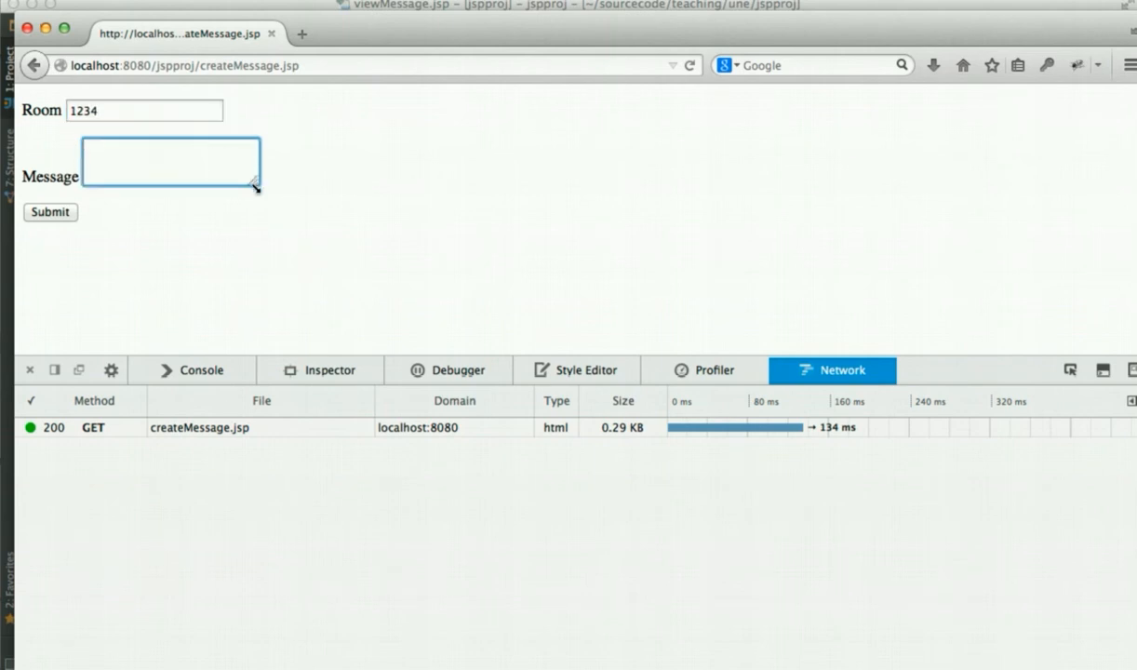
text(</te)
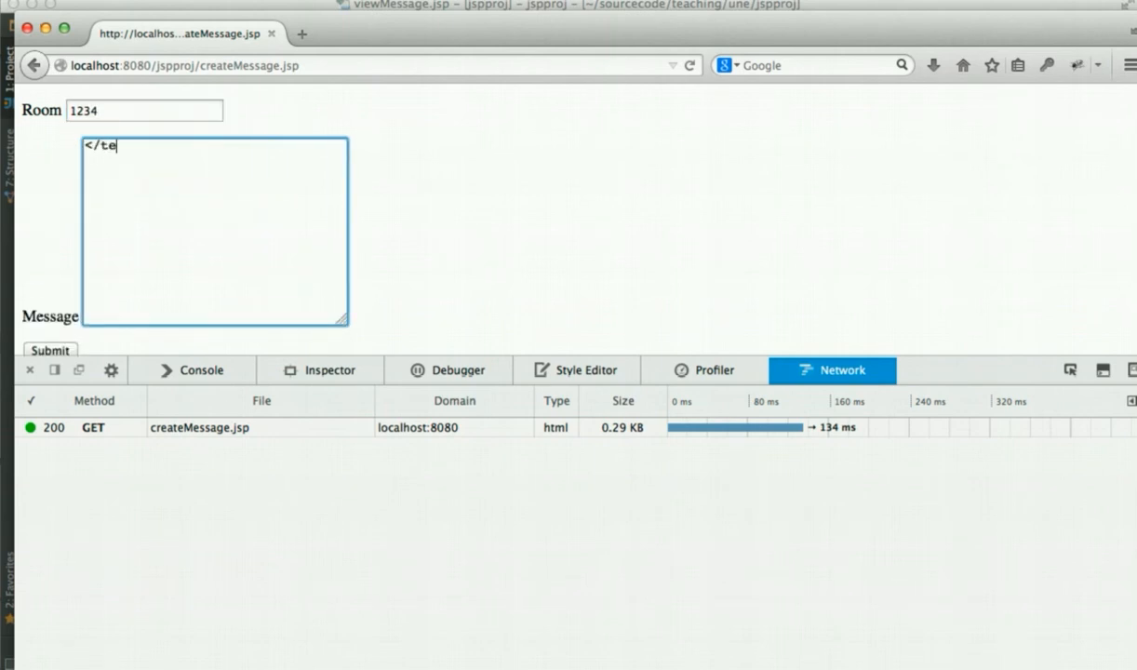
text(xtarea)
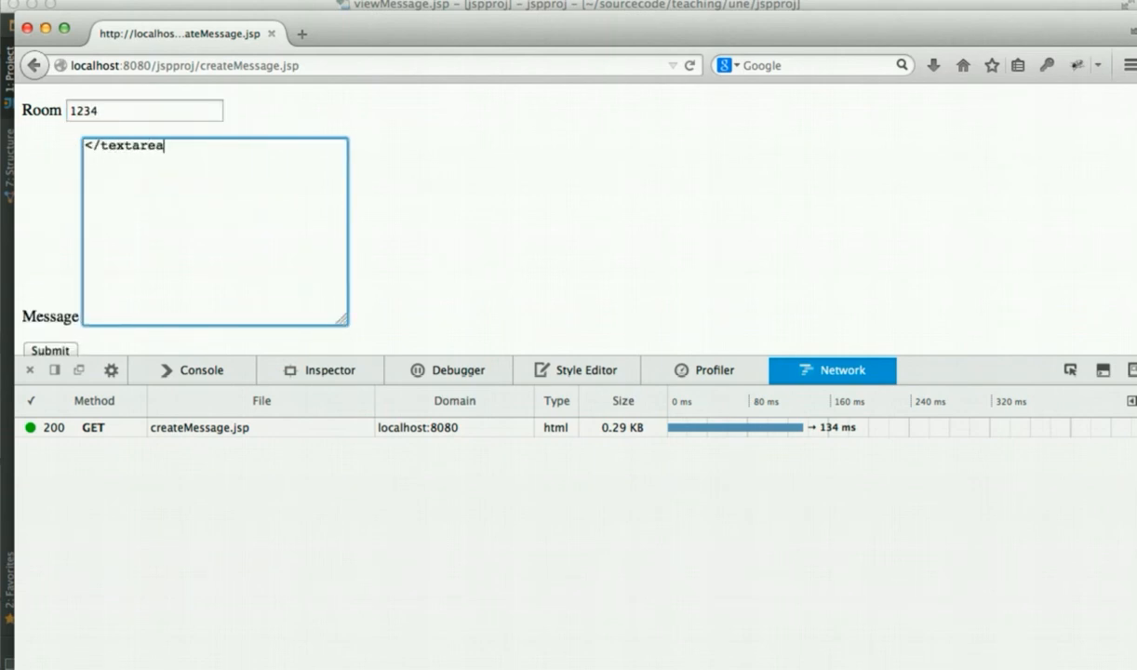
text(>)
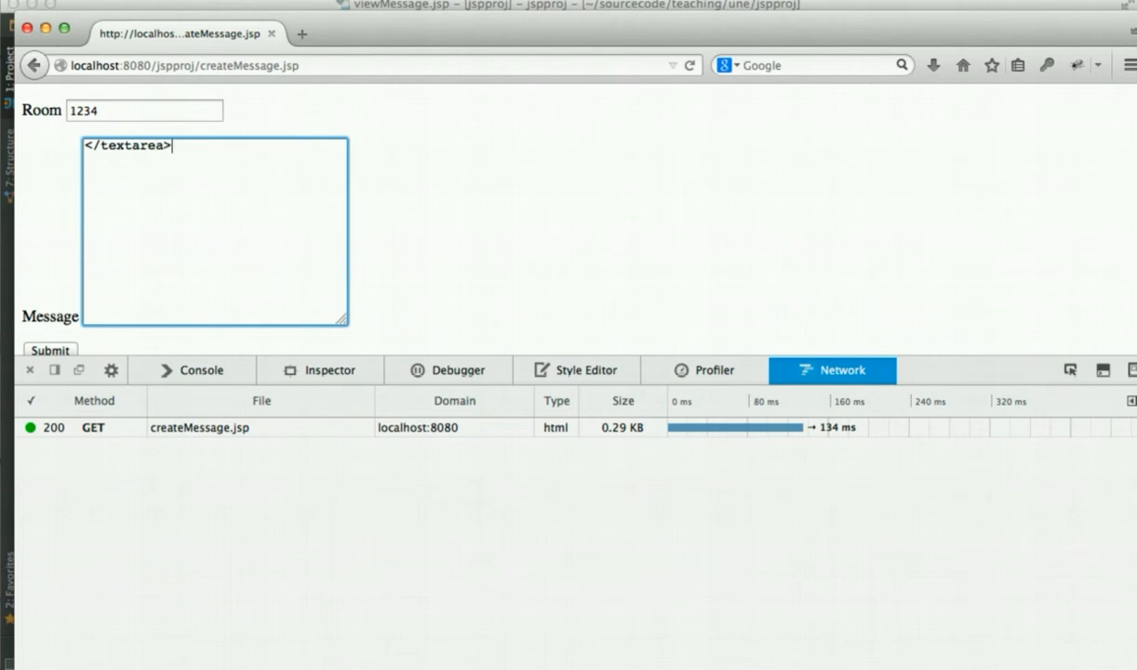
text(<script)
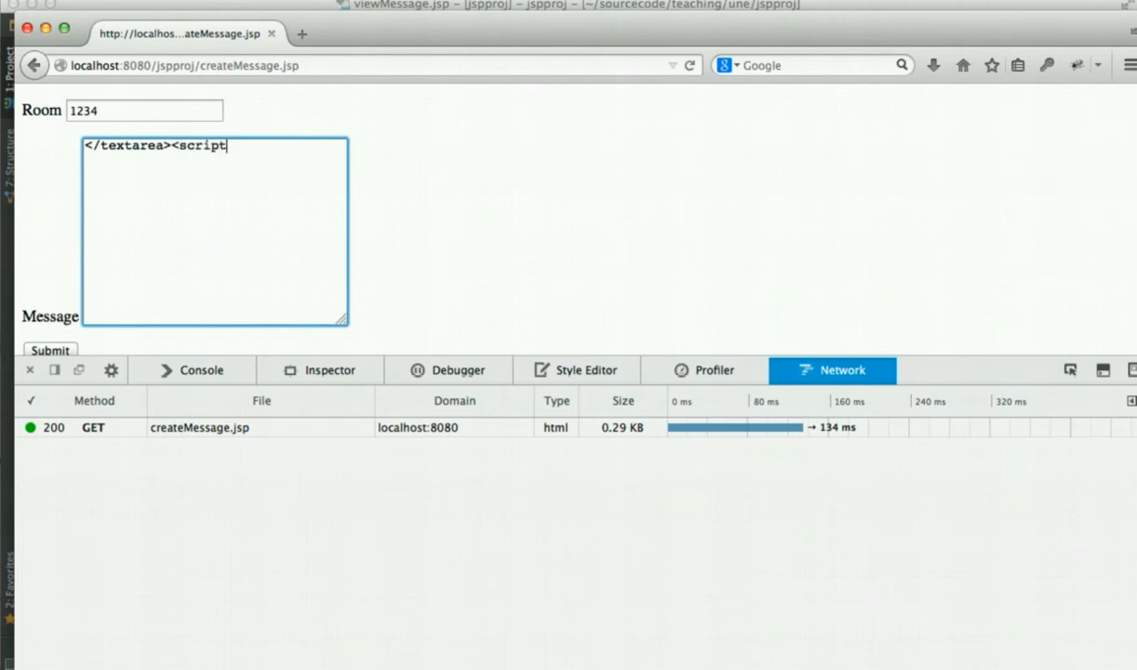
text(type="java)
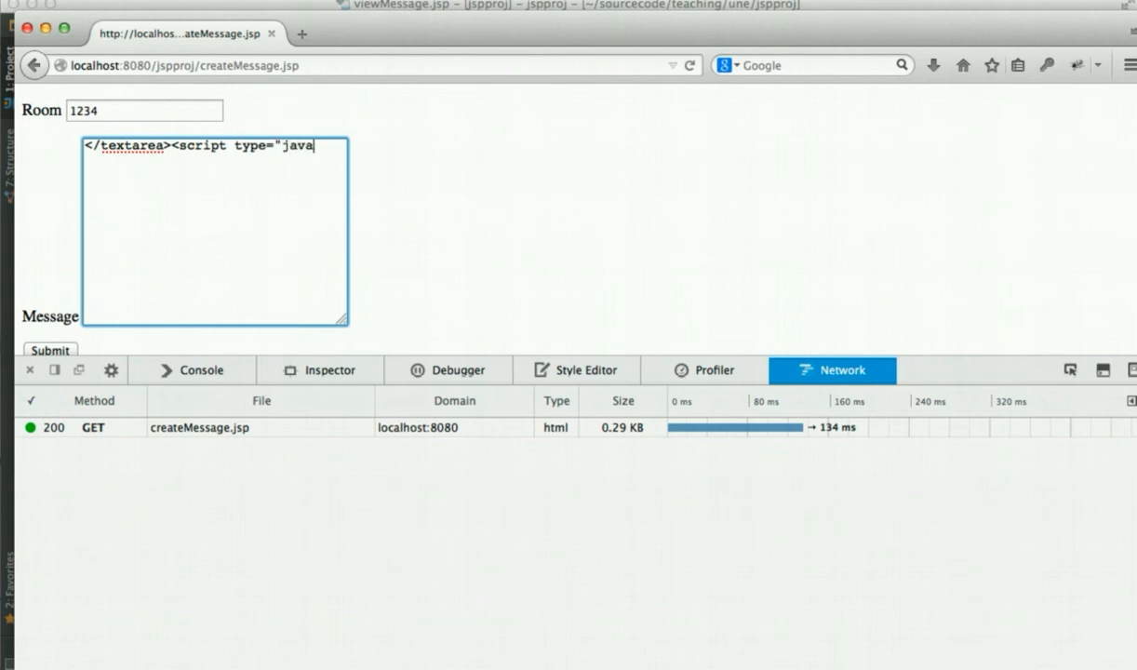
text(script)
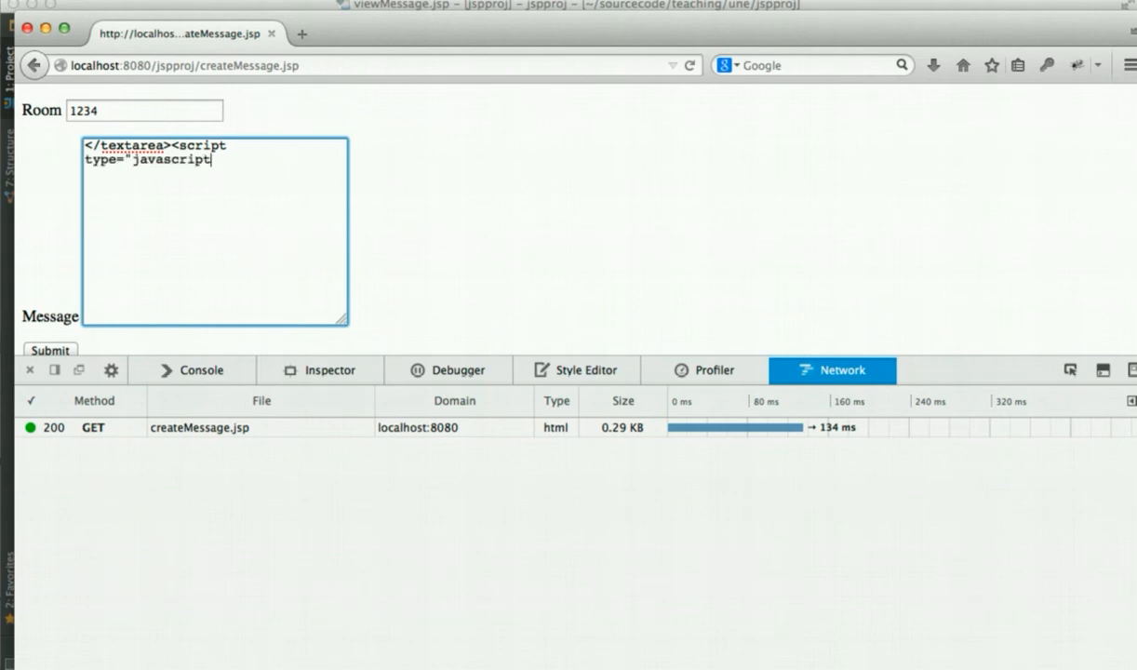
text(">)
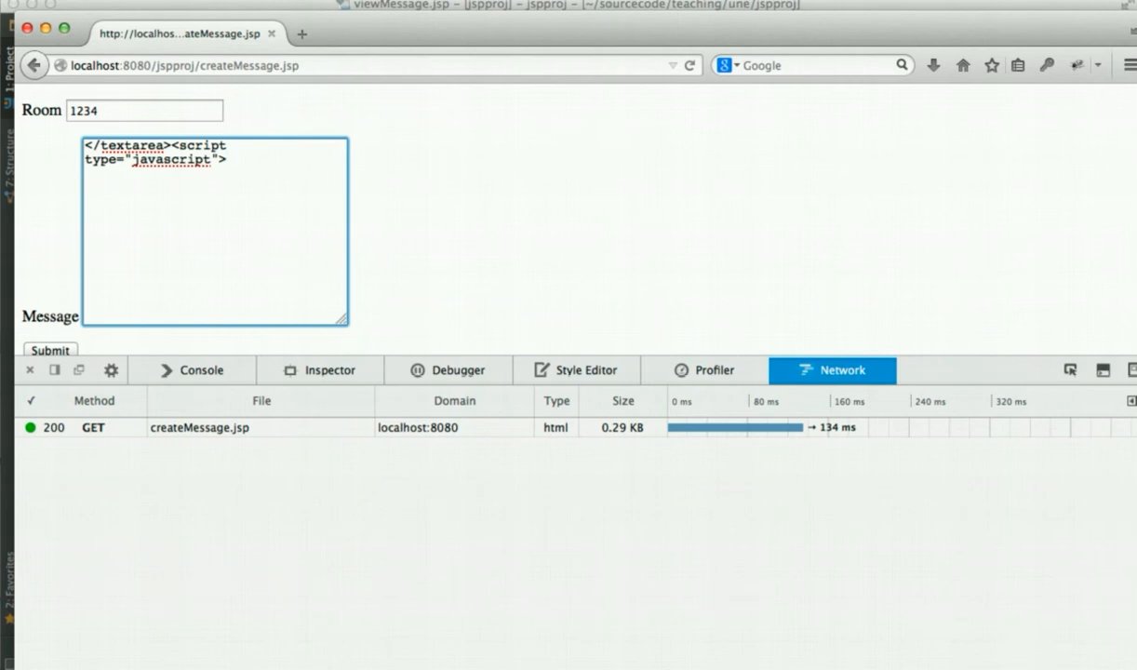
Step: Finish the message with window.alert("boo"); </script><textarea> and submit it
text(window.)
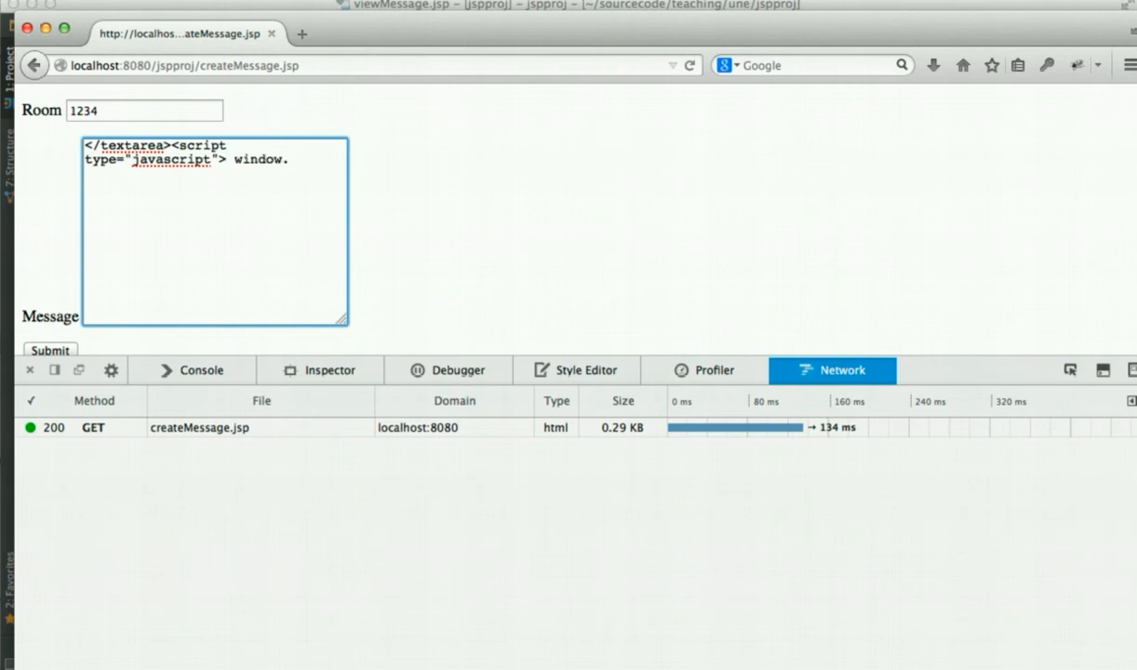
text(alert("boo"); </)
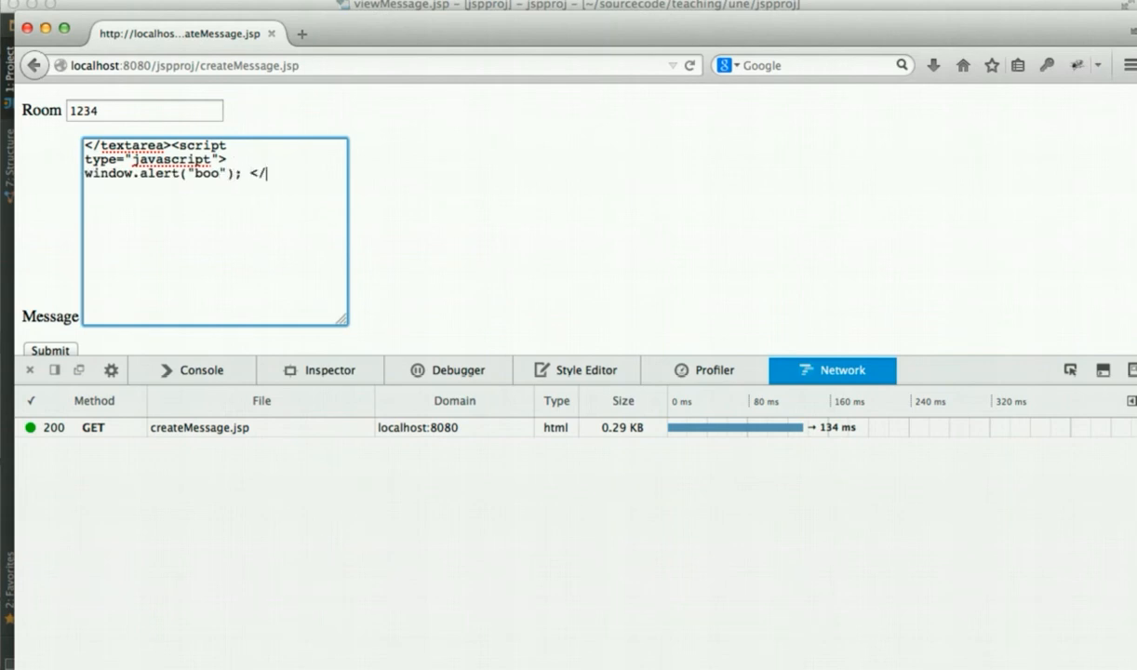
text(script>)
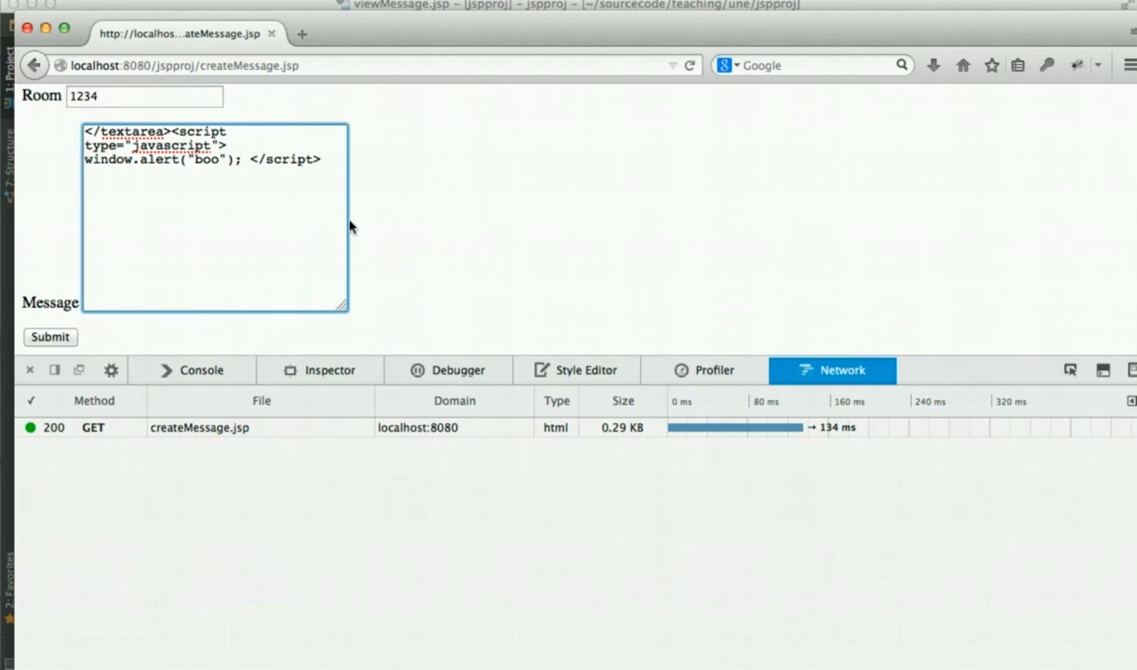
text(<te)
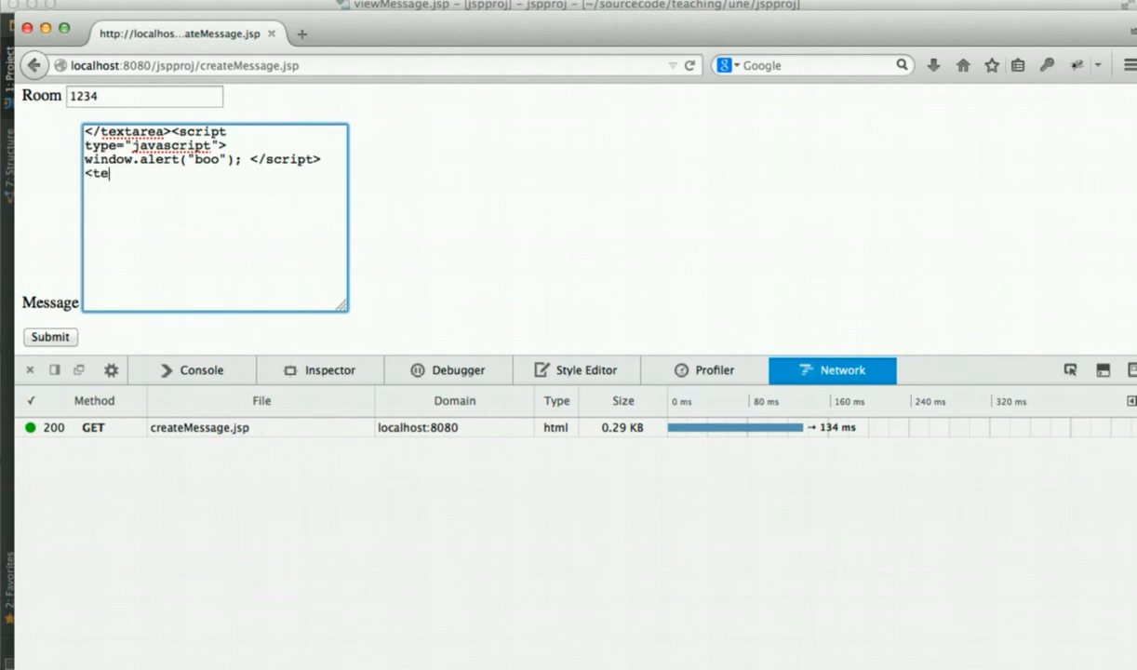
text(xtarea>)
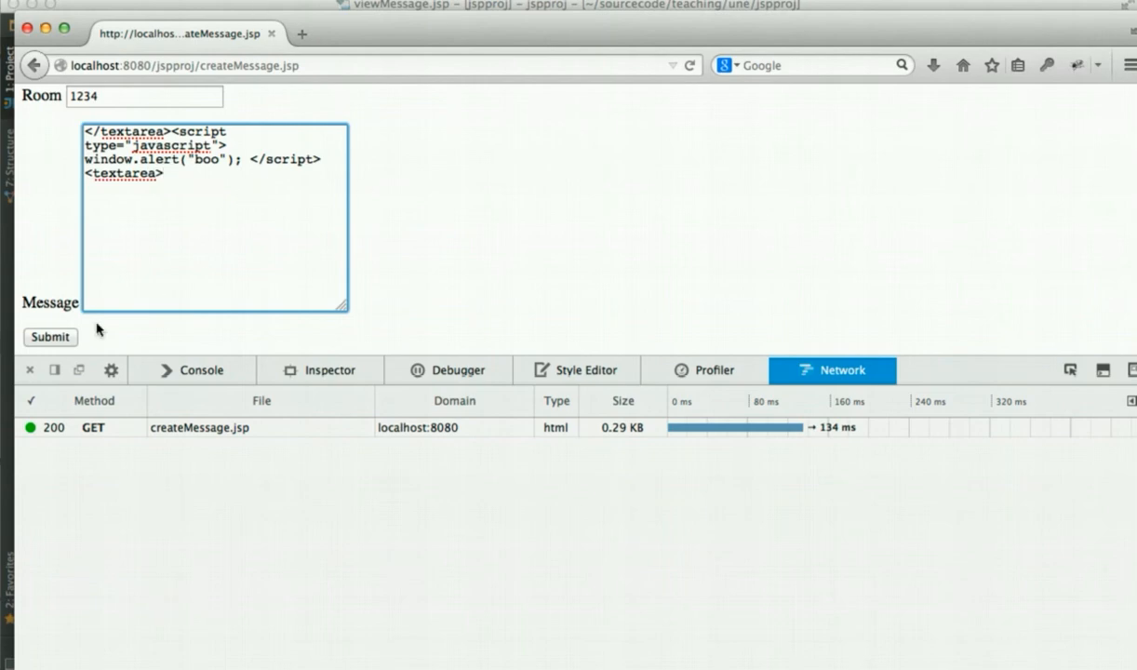
click(48, 337)
text(view)
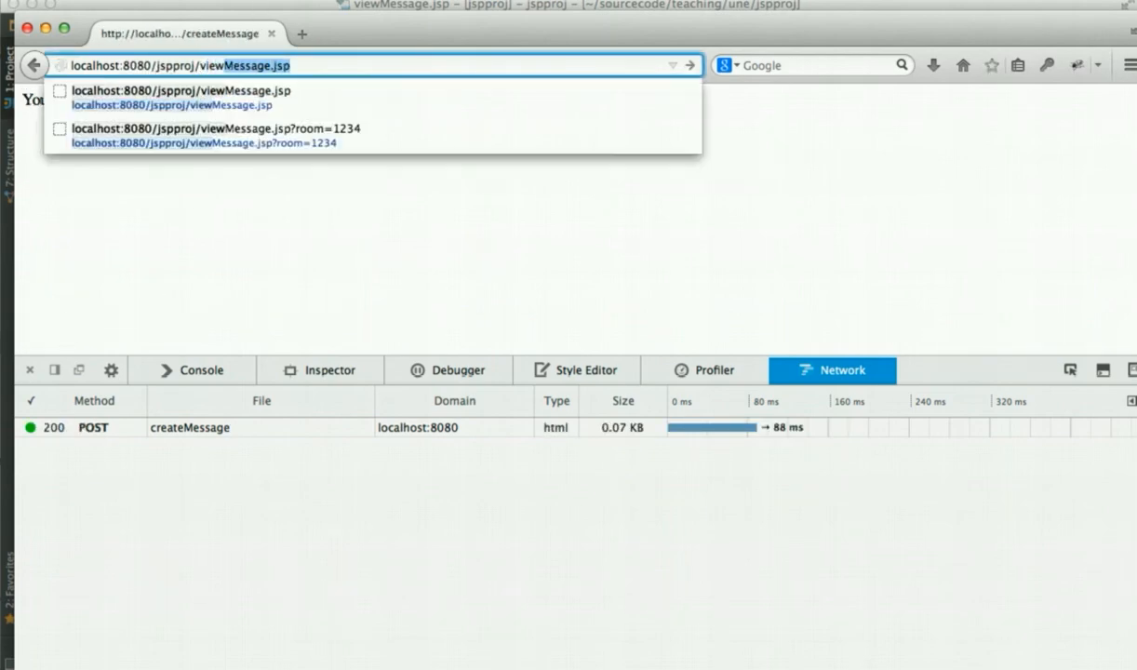
Step: Load viewMessage.jsp?room=1234 from the address bar suggestions and bring up the page context menu
click(205, 134)
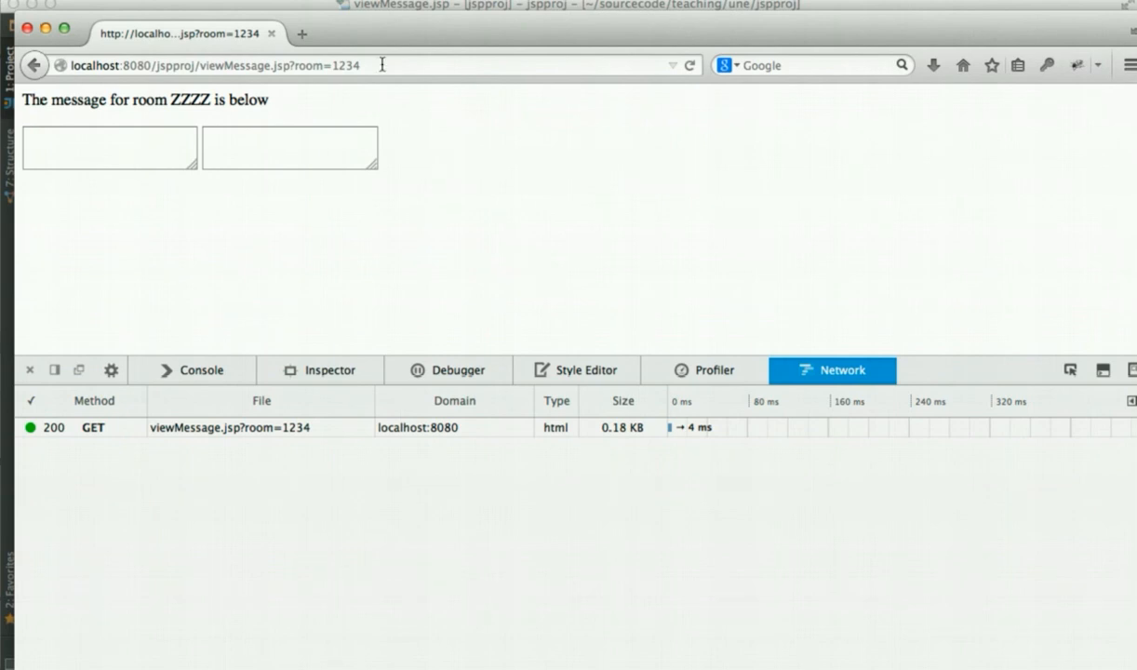
click(291, 149)
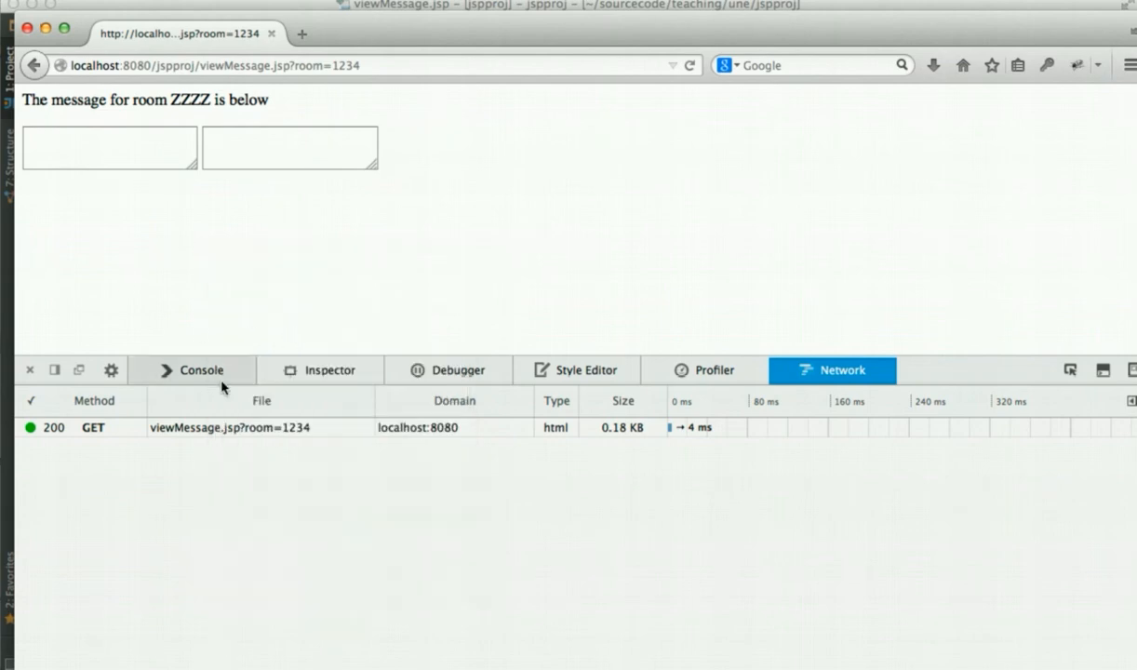
mouse_move(259, 218)
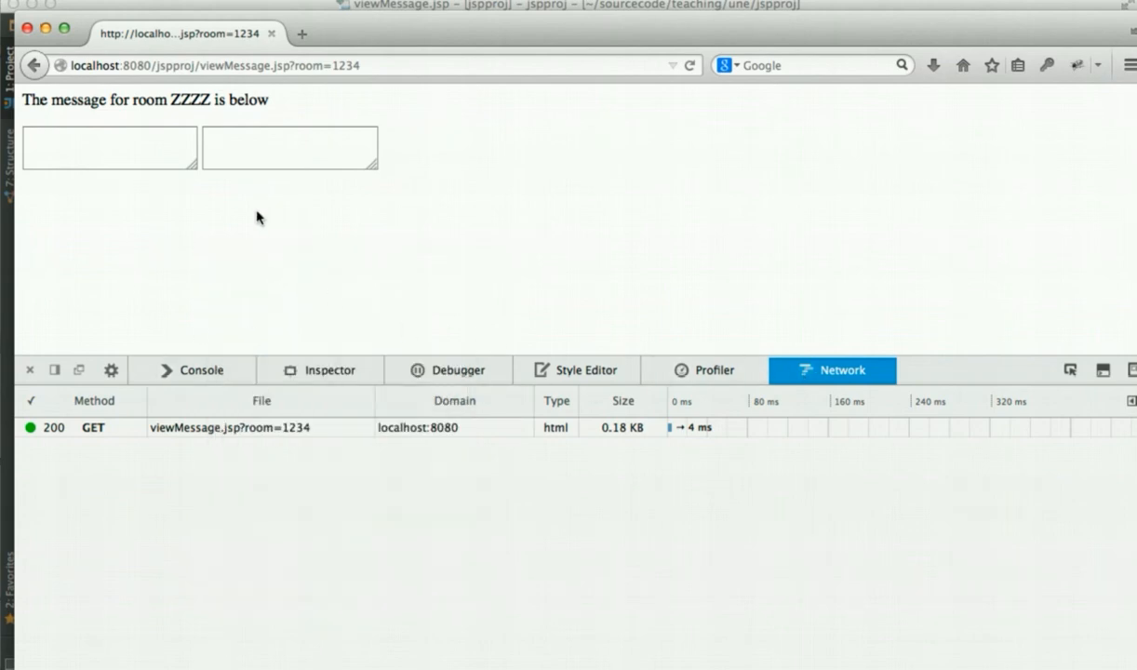
right_click(261, 220)
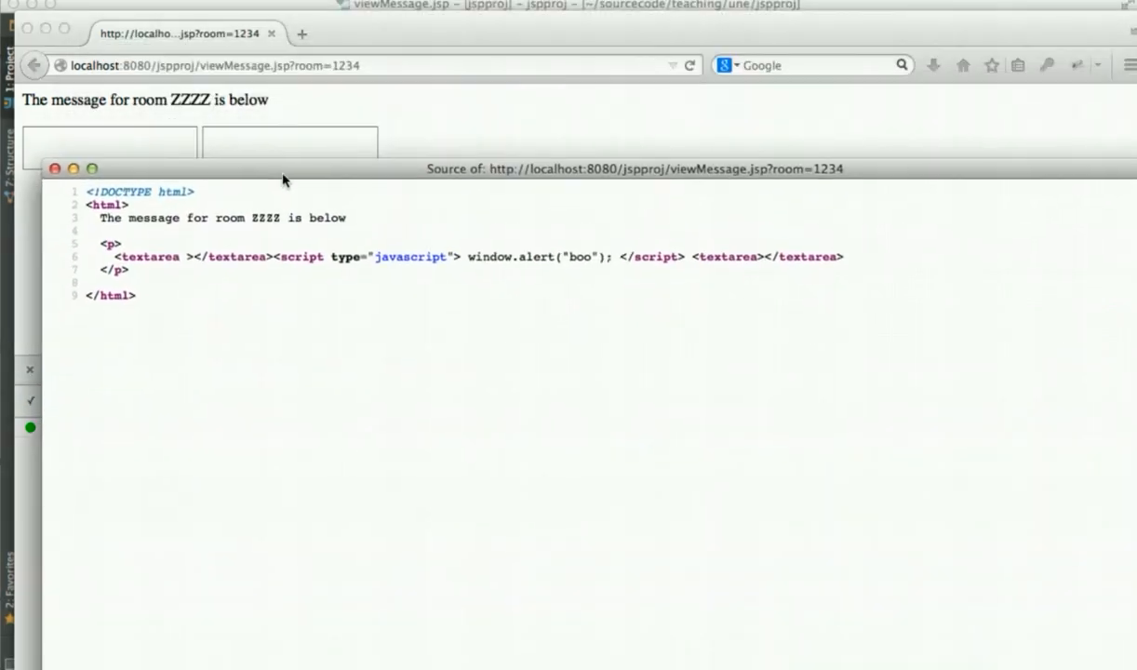
mouse_move(281, 260)
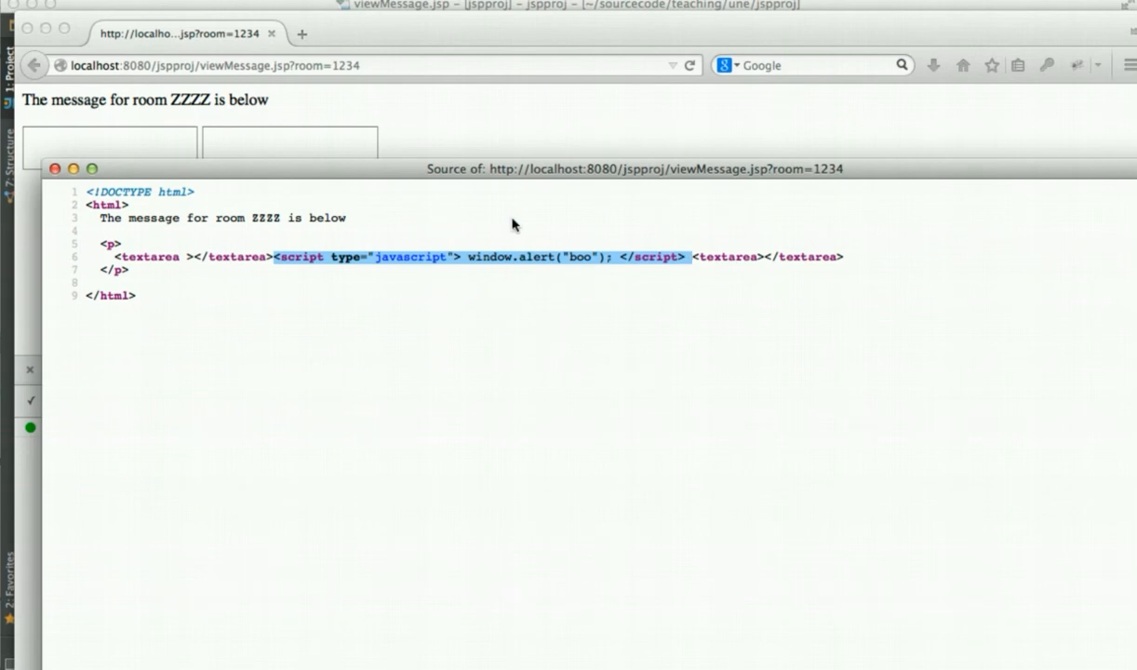
mouse_move(484, 251)
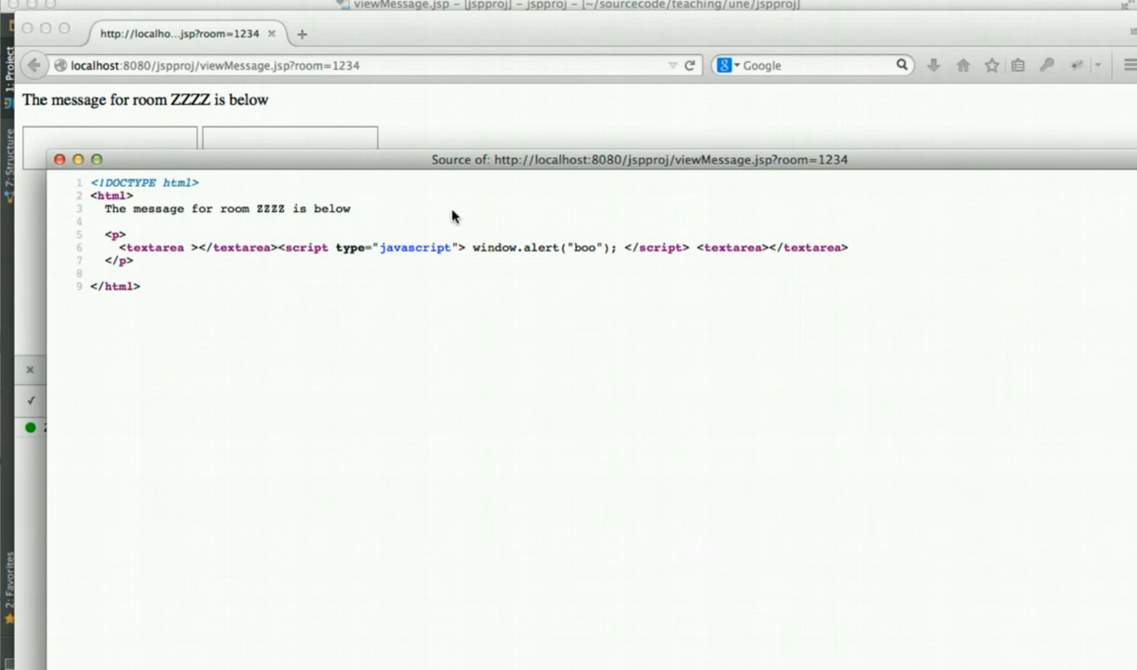
mouse_move(730, 242)
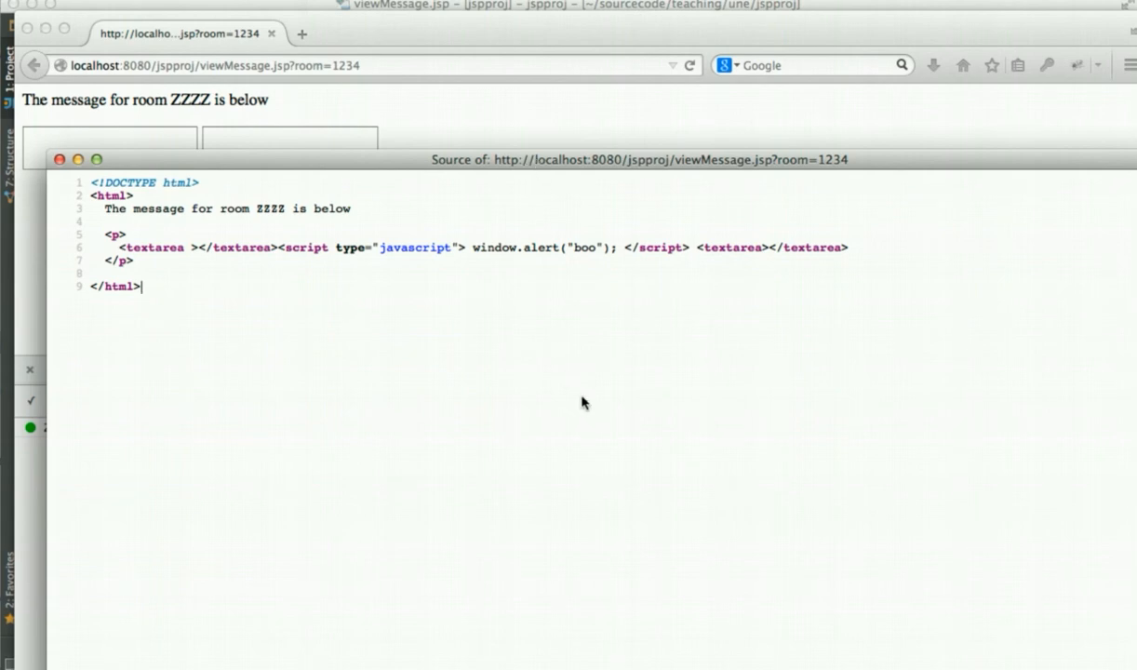
mouse_move(562, 279)
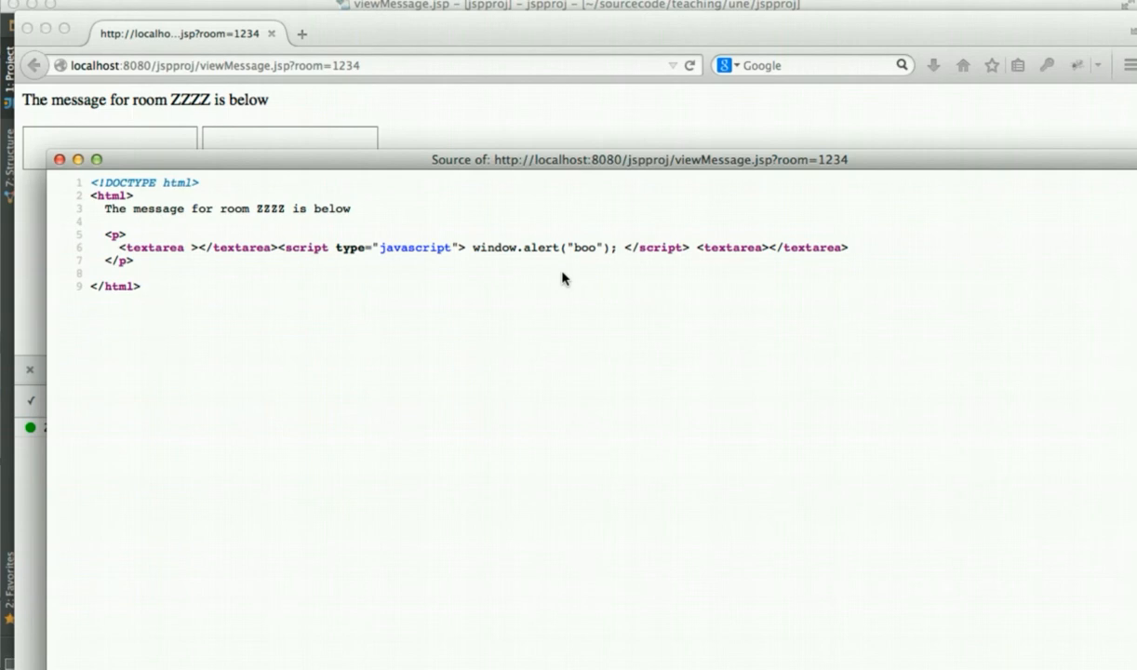
Step: View the page source showing the injected <script> between the textareas
click(142, 287)
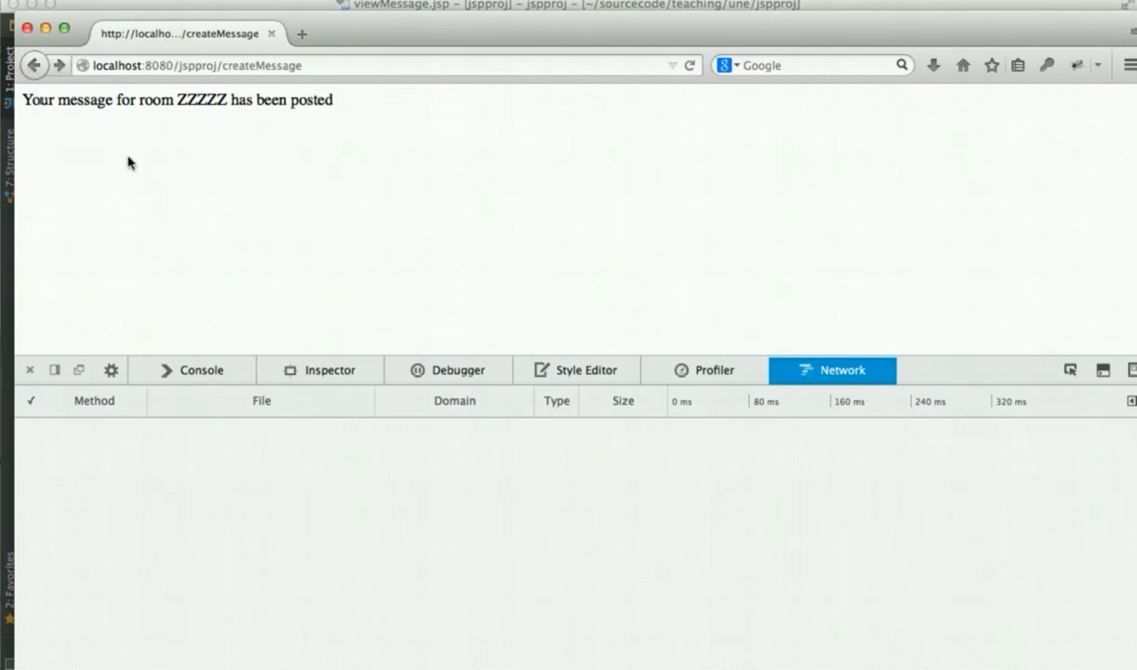
Step: Go back to createMessage.jsp with room 1234 and the script message still filled in
click(34, 65)
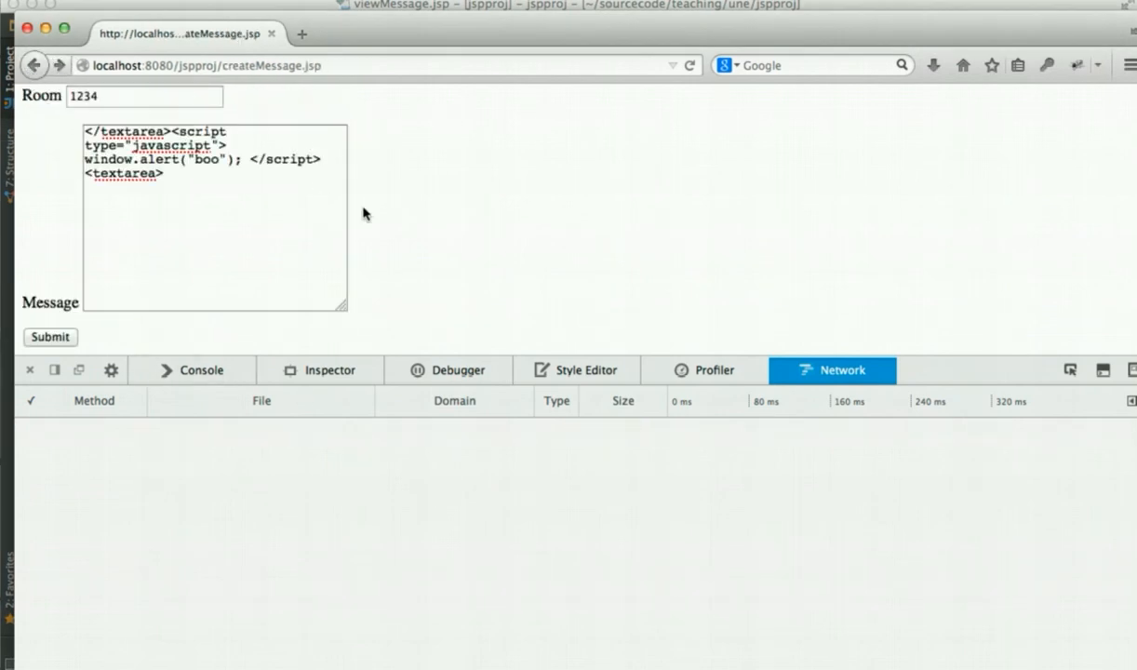
mouse_move(413, 272)
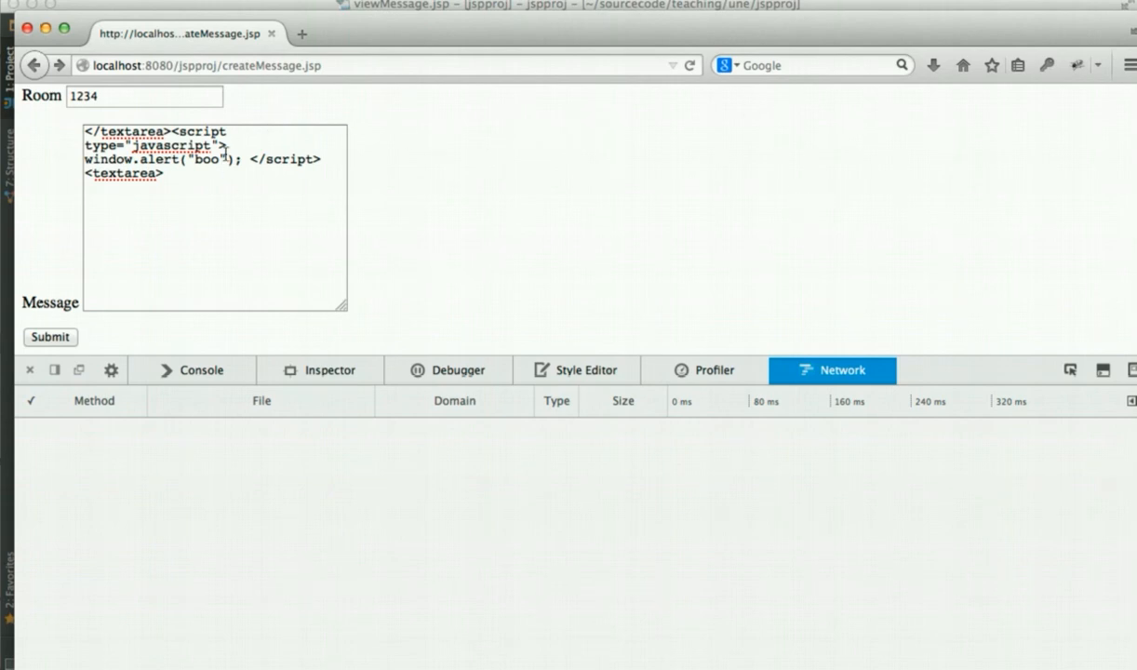
mouse_move(367, 175)
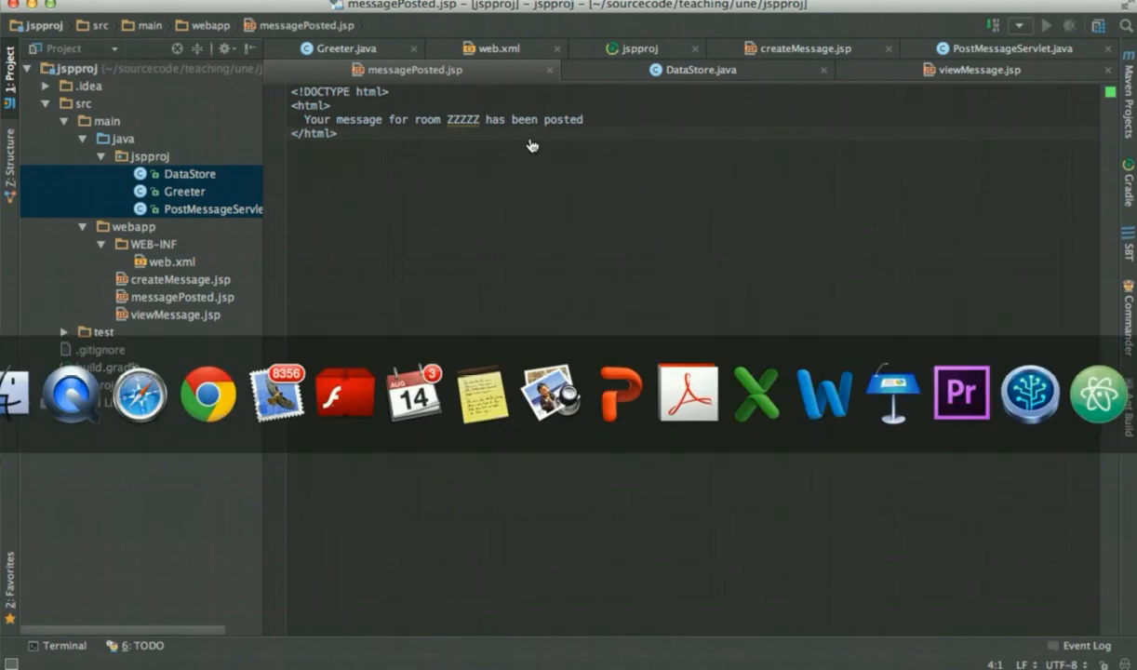
Step: Switch to the viewMessage.jsp editor showing the DataStore message expression in the textarea
click(978, 71)
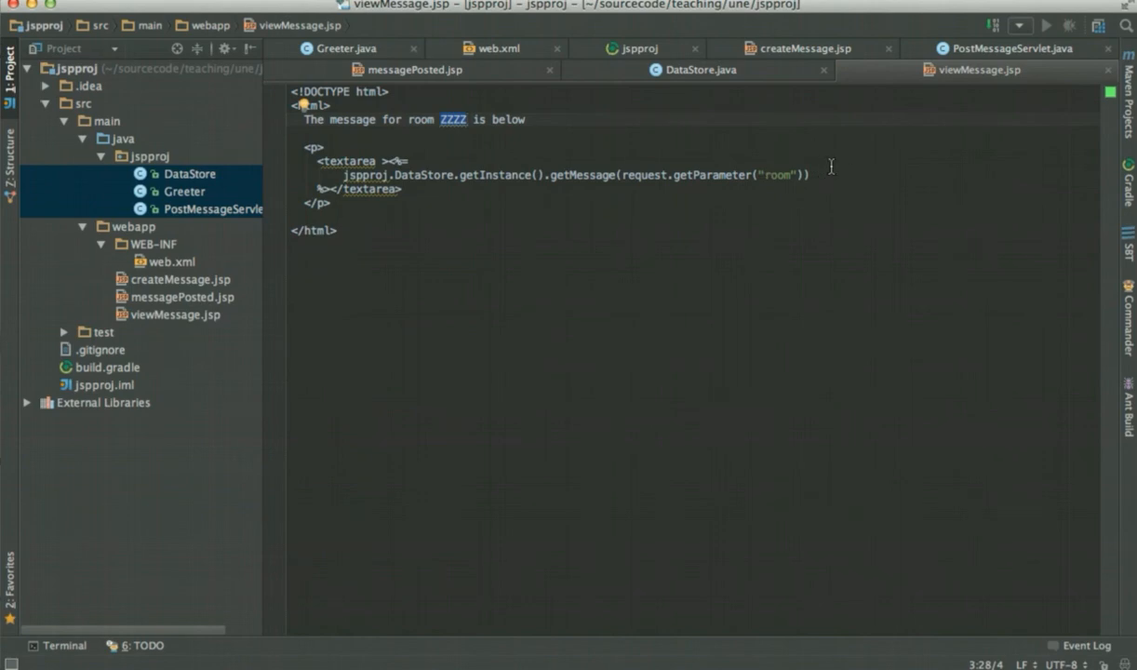
mouse_move(780, 175)
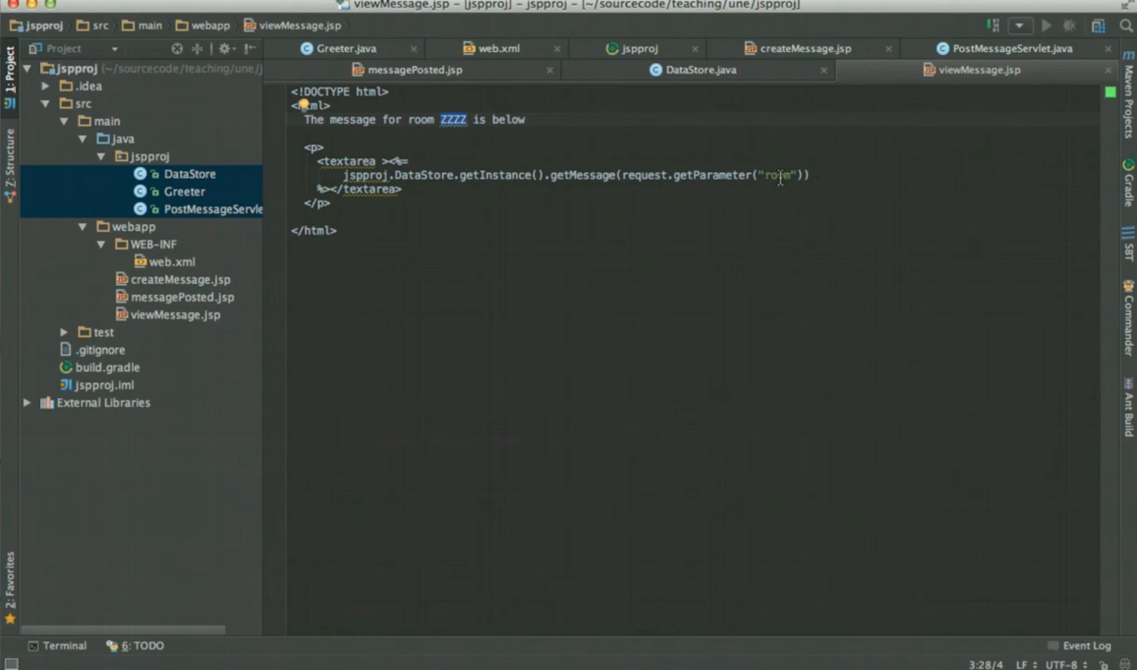